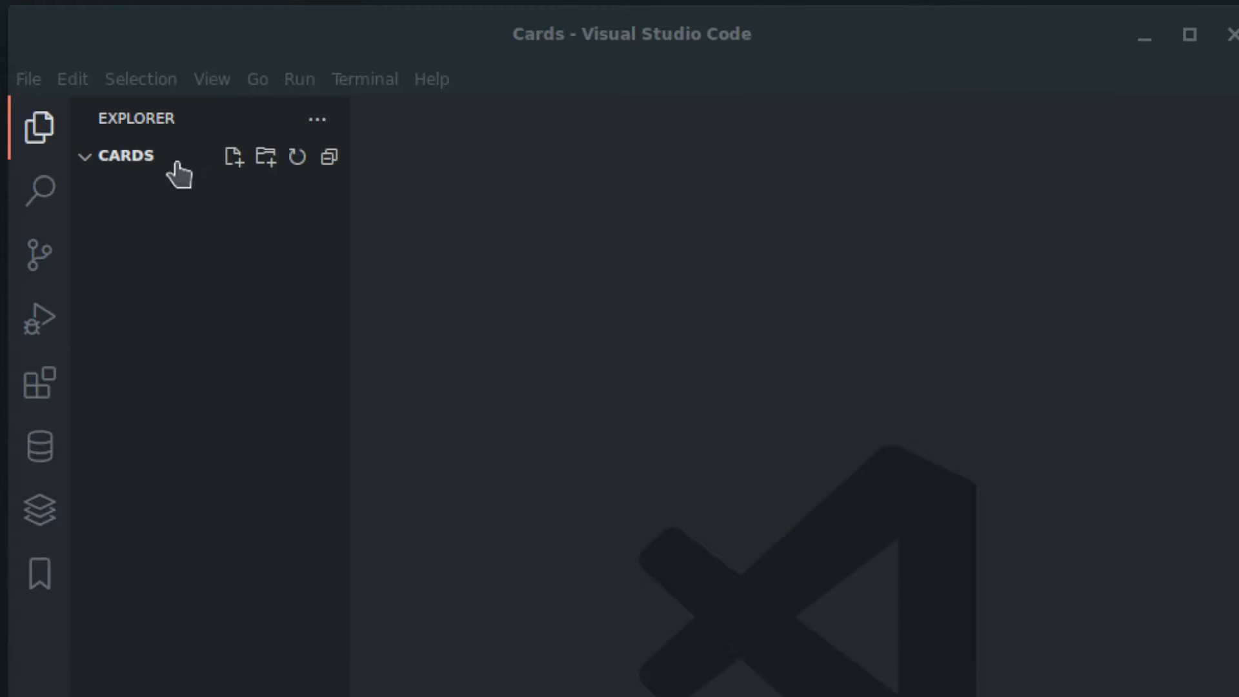
# Create index.html and styles.css in the Cards project
pyautogui.write('in')
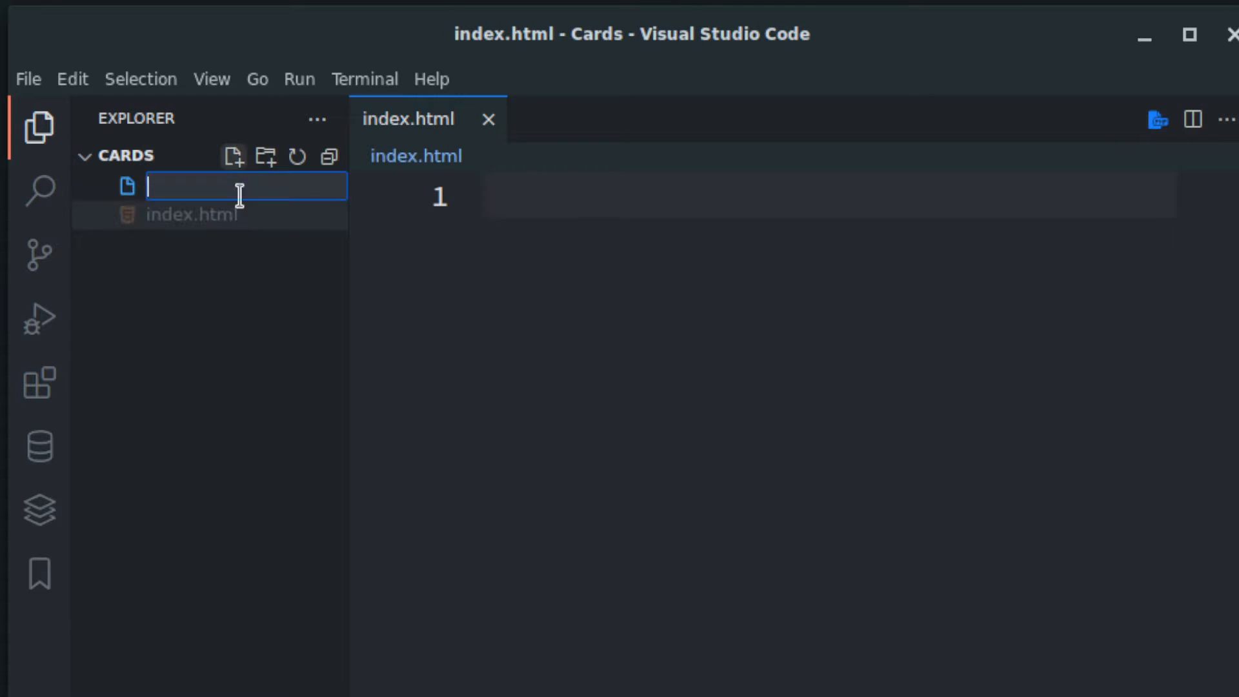
pyautogui.write('style')
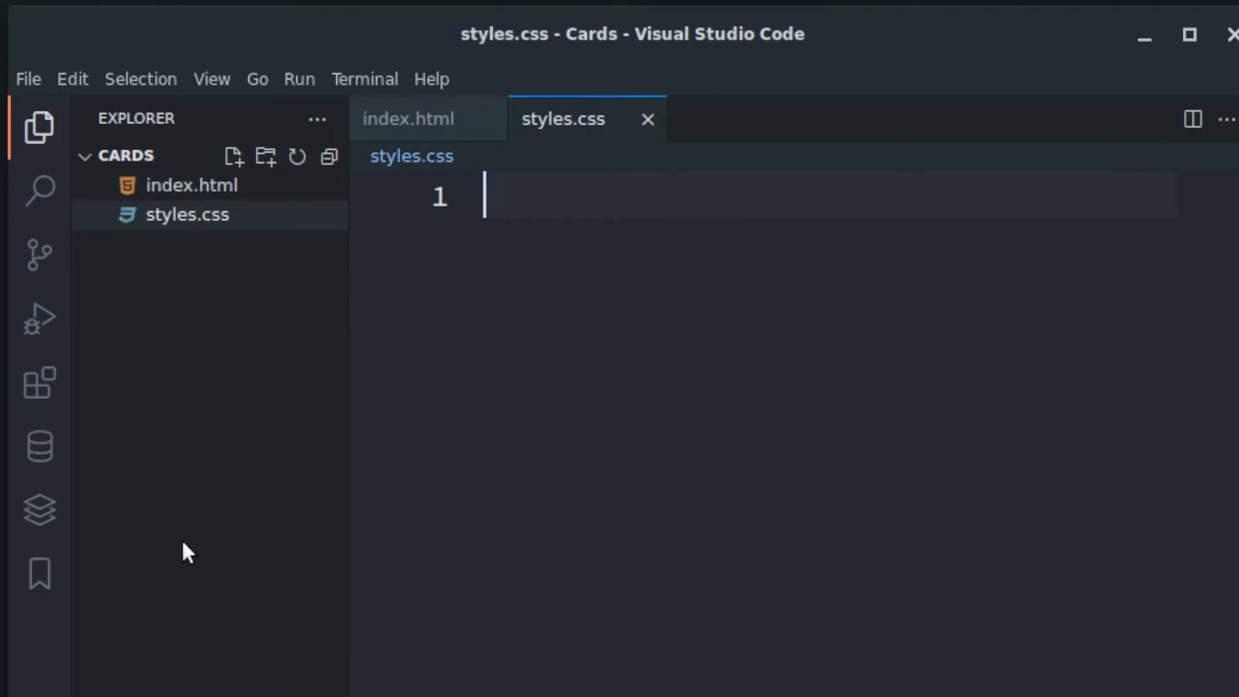
pyautogui.click(408, 119)
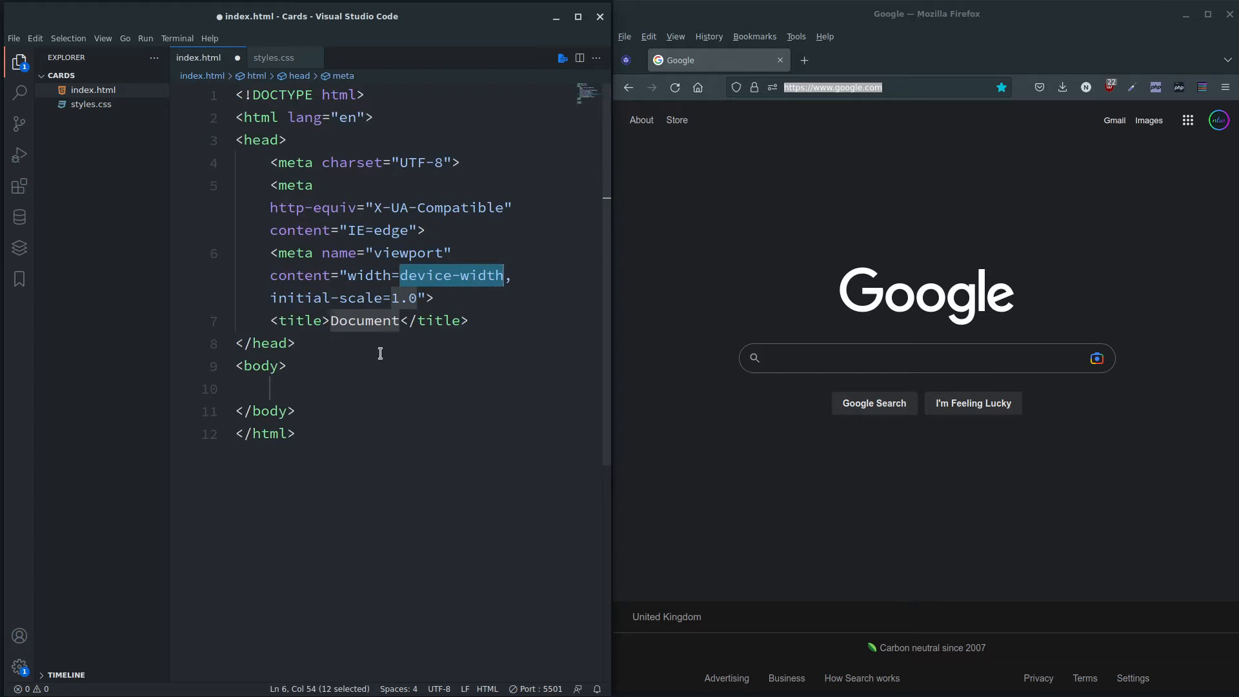
# Set the index.html page title to 'Cards Layout'
pyautogui.write('Ca')
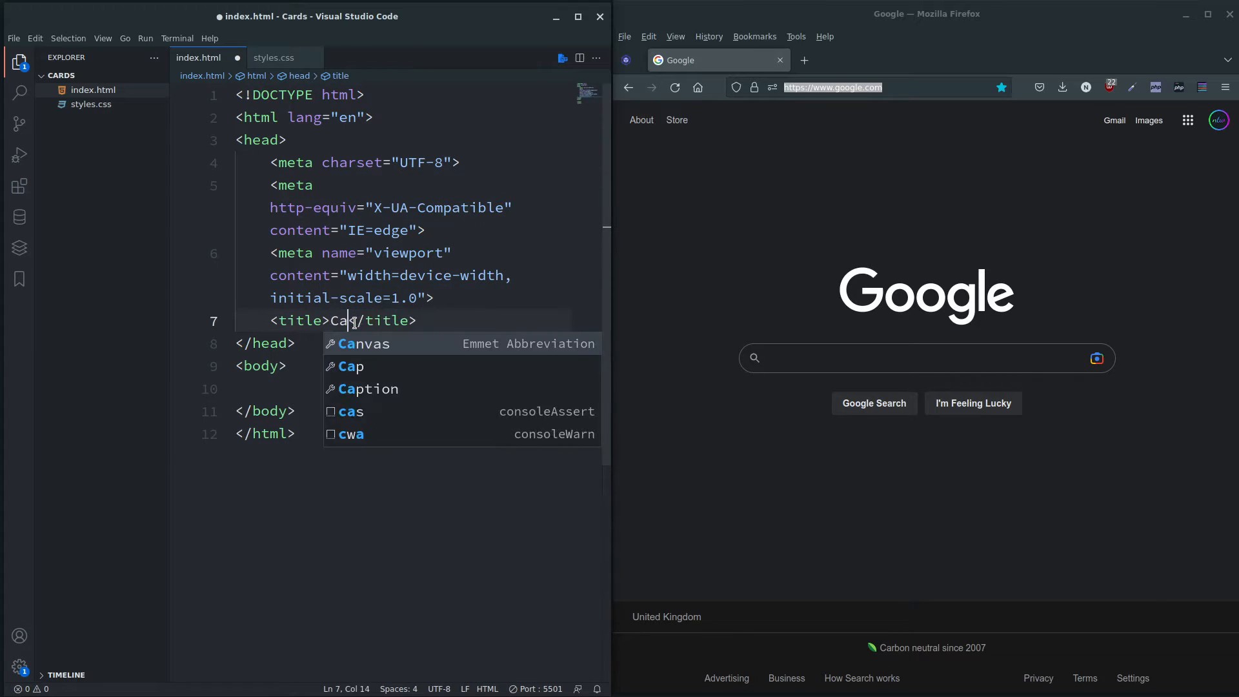
pyautogui.write('rd')
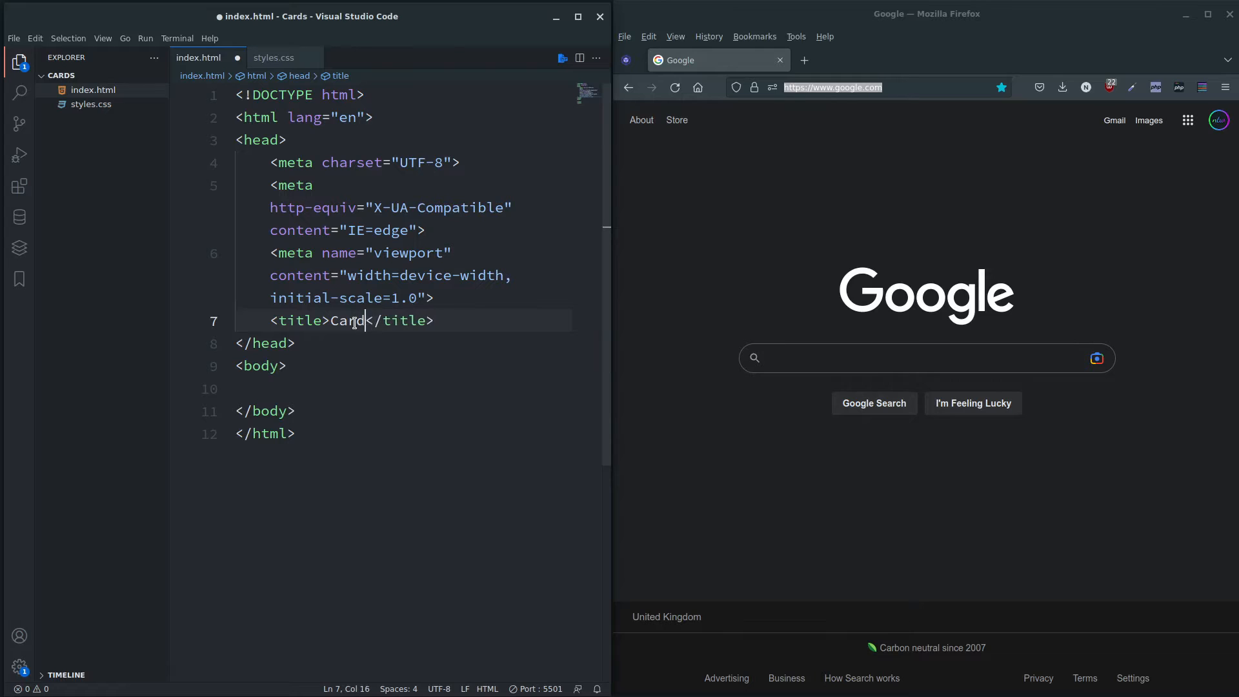
pyautogui.write('s Layout')
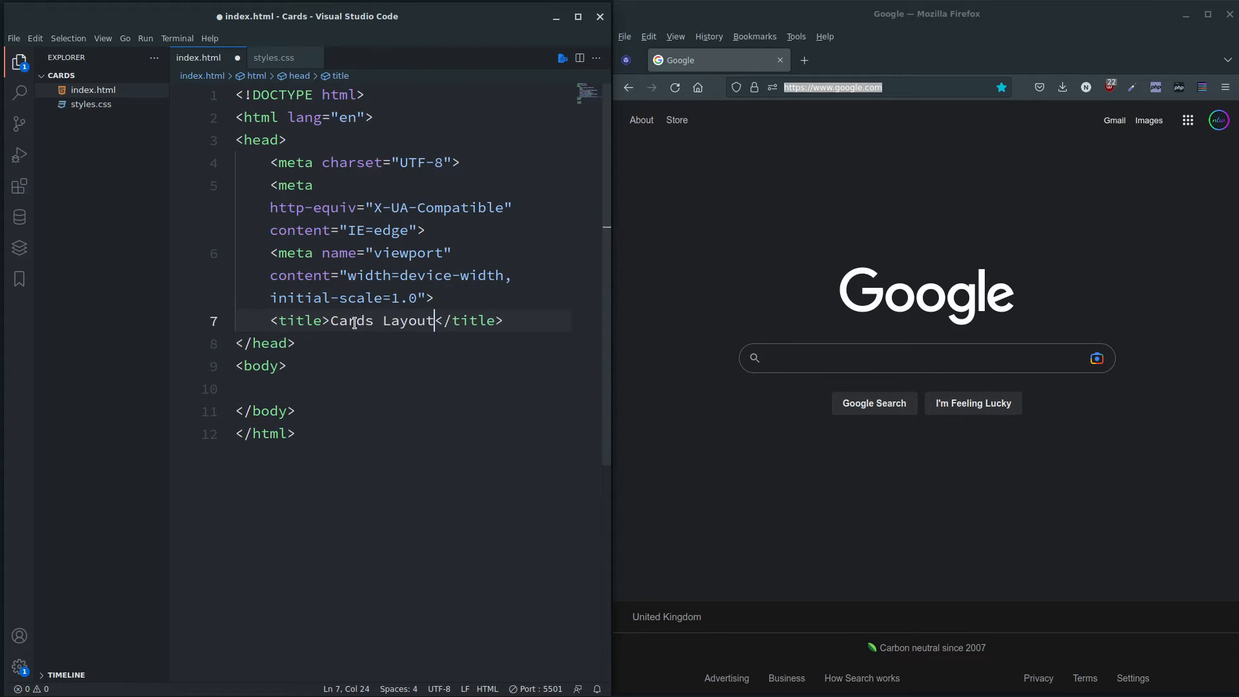
pyautogui.press('Enter')
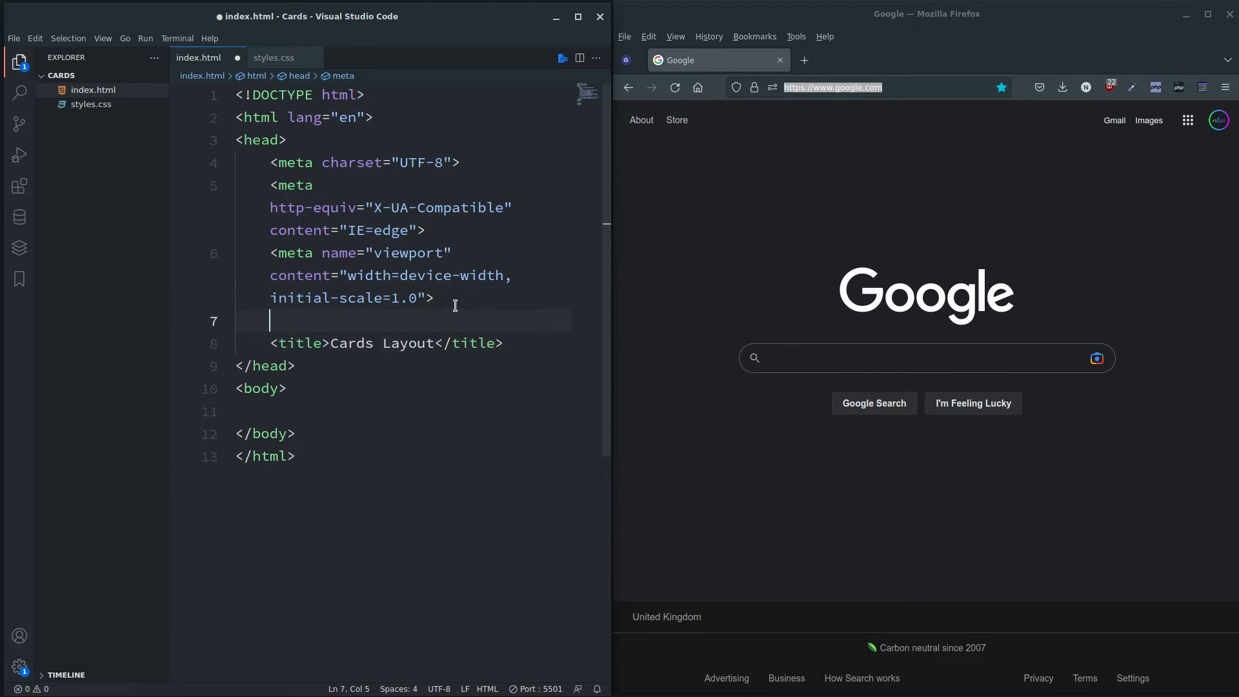
# Add a stylesheet link tag pointing to styles.css
pyautogui.write('<link rel="stylesheet" href="">')
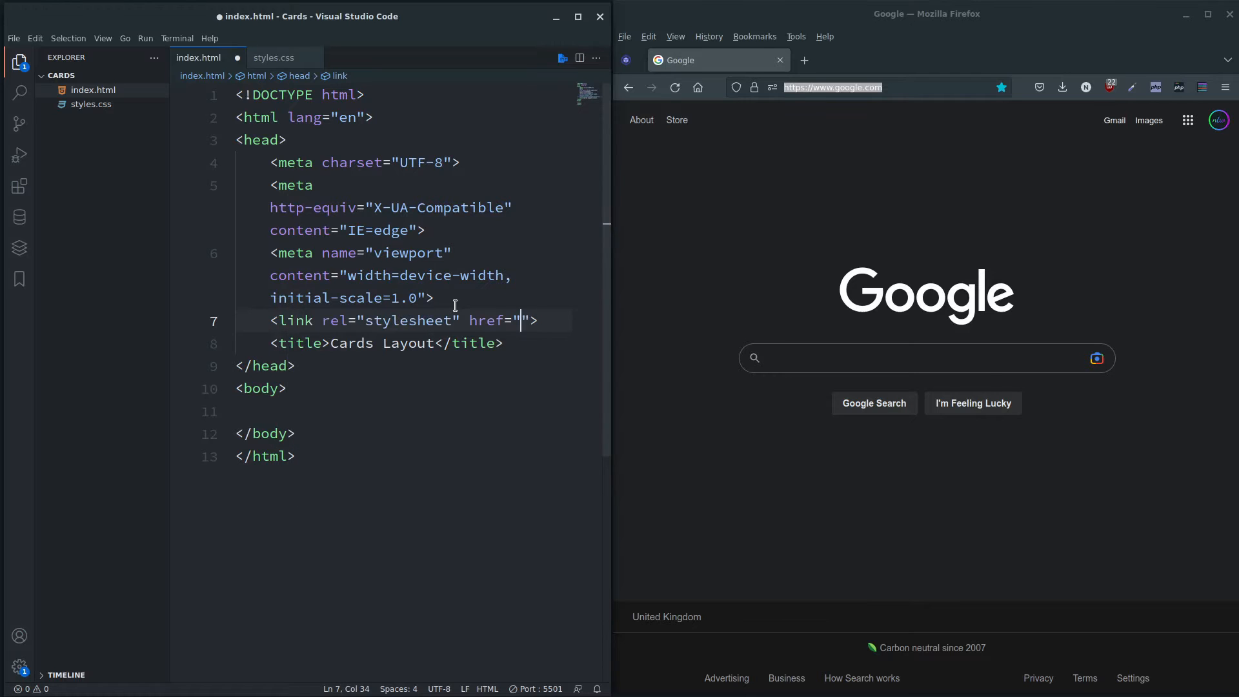
pyautogui.write('styles')
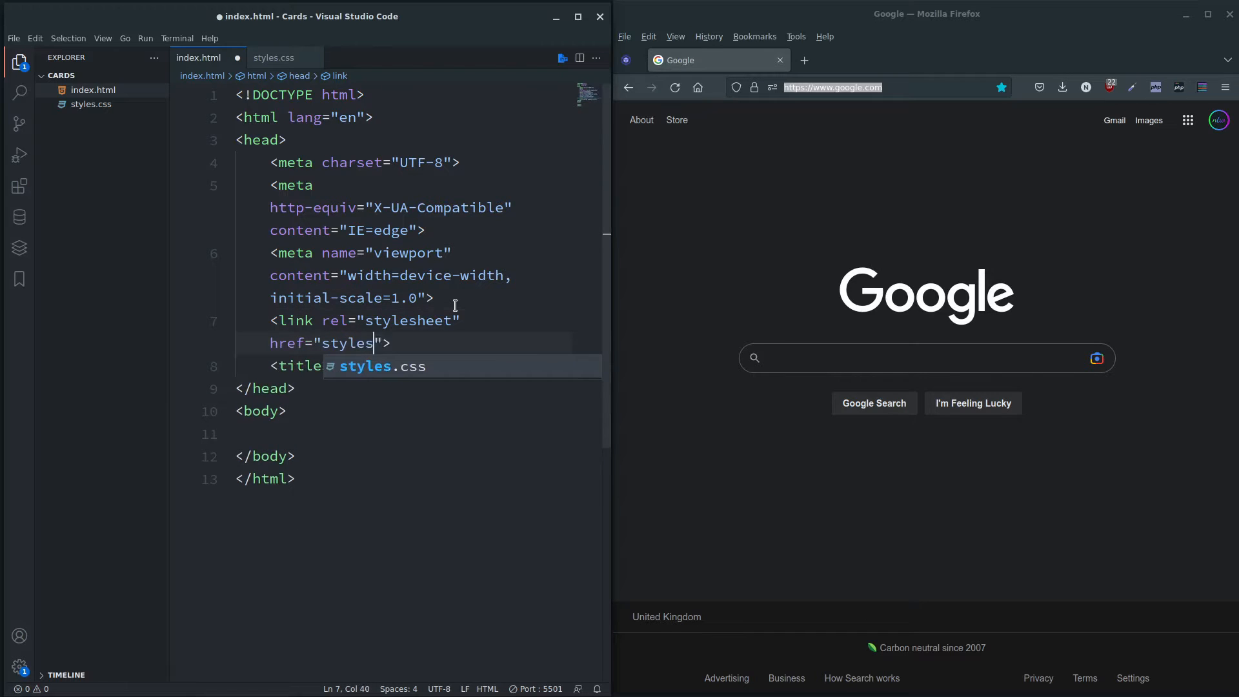
pyautogui.write('.css')
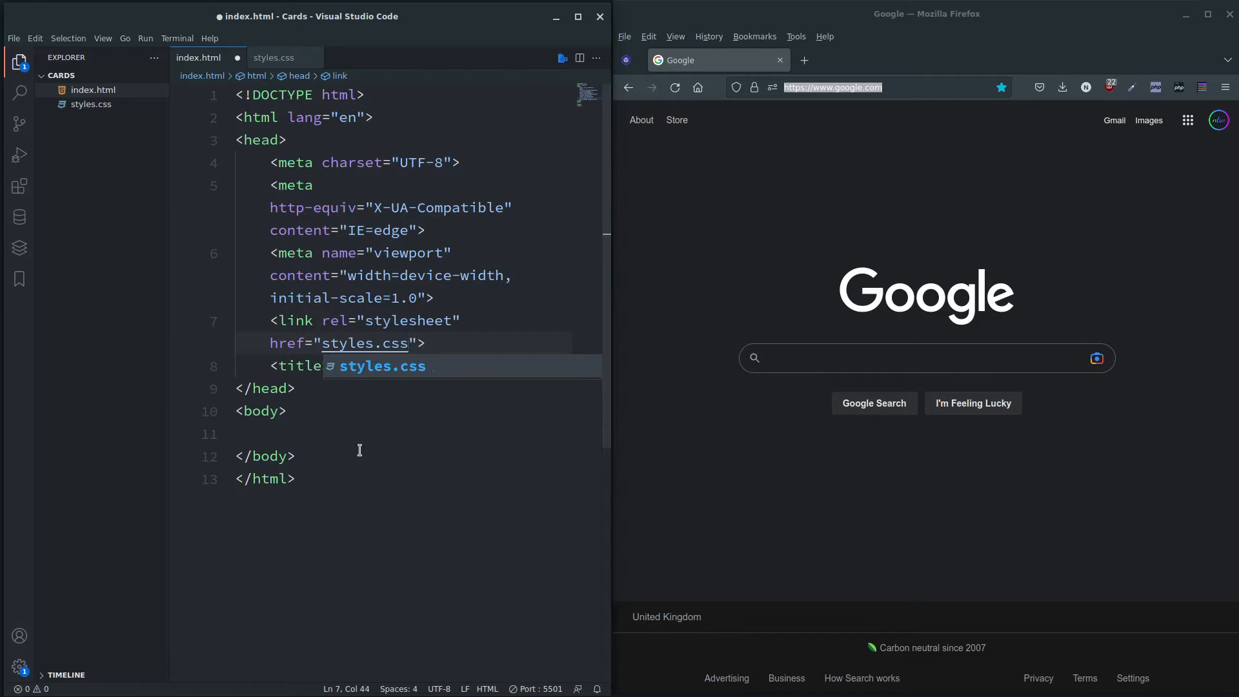
pyautogui.write('Cards Layout</title>')
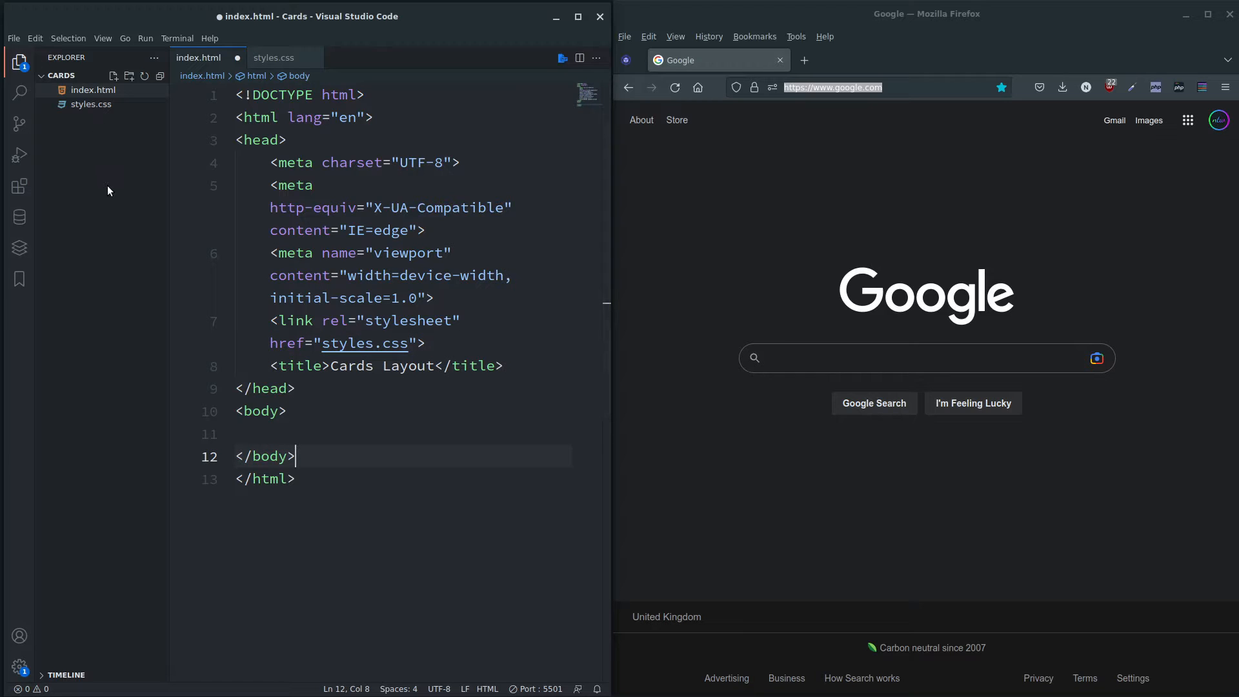
pyautogui.rightClick(93, 89)
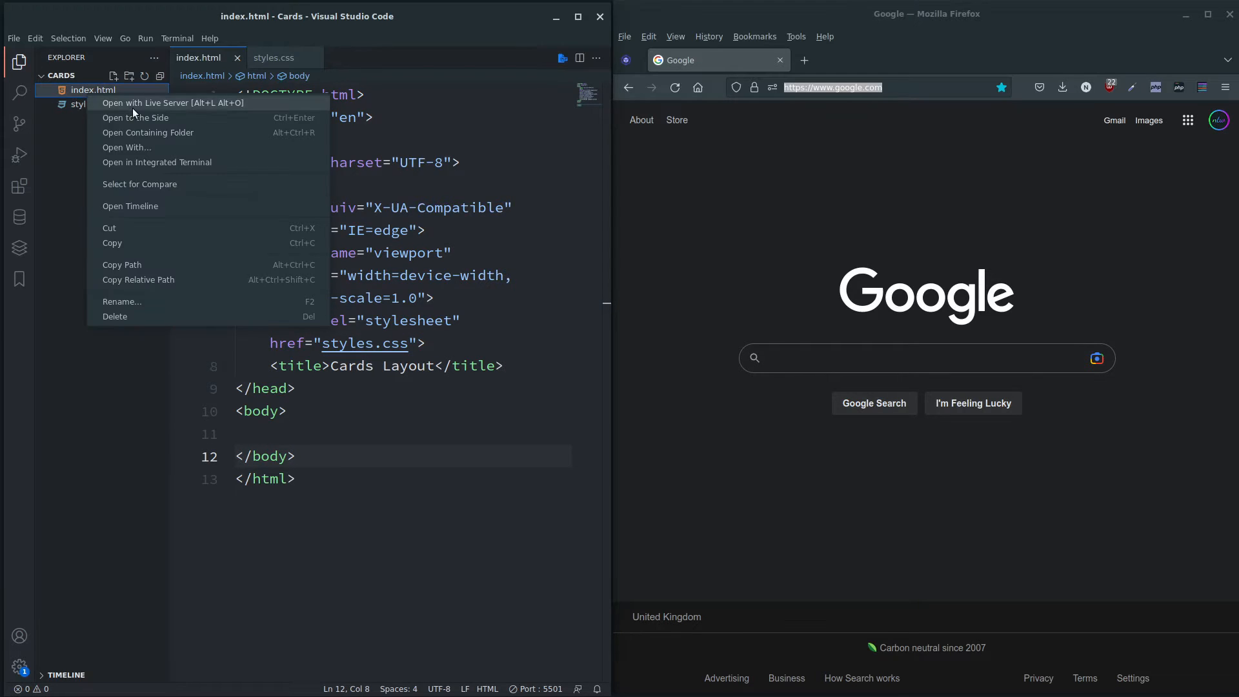
# Serve index.html with Live Server in Firefox, then revisit styles.css and index.html
pyautogui.click(173, 102)
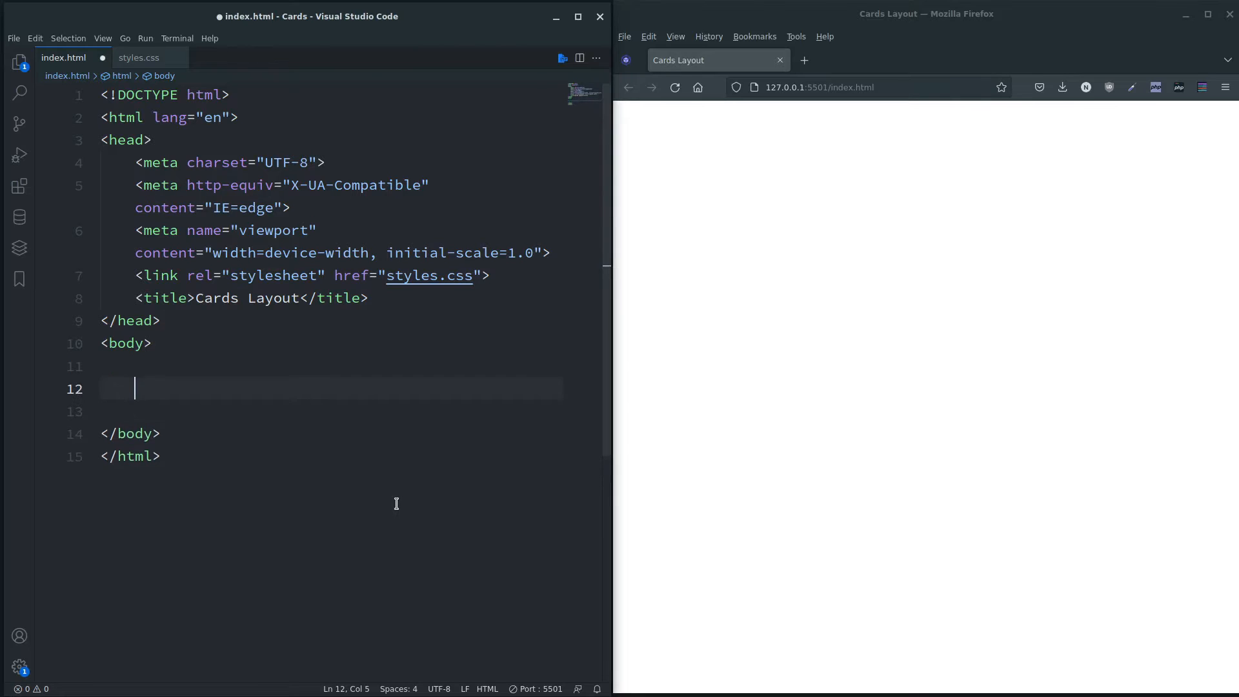
pyautogui.click(152, 342)
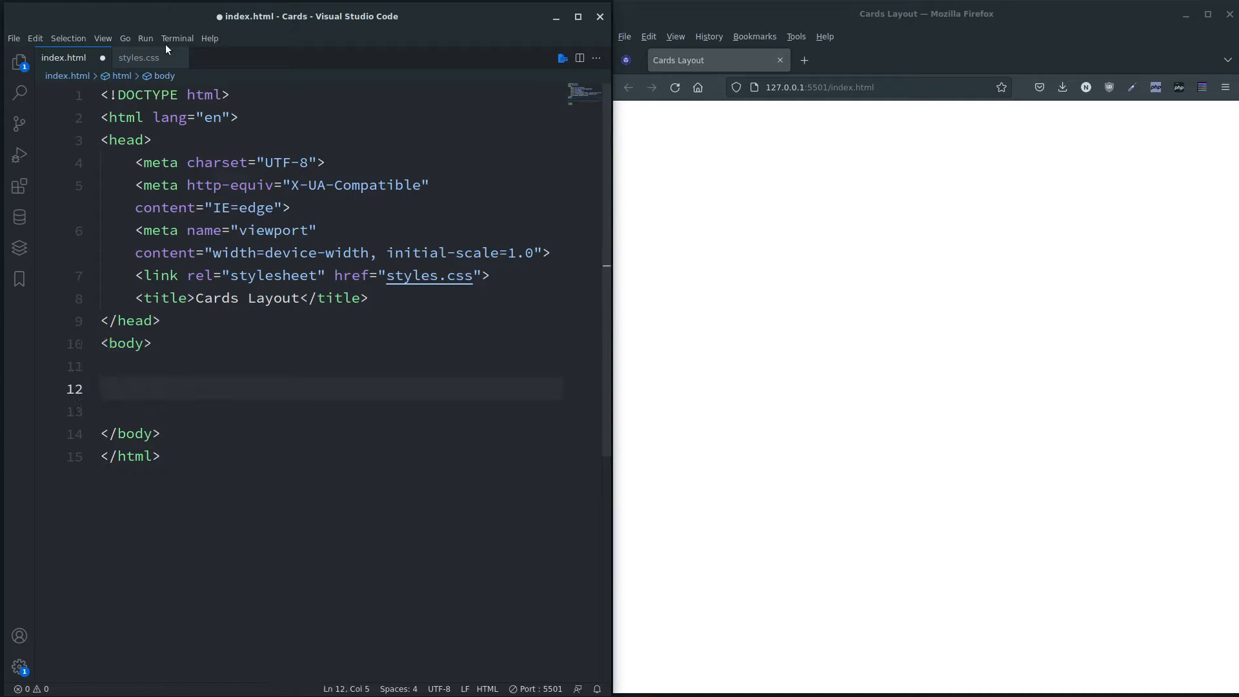
pyautogui.click(138, 57)
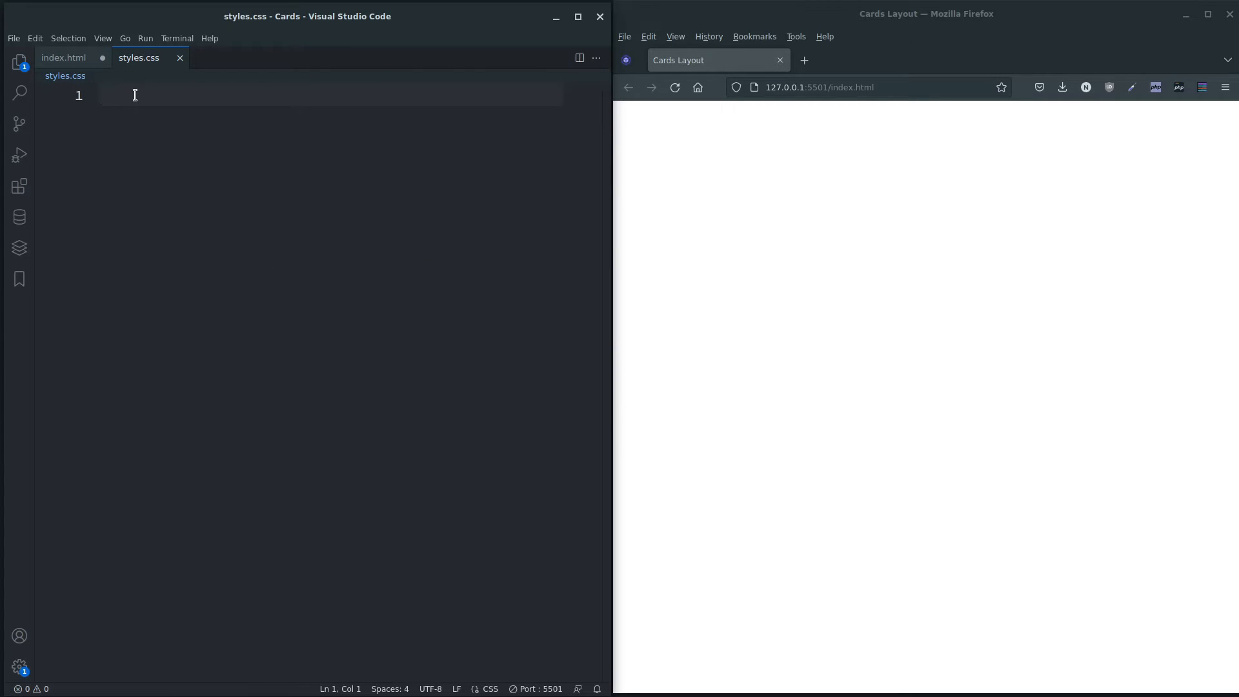
pyautogui.click(63, 56)
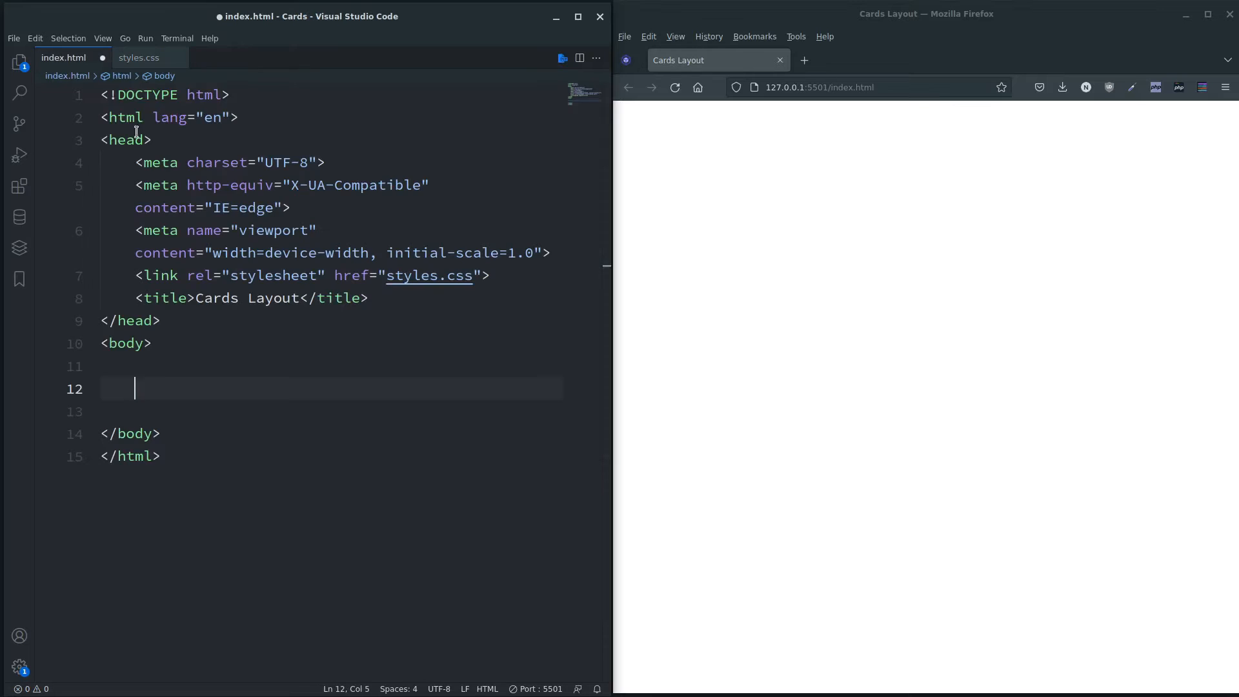
pyautogui.moveTo(307, 384)
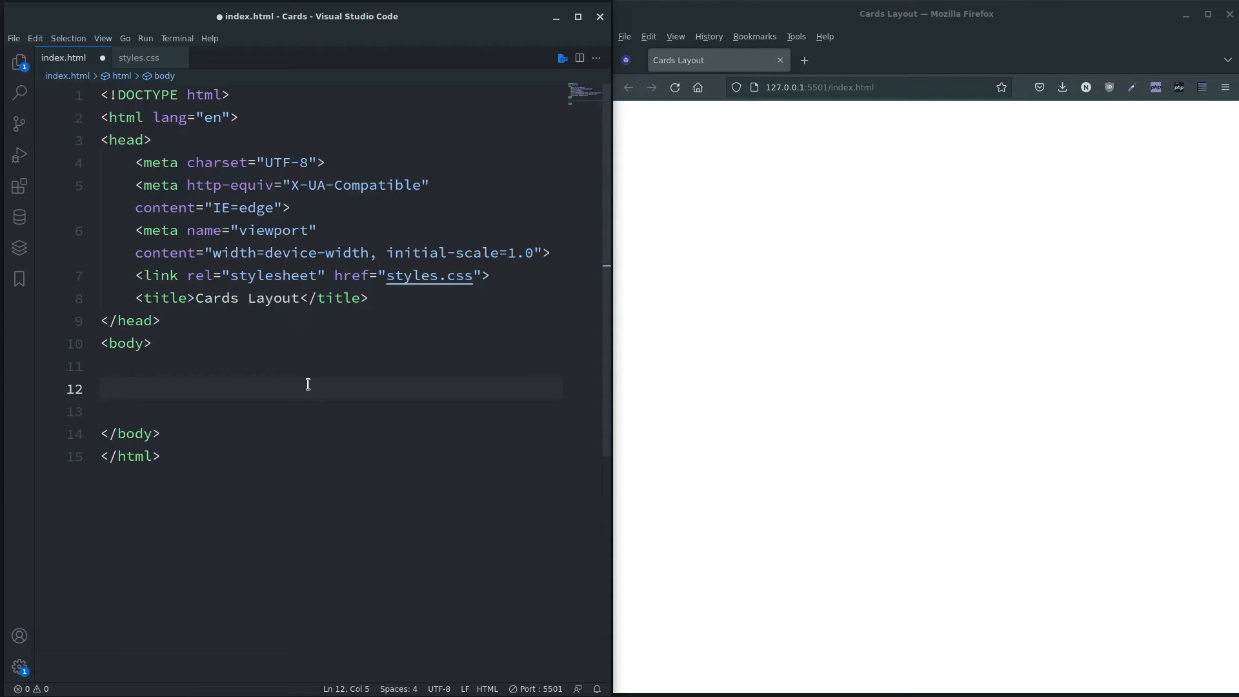
# Expand Emmet into a .card-container div with six .card divs numbered 1–6
pyautogui.write('.c')
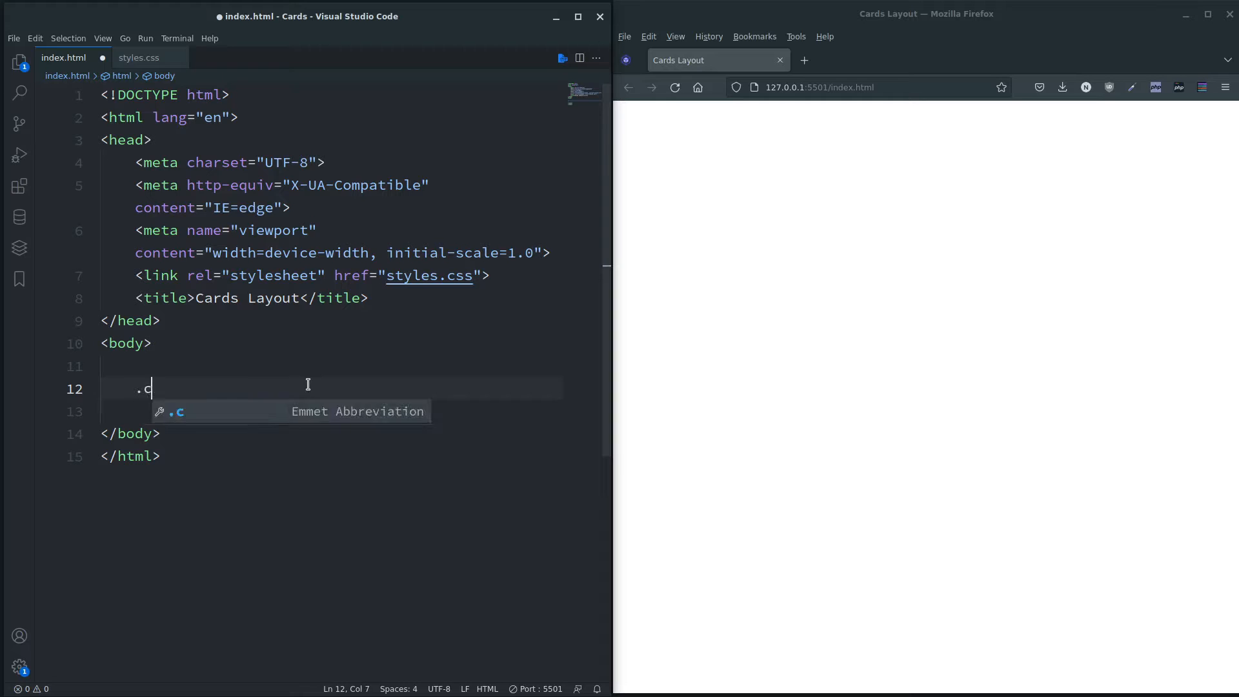
pyautogui.write('ard-container')
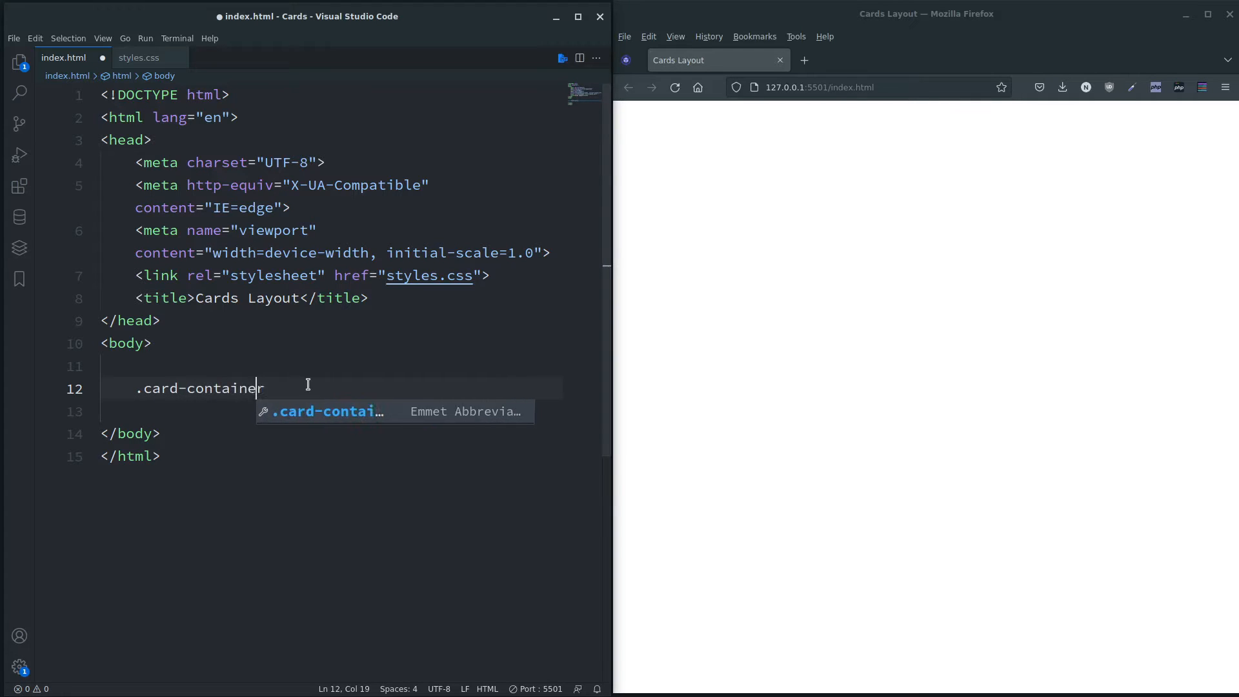
pyautogui.press('Tab')
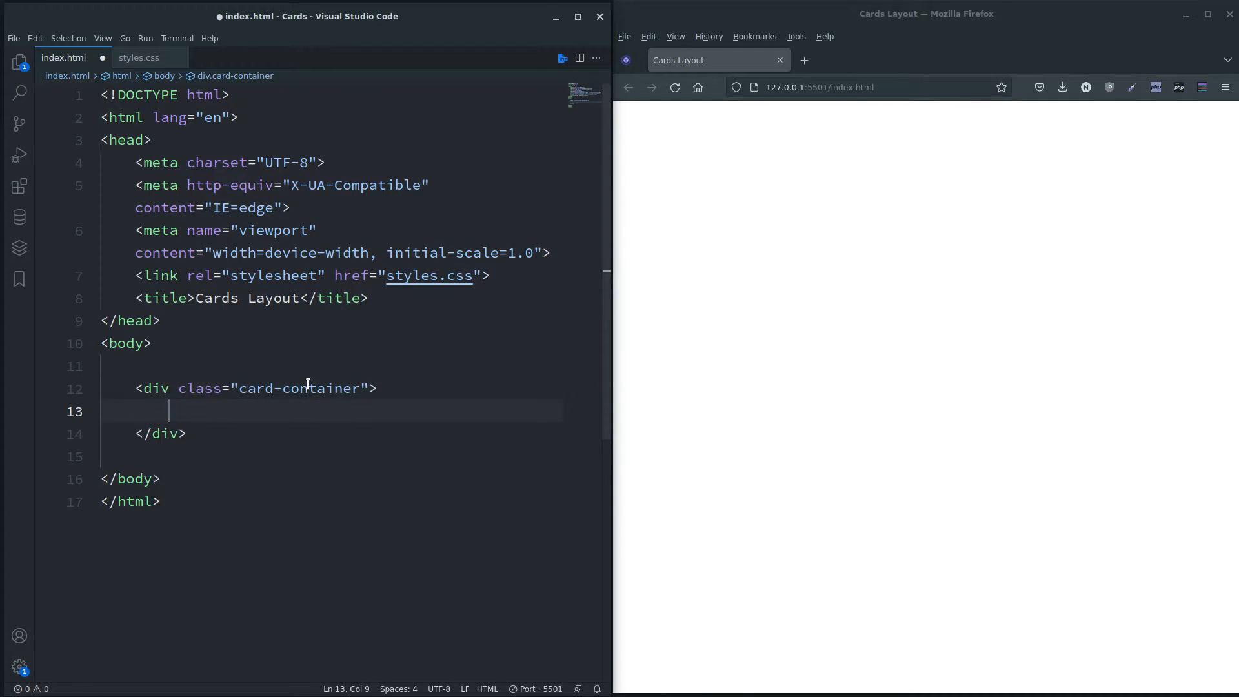
pyautogui.write('.card')
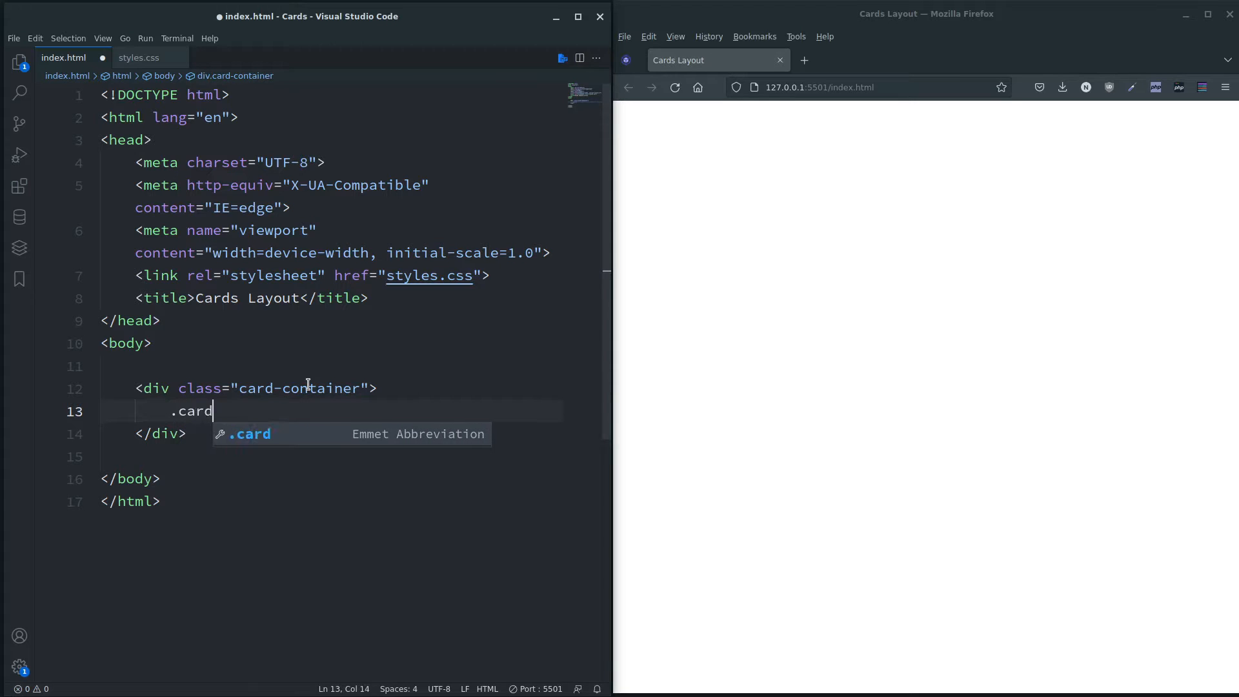
pyautogui.press('Tab')
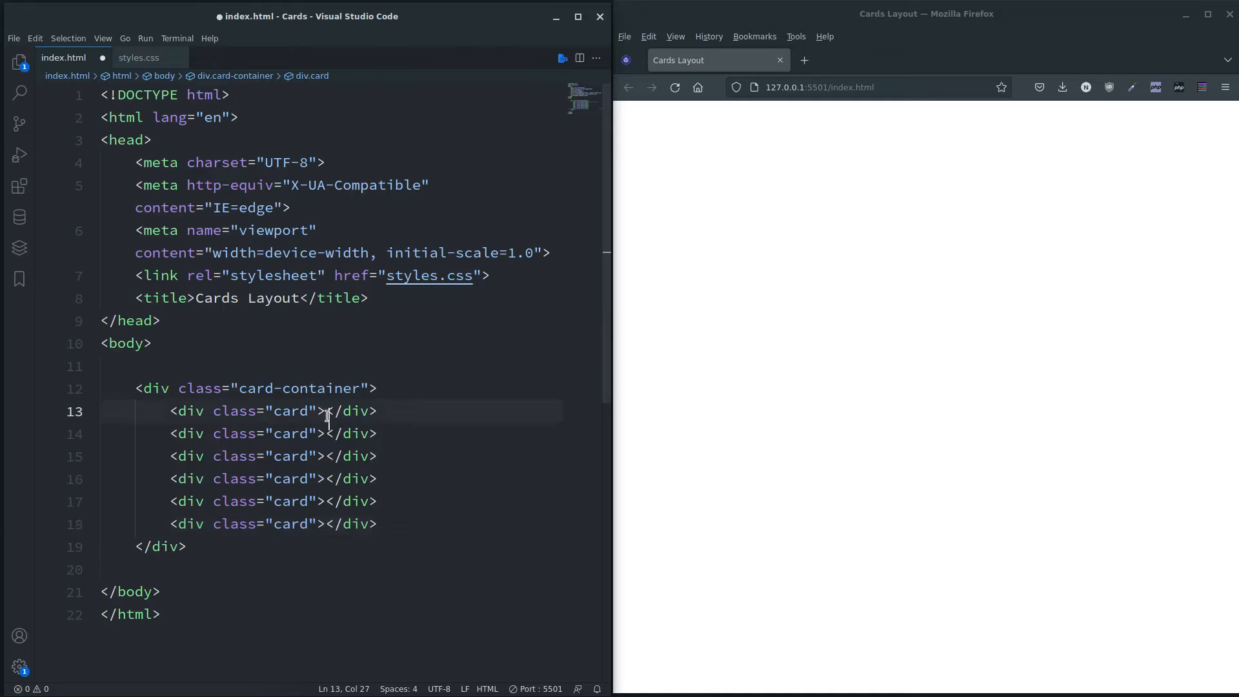
pyautogui.write('1')
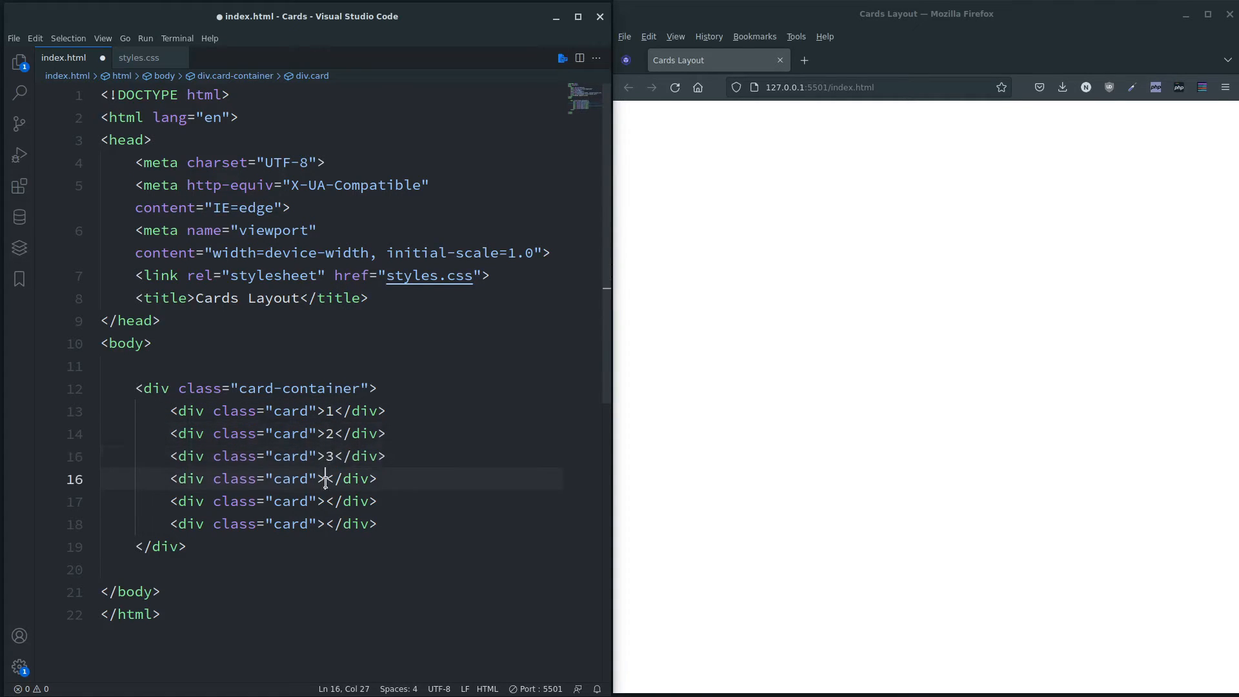
pyautogui.write('4')
pyautogui.click(332, 523)
pyautogui.write('6')
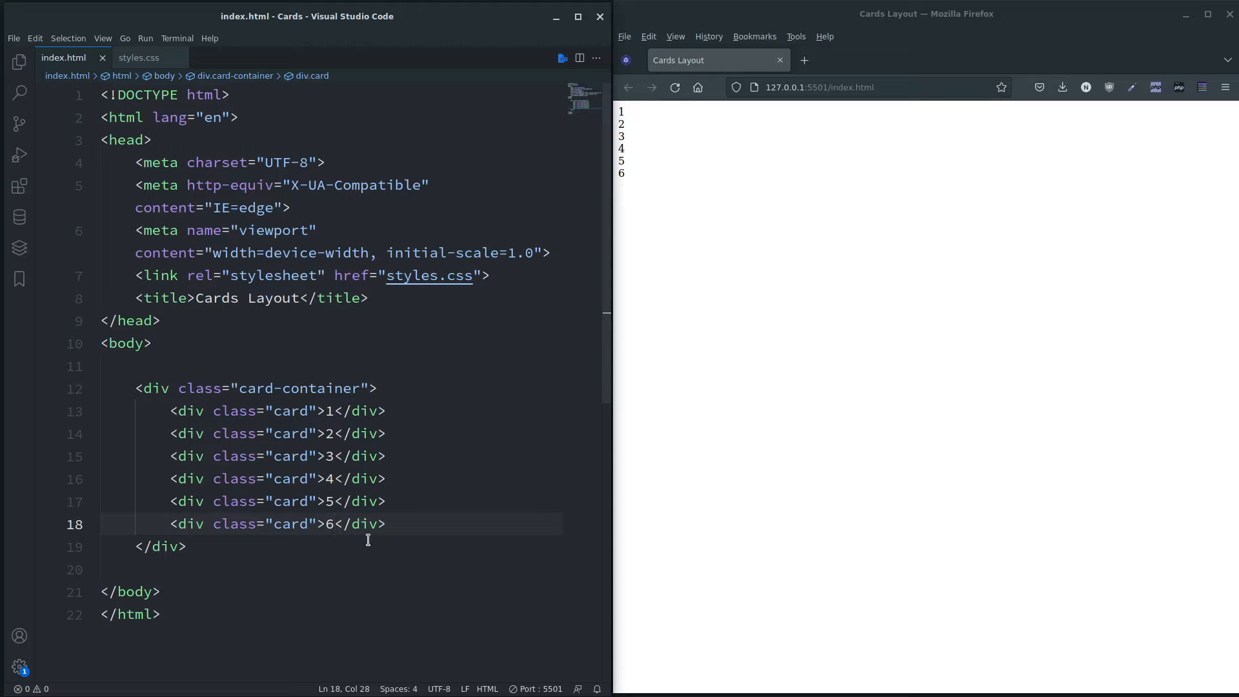
# In styles.css, reset padding and margin to 0 with border-box sizing in the * rule
pyautogui.click(140, 56)
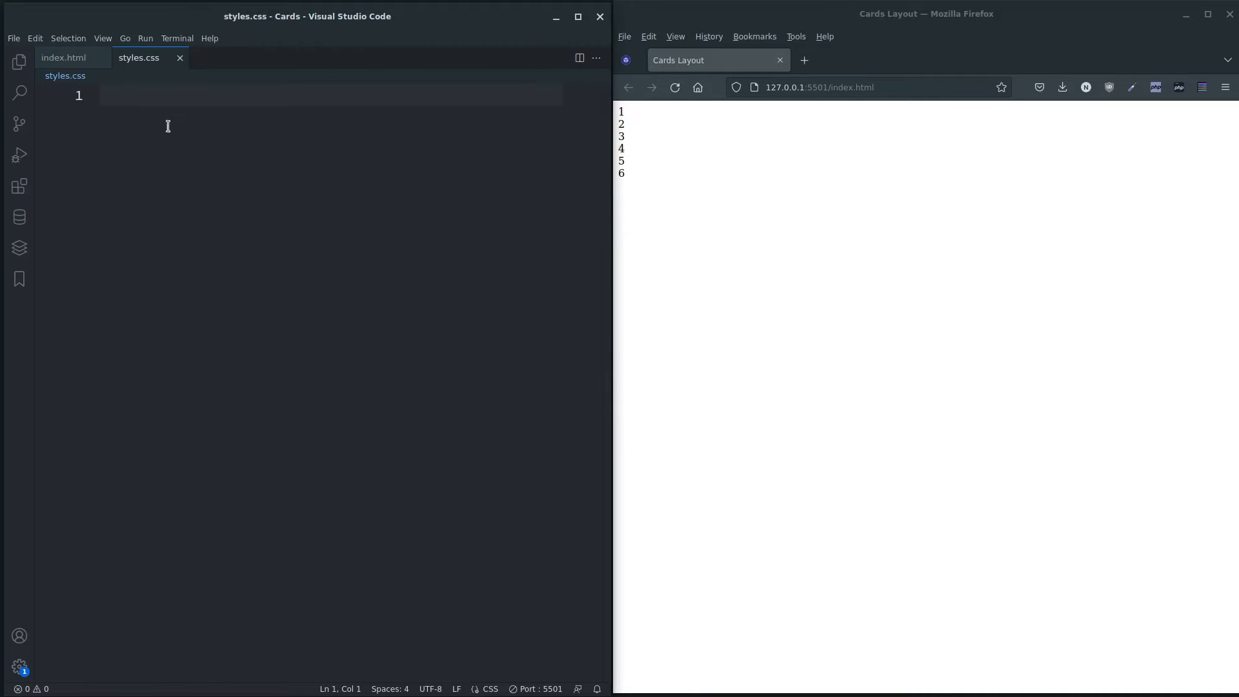
pyautogui.click(64, 57)
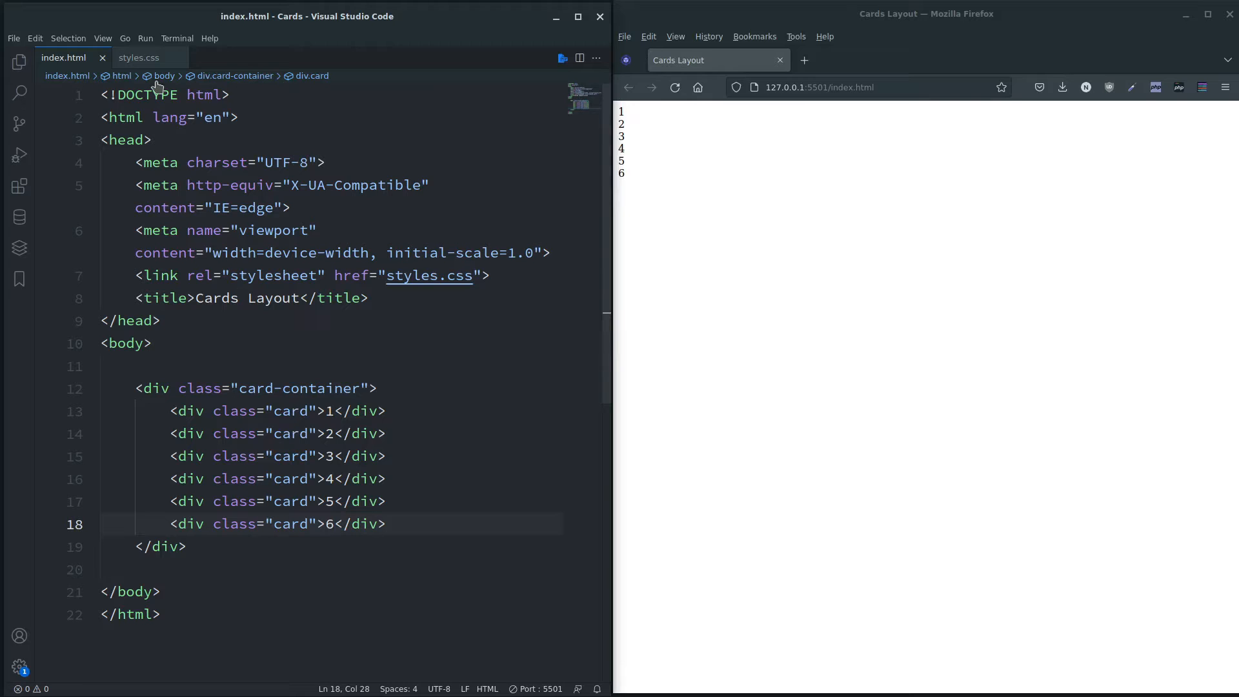
pyautogui.click(138, 57)
pyautogui.write('* {')
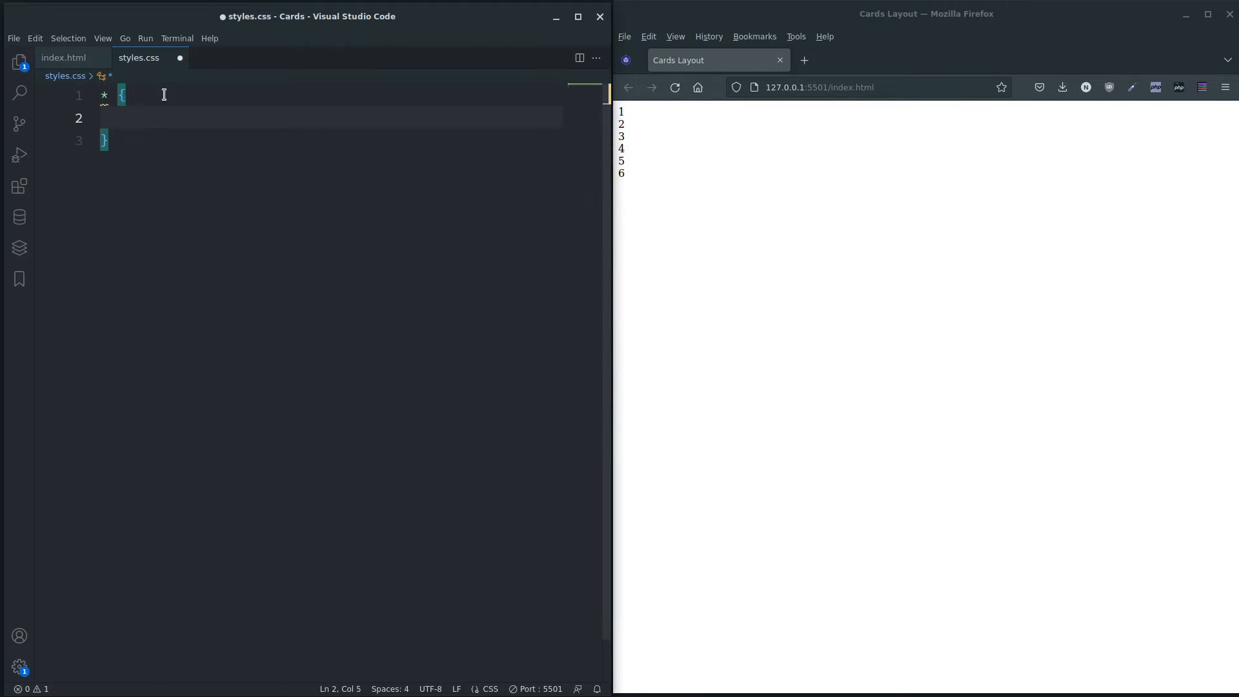
pyautogui.write('padding')
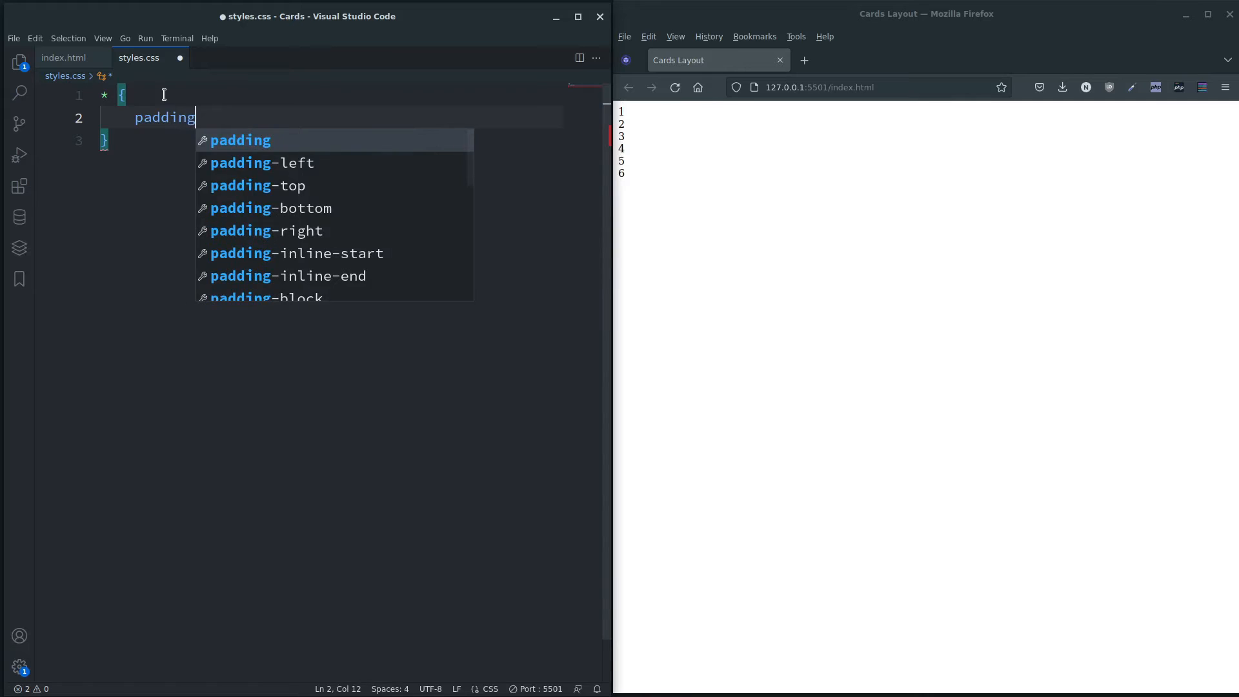
pyautogui.write(': 0;')
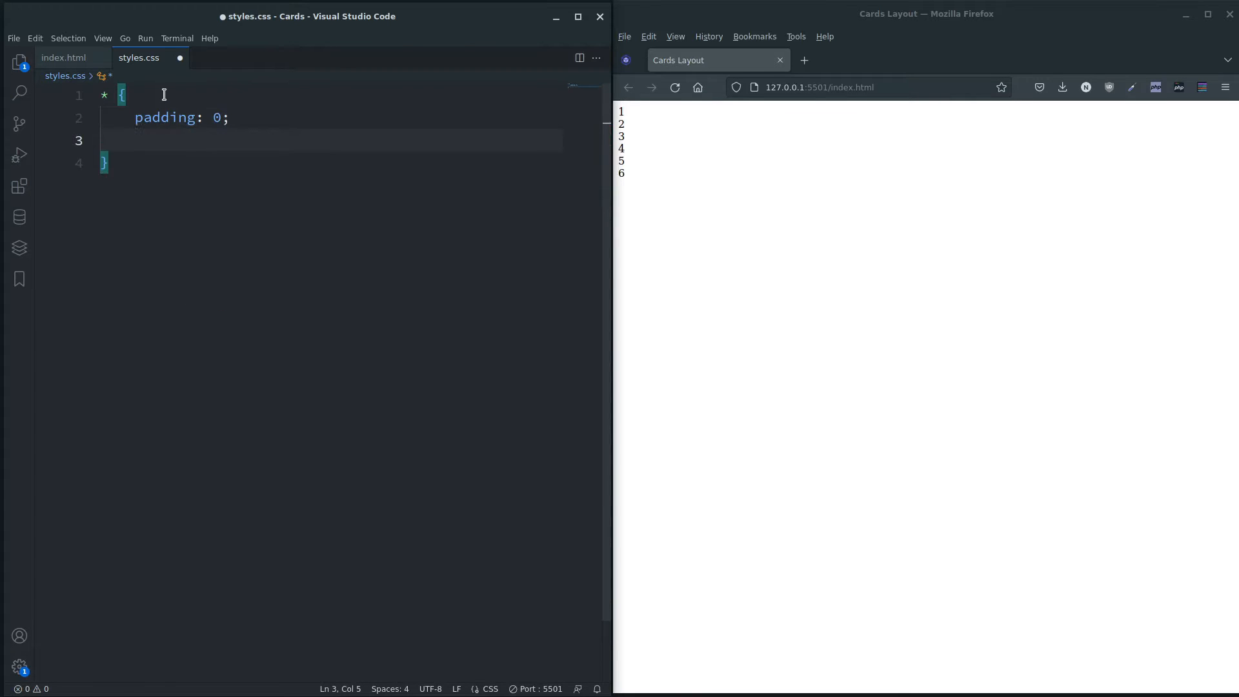
pyautogui.write('margin: 0;')
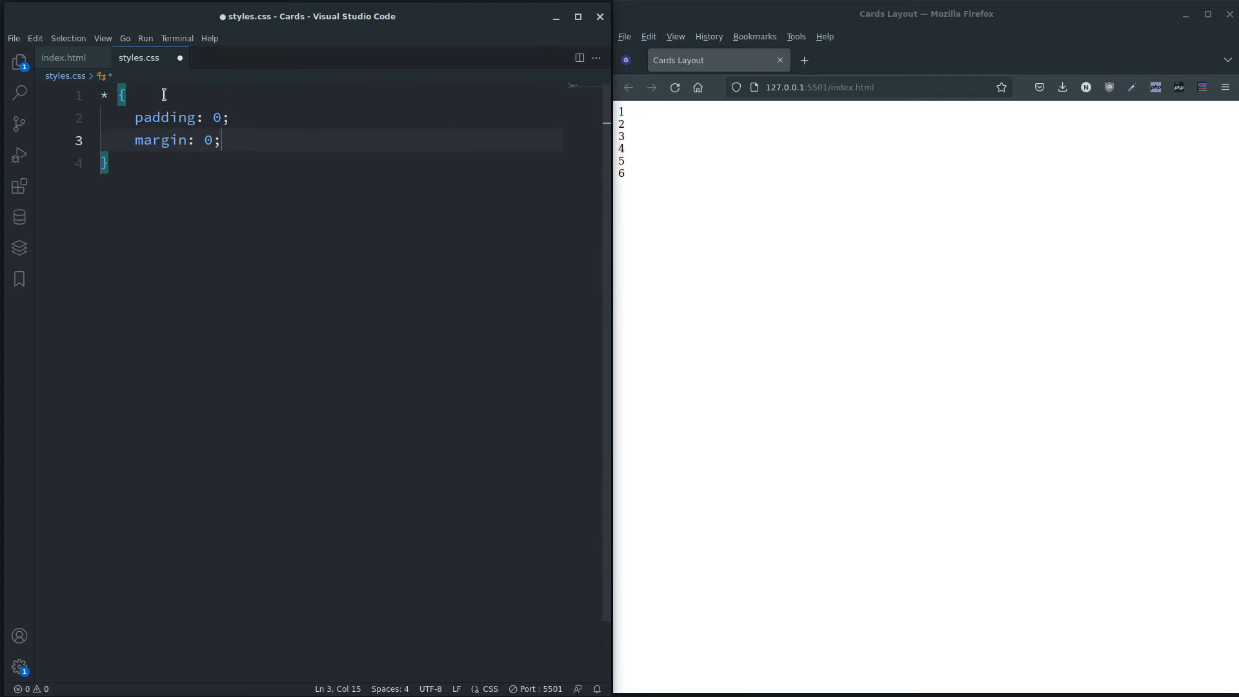
pyautogui.write('b')
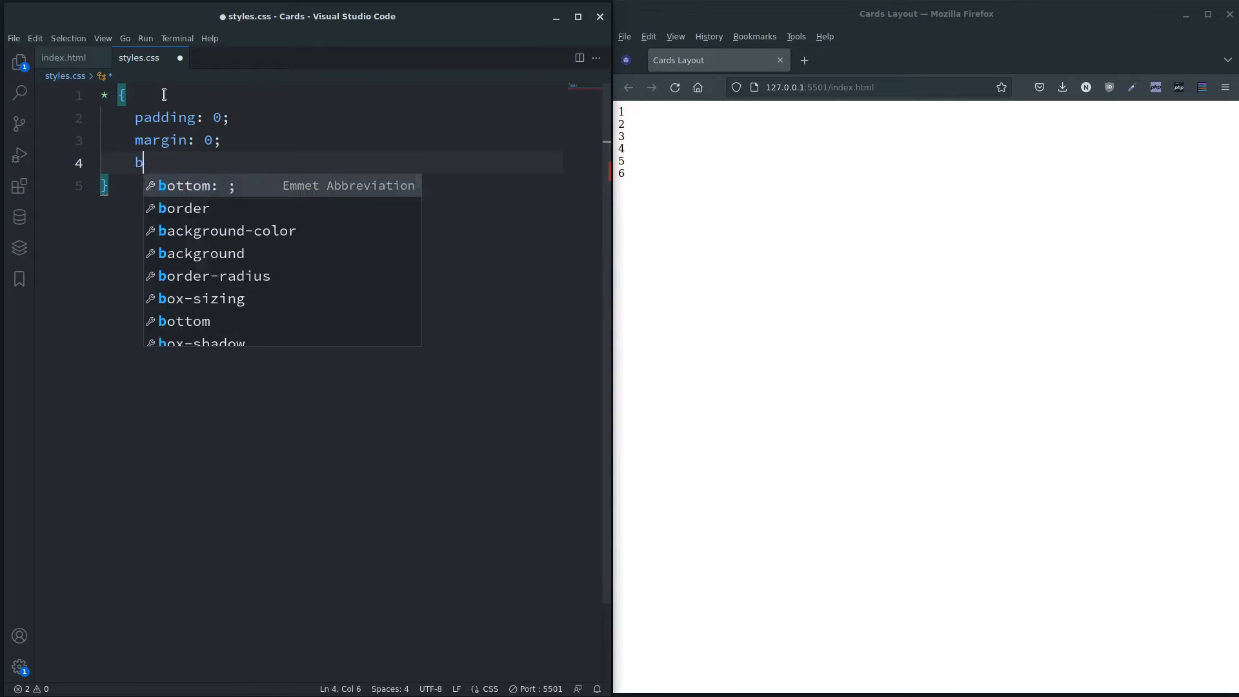
pyautogui.write('ox-sizing: border-box;')
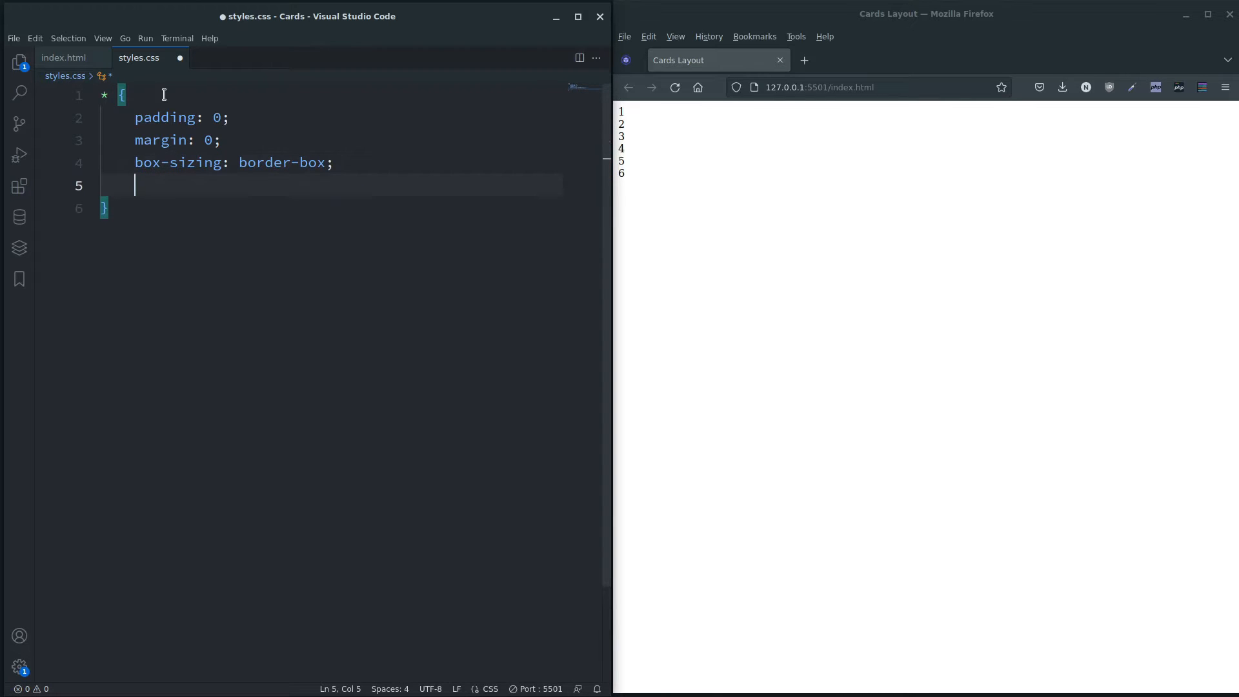
# Add the Verdana, Geneva, Tahoma, sans-serif font family and save the stylesheet
pyautogui.write('font')
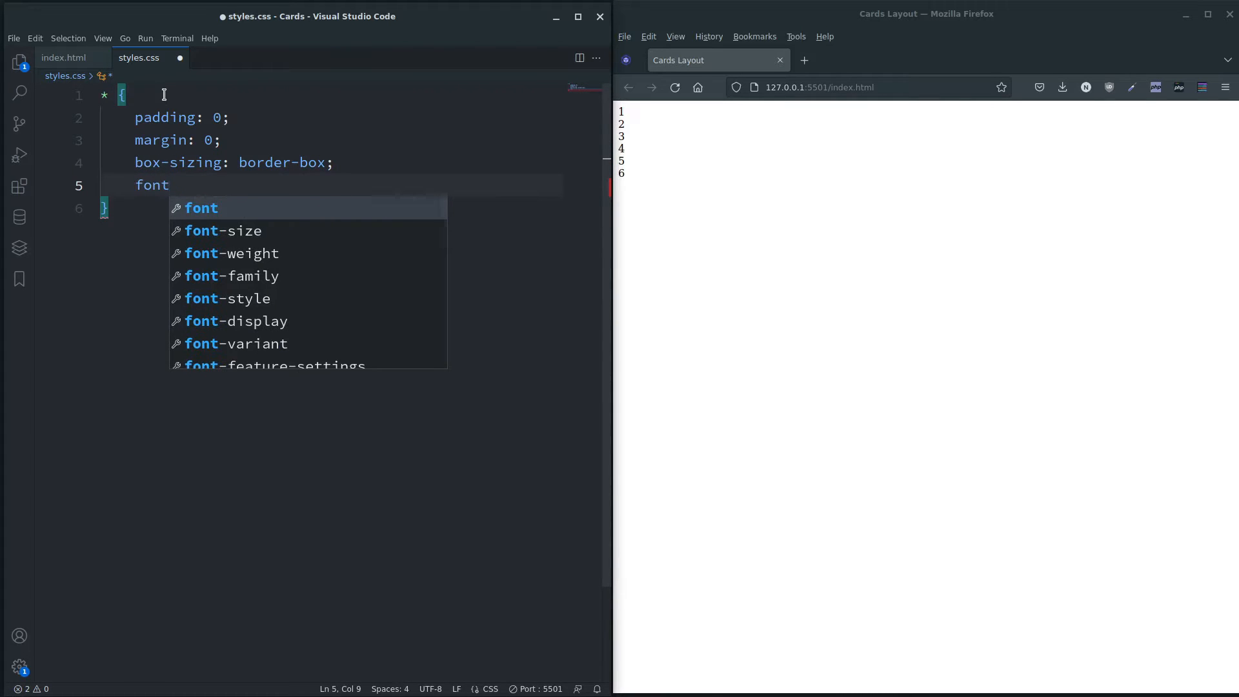
pyautogui.write('-family')
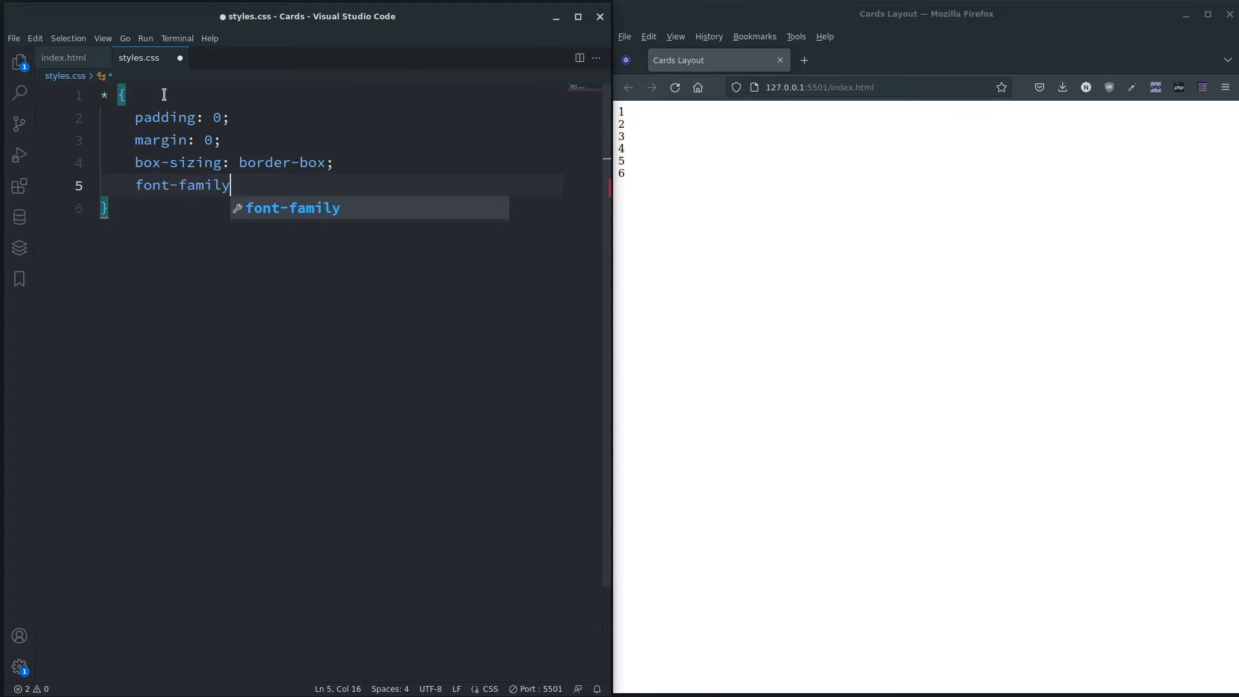
pyautogui.write(': verdana, Geneva, Tahoma, sans-serif;')
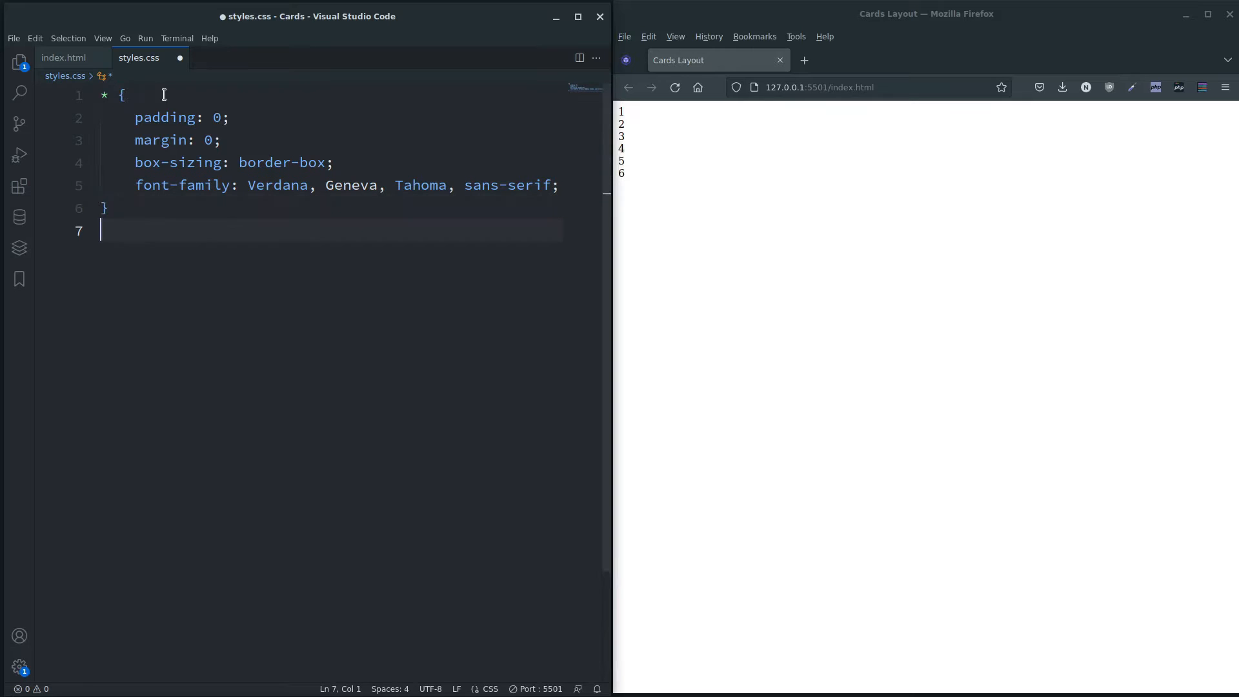
pyautogui.press('ctrl+s')
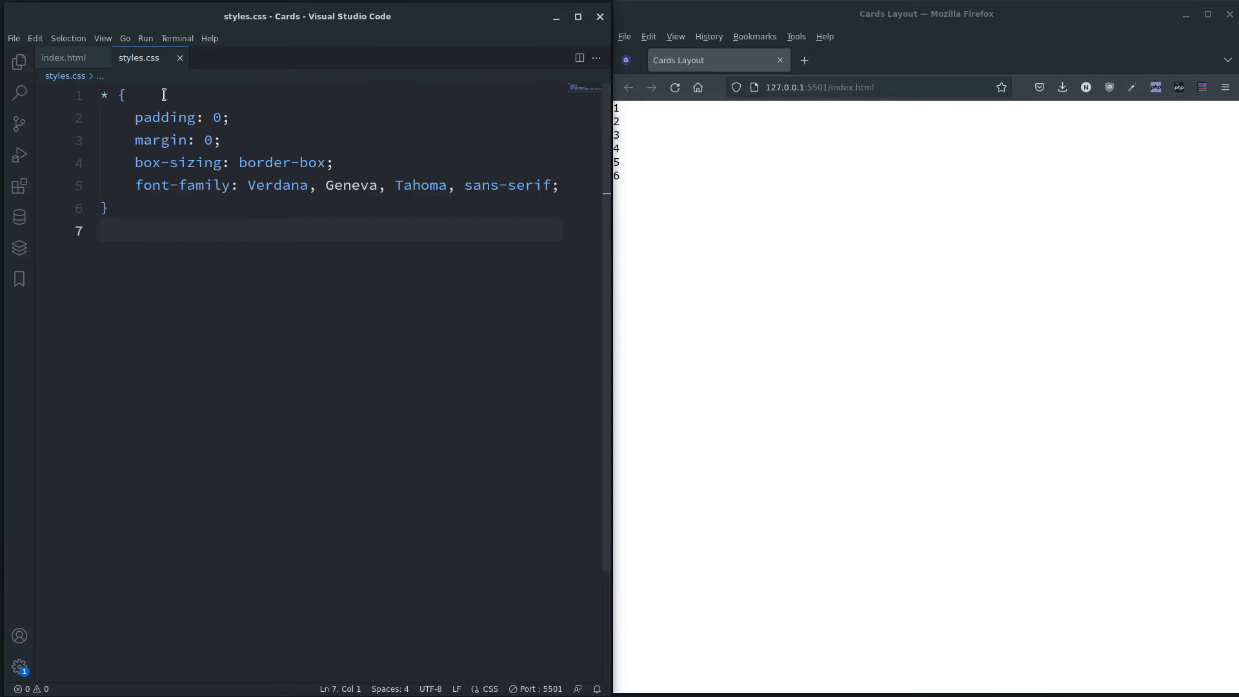
pyautogui.press('Enter')
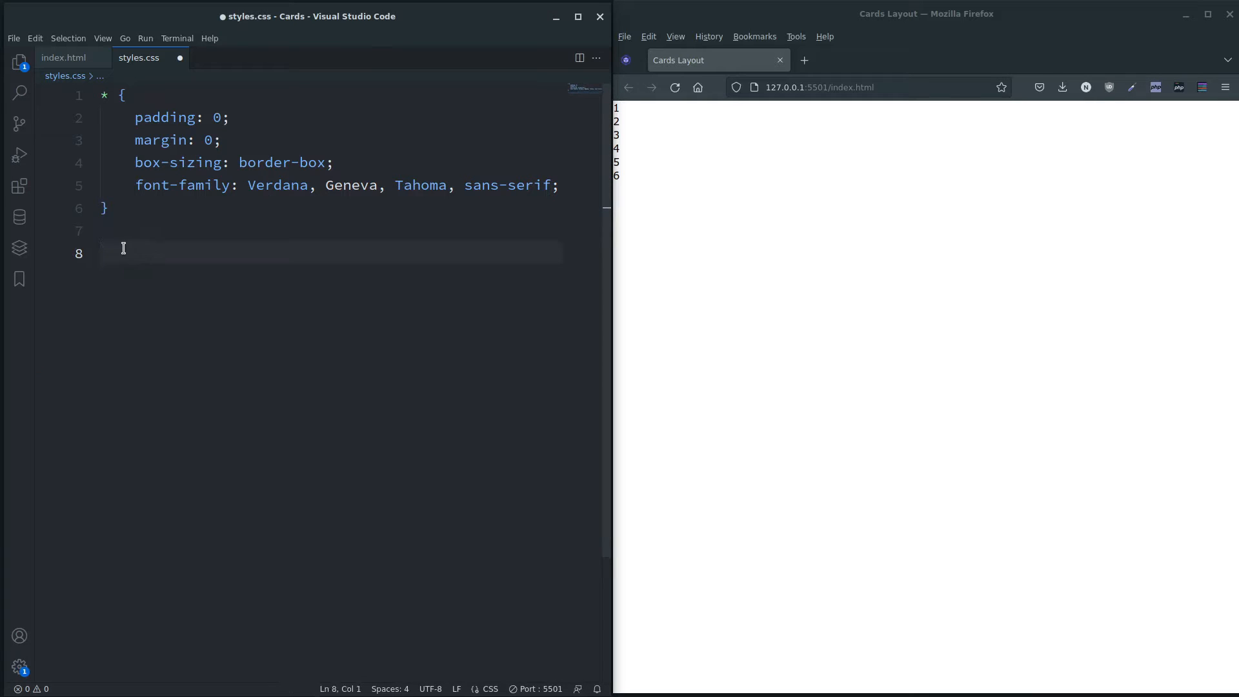
# Start a body rule using flex display with centered alignment and justification
pyautogui.write('body')
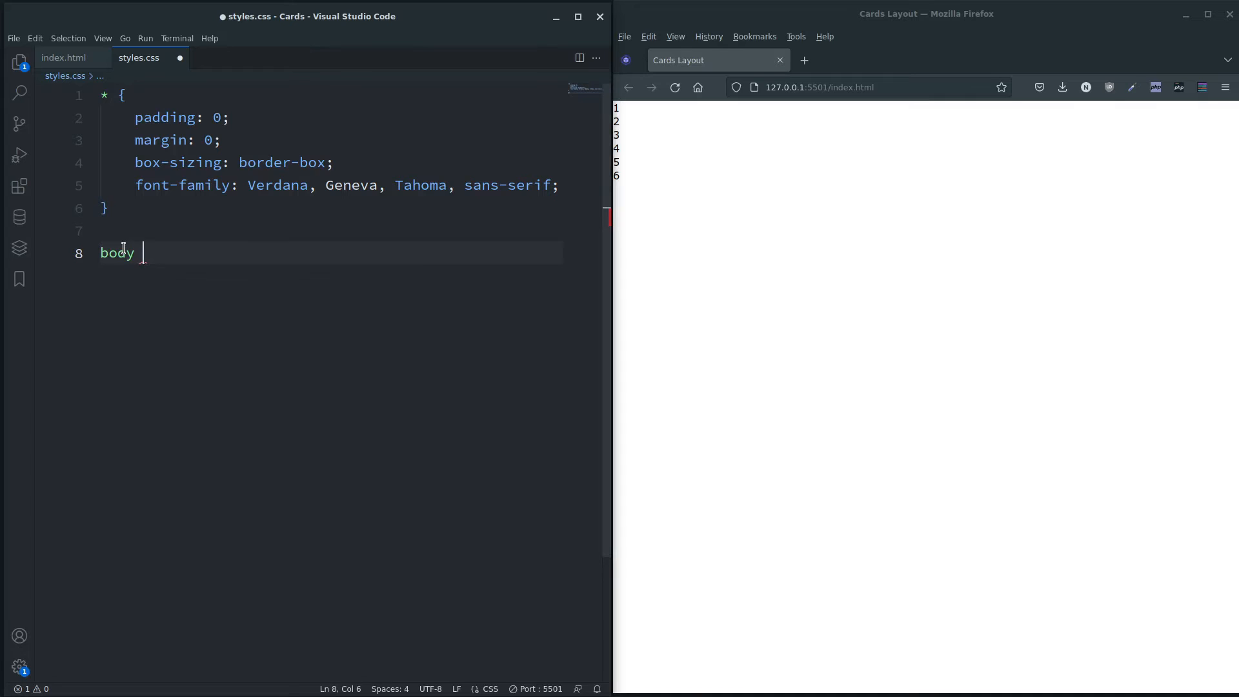
pyautogui.write('{')
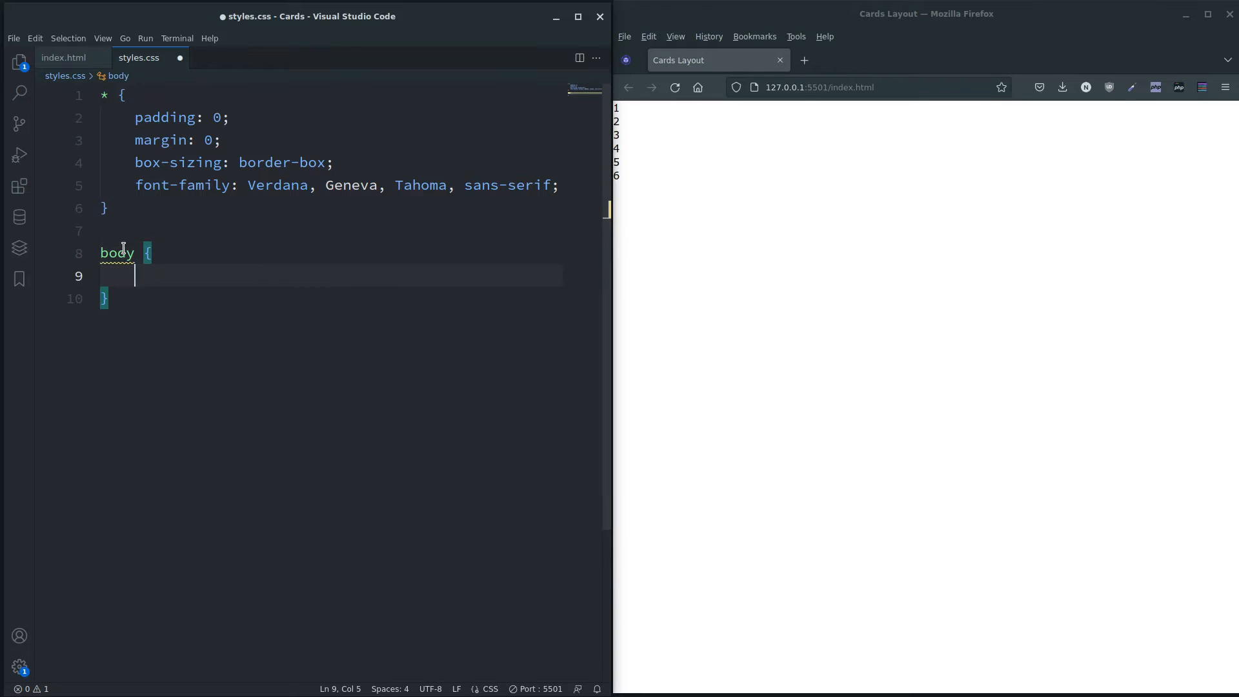
pyautogui.write('display: flex;')
pyautogui.write('align-items: center;')
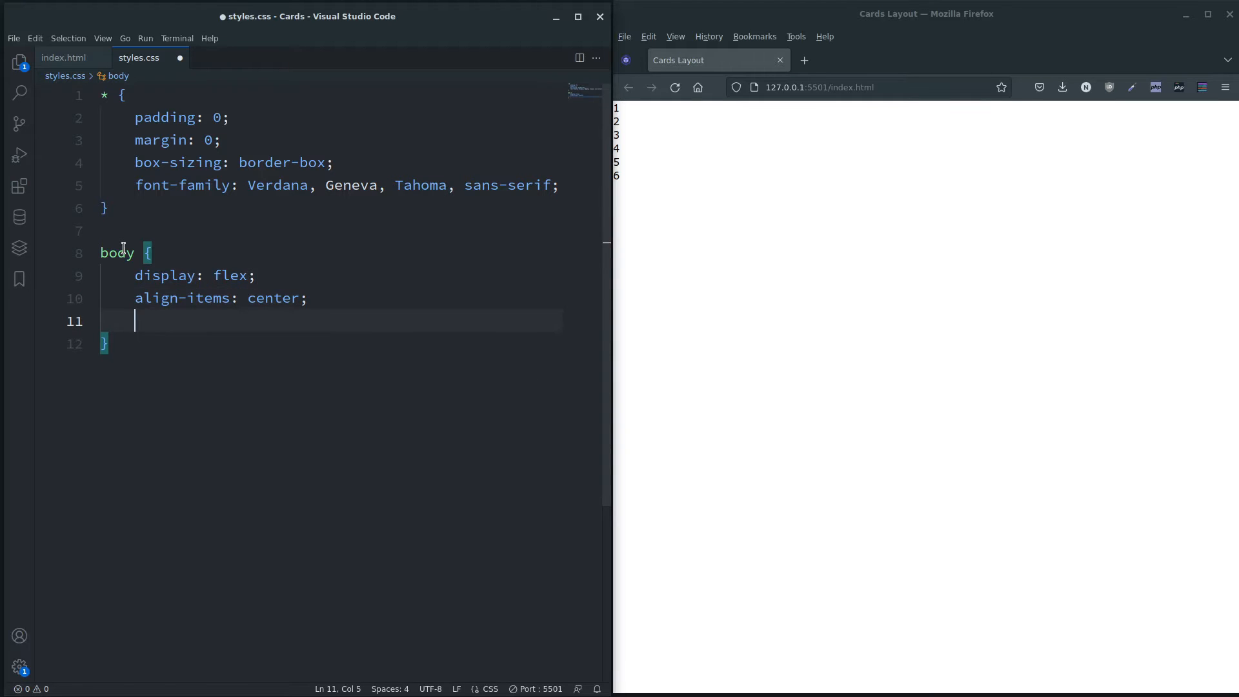
pyautogui.write('justify-content: ;')
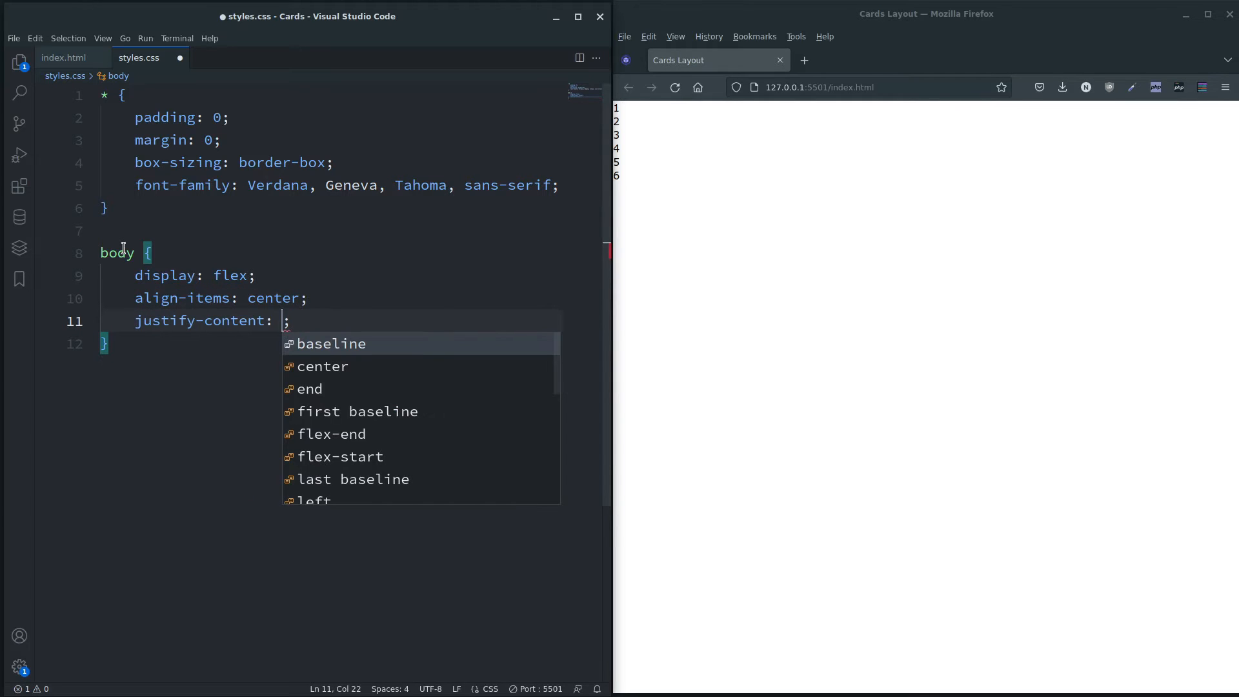
pyautogui.write('center0')
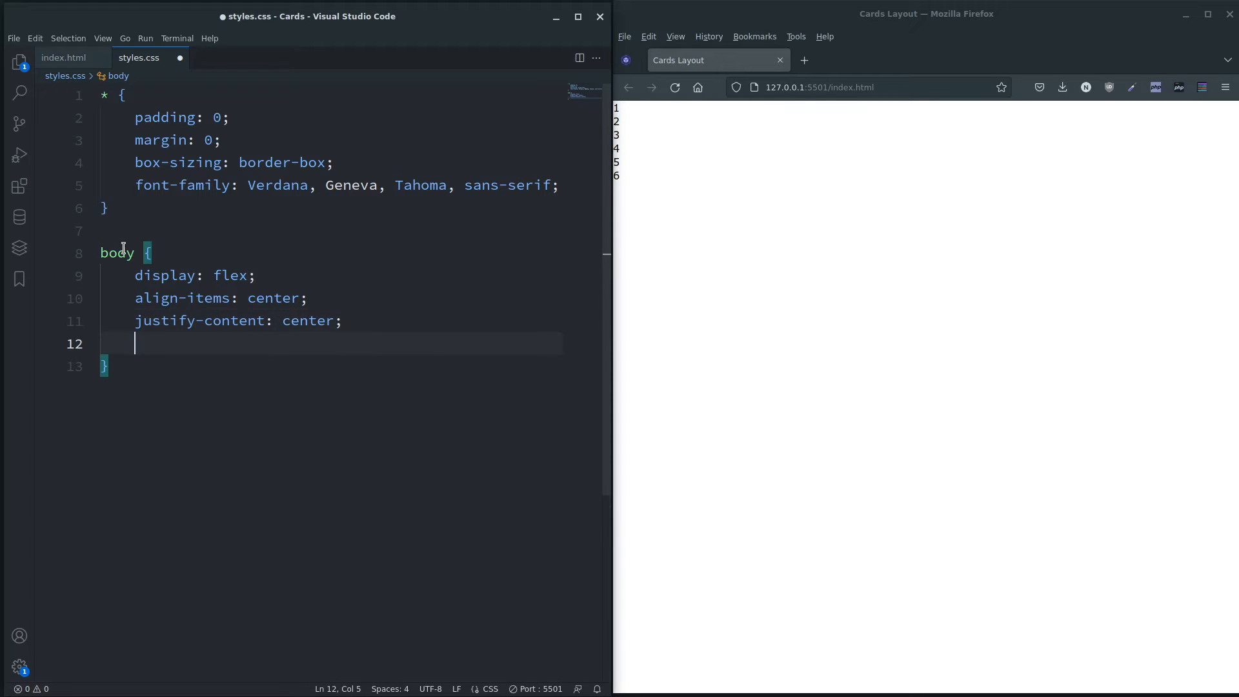
# Give the body an rgb(234, 233, 240) background colour
pyautogui.write('background-color: ;')
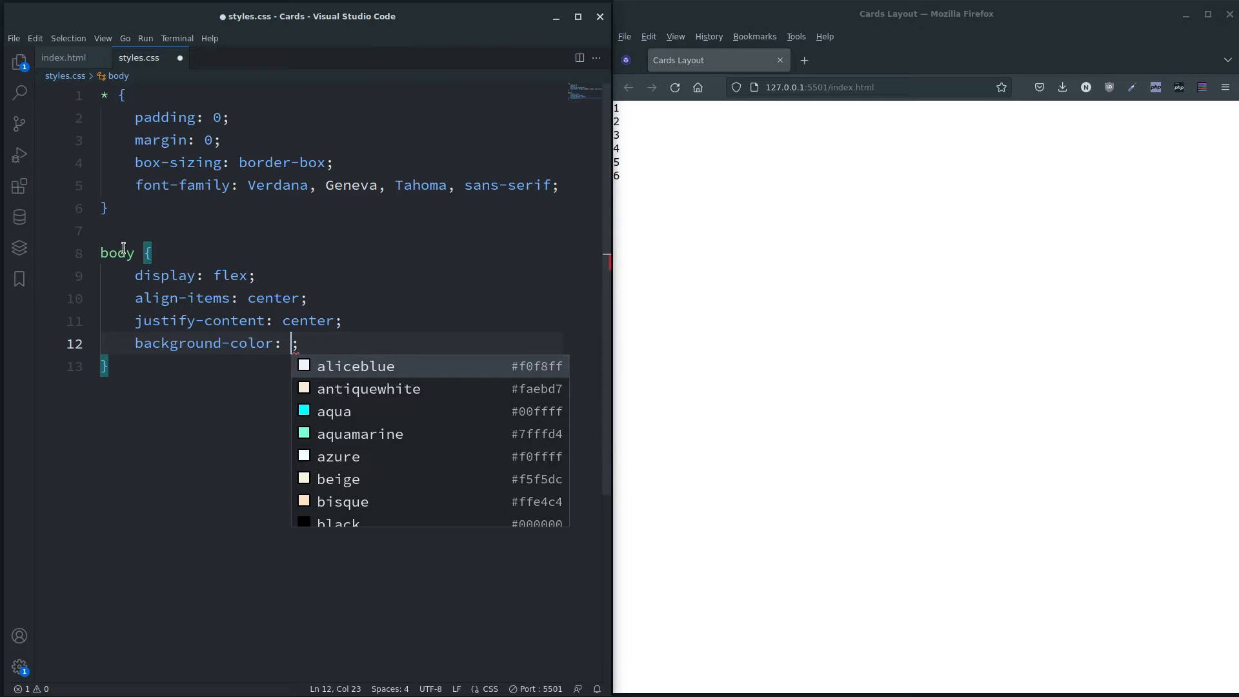
pyautogui.write('rgb')
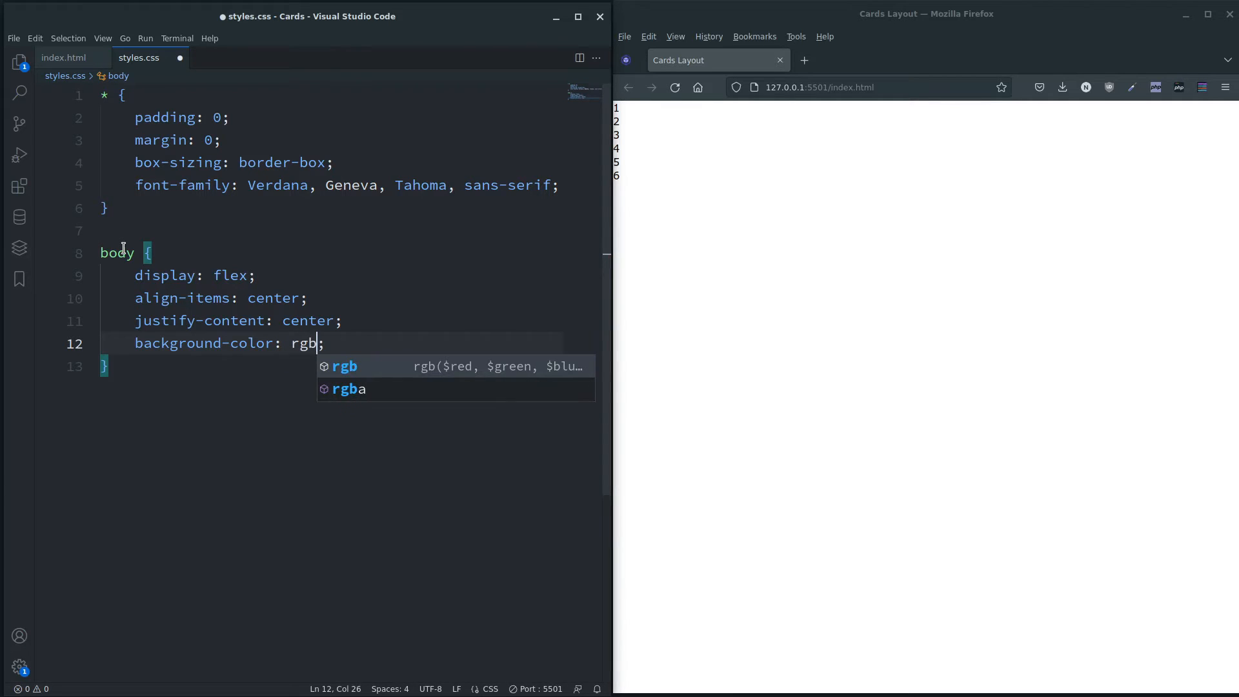
pyautogui.press('Tab')
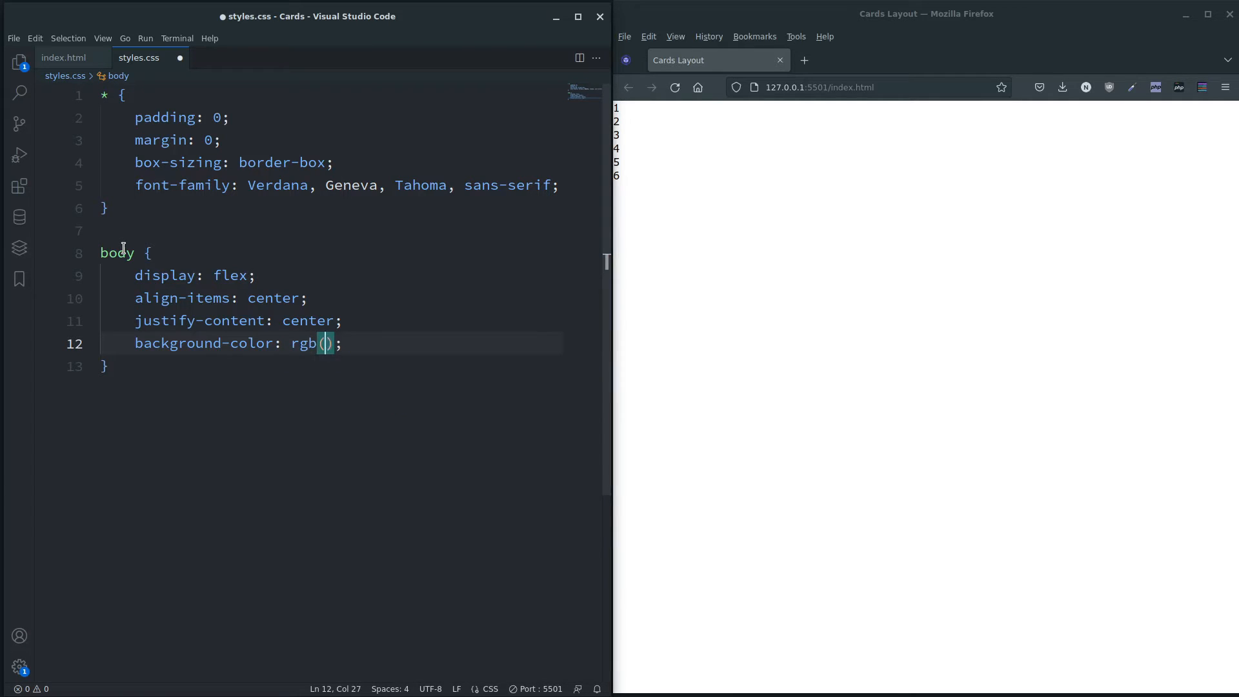
pyautogui.write('234,')
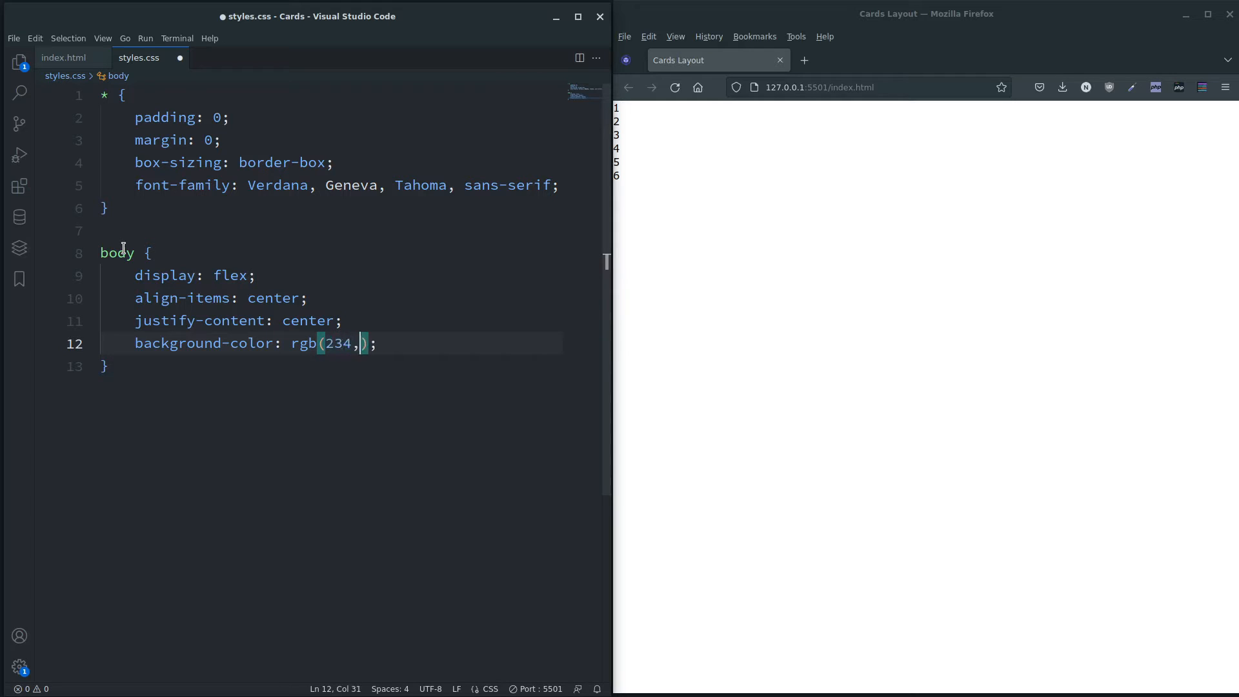
pyautogui.write('233,')
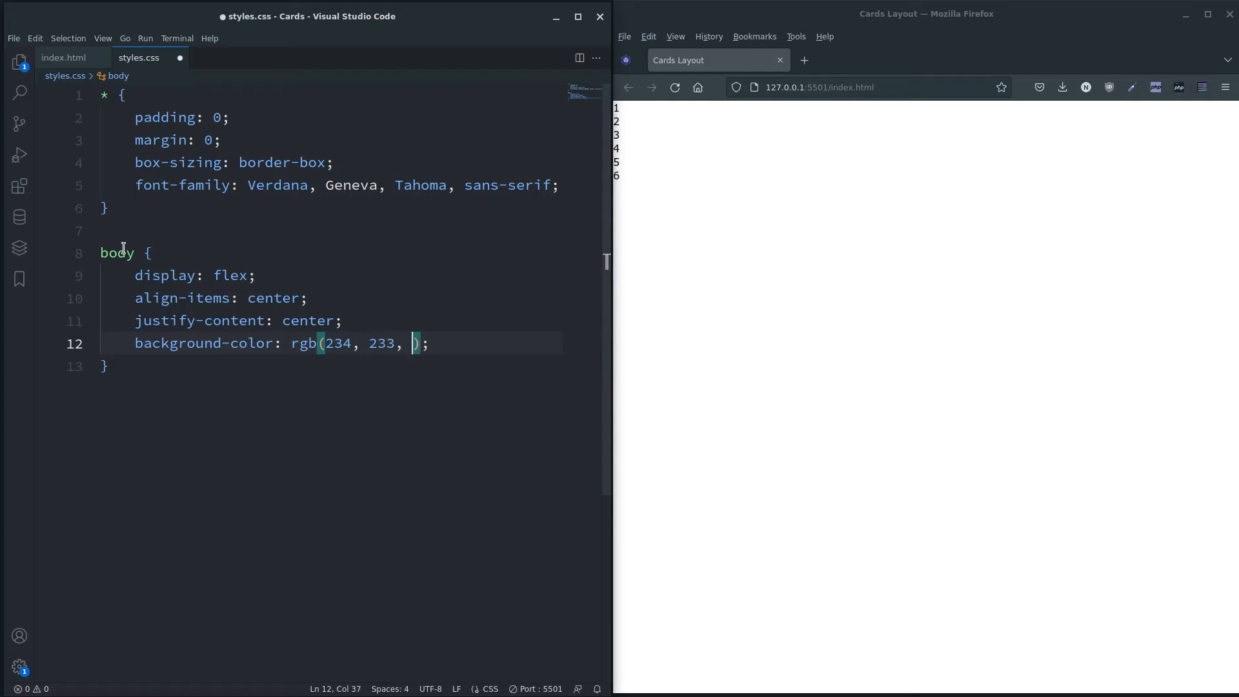
pyautogui.write('240')
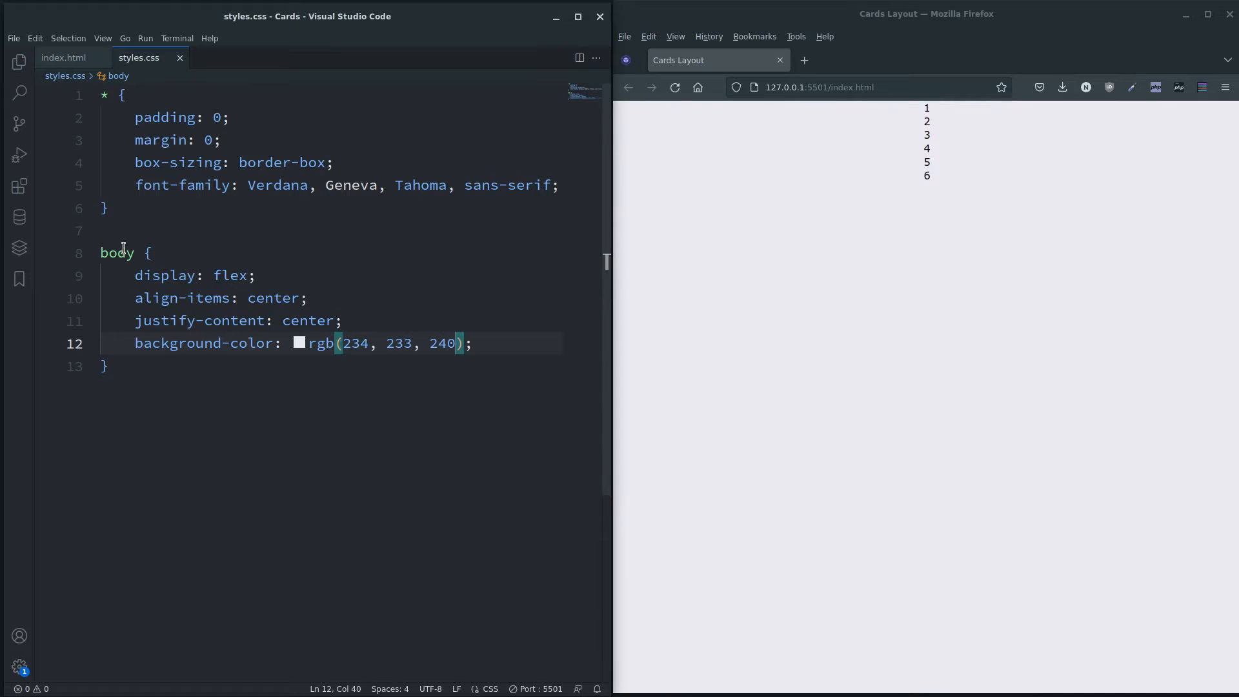
pyautogui.press('Right')
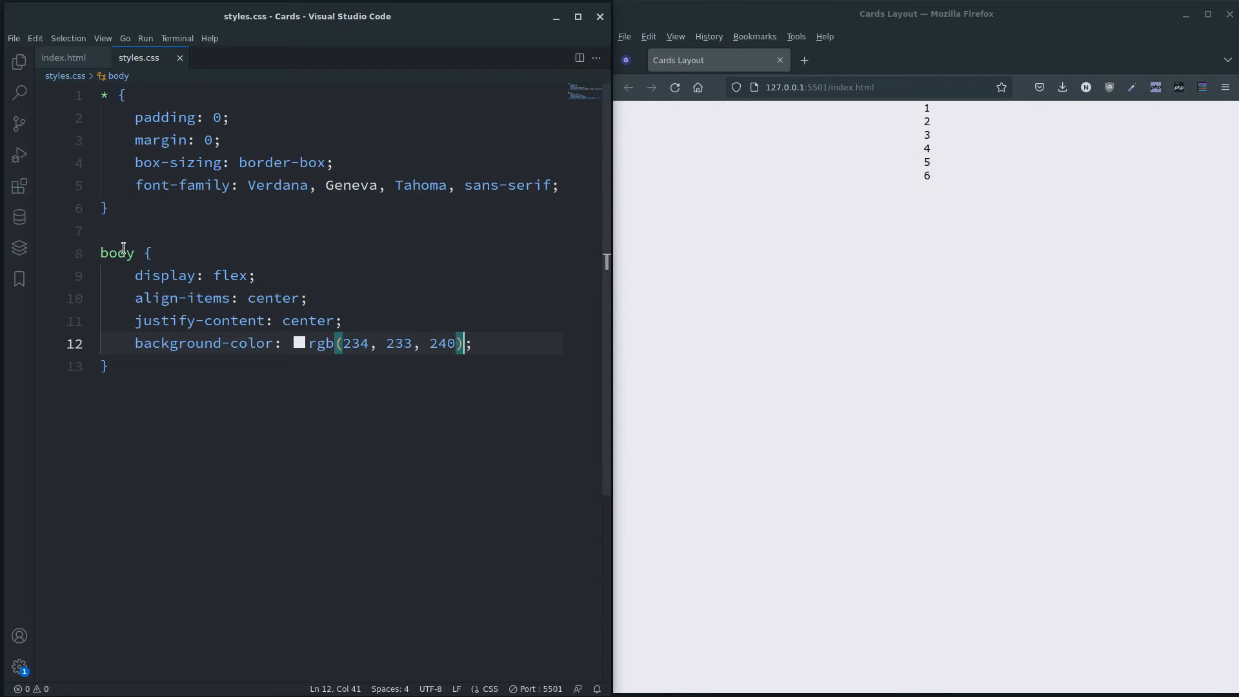
pyautogui.press('Enter')
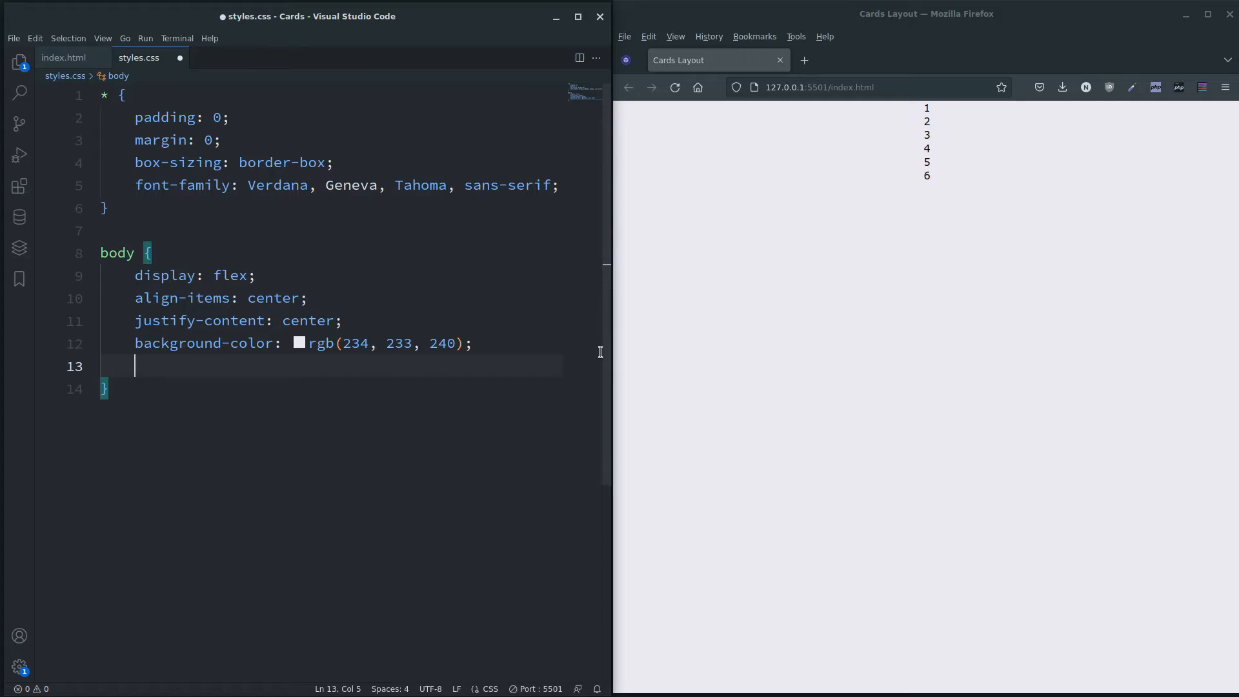
pyautogui.moveTo(204, 377)
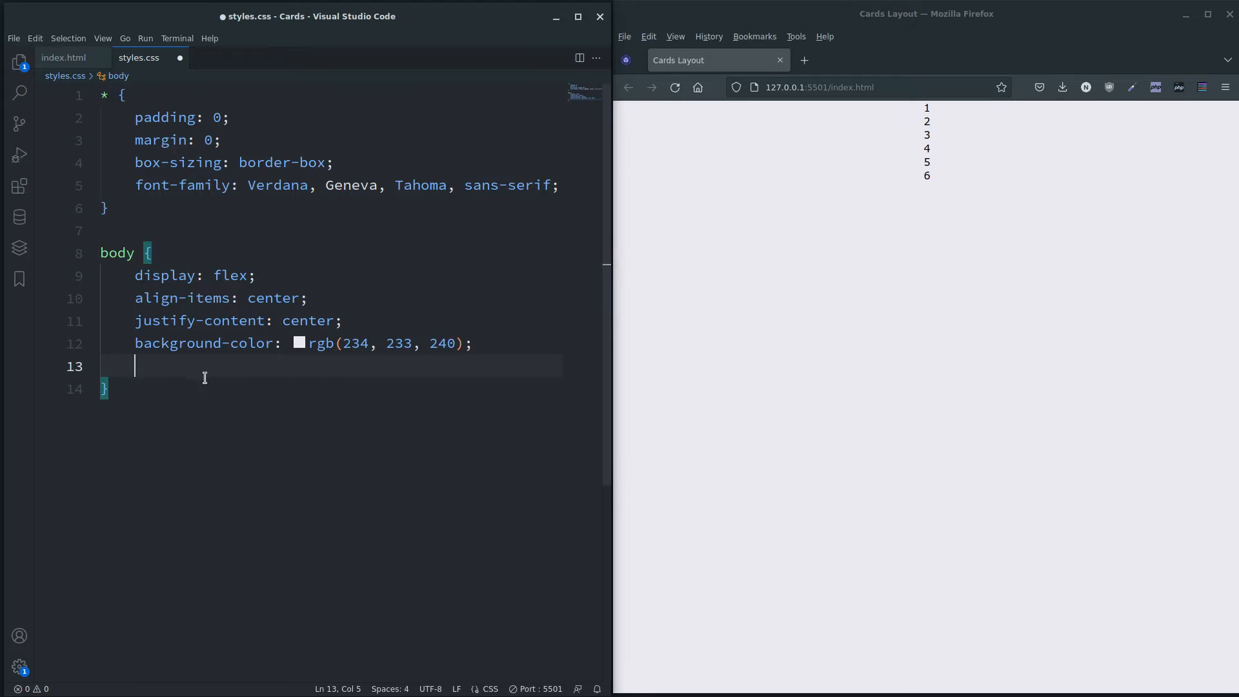
pyautogui.moveTo(161, 366)
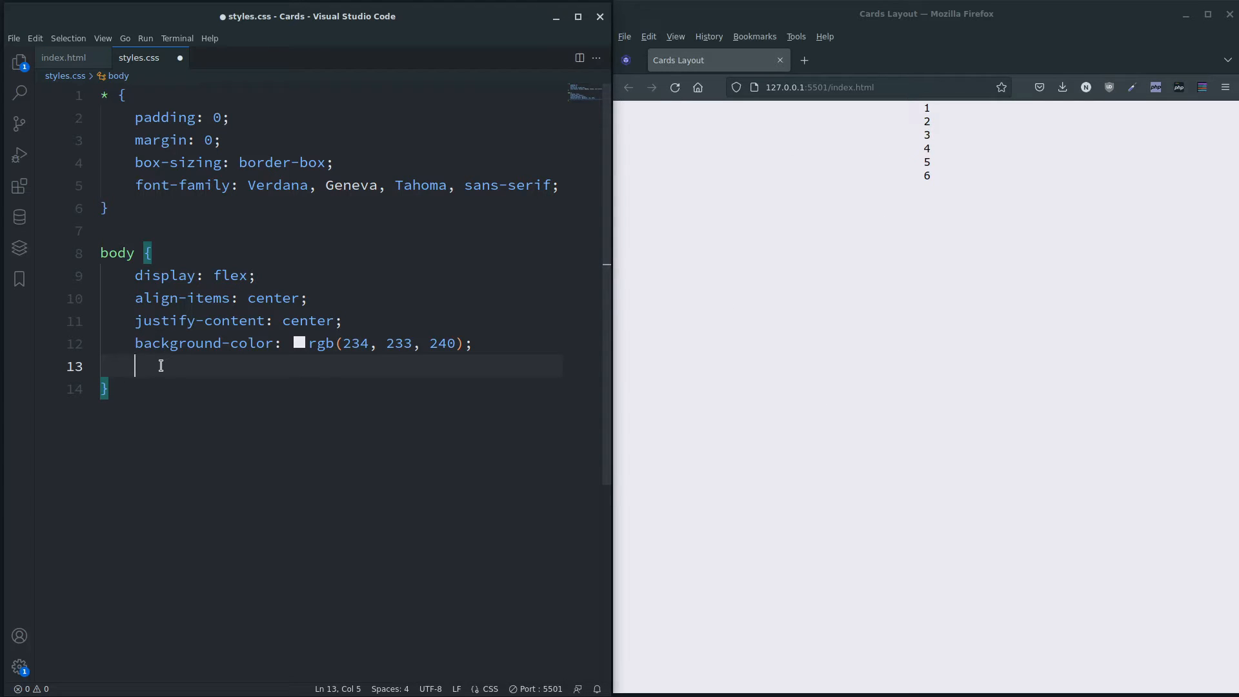
# Set the body min-height to 100vh and height to auto
pyautogui.write('min-heig')
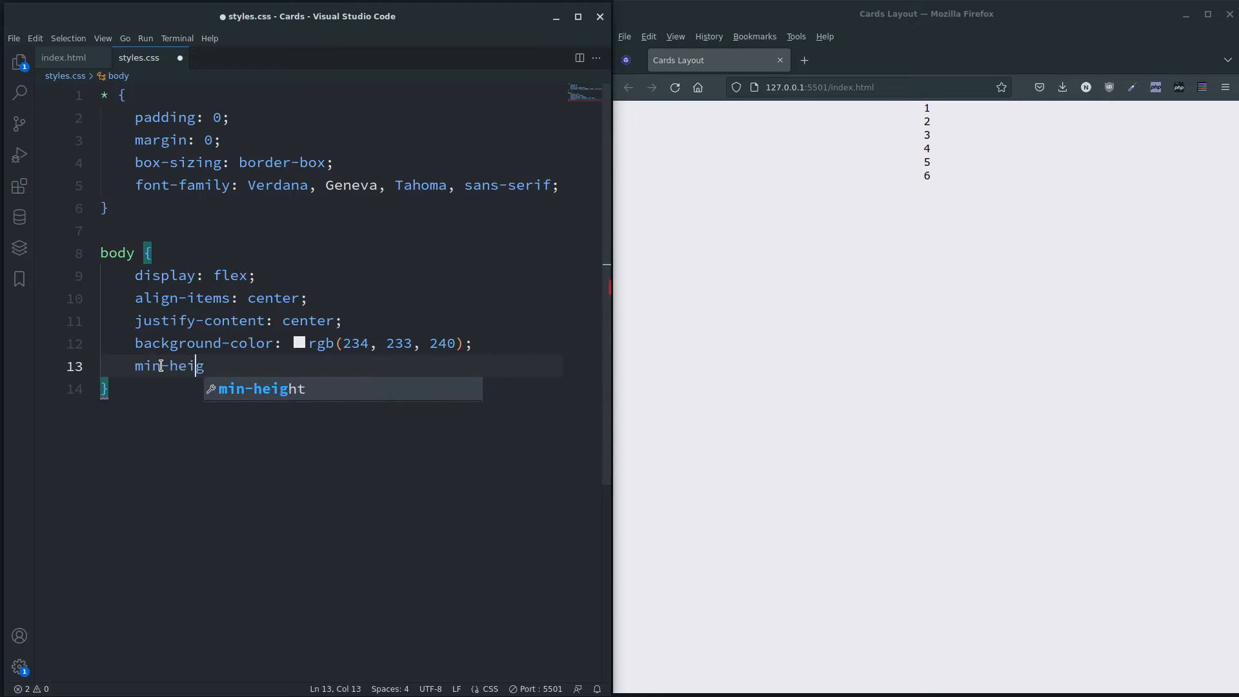
pyautogui.write('min-height:')
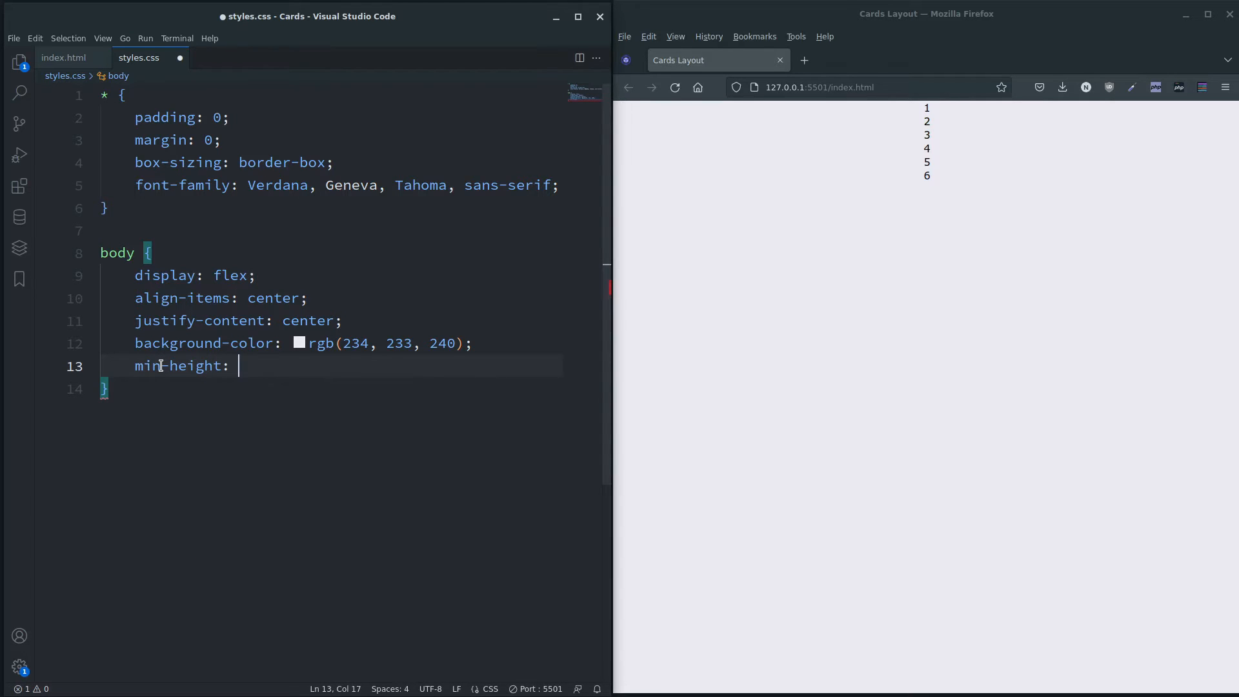
pyautogui.write('100vh;')
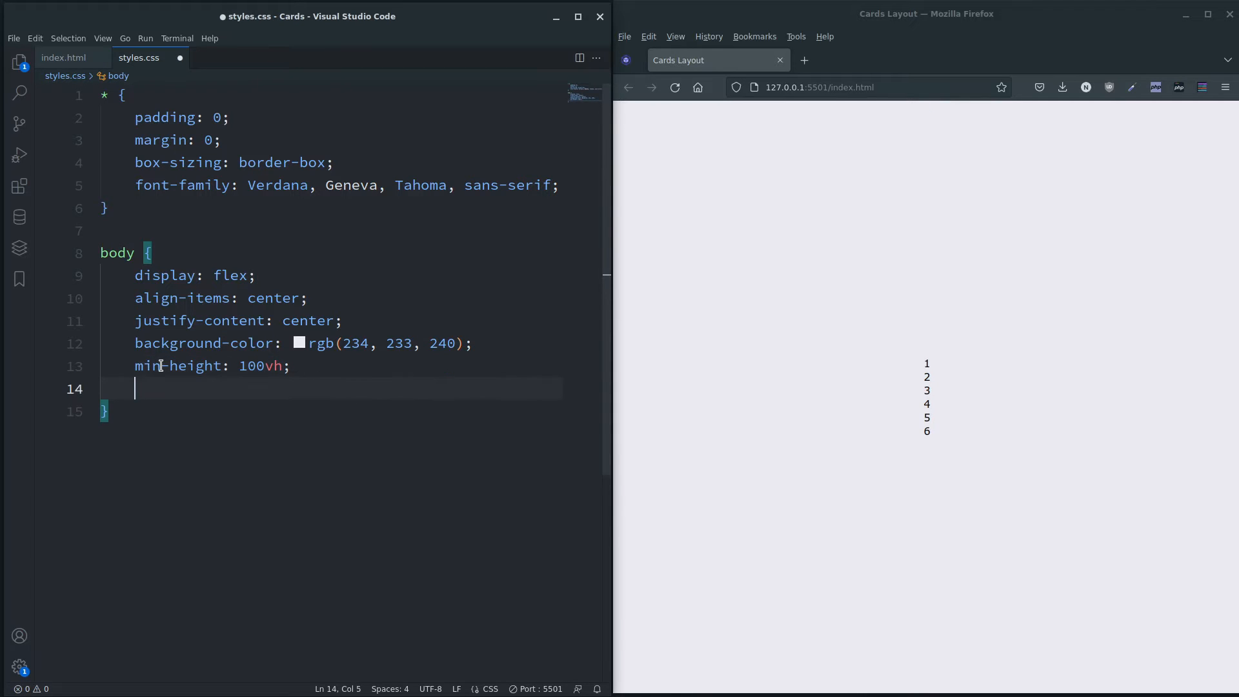
pyautogui.write('height')
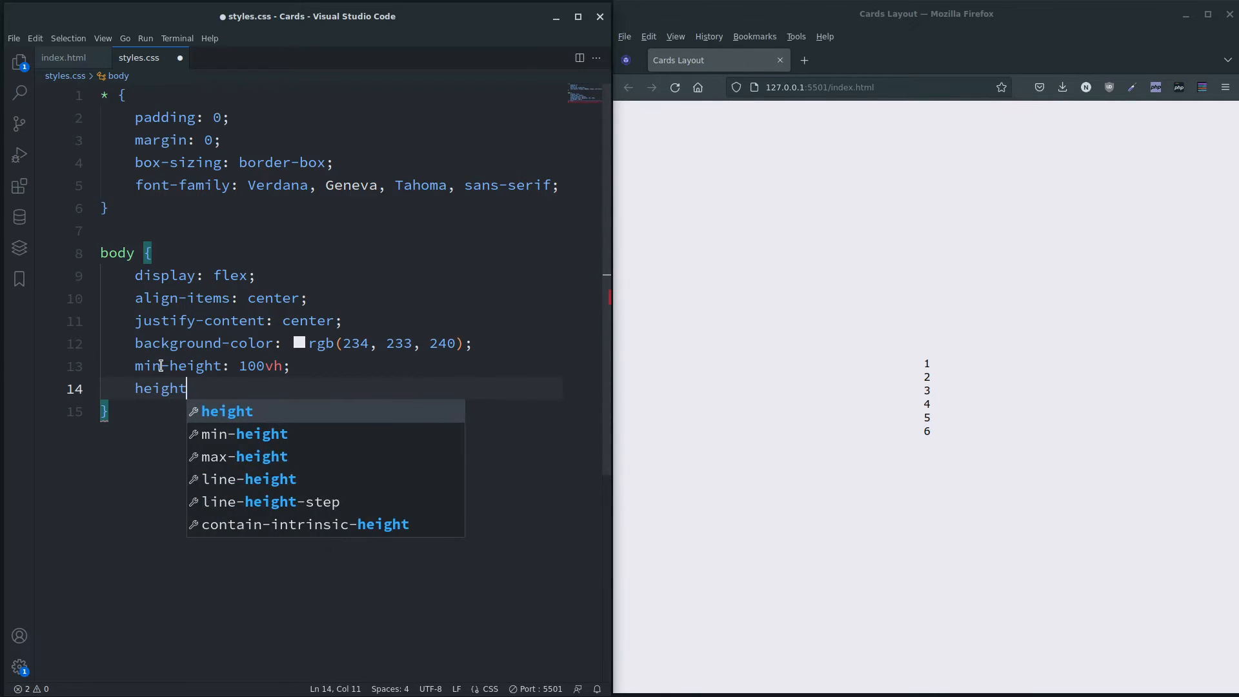
pyautogui.write(': auto')
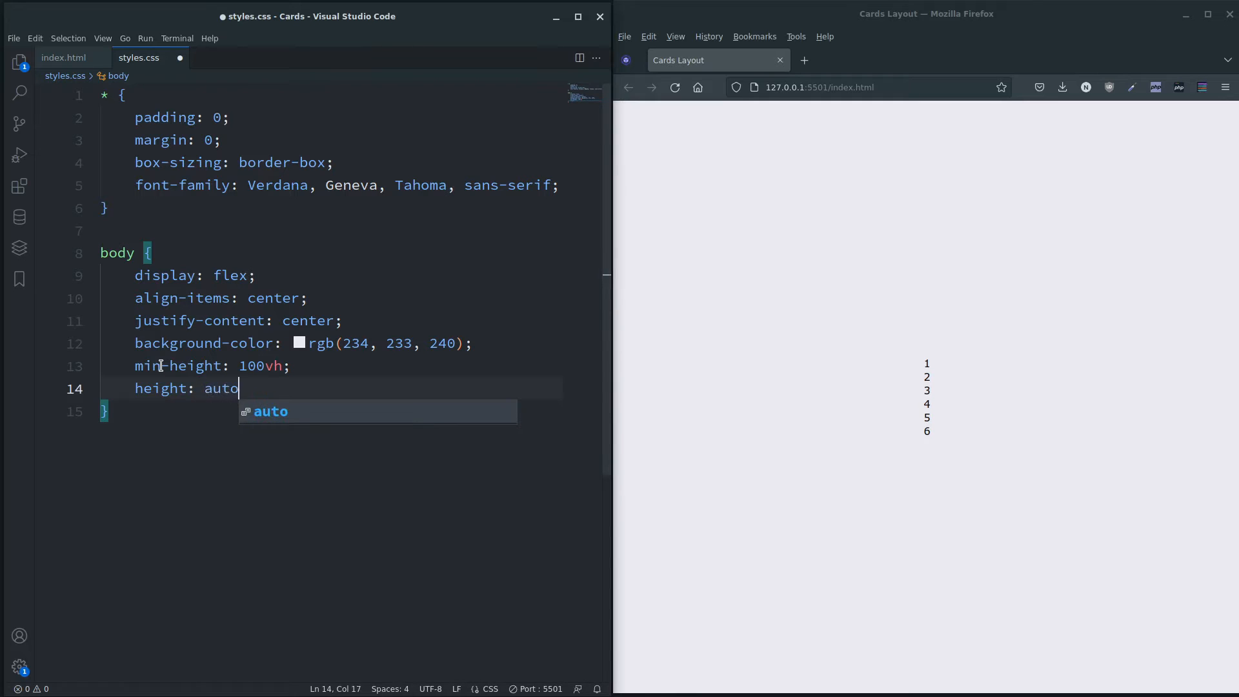
pyautogui.press('Enter')
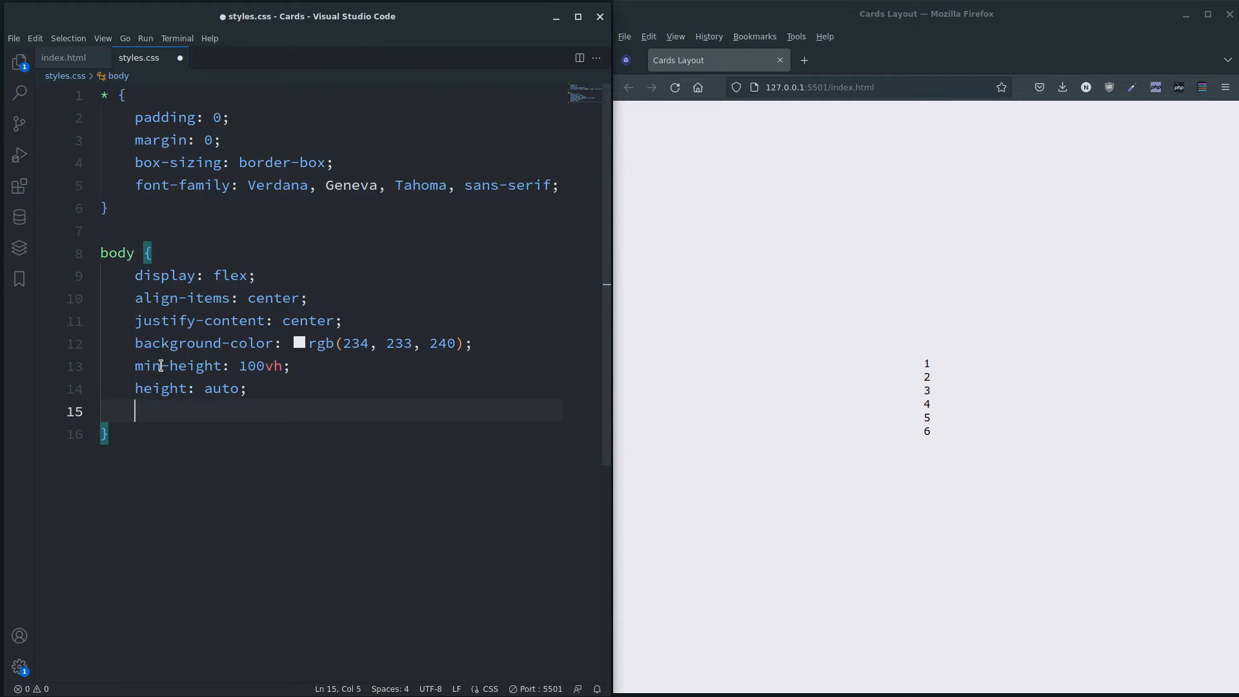
# Set the body width to 100%
pyautogui.write('width: 1')
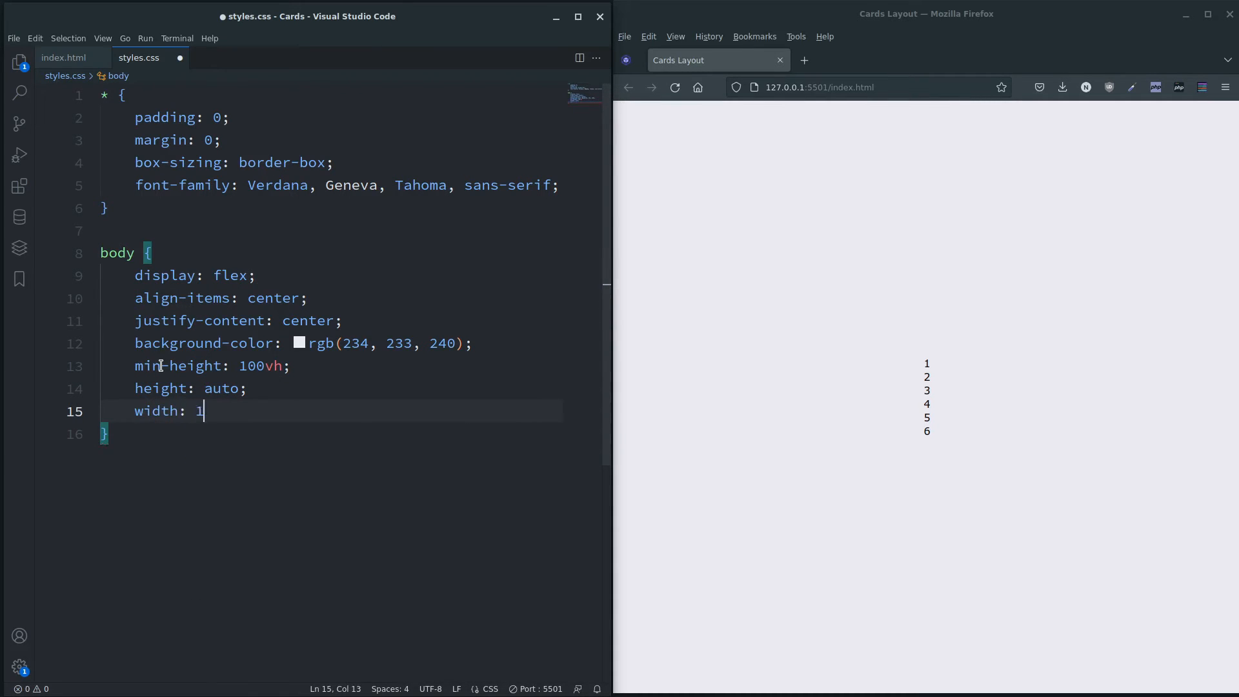
pyautogui.write('00')
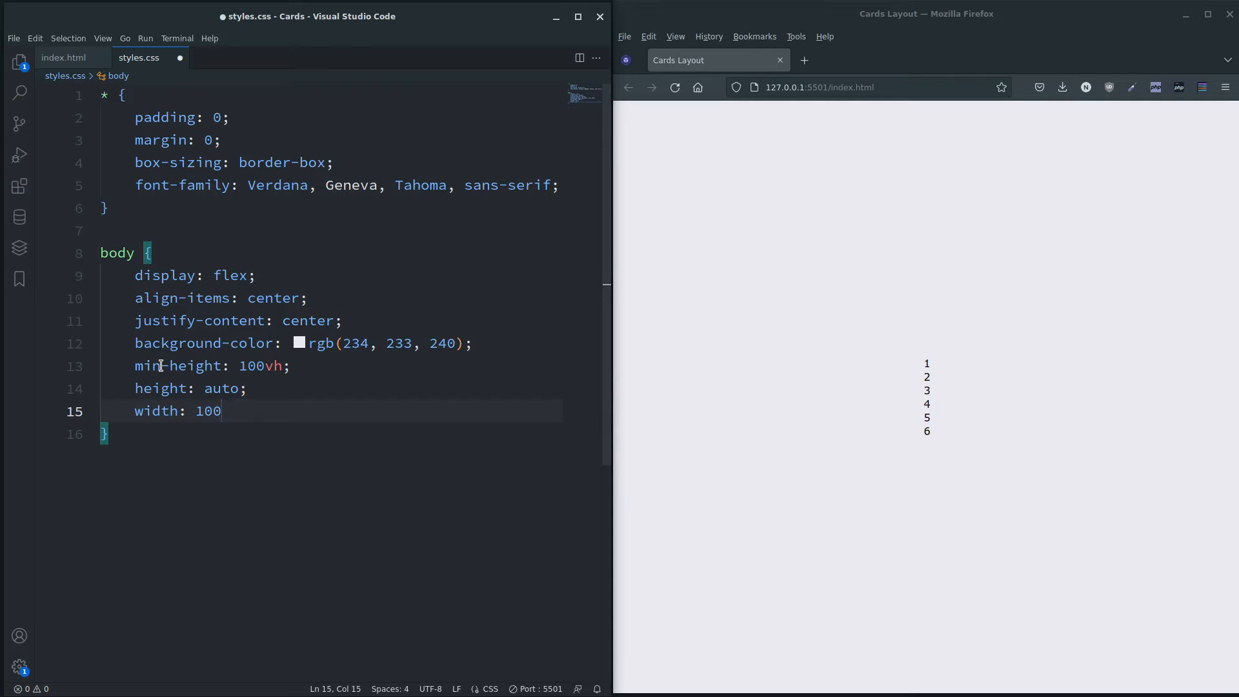
pyautogui.write('%;')
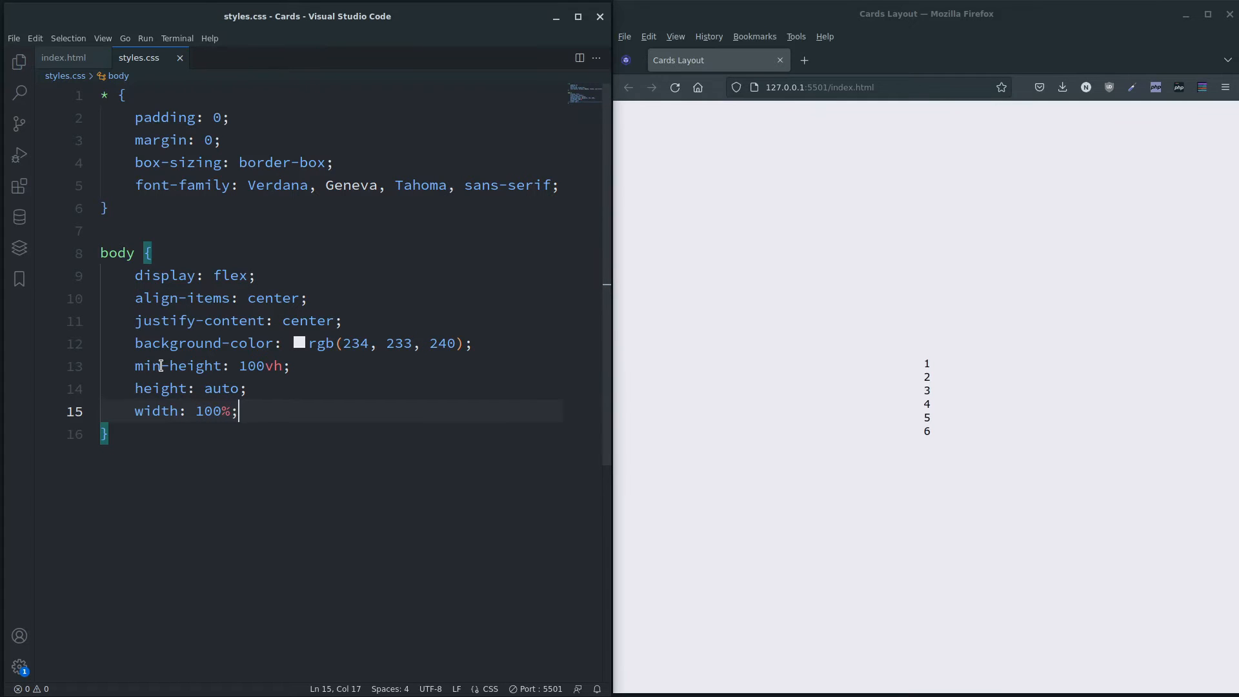
pyautogui.scroll(-3)
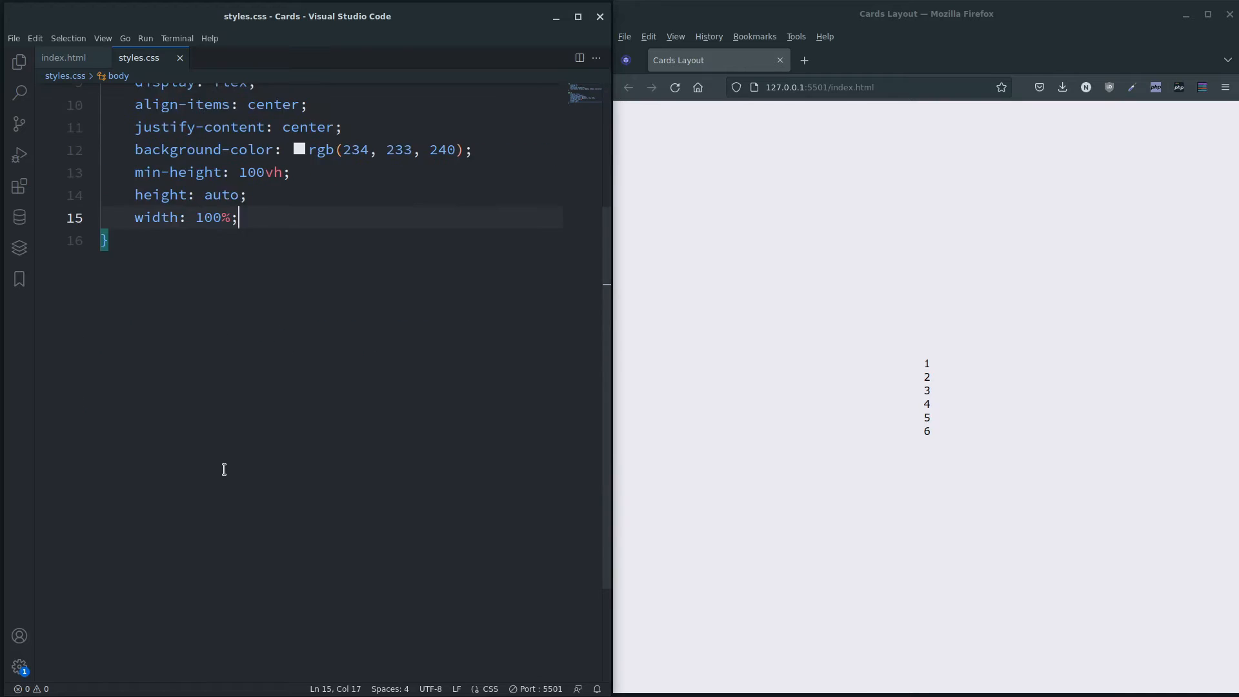
pyautogui.press('Enter')
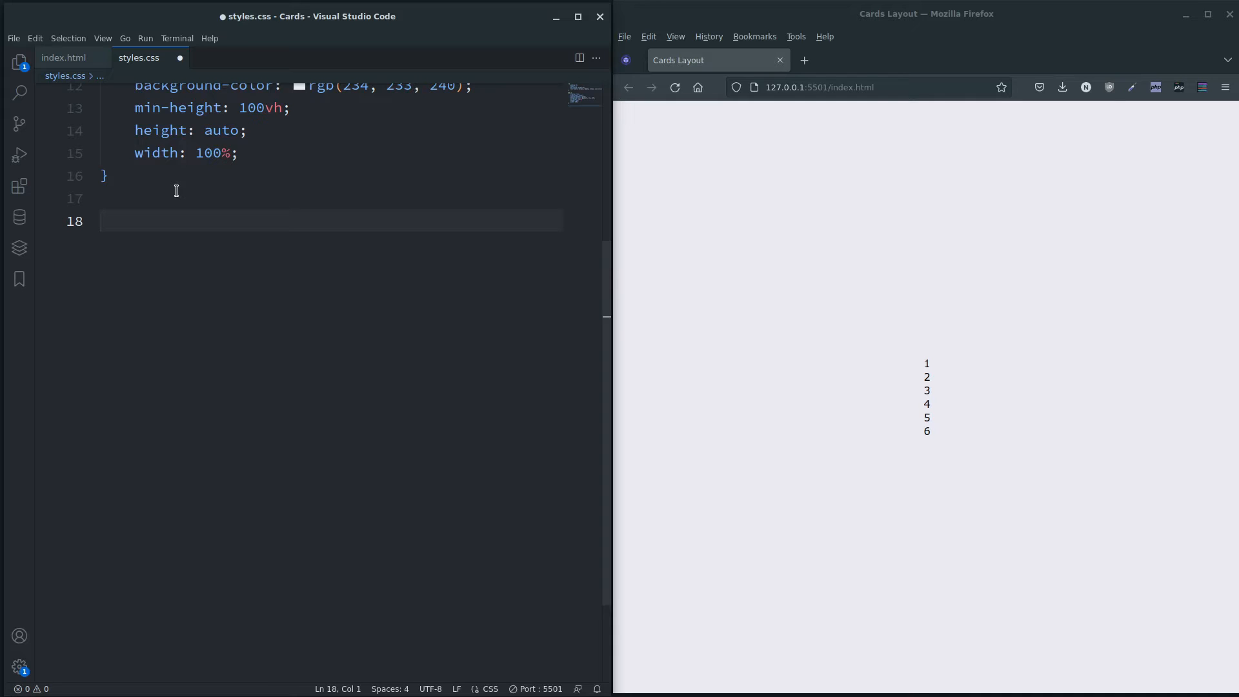
# Create a .card-container rule with display: flex
pyautogui.write('.card')
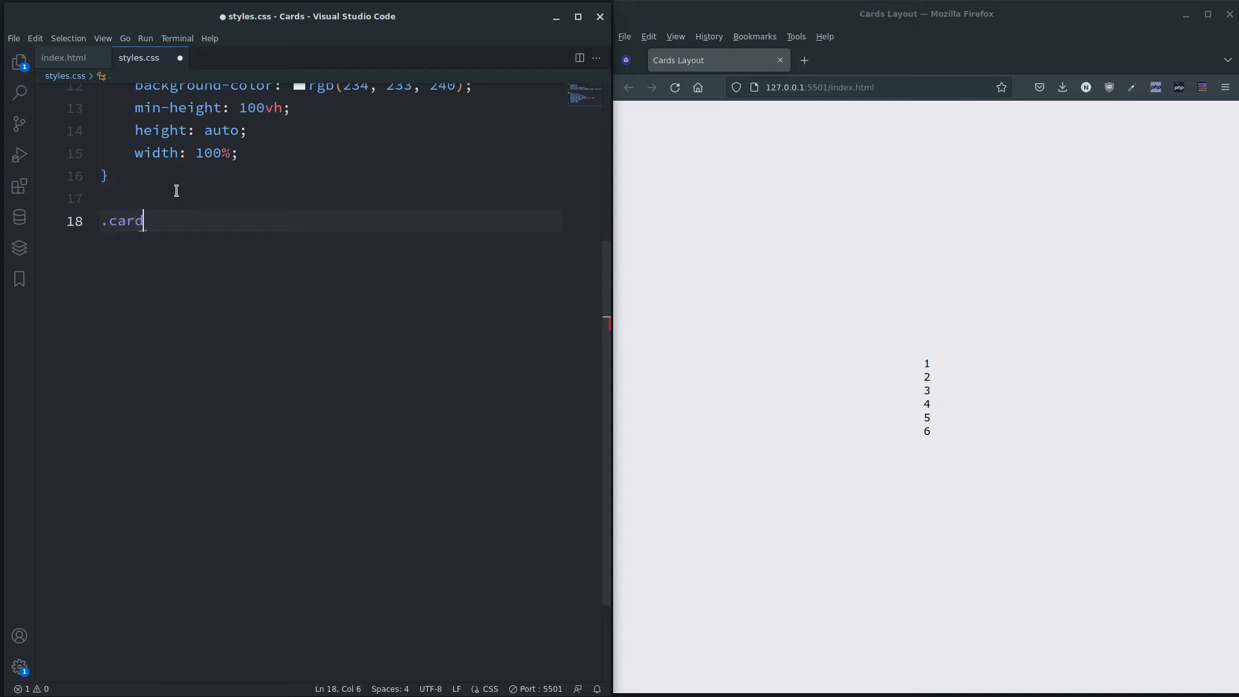
pyautogui.write('-container')
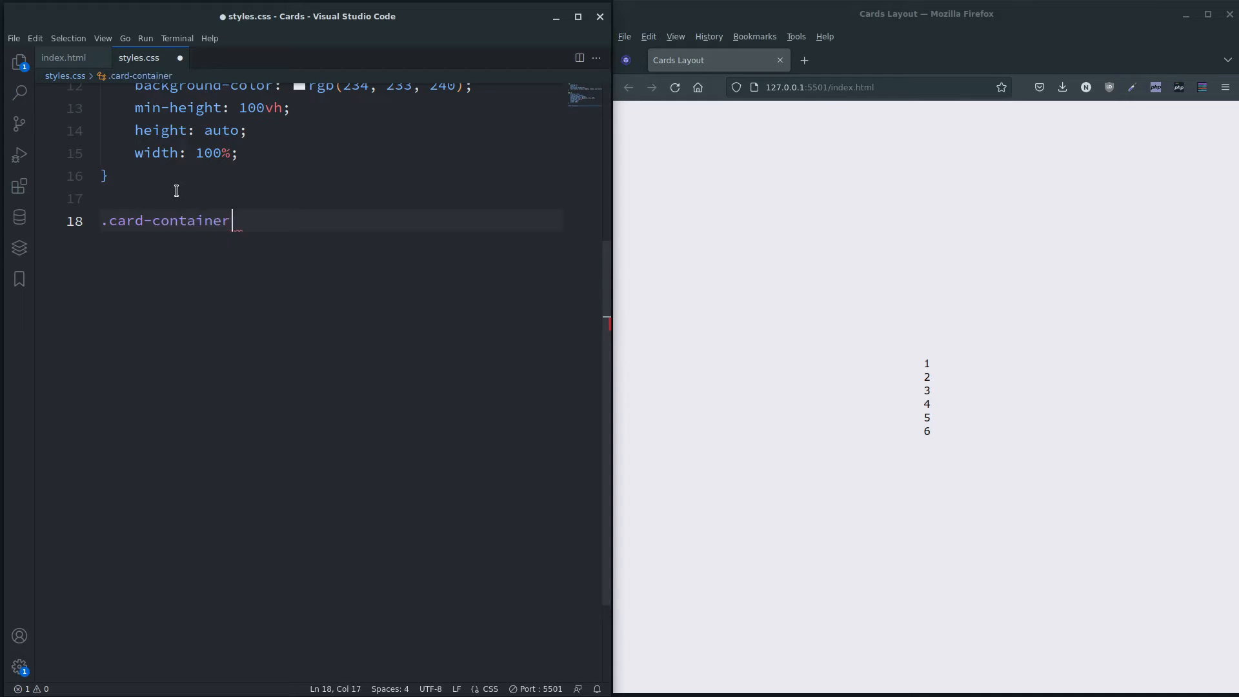
pyautogui.write('{')
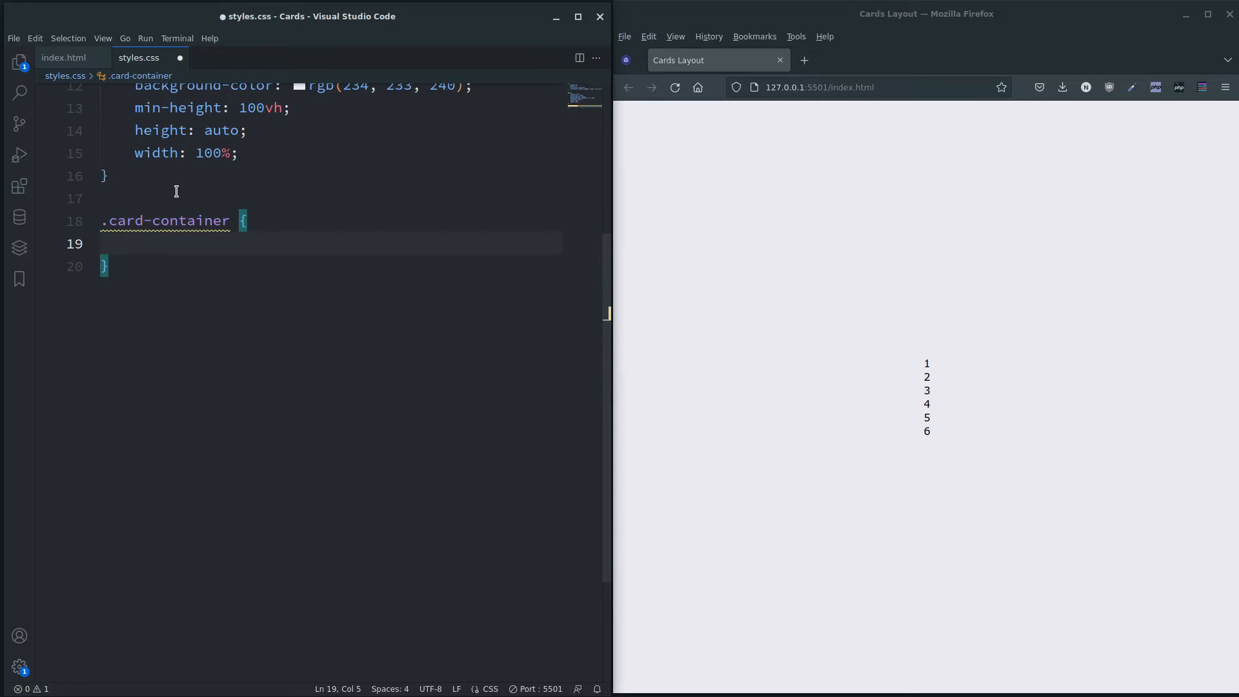
pyautogui.scroll(-3)
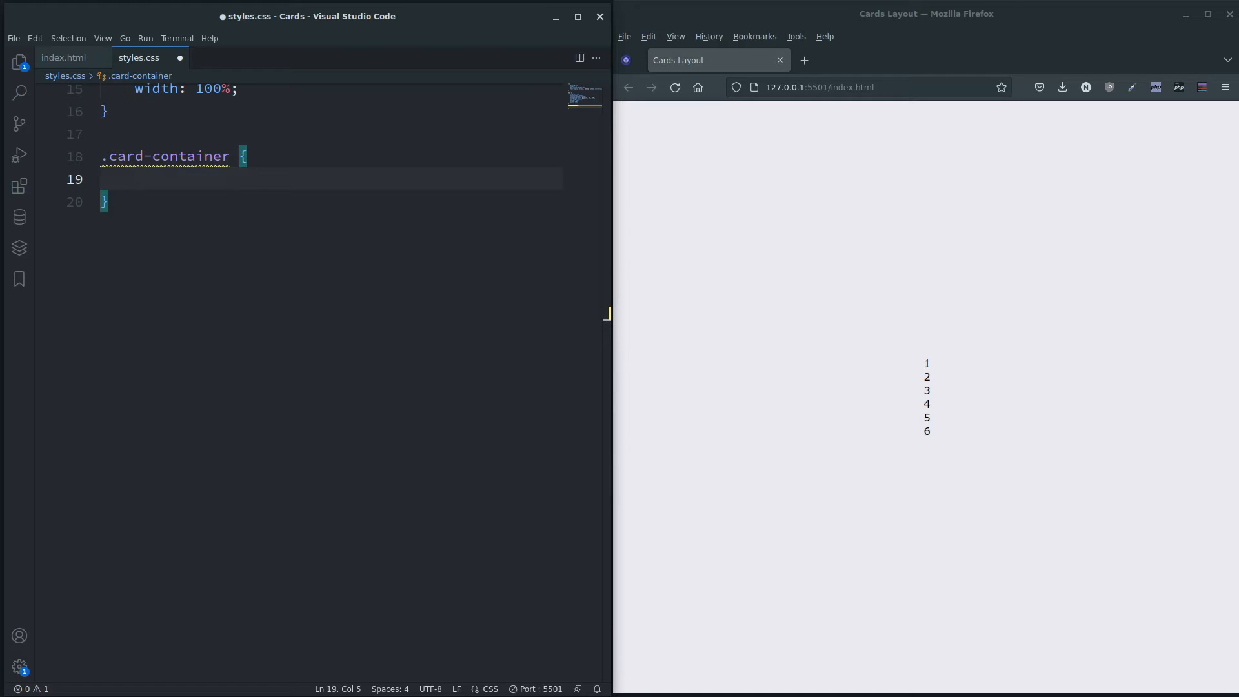
pyautogui.moveTo(144, 156)
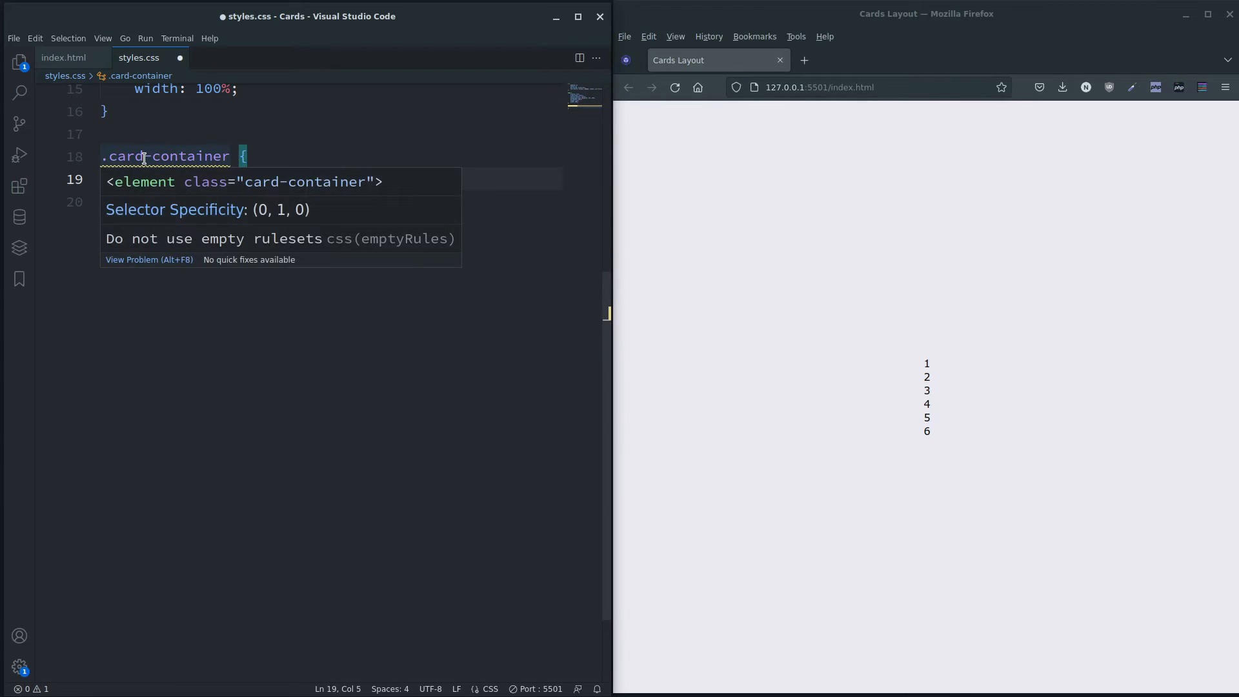
pyautogui.write('display:')
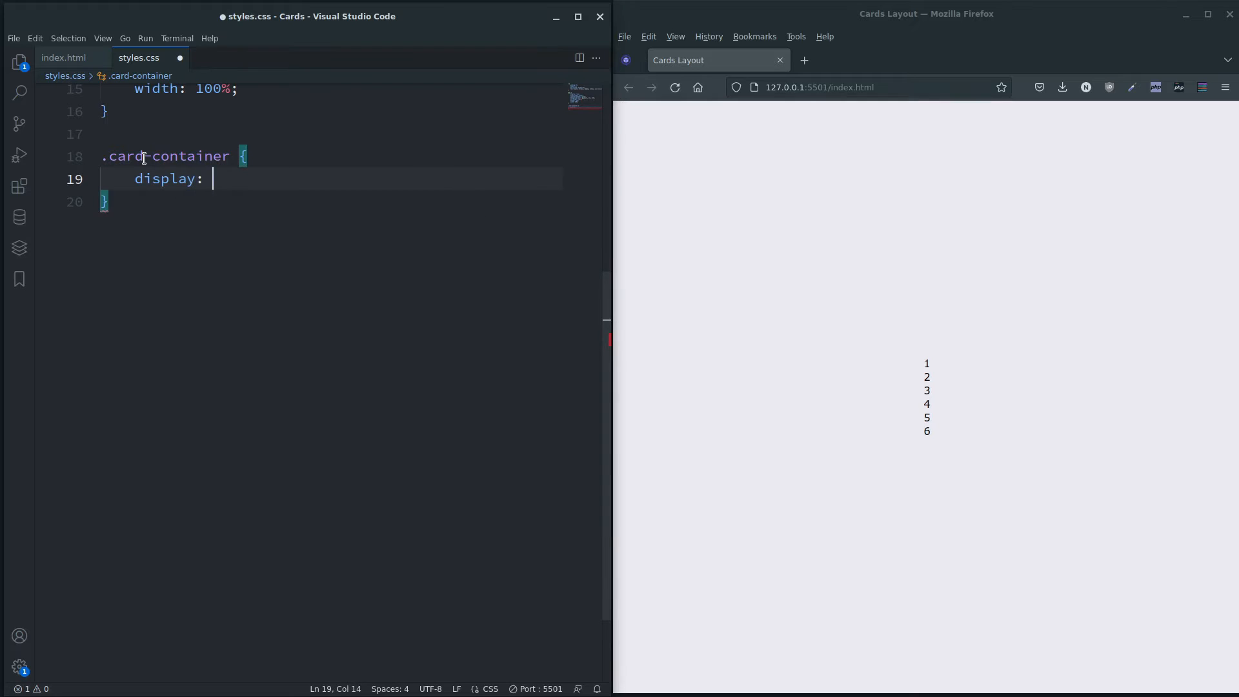
pyautogui.write('flex;')
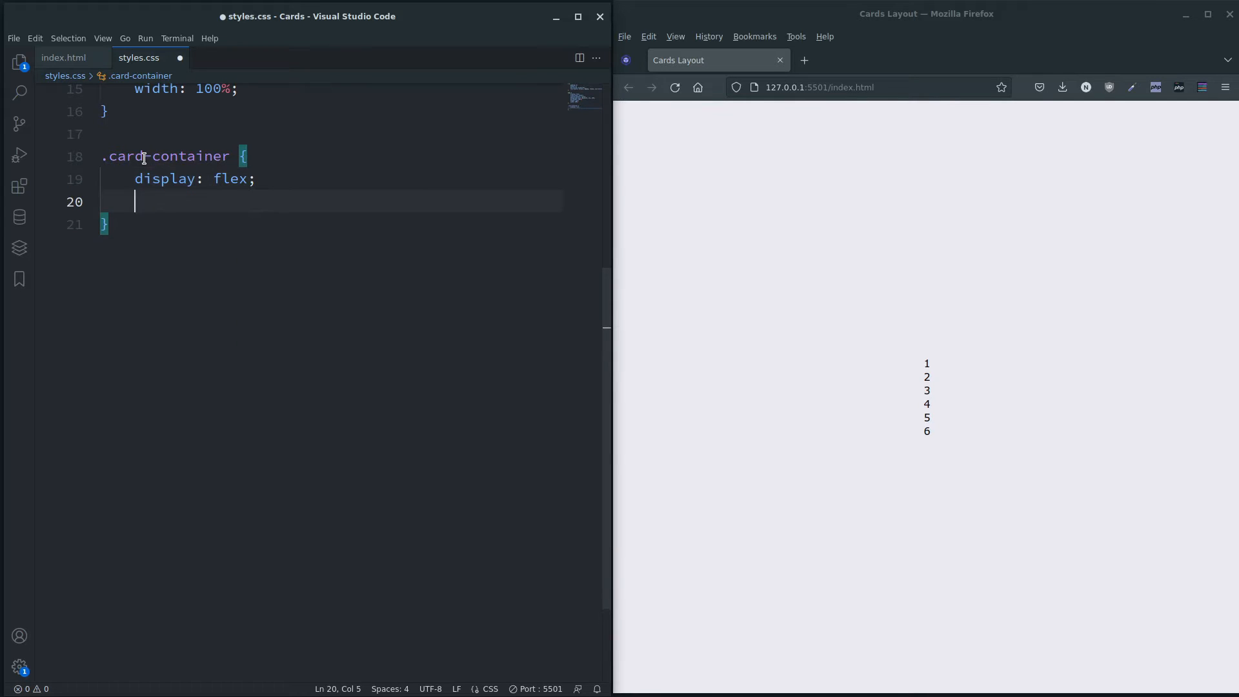
# Give .card-container a 350px min-height and auto height
pyautogui.write('min-')
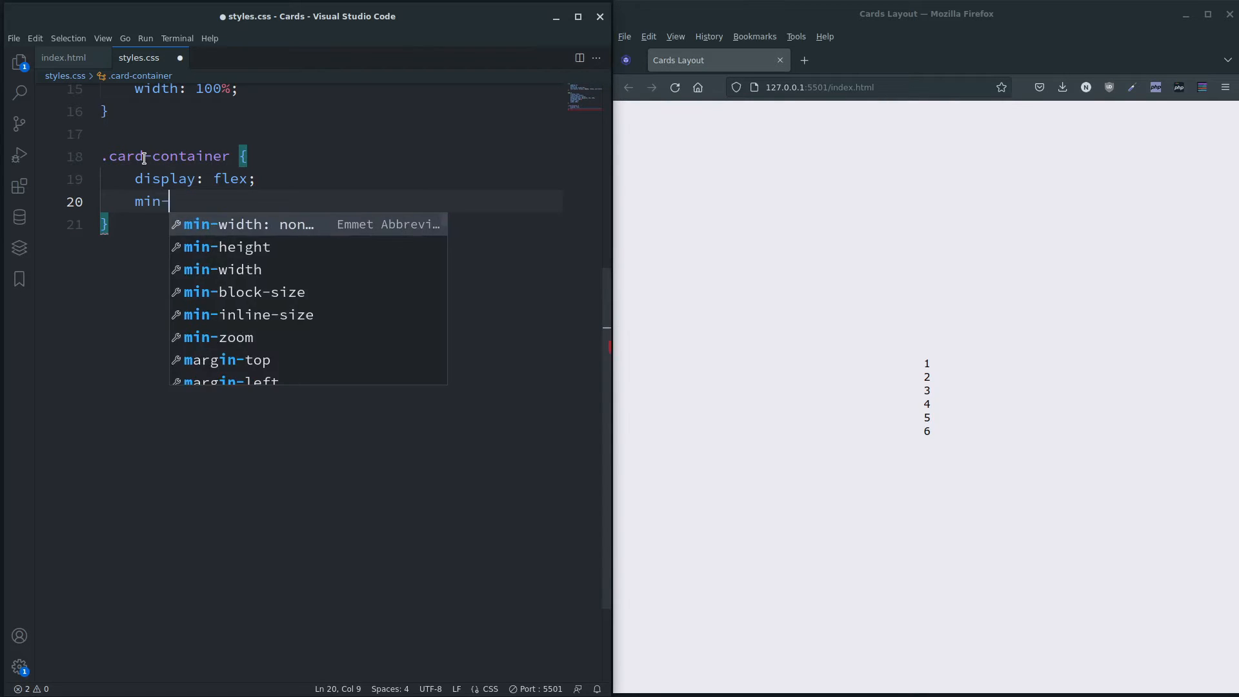
pyautogui.write('height:')
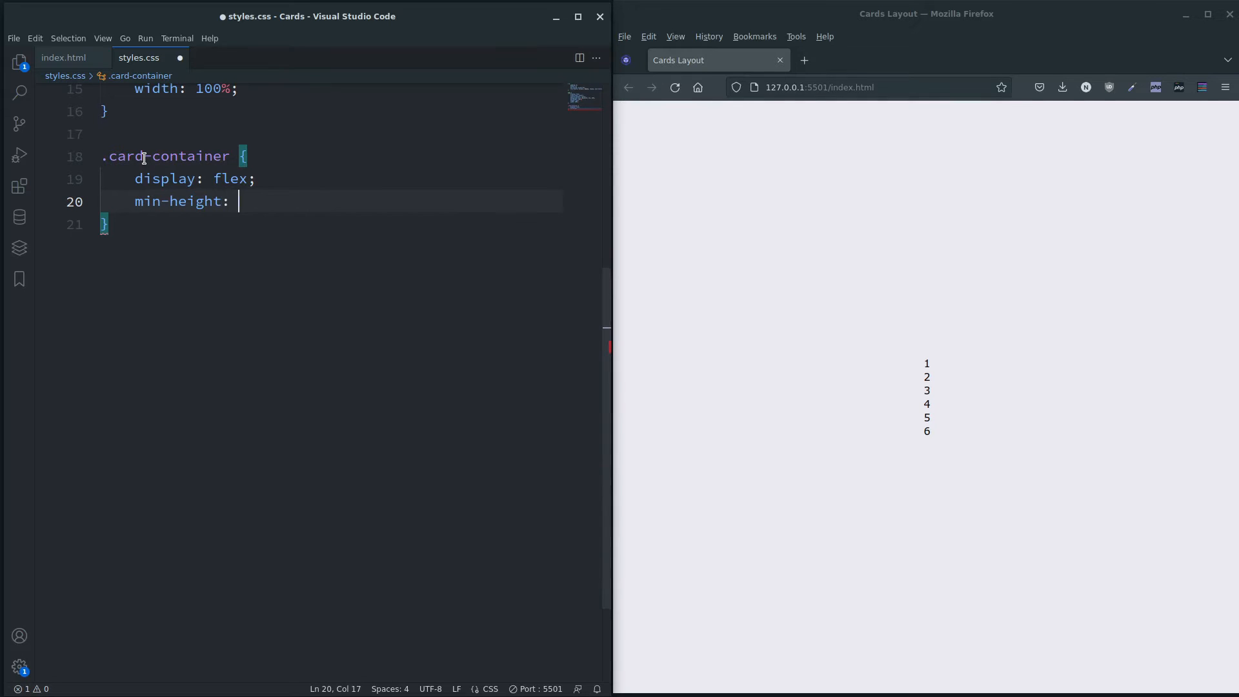
pyautogui.write('350')
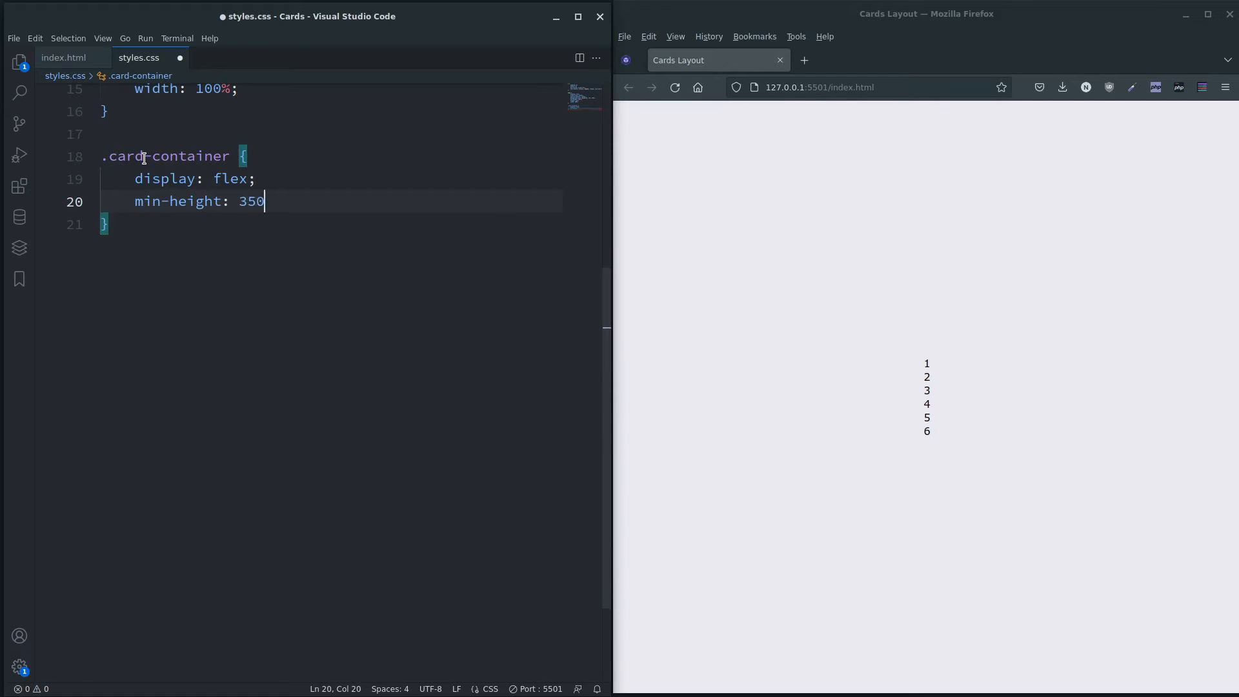
pyautogui.write('px;')
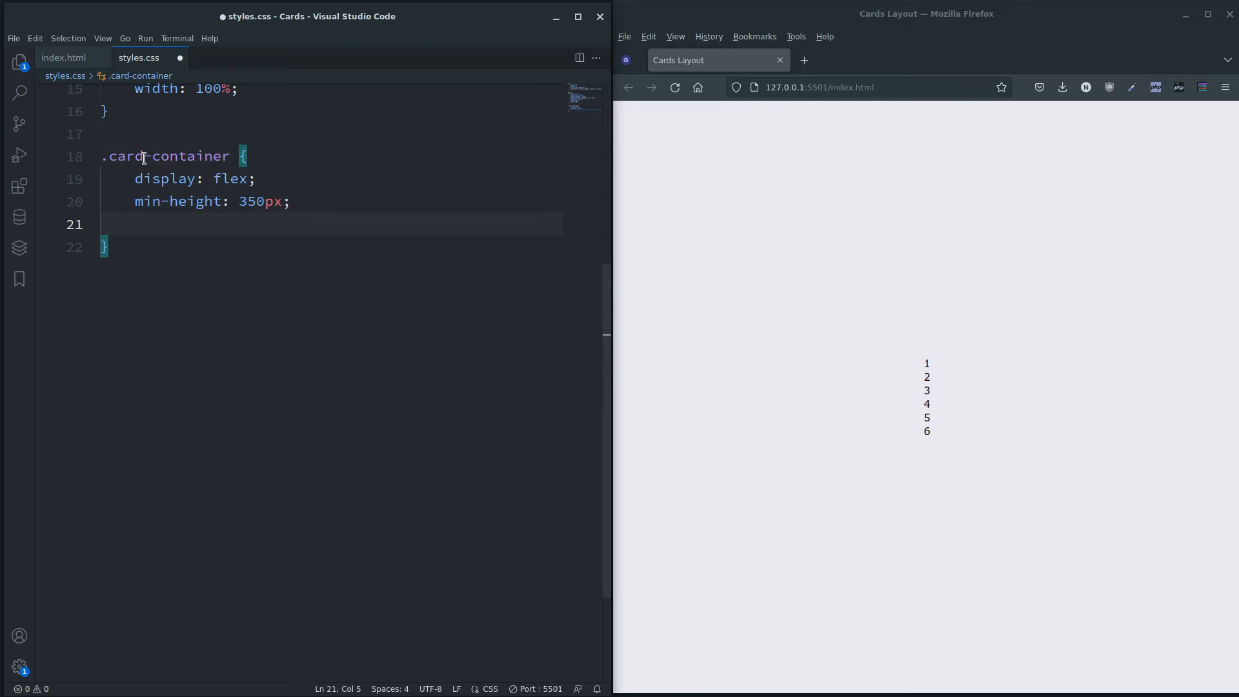
pyautogui.write('he')
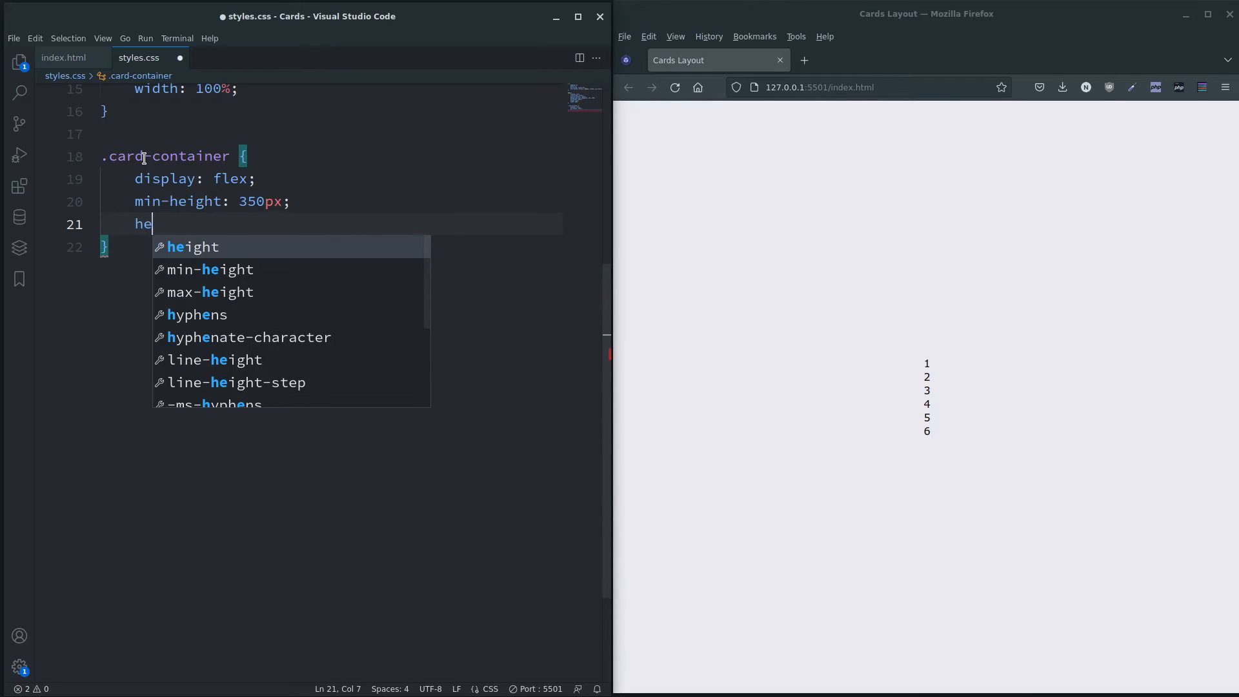
pyautogui.write('ight')
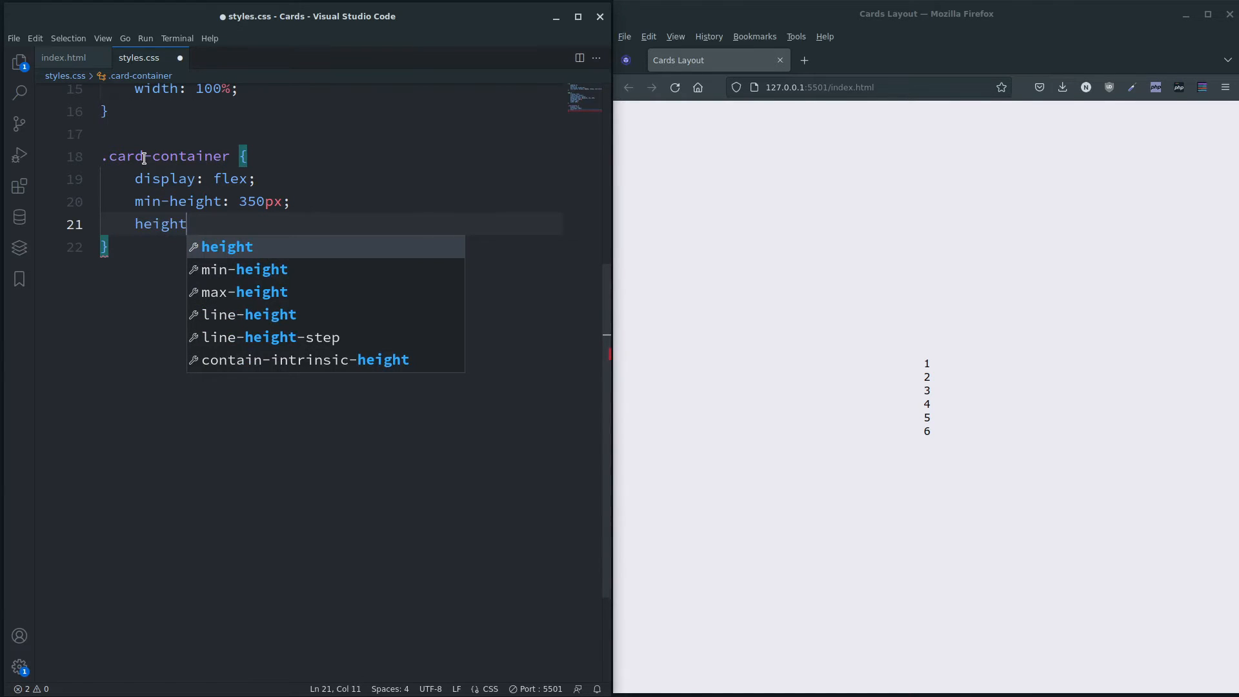
pyautogui.write(': au')
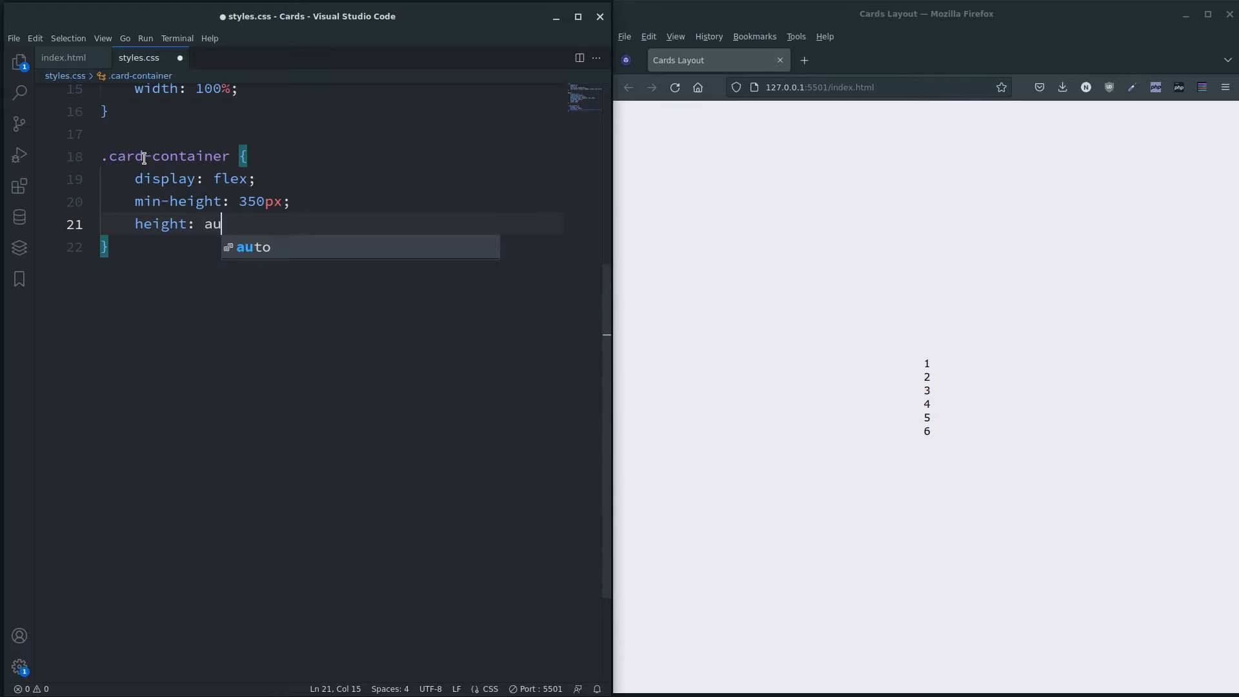
pyautogui.press('Enter')
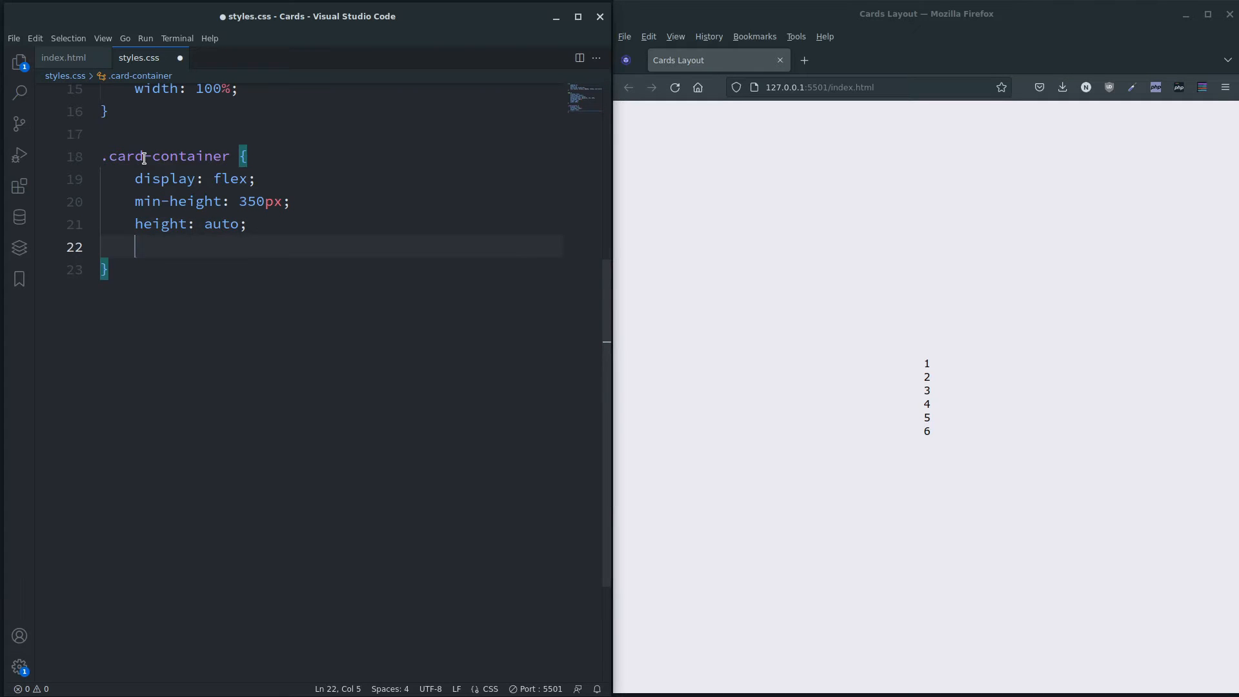
# Make .card-container 70% wide, center its content, and set a 30px gap
pyautogui.write('width:')
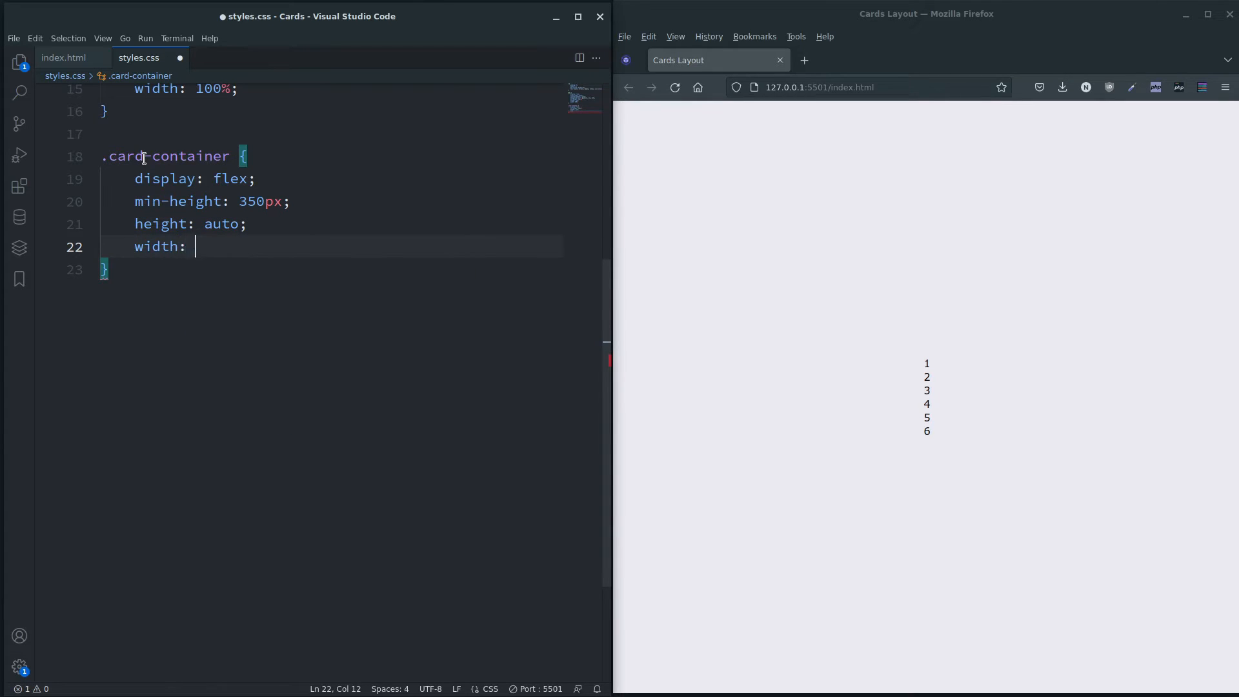
pyautogui.write('70%;')
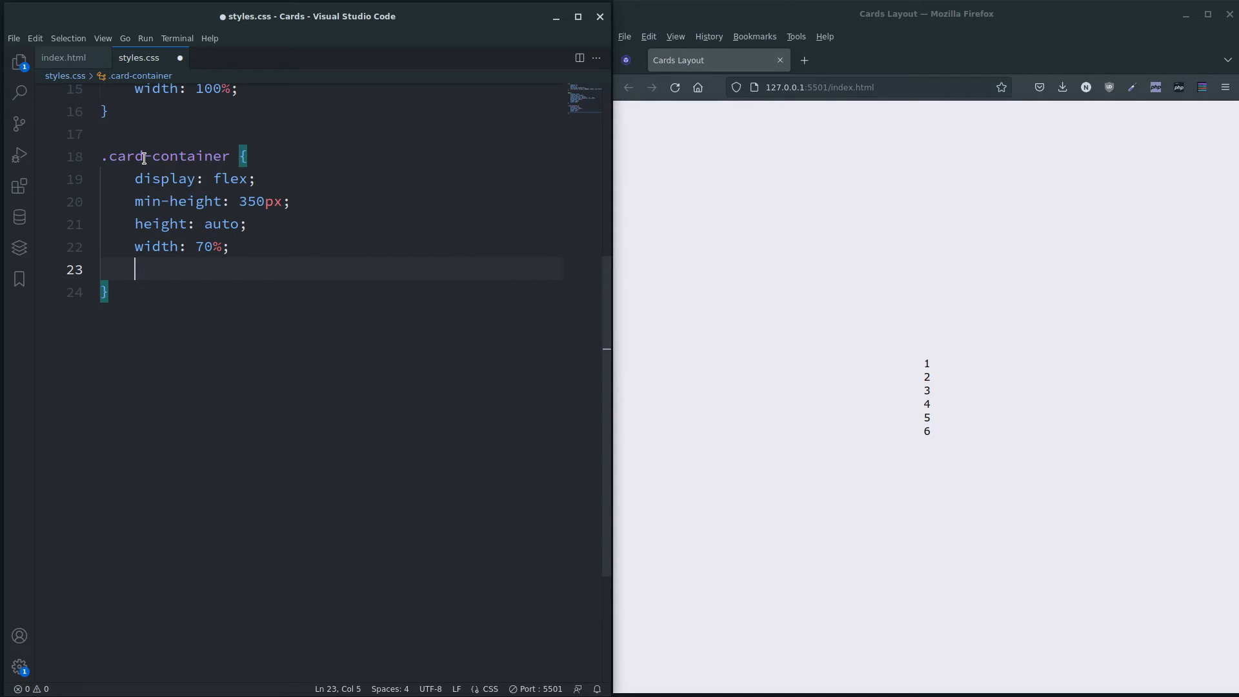
pyautogui.write('justify-content: center;')
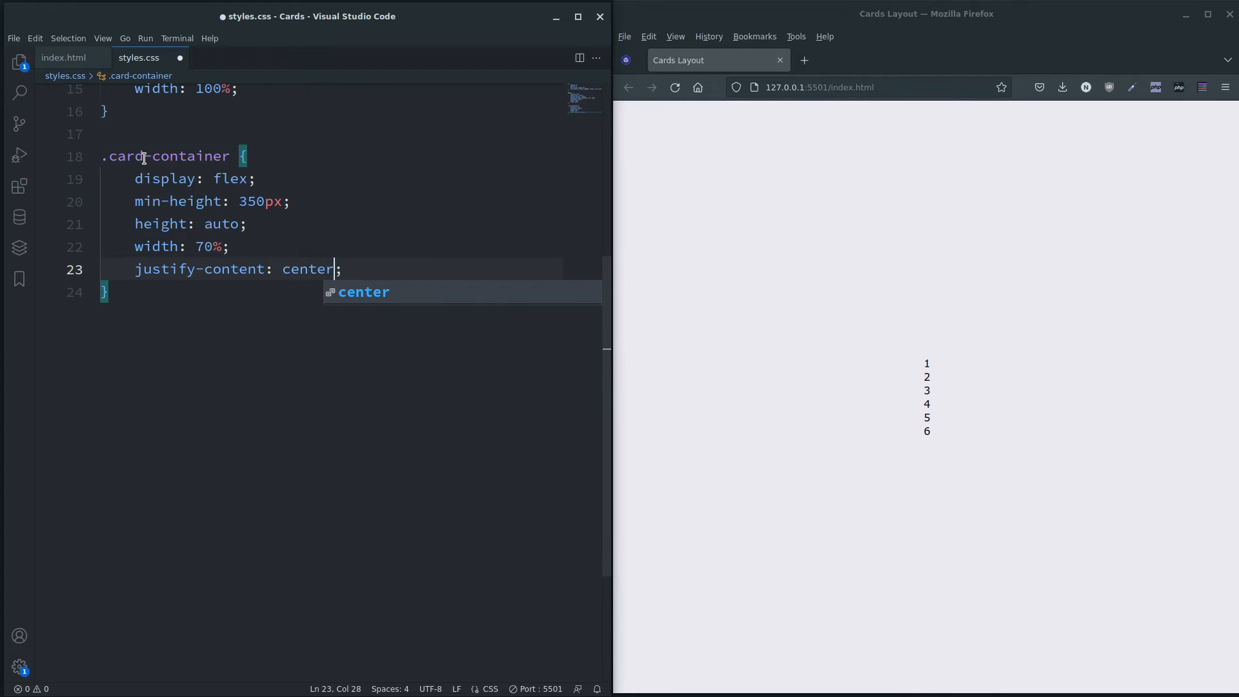
pyautogui.write('align')
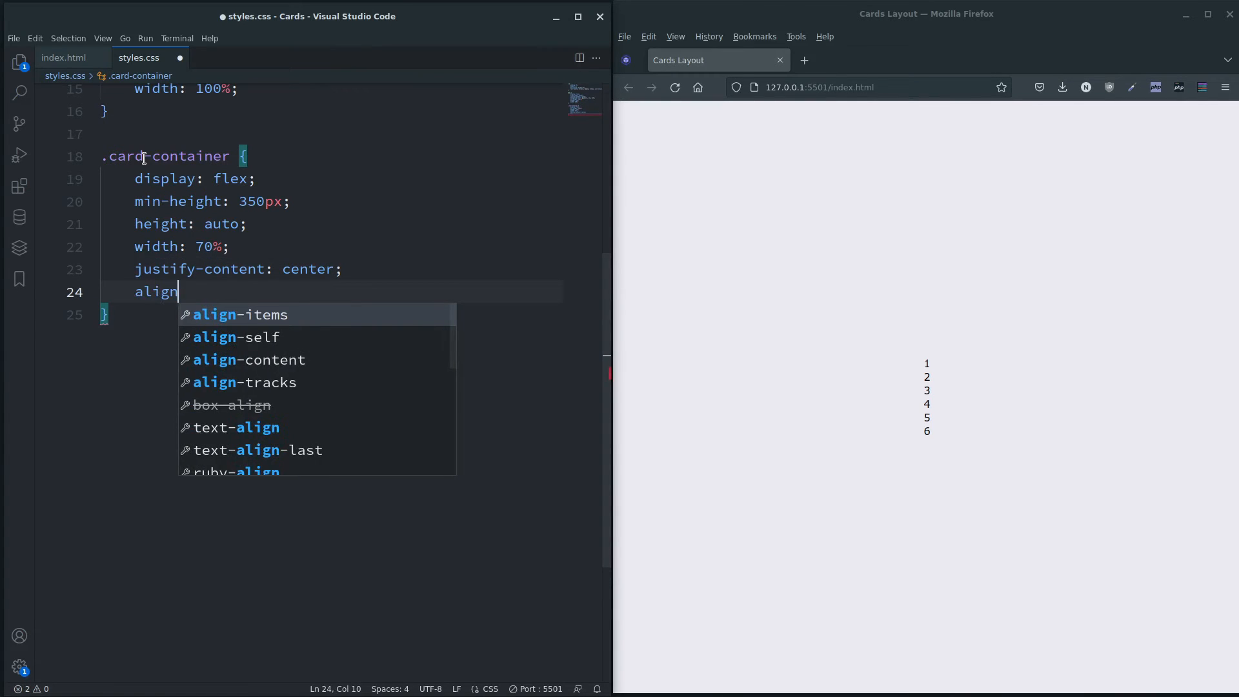
pyautogui.write('-items: center;')
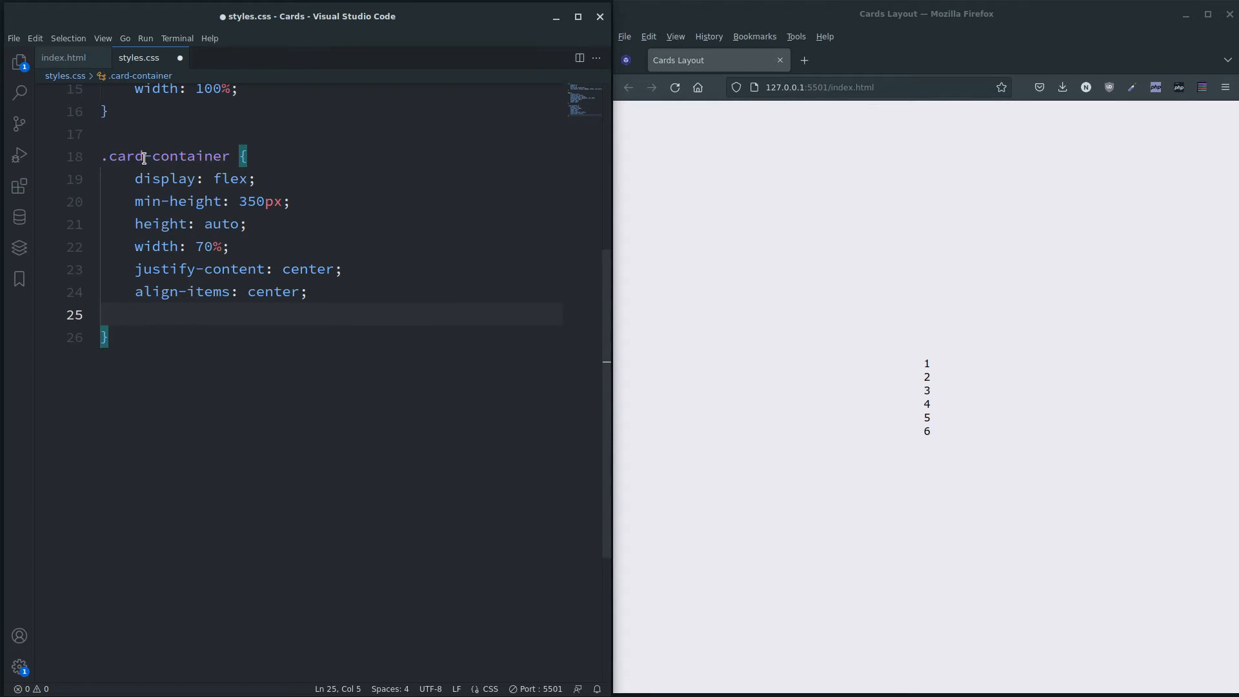
pyautogui.write('gap')
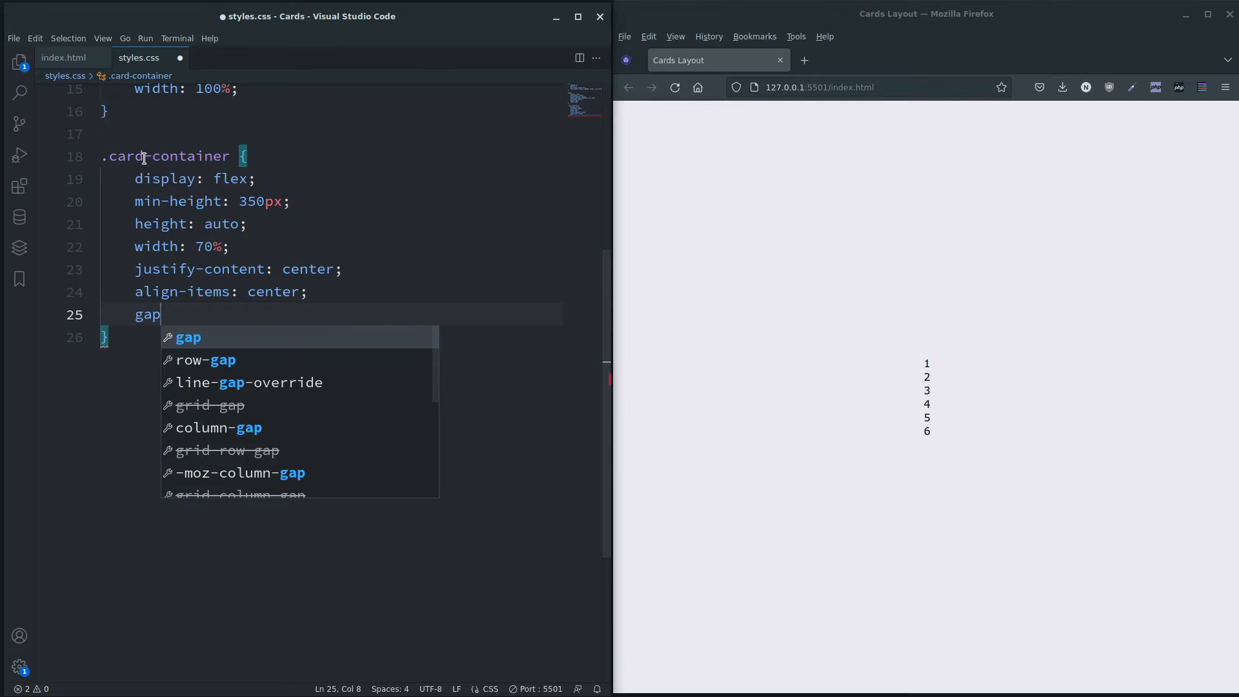
pyautogui.write(':')
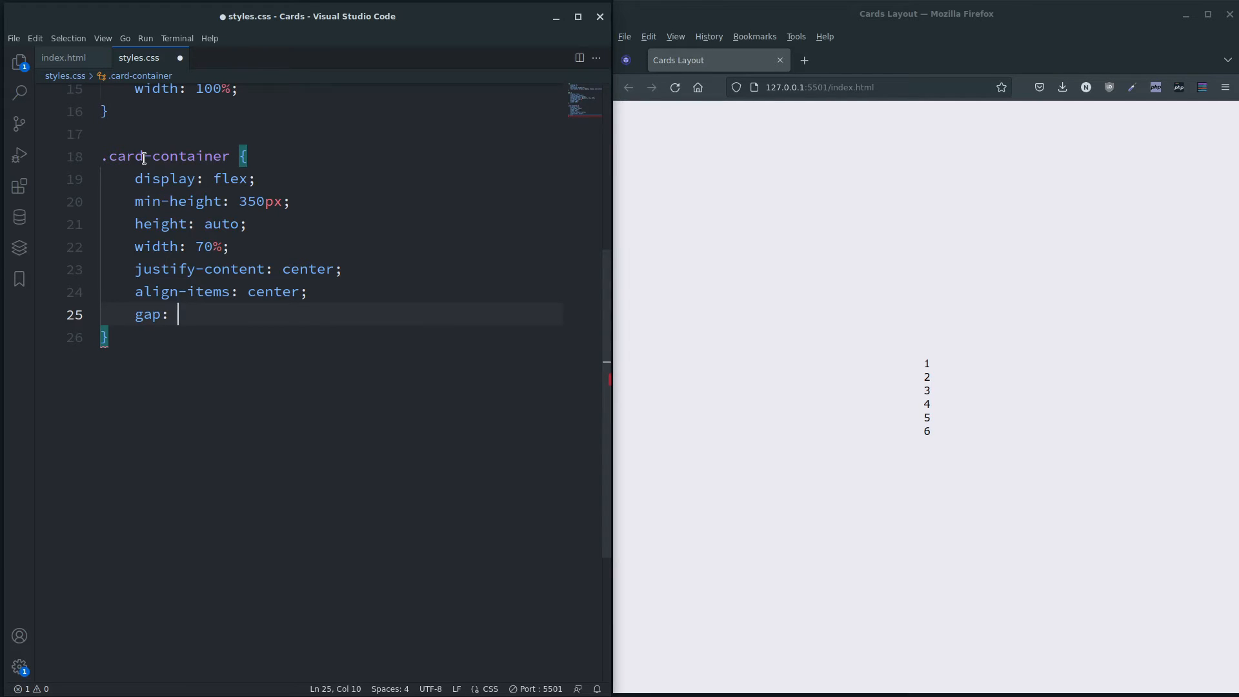
pyautogui.write('30px;')
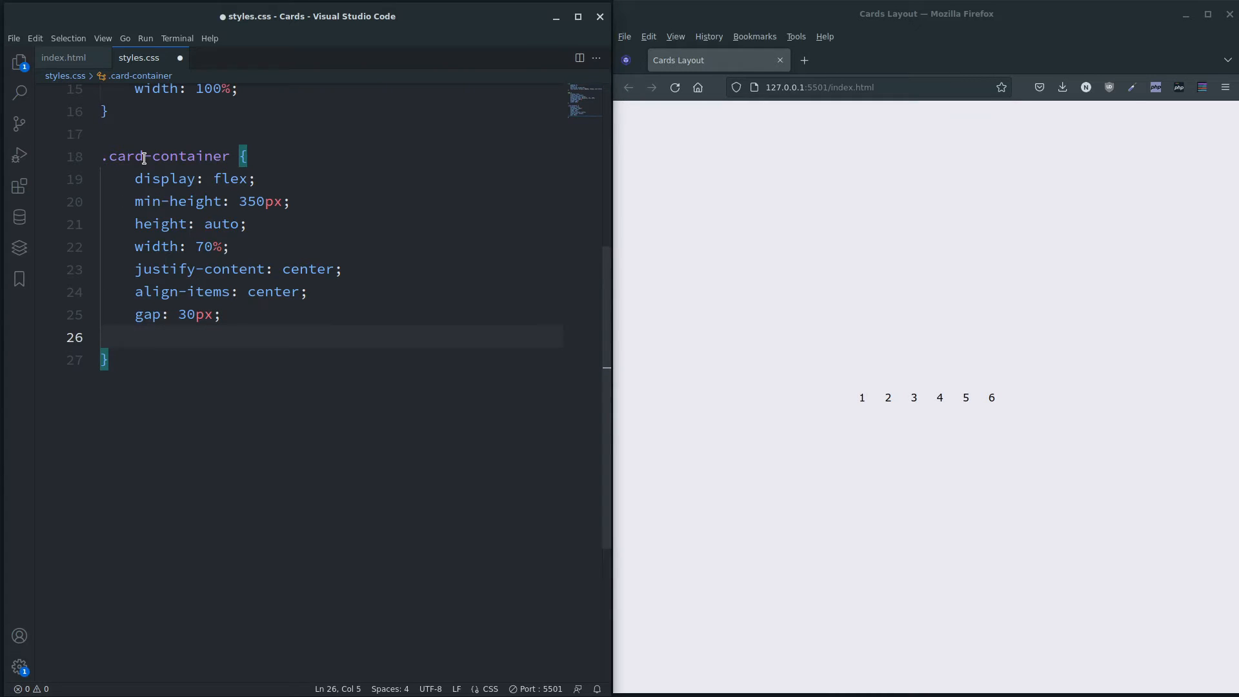
# Add a 1px solid grey border to .card-container
pyautogui.write('border')
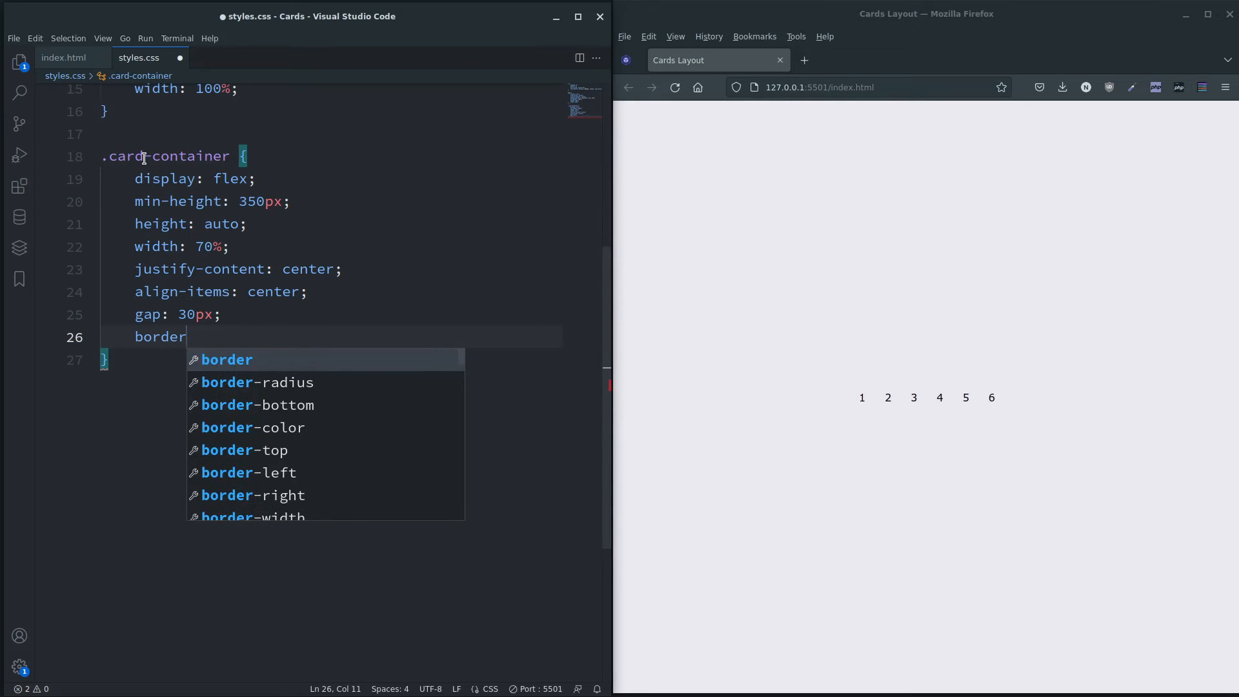
pyautogui.write(': 1')
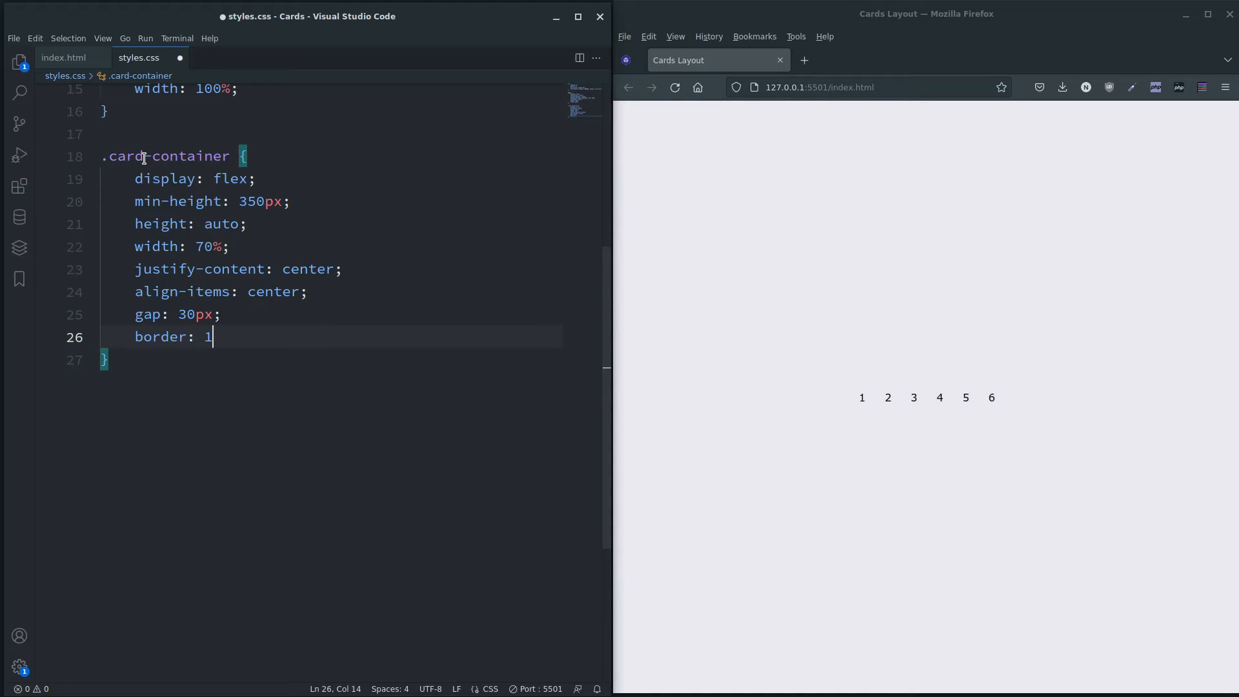
pyautogui.write('px solid grey;')
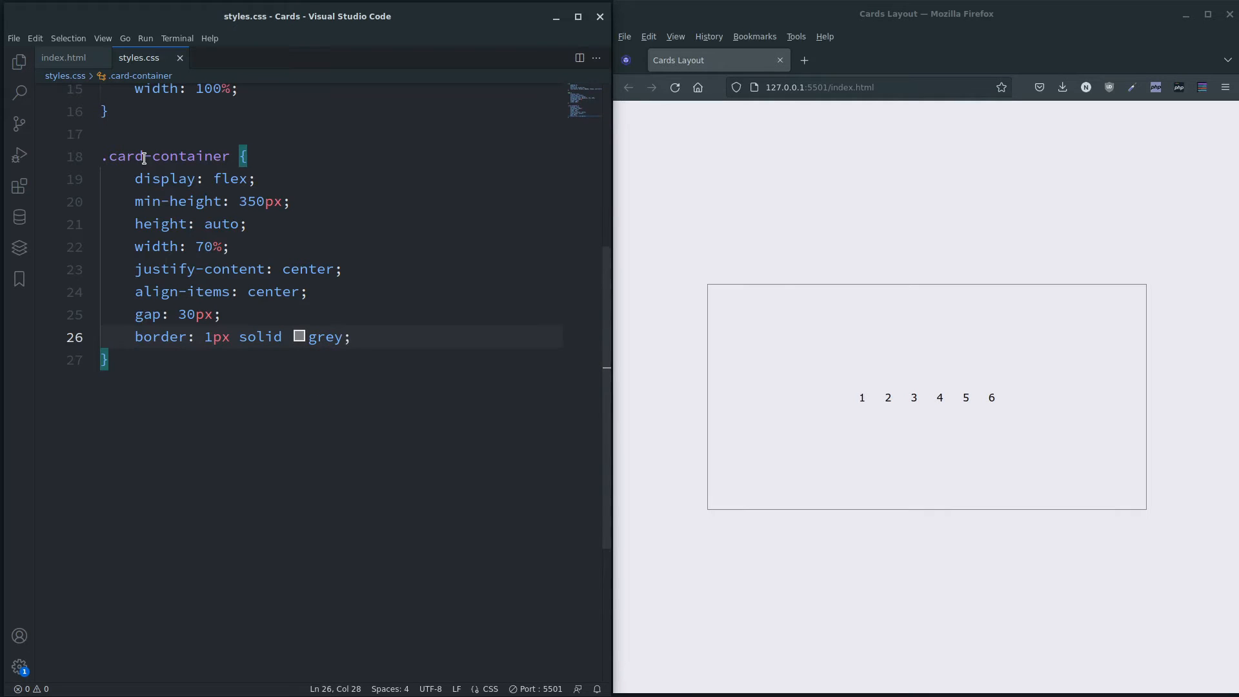
pyautogui.press('enter')
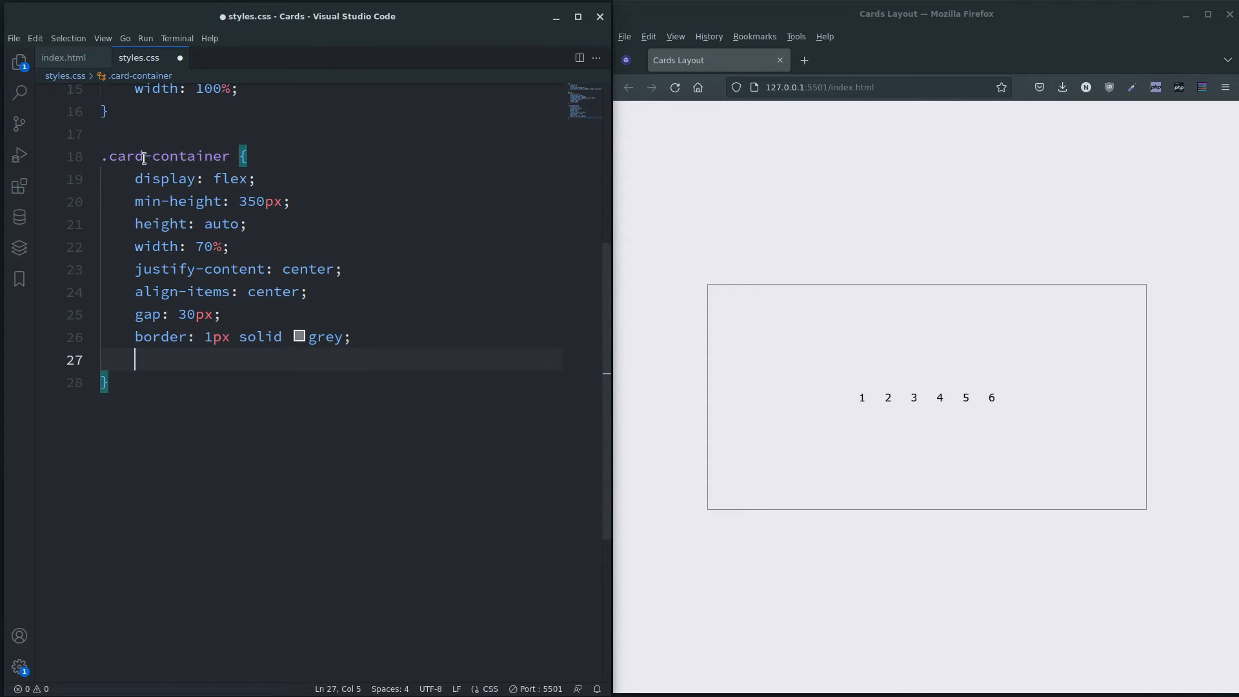
pyautogui.write('flex-')
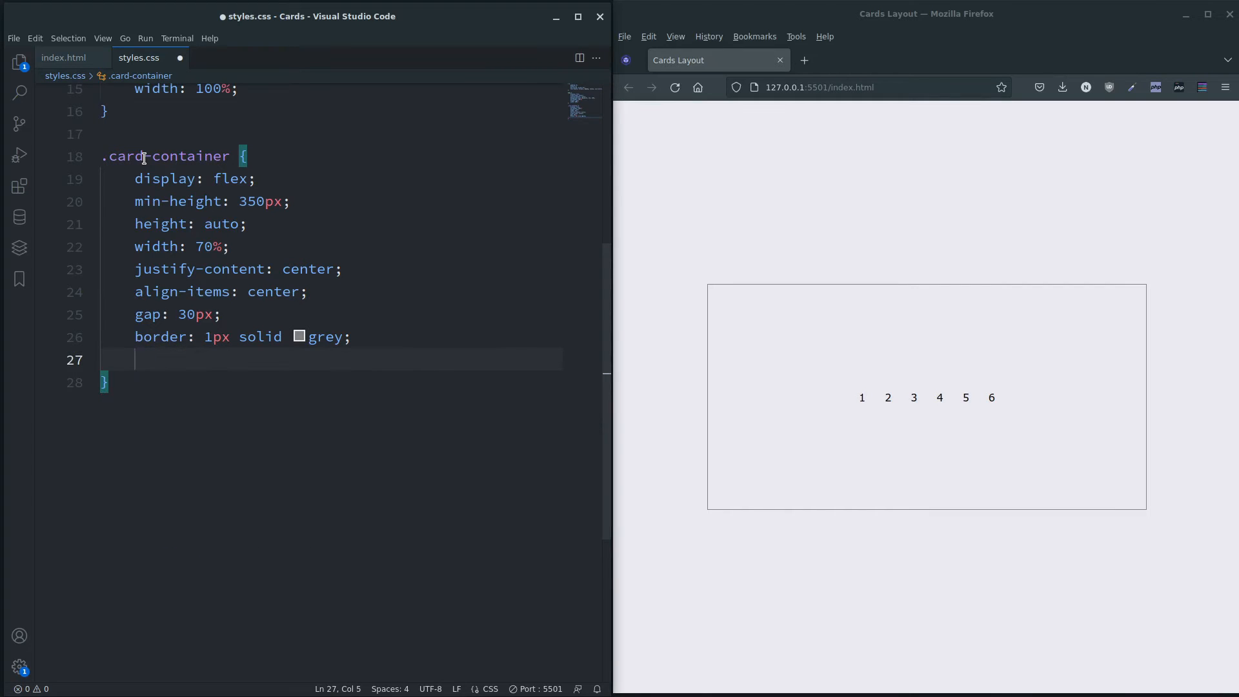
# Create a .card rule: flex display, 300px tall, 200px wide, content centred
pyautogui.press('Enter')
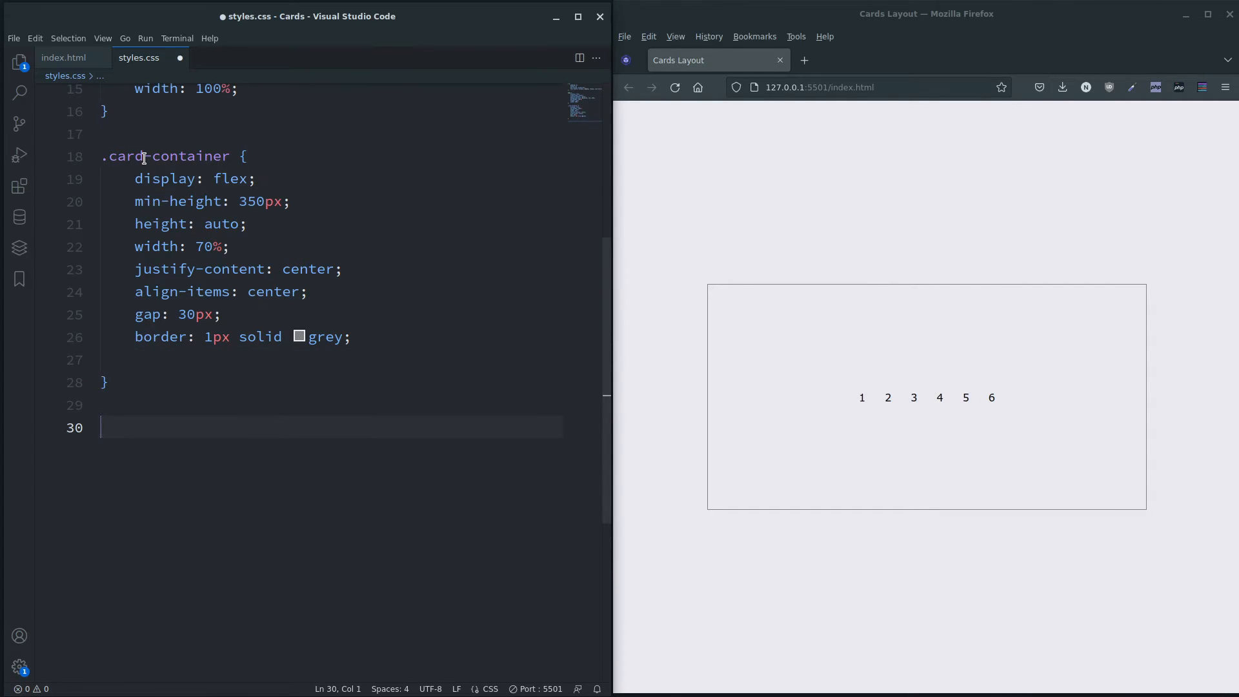
pyautogui.write('.card')
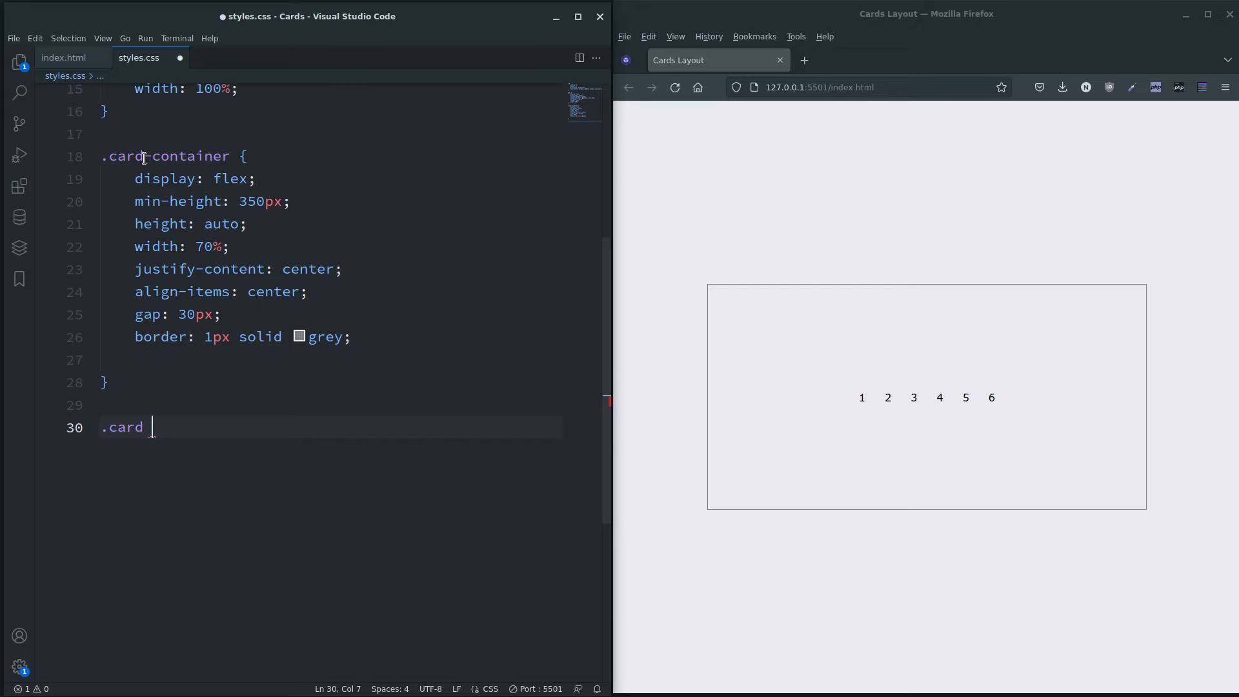
pyautogui.write('{')
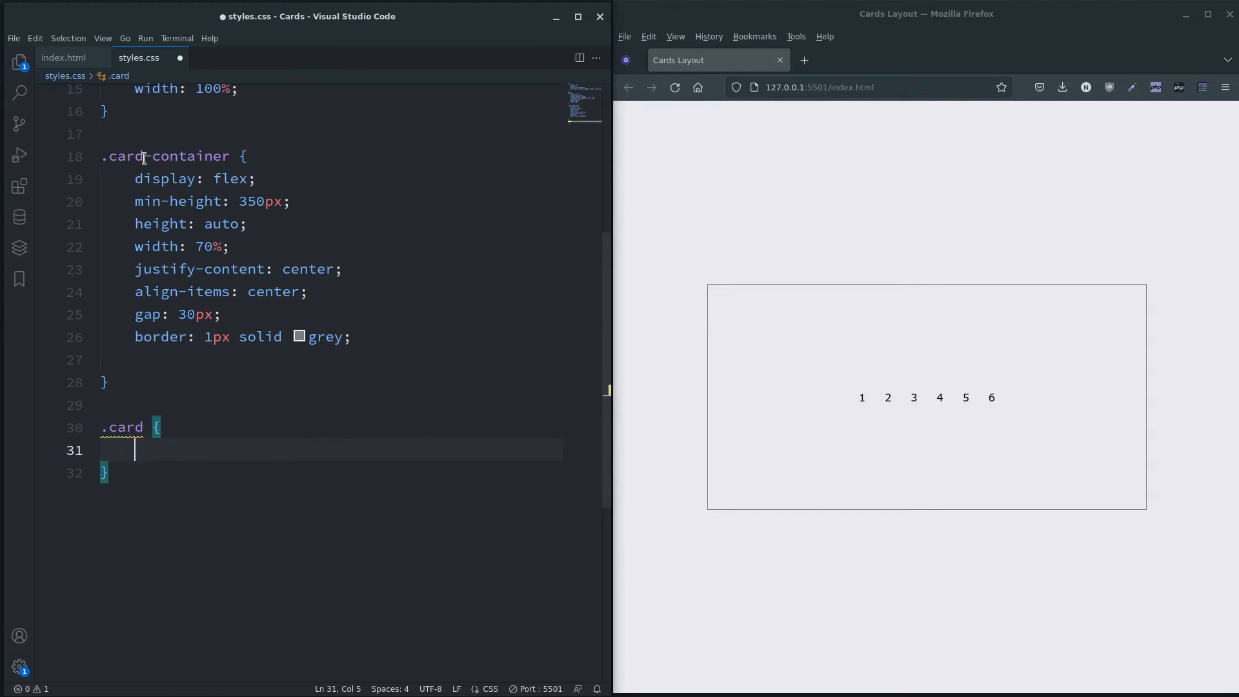
pyautogui.write('display: flex;')
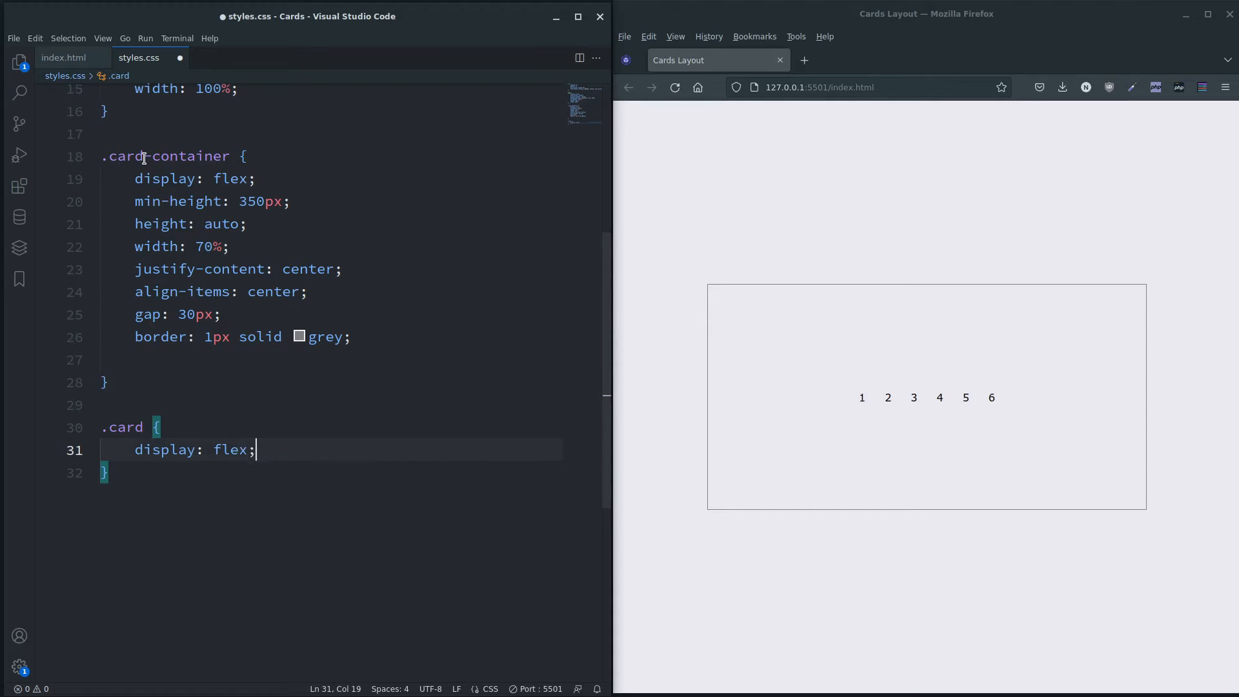
pyautogui.write('height: 300p')
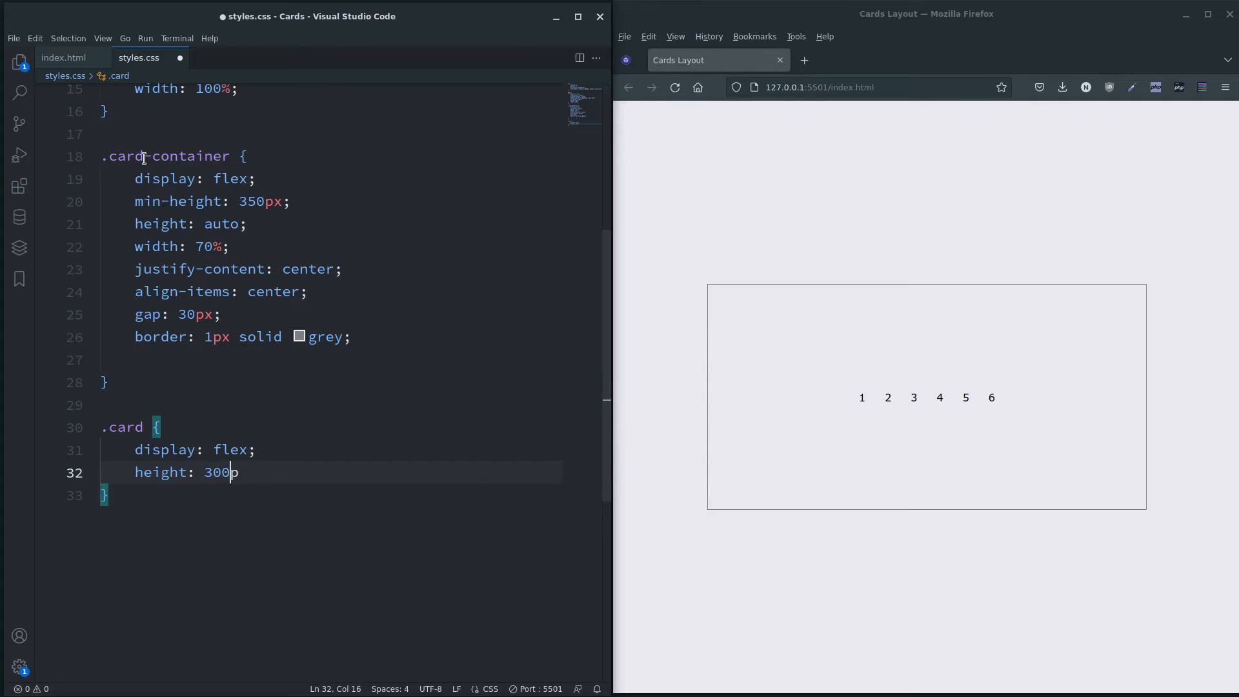
pyautogui.write('width')
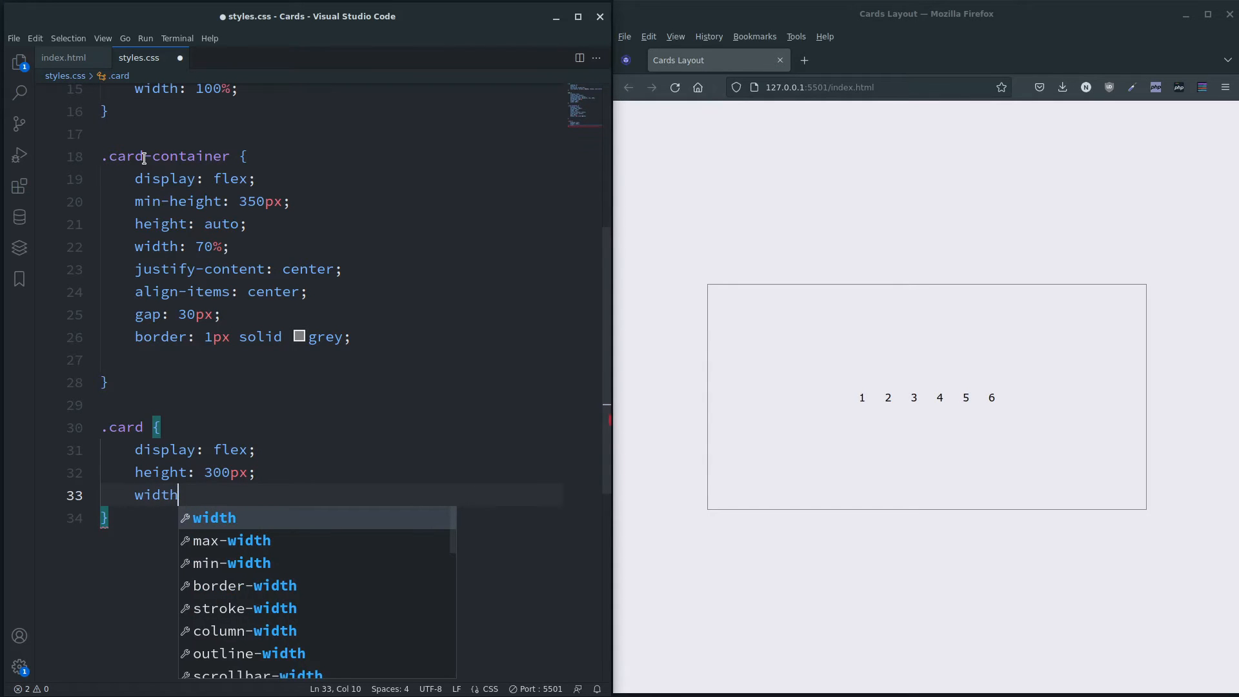
pyautogui.write(': 200px;')
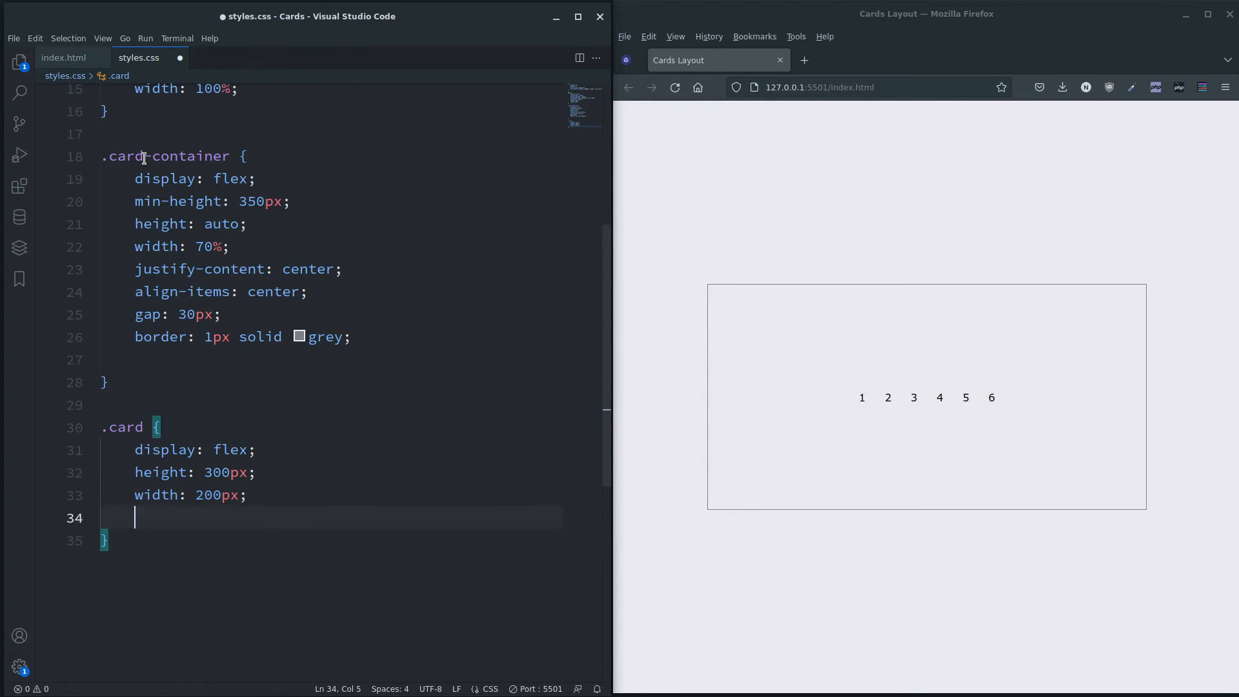
pyautogui.write('align-items: center;')
pyautogui.write('justify-content: center;')
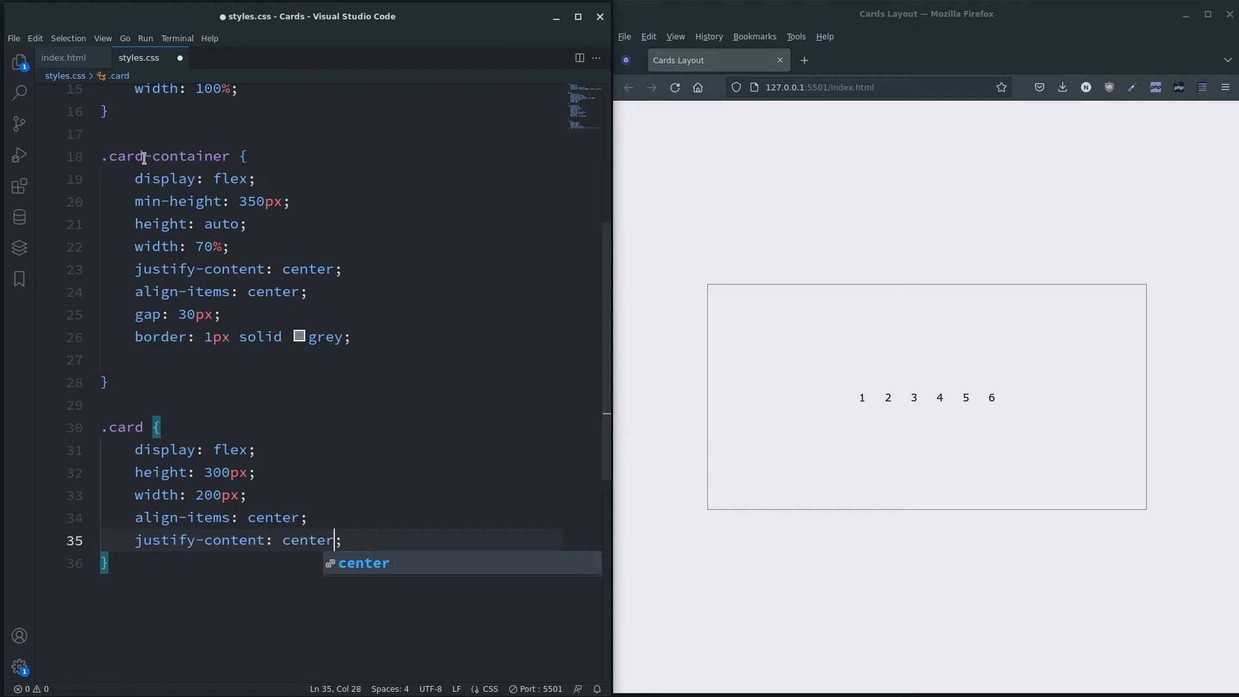
pyautogui.press('enter')
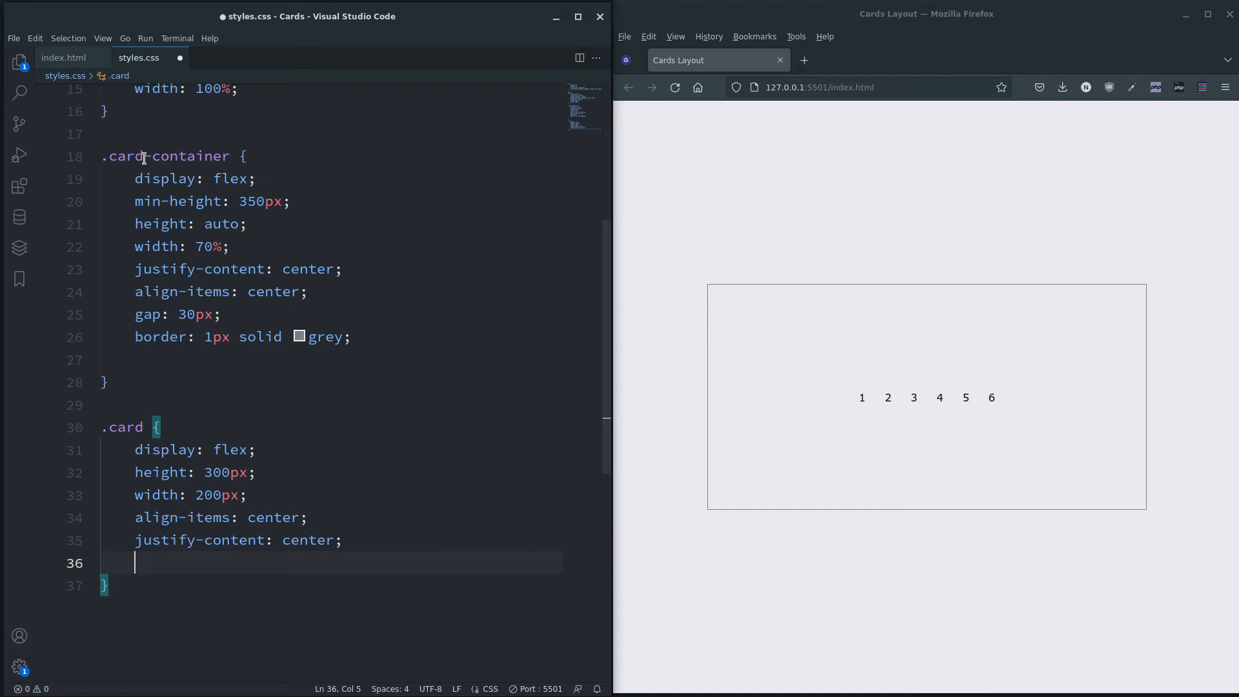
# Give the cards a 0 0 20px rgba(0,0,0,0.5) box shadow
pyautogui.write('bax-shado')
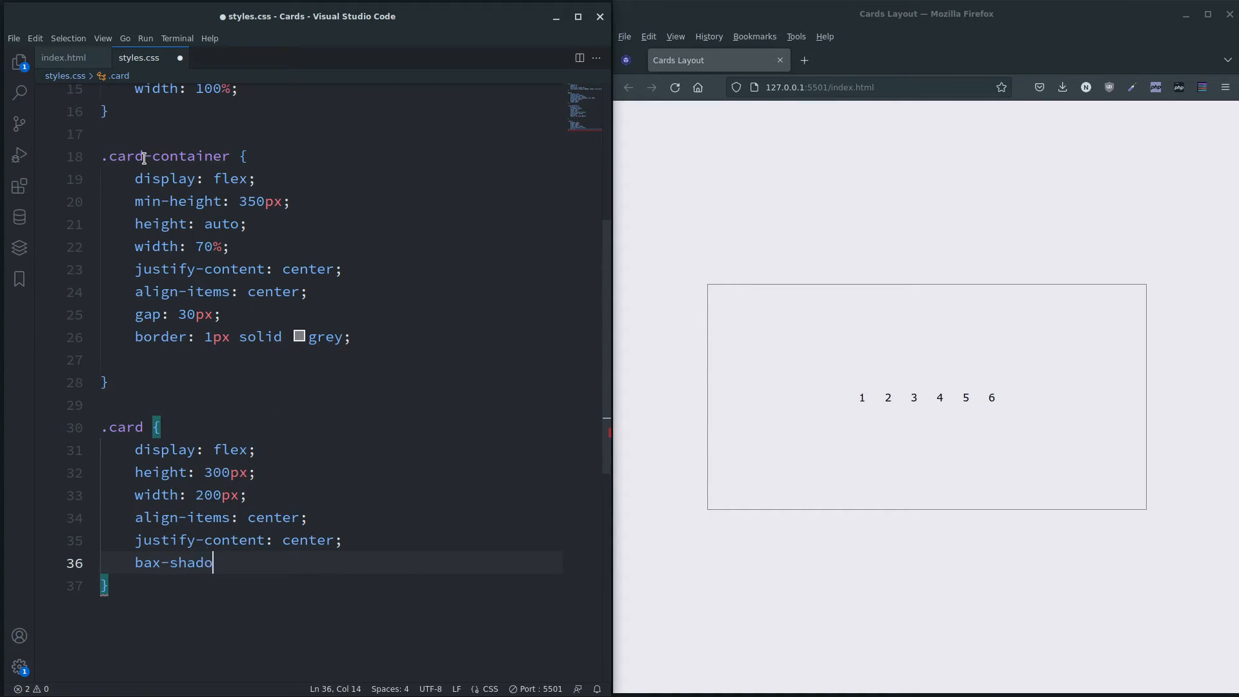
pyautogui.write('w:')
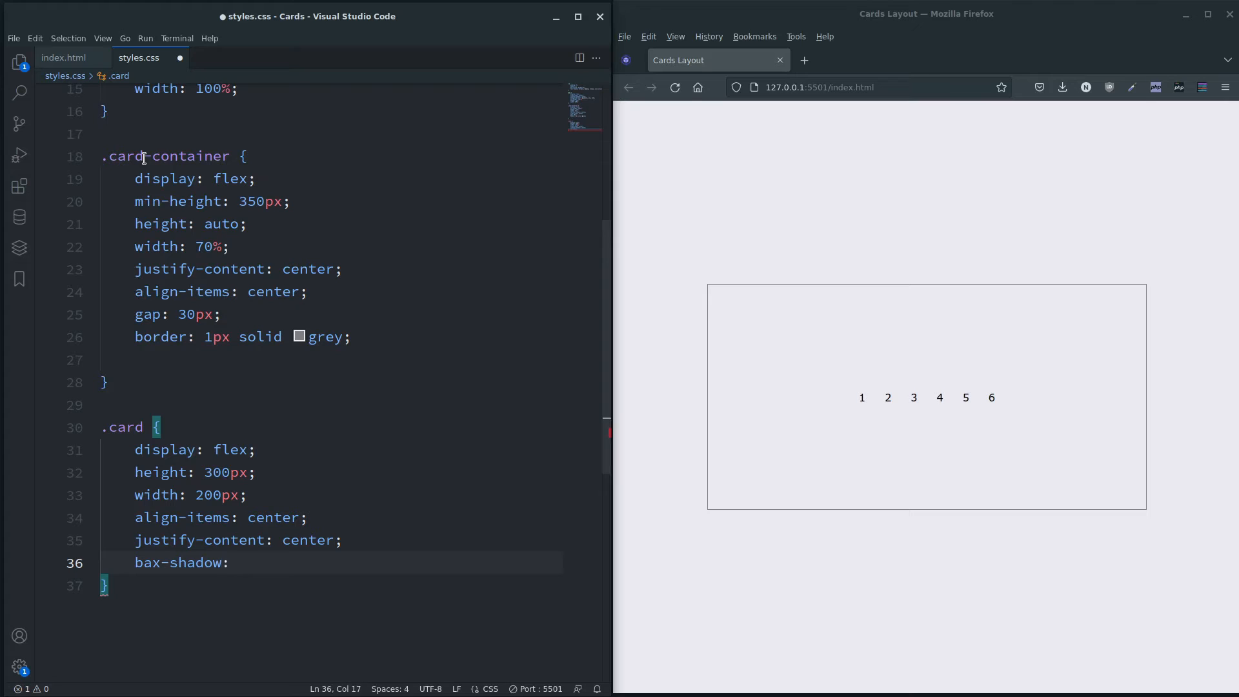
pyautogui.write('0,')
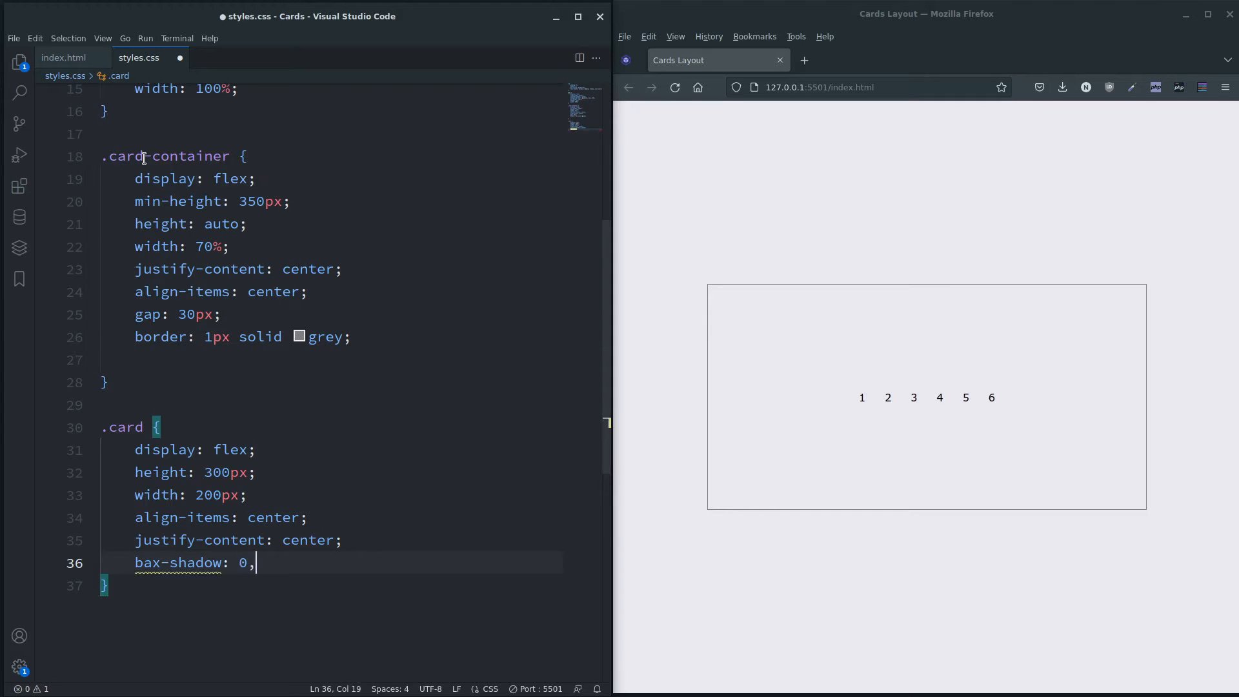
pyautogui.press('BackSpace')
pyautogui.write(' 0')
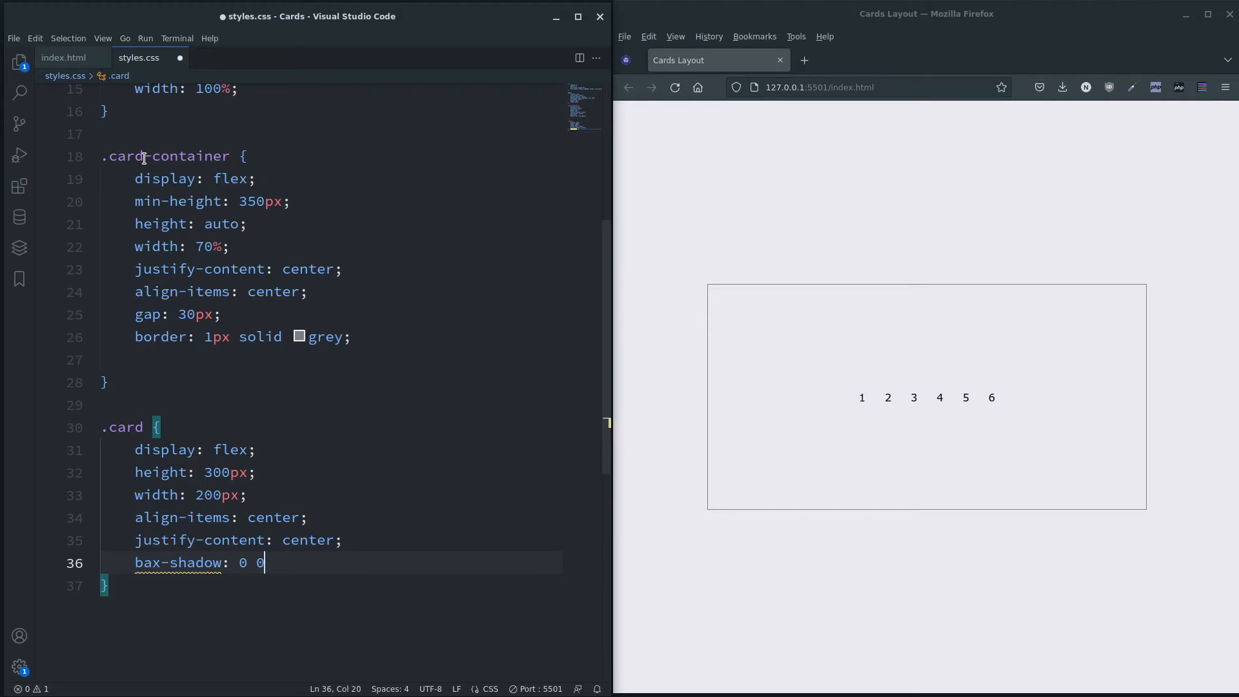
pyautogui.write('20')
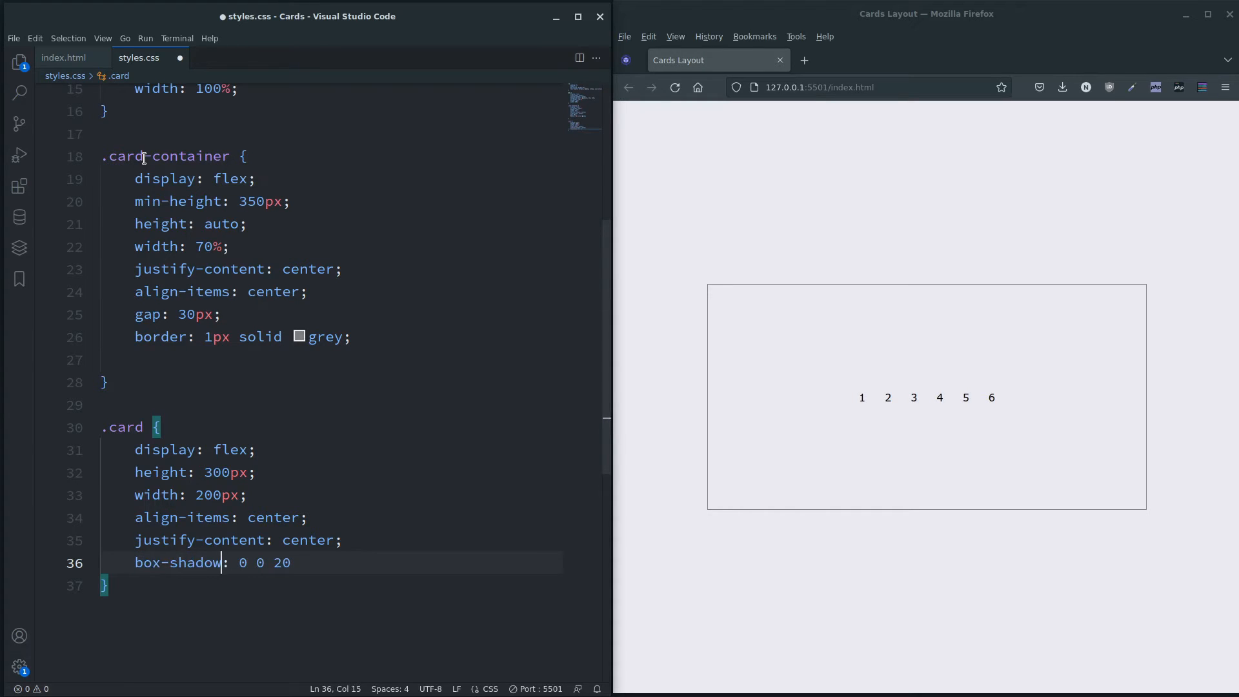
pyautogui.doubleClick(282, 563)
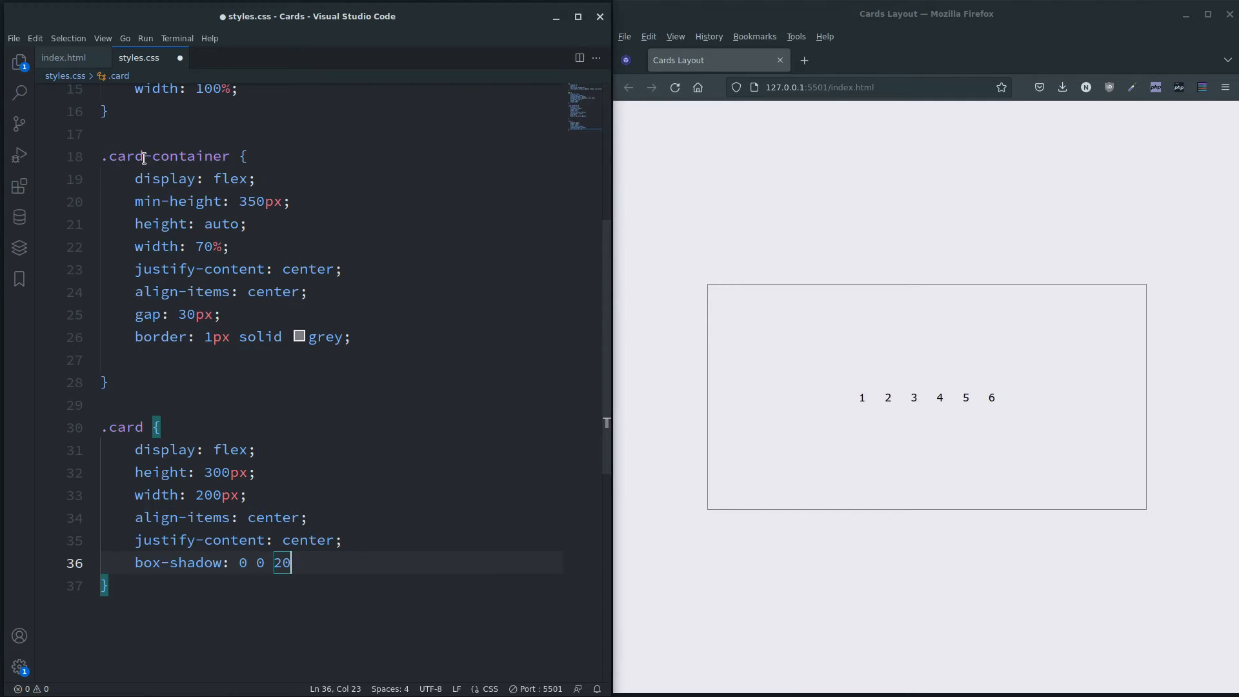
pyautogui.write('px')
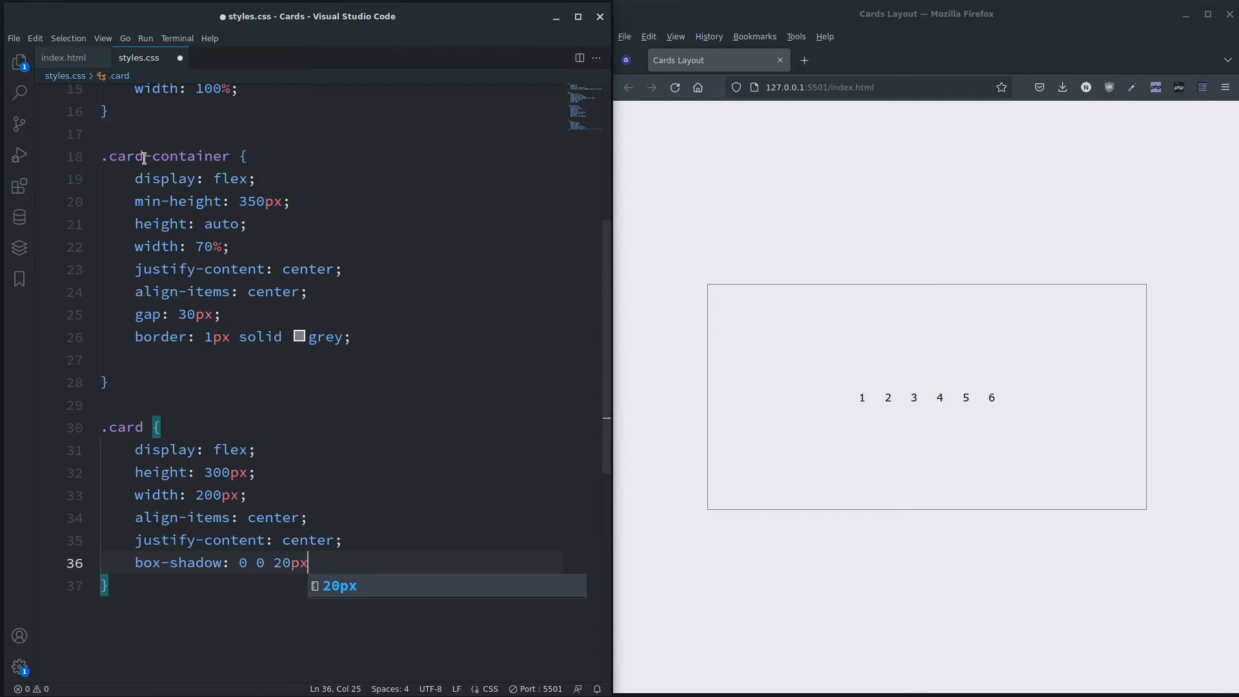
pyautogui.write('rgb')
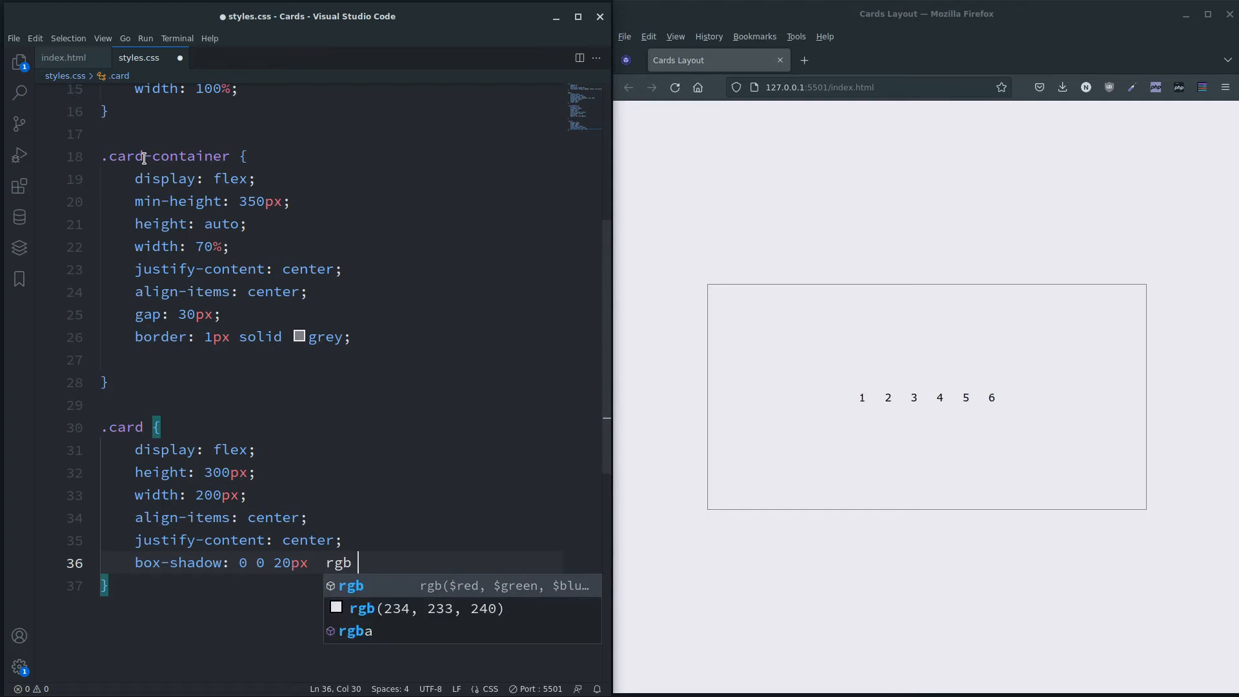
pyautogui.write('a();')
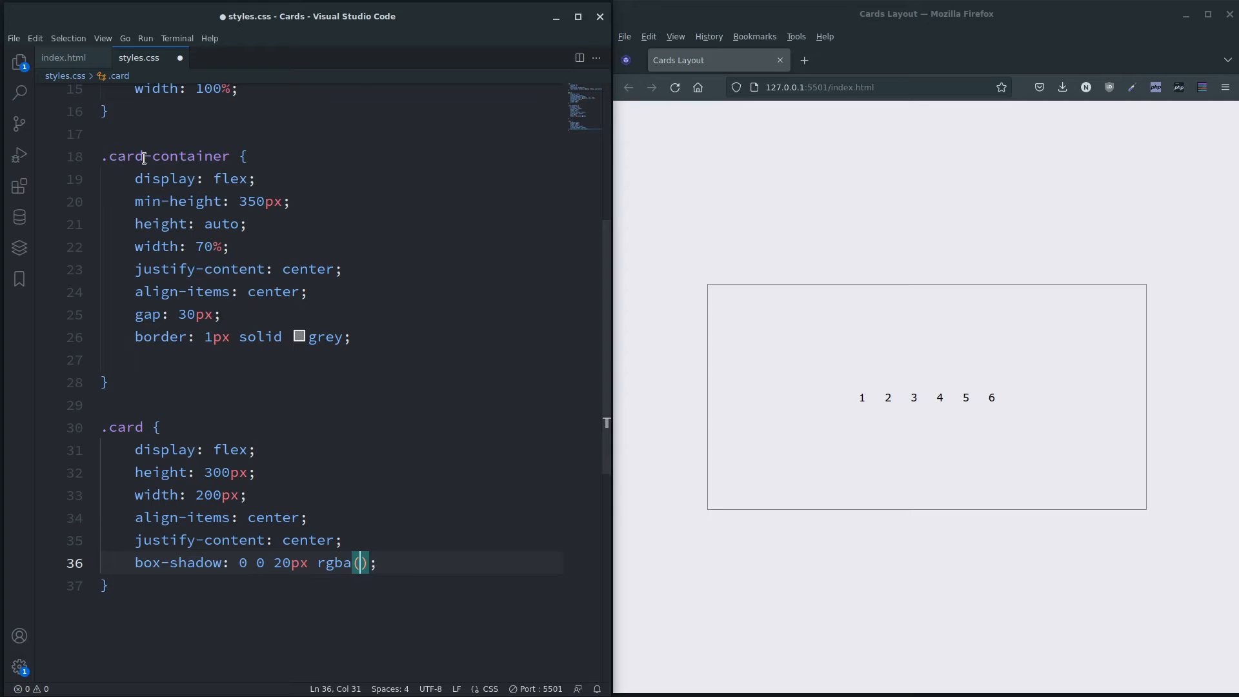
pyautogui.write('0,0,0,0.5')
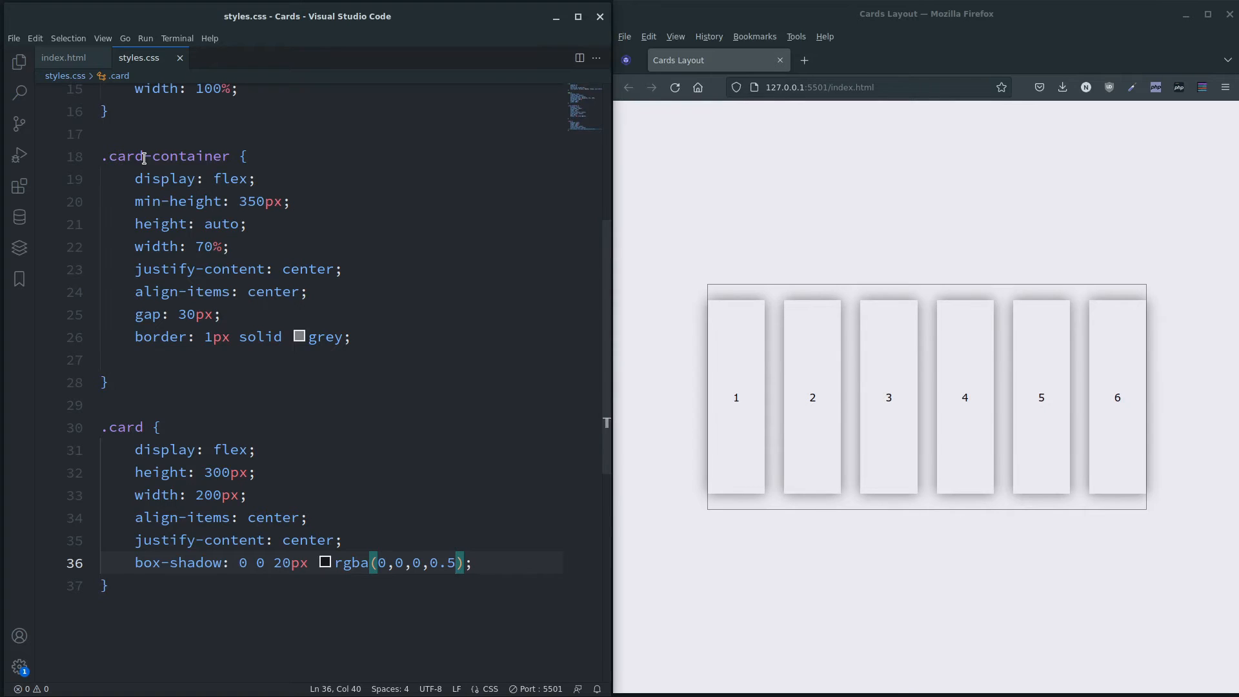
# Add flex-wrap: wrap to .card-container, keeping its grey border
pyautogui.click(466, 563)
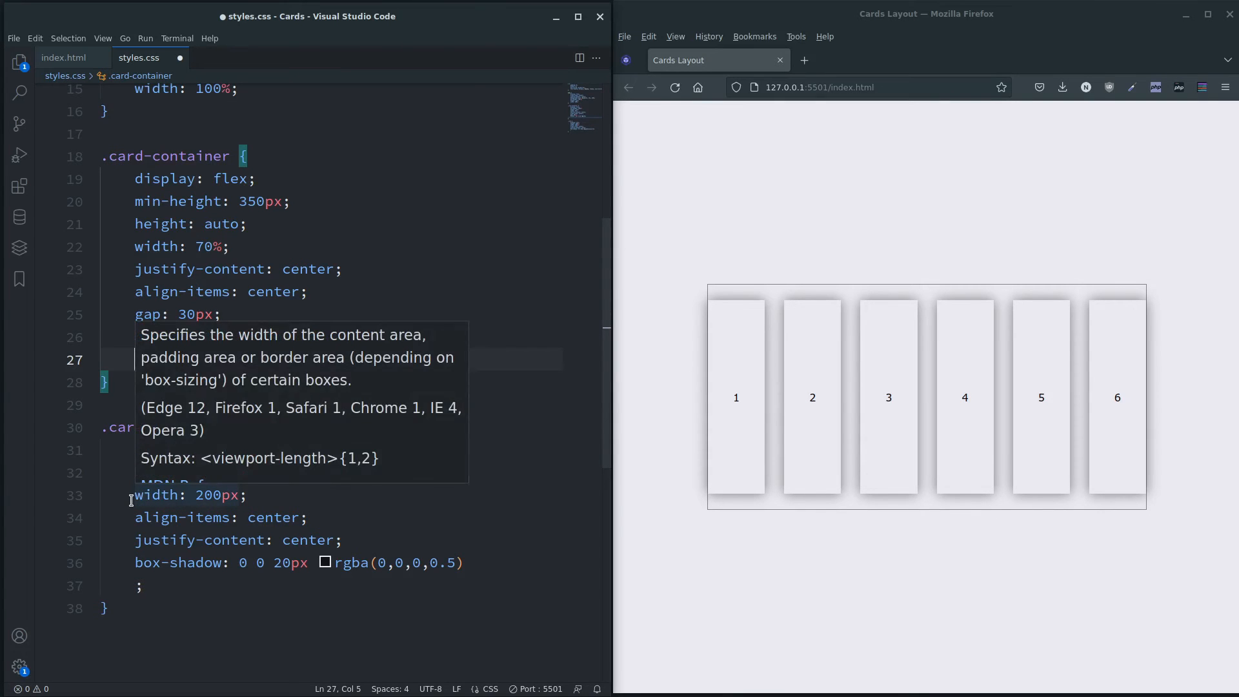
pyautogui.write('border: 1px solid grey;')
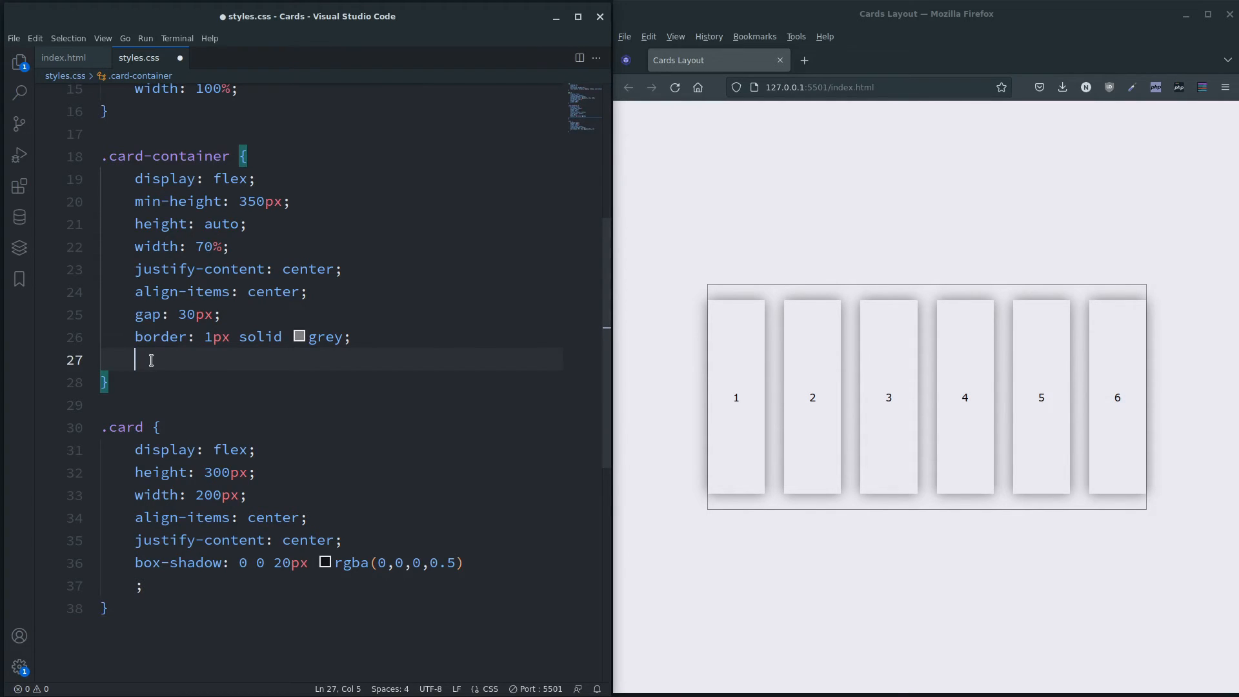
pyautogui.write('flex-wr')
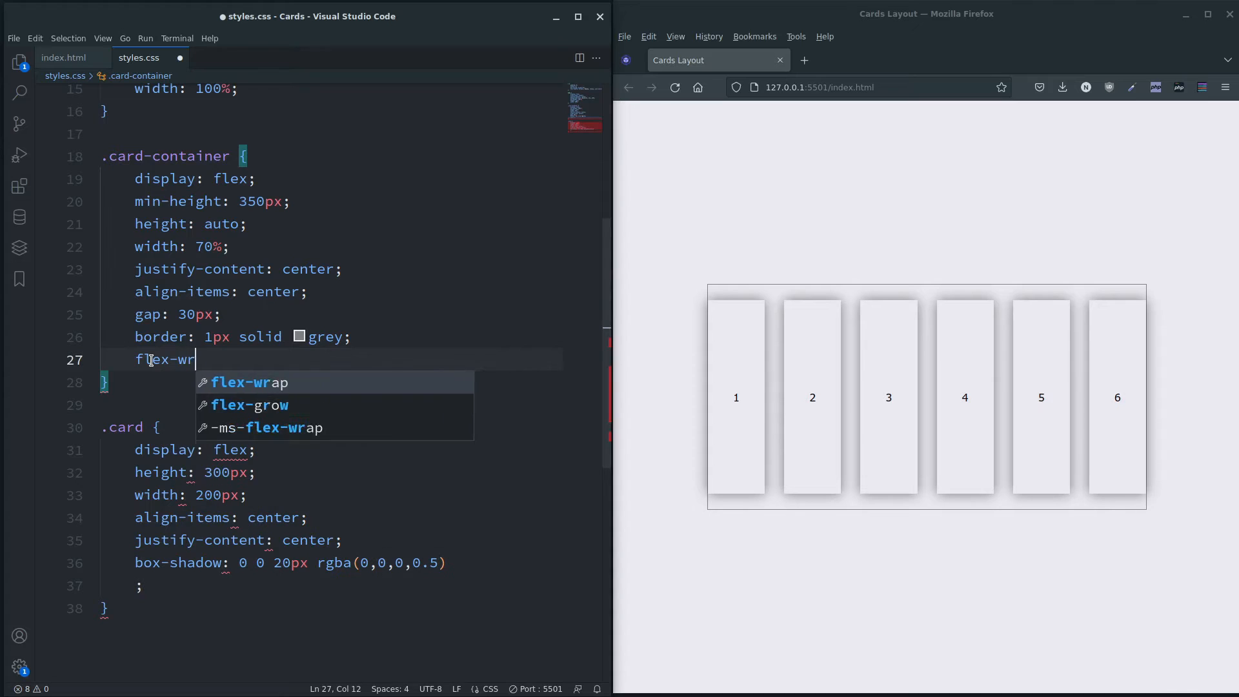
pyautogui.write(': wrap;')
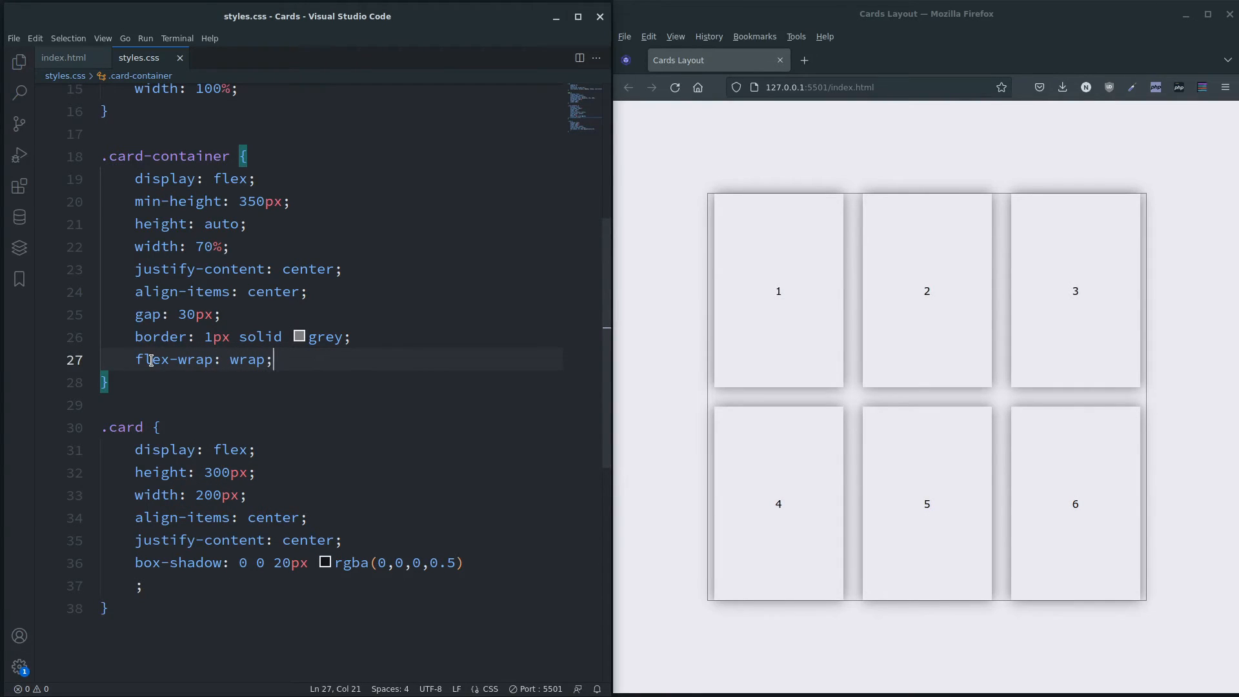
pyautogui.moveTo(531, 484)
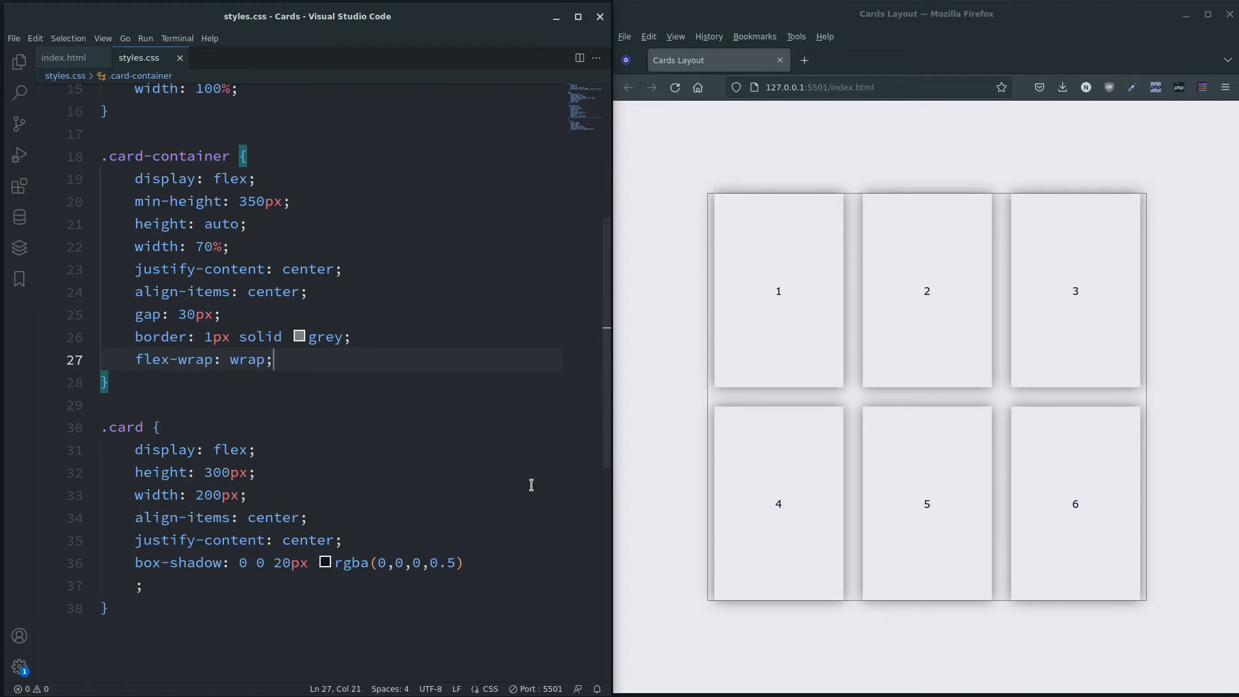
pyautogui.moveTo(608, 294)
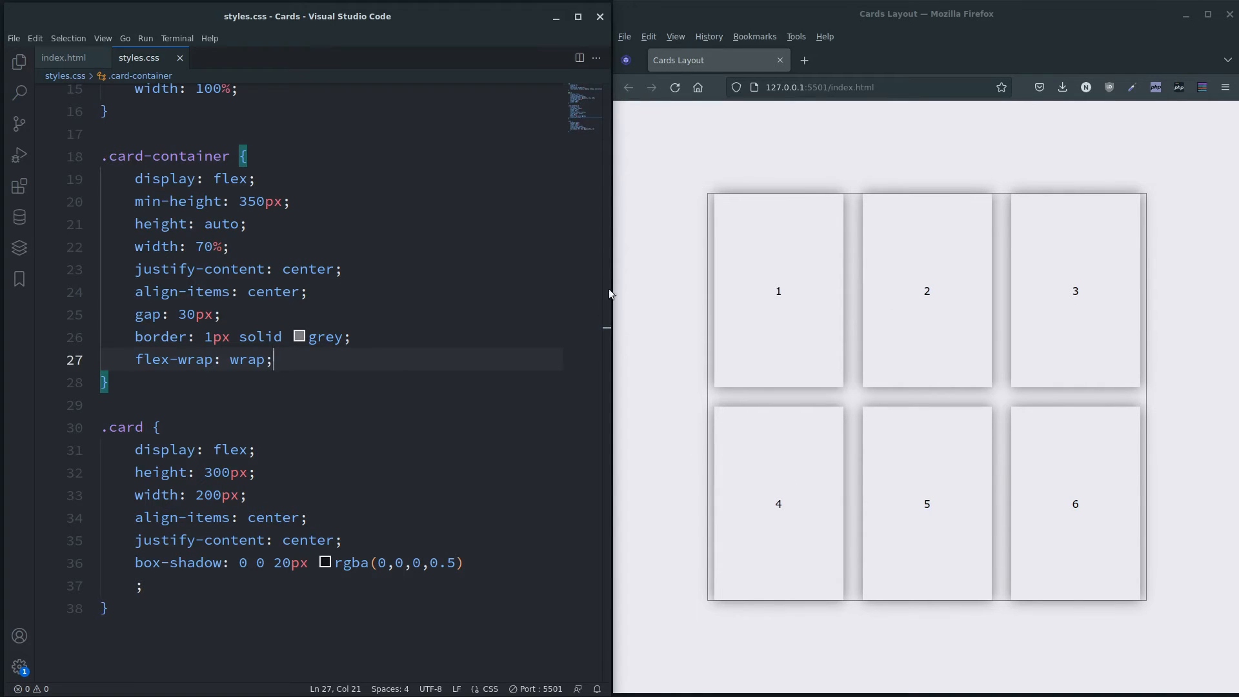
pyautogui.moveTo(675, 506)
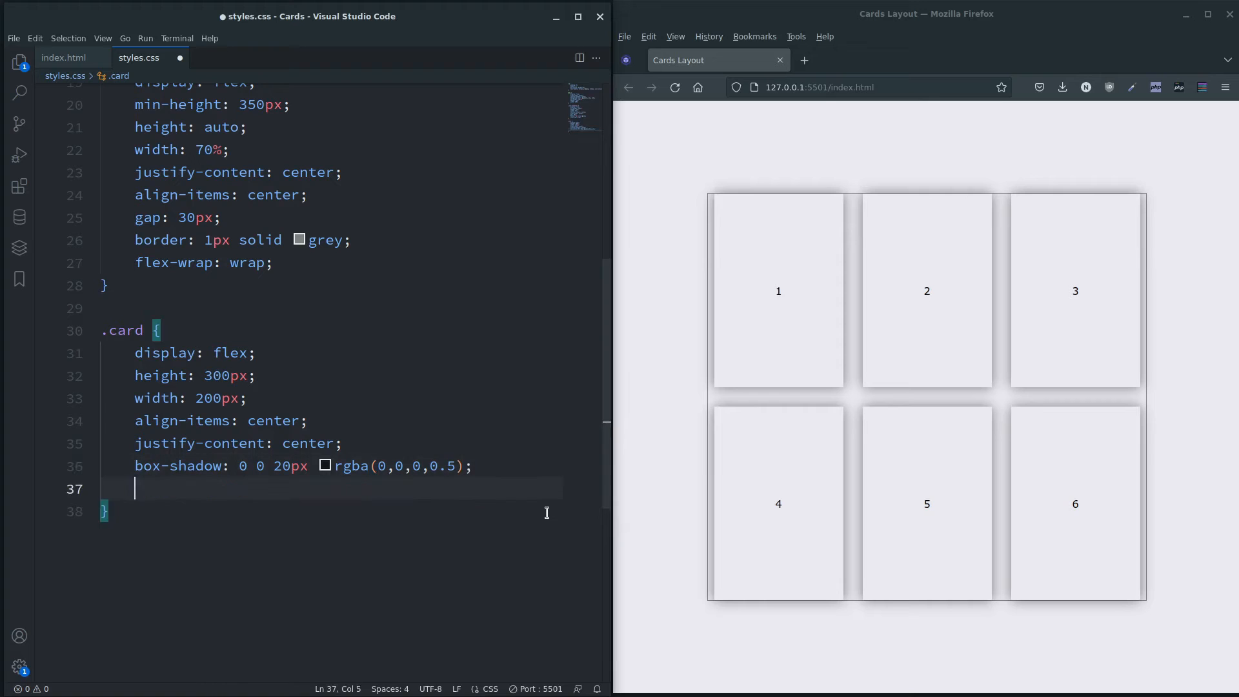
# Give the .card rule border-radius: 5px and a whitesmoke background-color
pyautogui.write('border-ra')
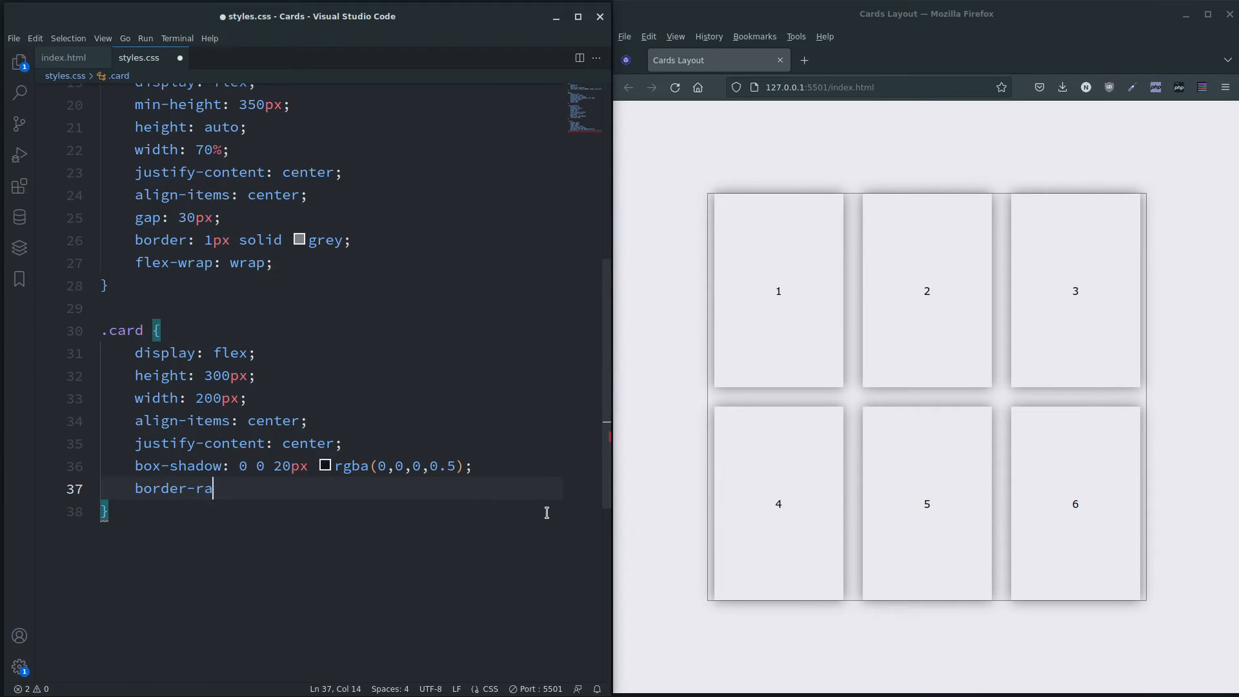
pyautogui.write('dius:')
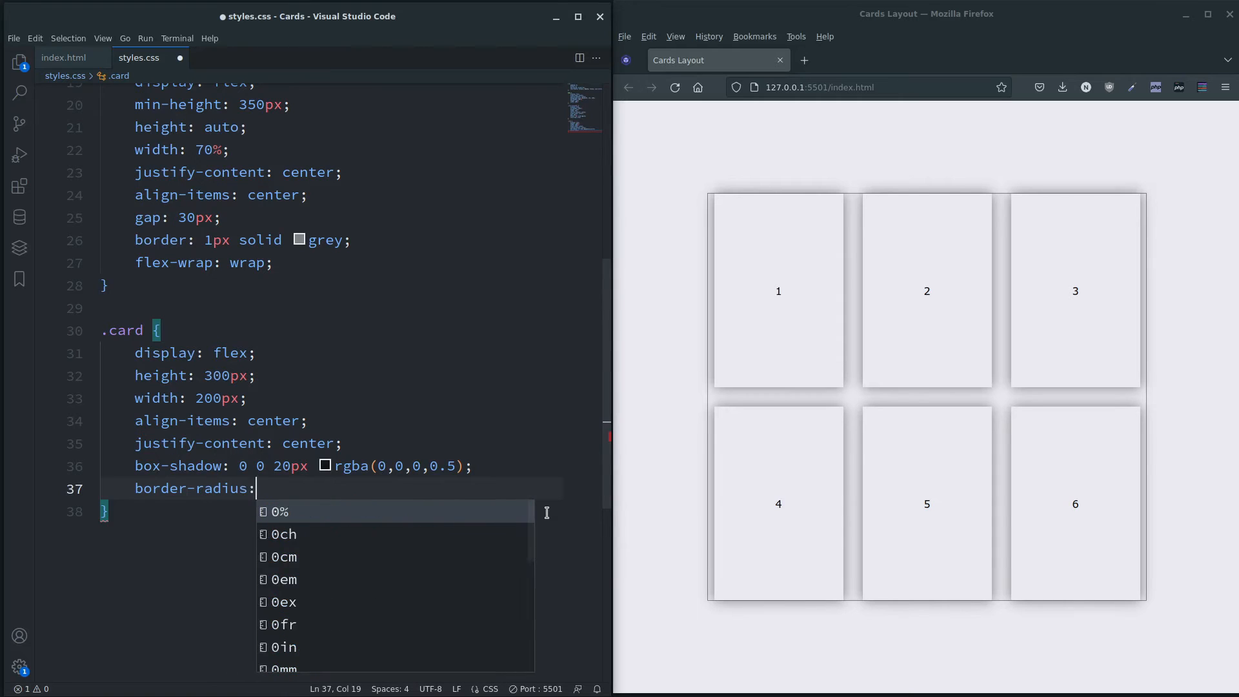
pyautogui.write('5px;')
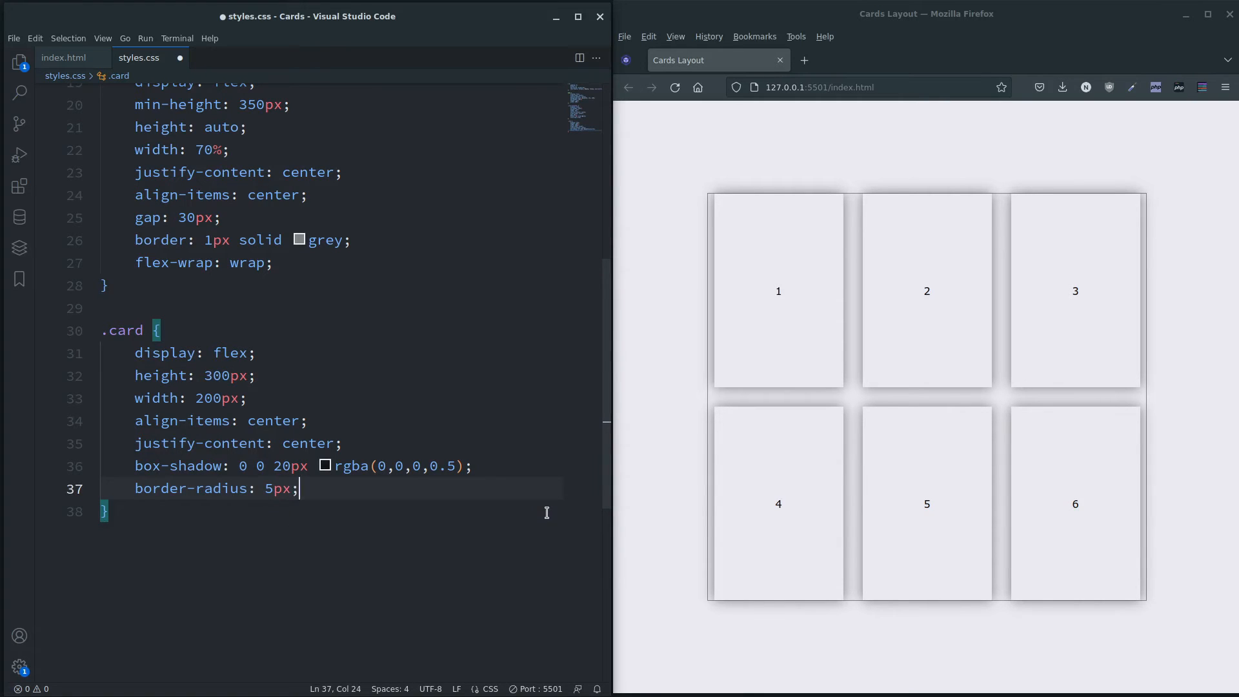
pyautogui.press('Enter')
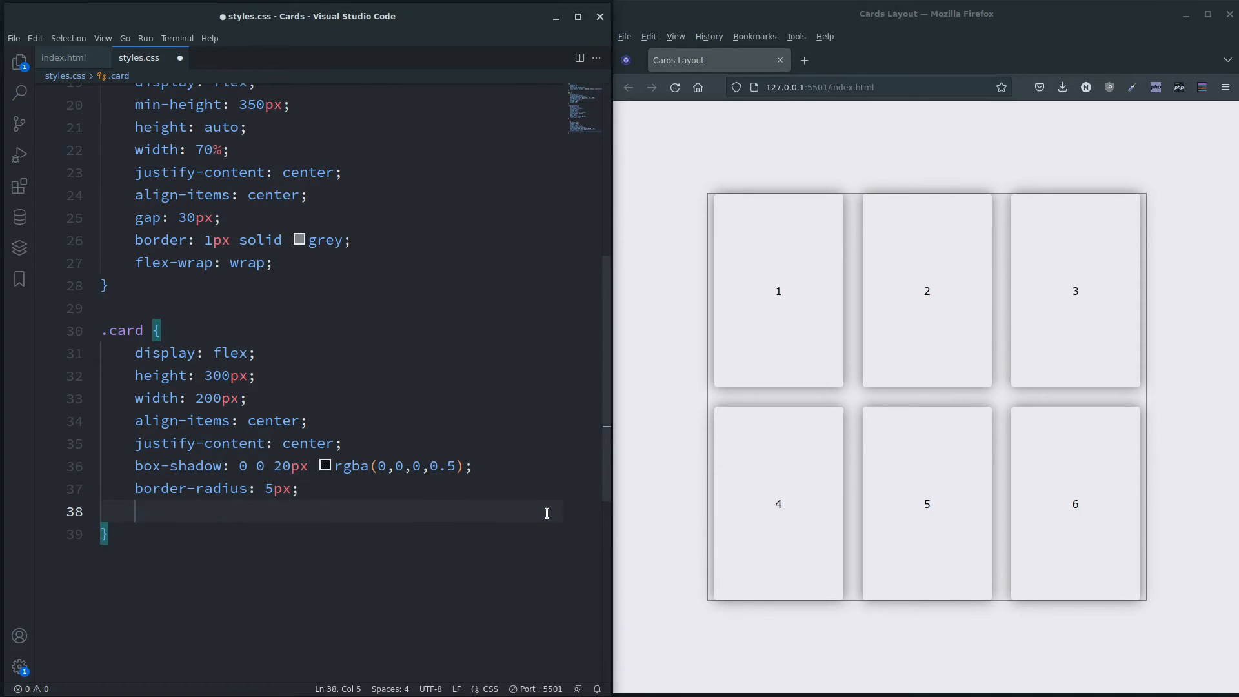
pyautogui.write('backg')
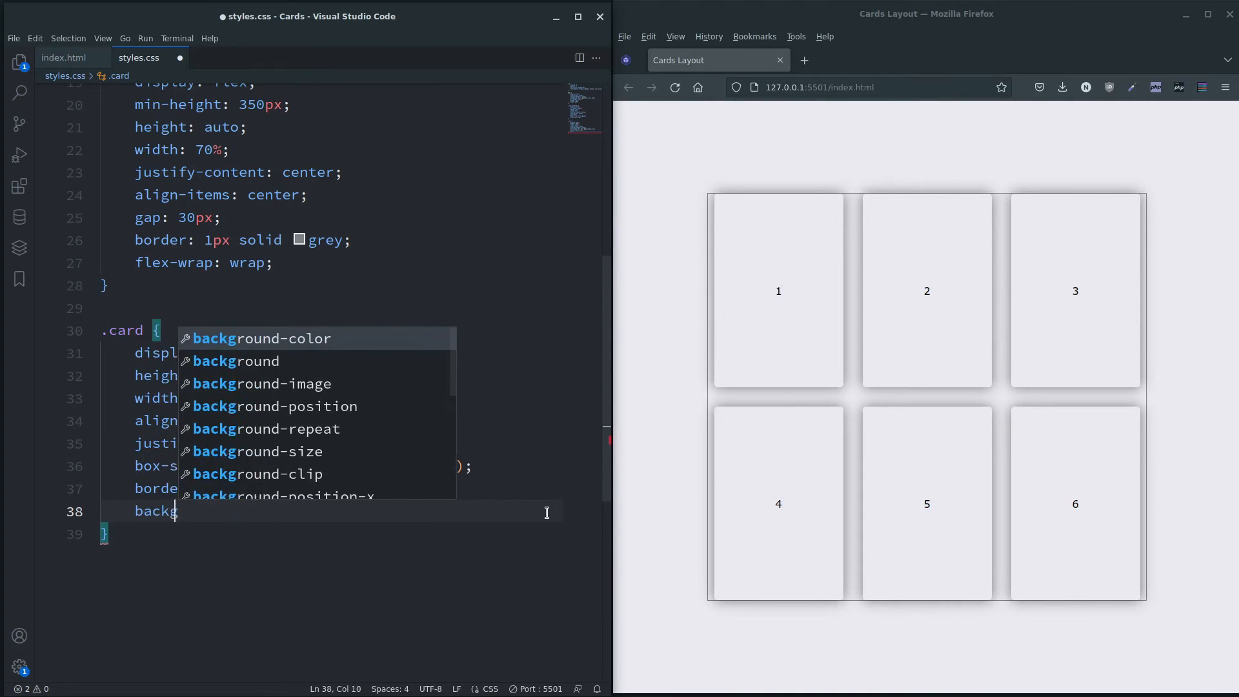
pyautogui.write('background-color: ;')
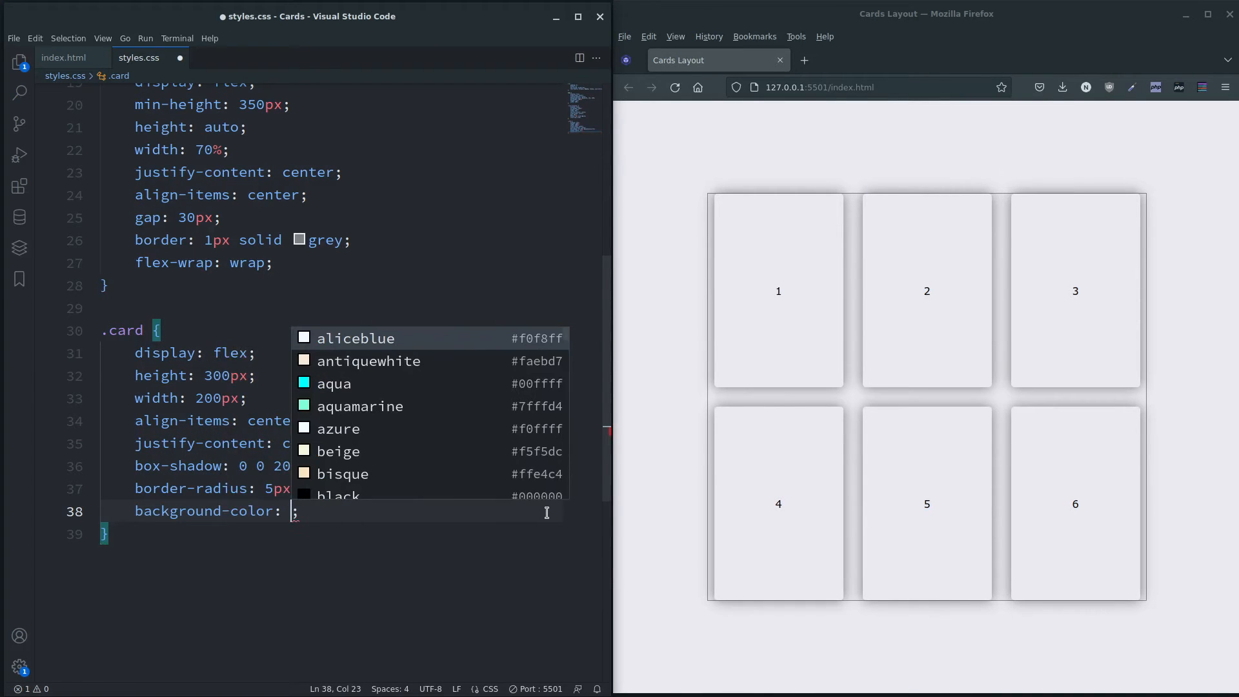
pyautogui.write('whitesmoke')
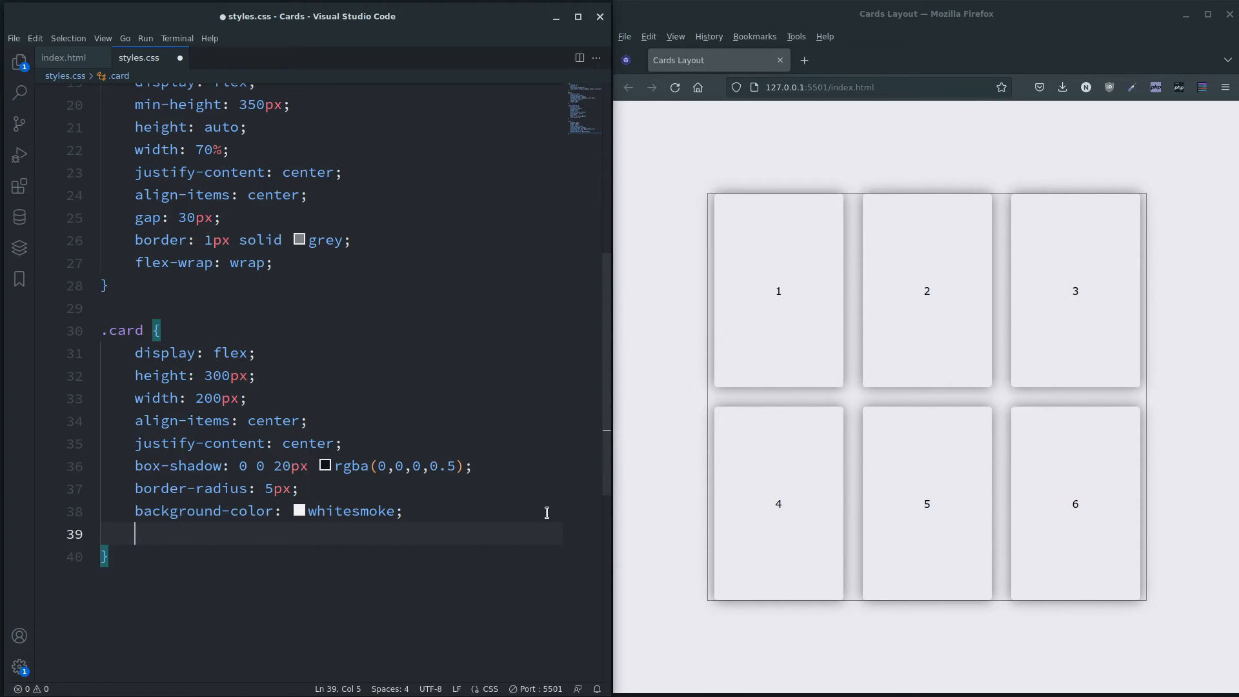
# Add font-size: 10rem and color: rgba(0,0,0,0.1) to the .card rule
pyautogui.write('font-')
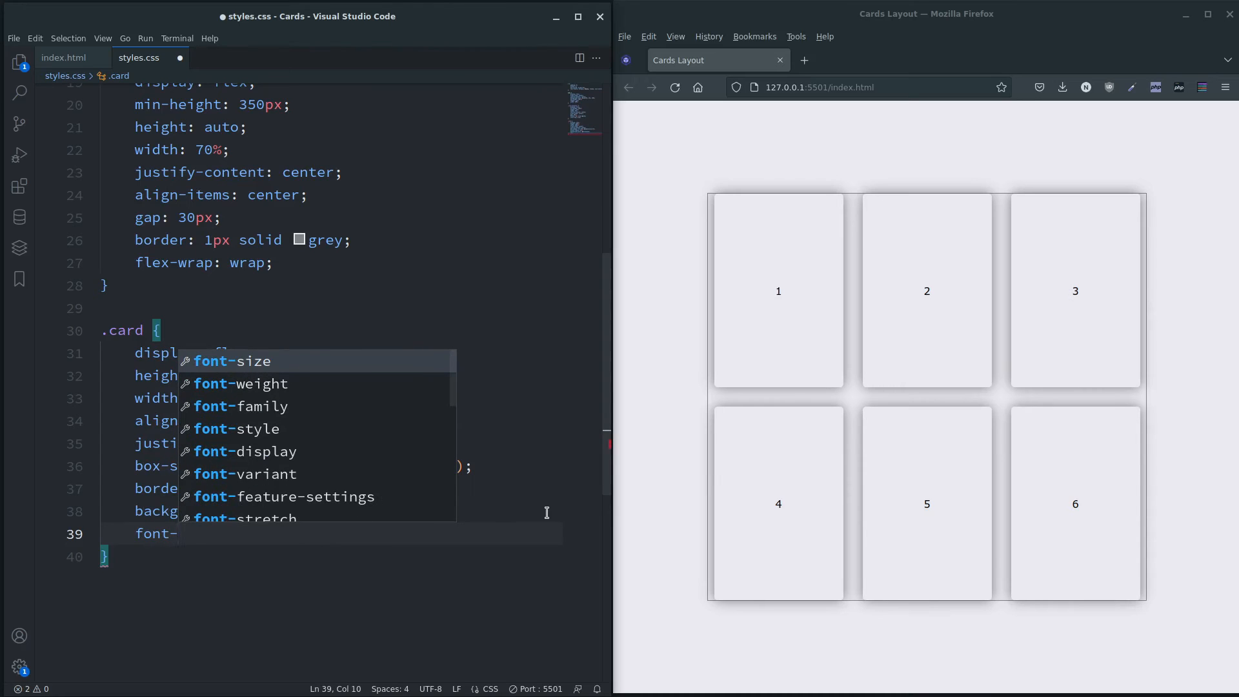
pyautogui.write('size: 10rem;;')
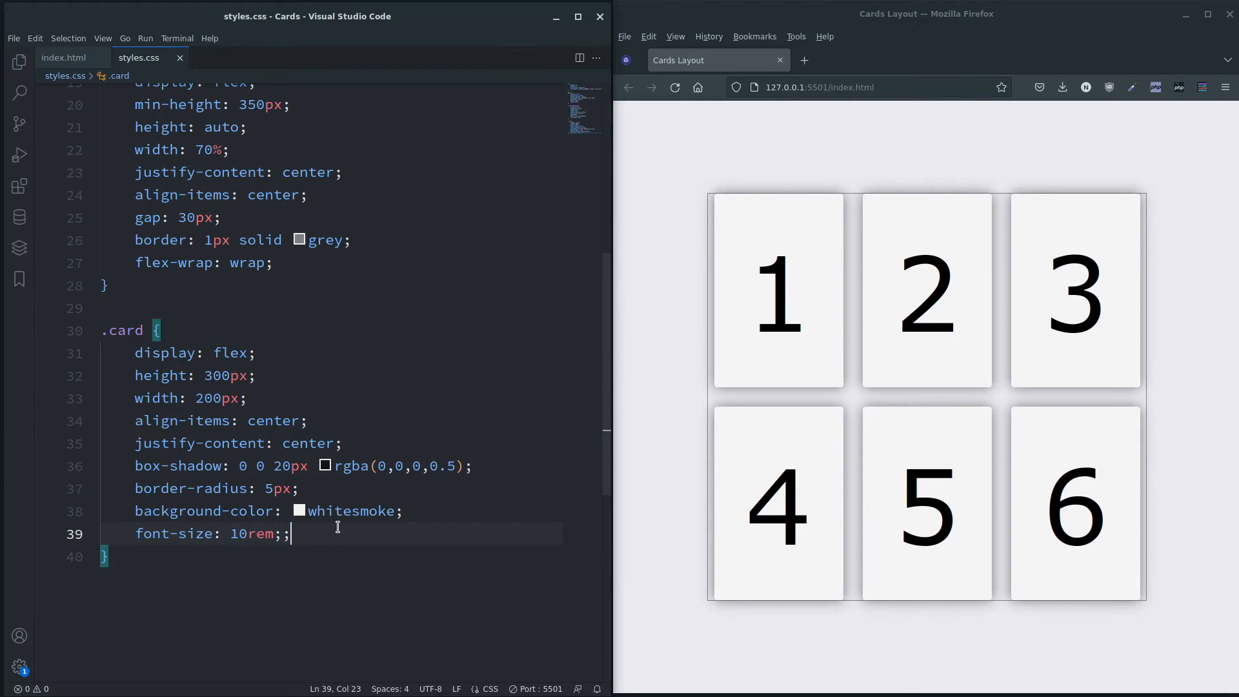
pyautogui.write('color: rgba(;')
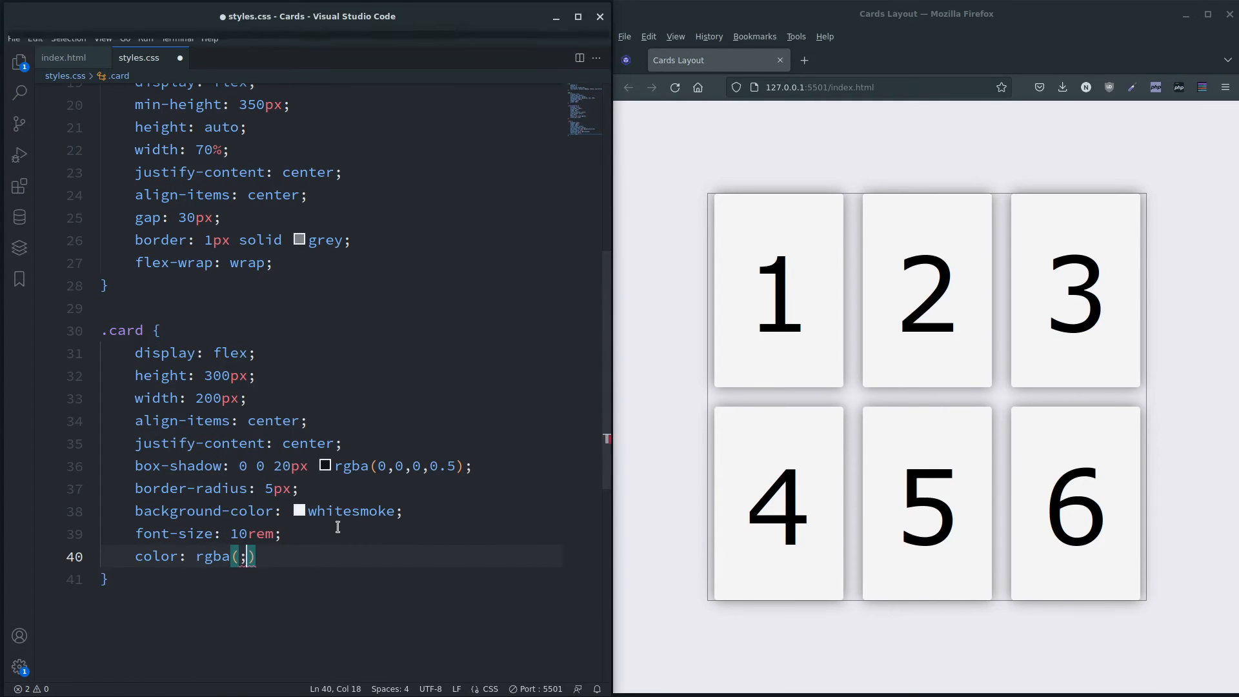
pyautogui.press('Backspace')
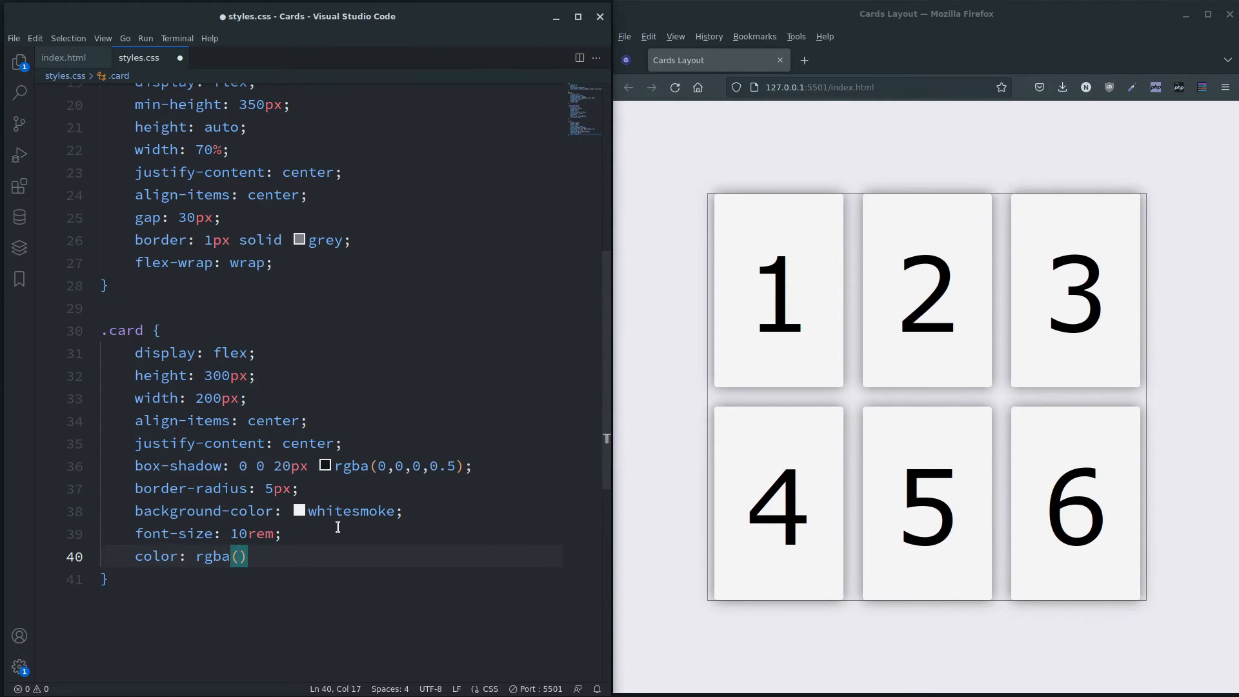
pyautogui.write('0,0,0,0.')
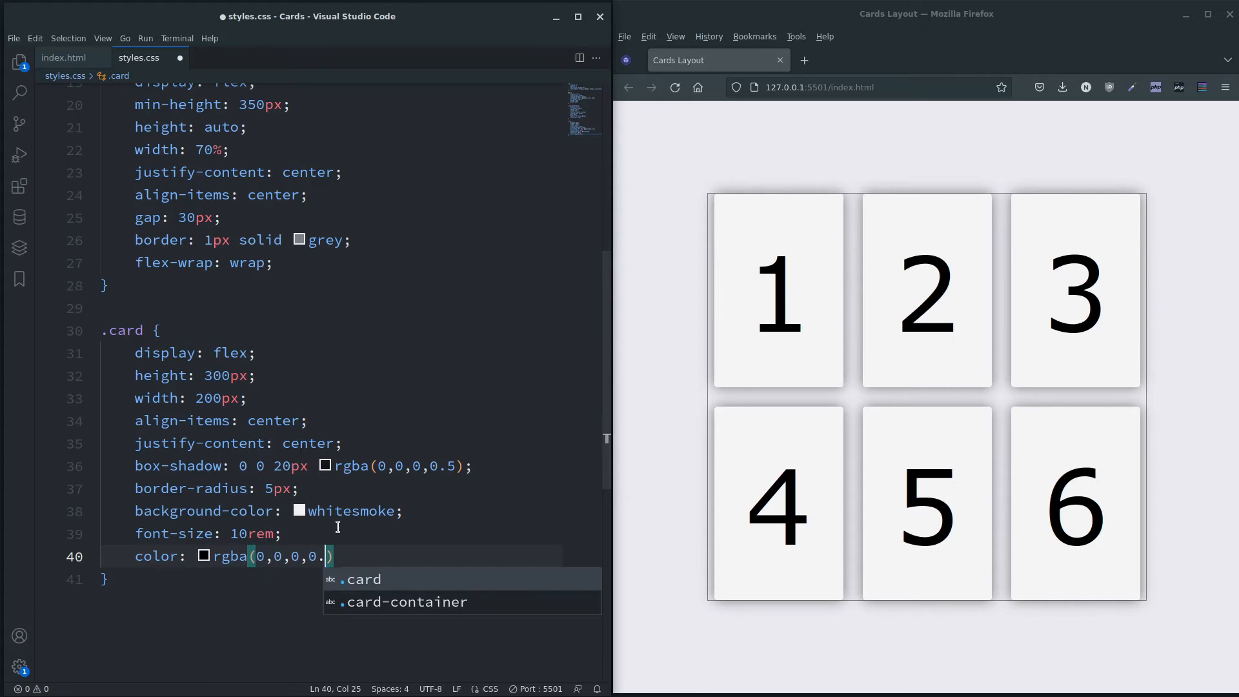
pyautogui.write('1)')
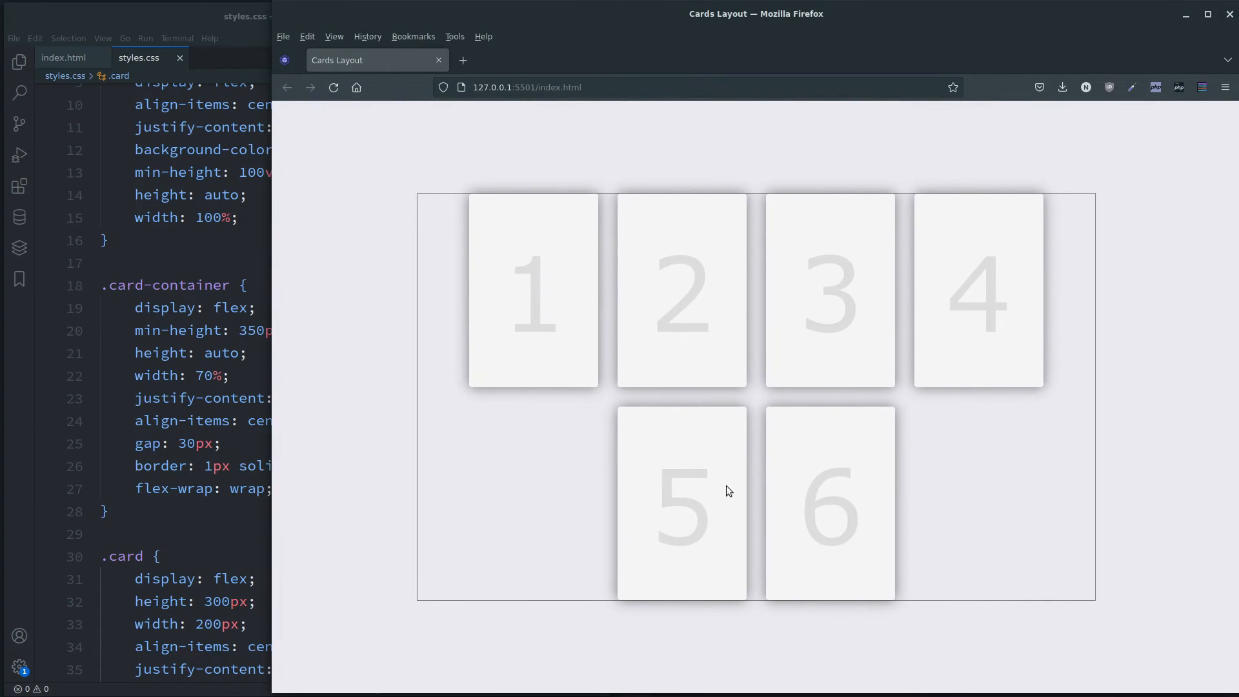
pyautogui.moveTo(506, 486)
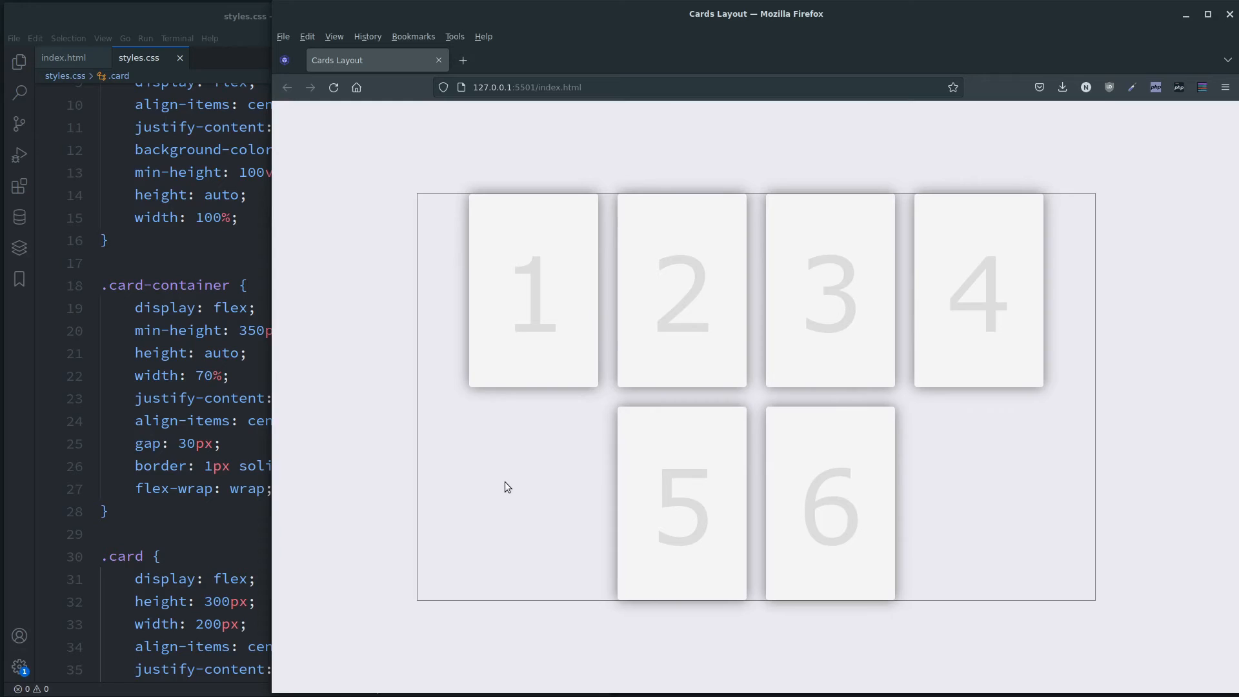
pyautogui.moveTo(476, 481)
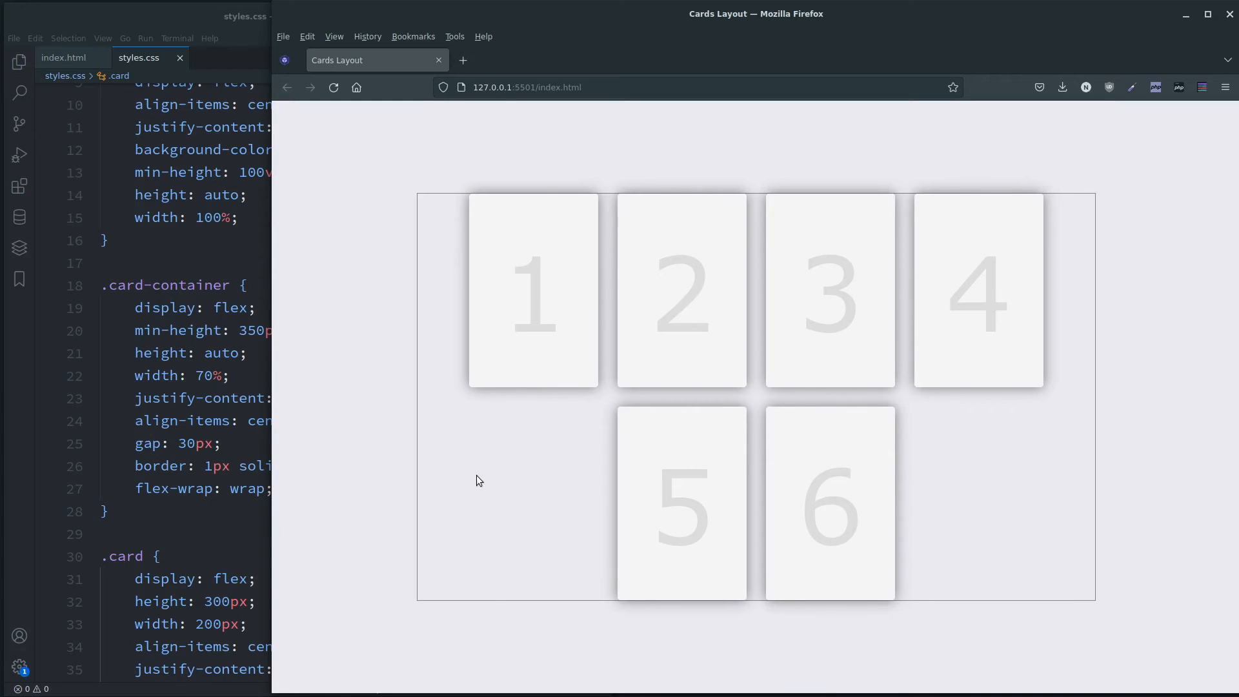
pyautogui.moveTo(484, 480)
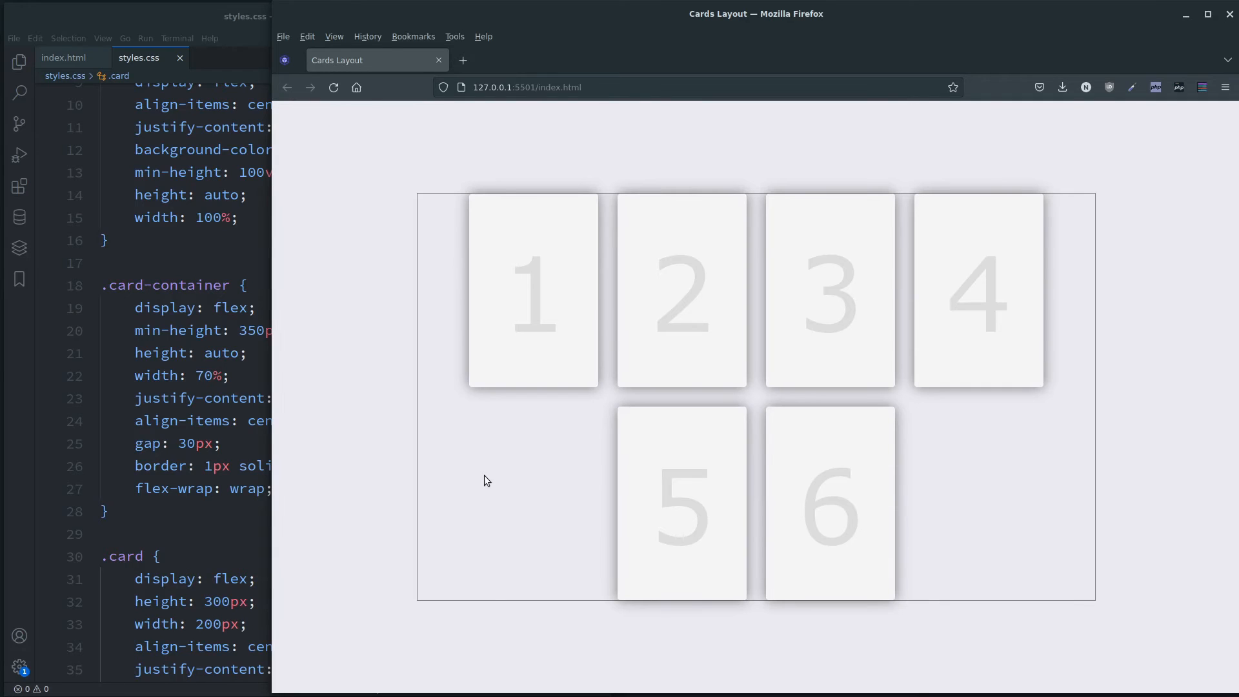
pyautogui.moveTo(567, 439)
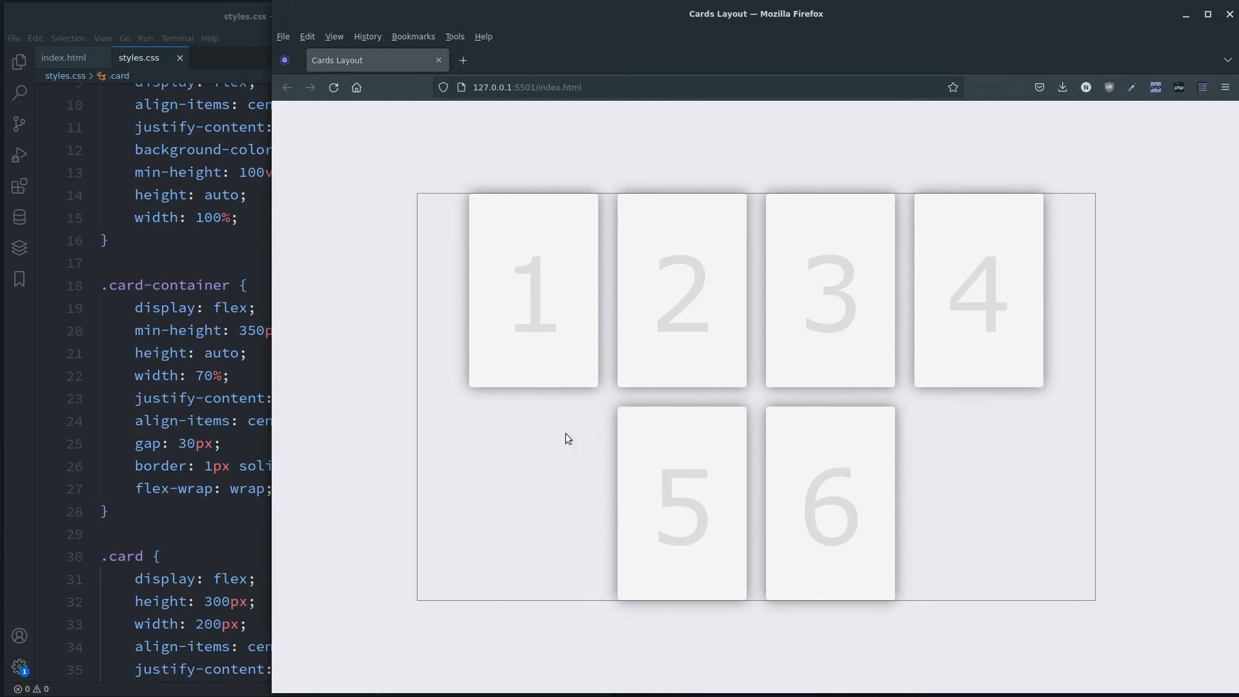
pyautogui.moveTo(447, 436)
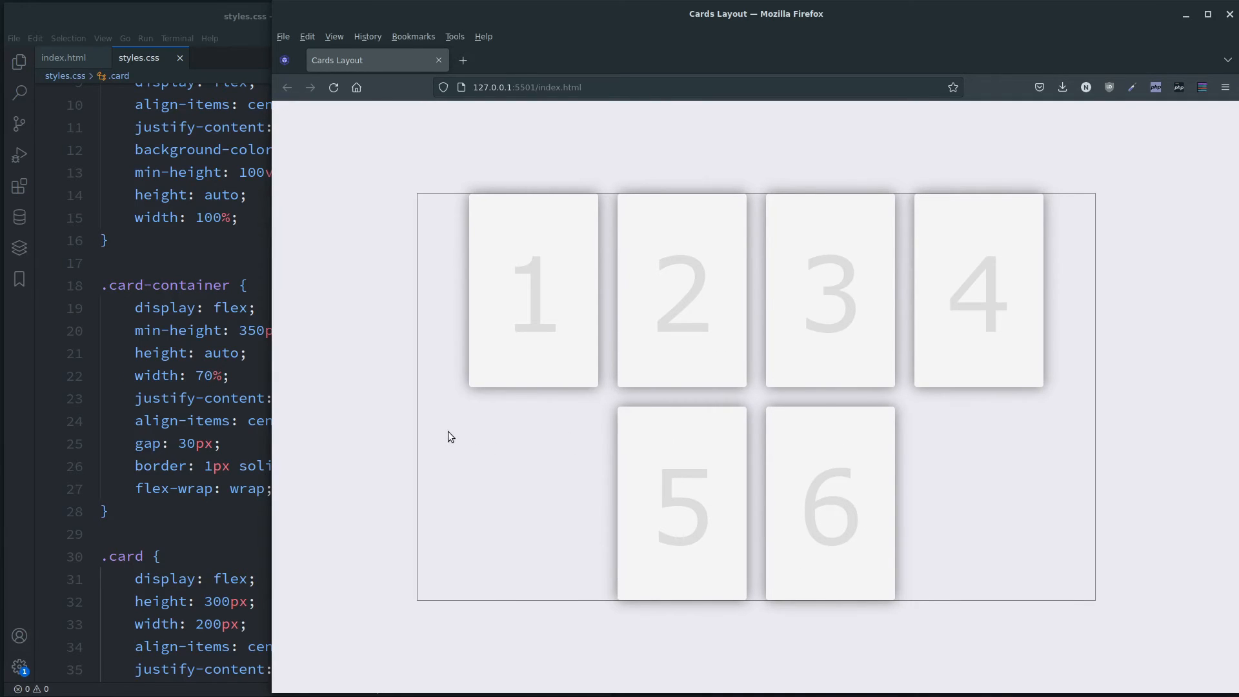
pyautogui.moveTo(893, 164)
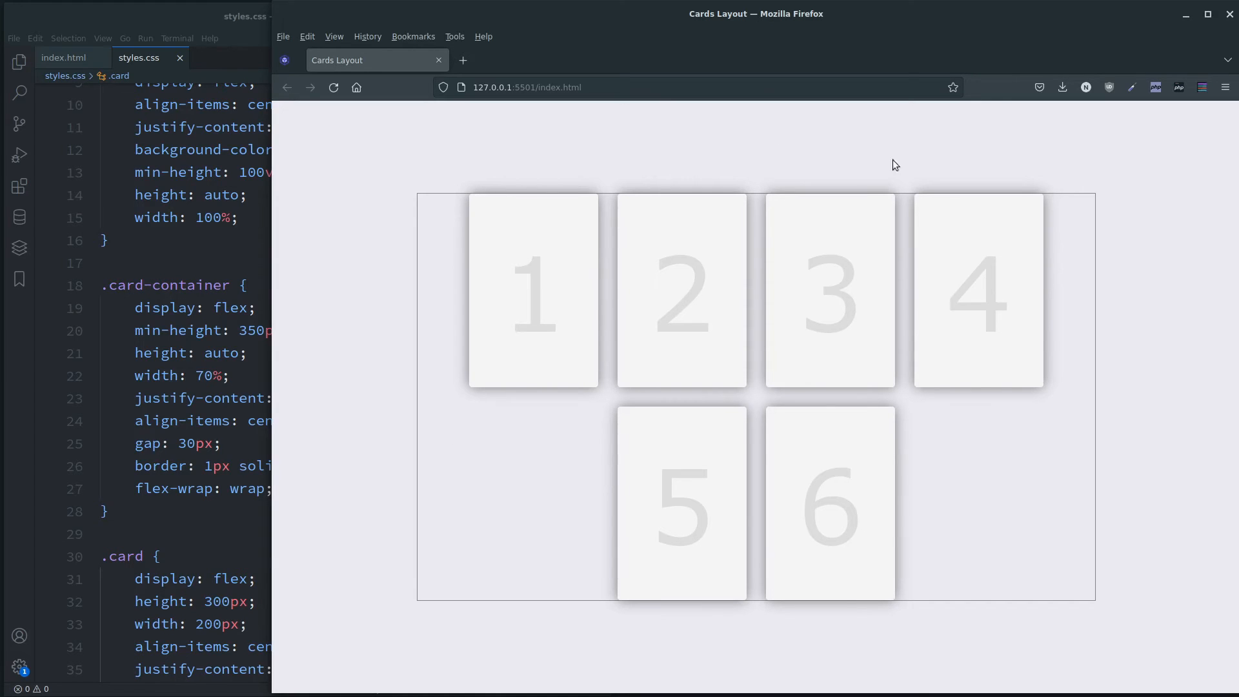
pyautogui.moveTo(566, 490)
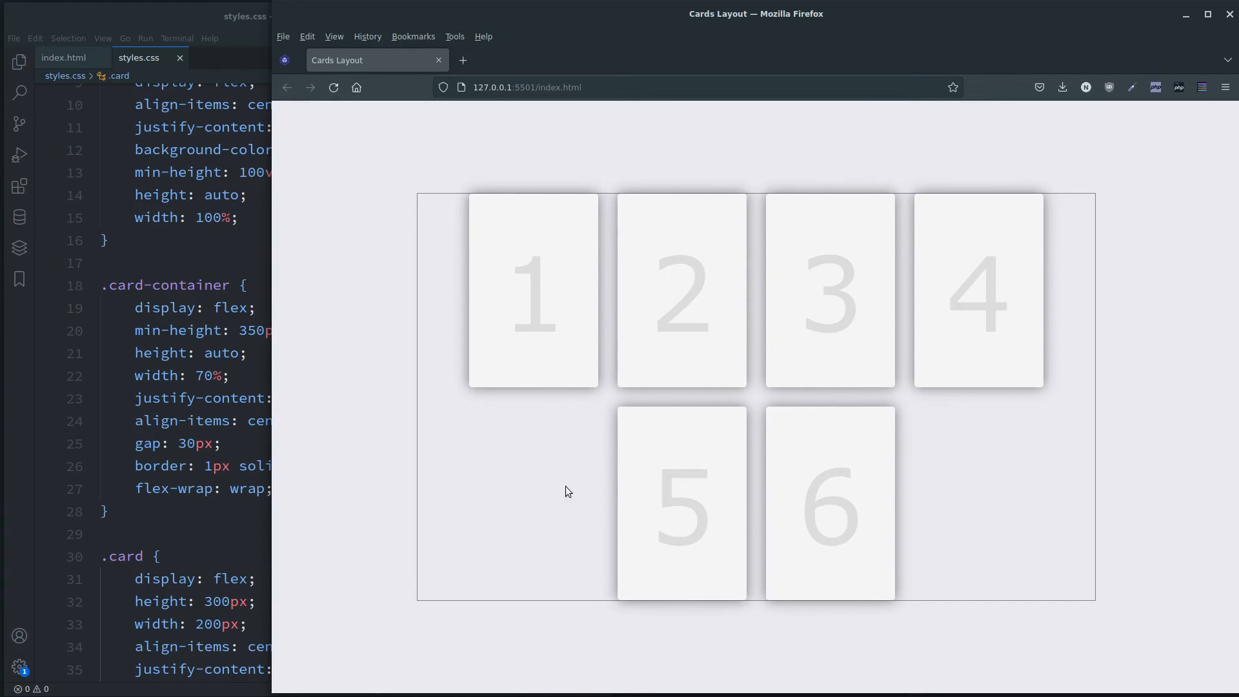
pyautogui.moveTo(330, 466)
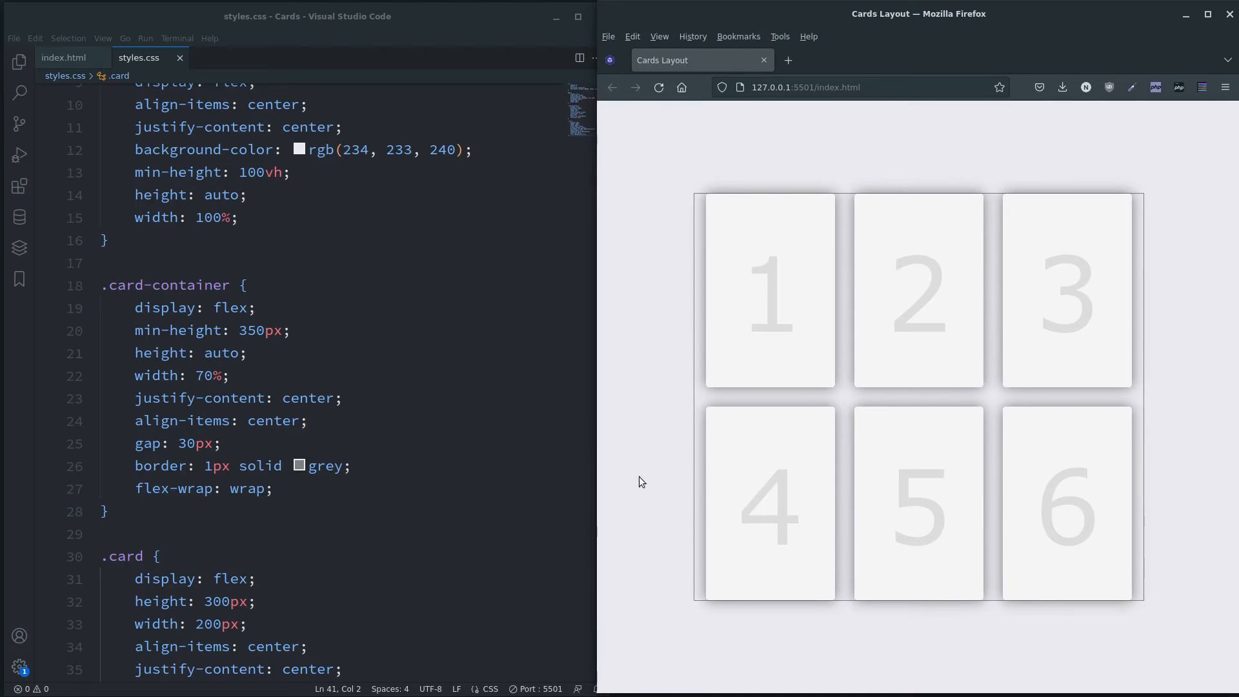
pyautogui.moveTo(358, 430)
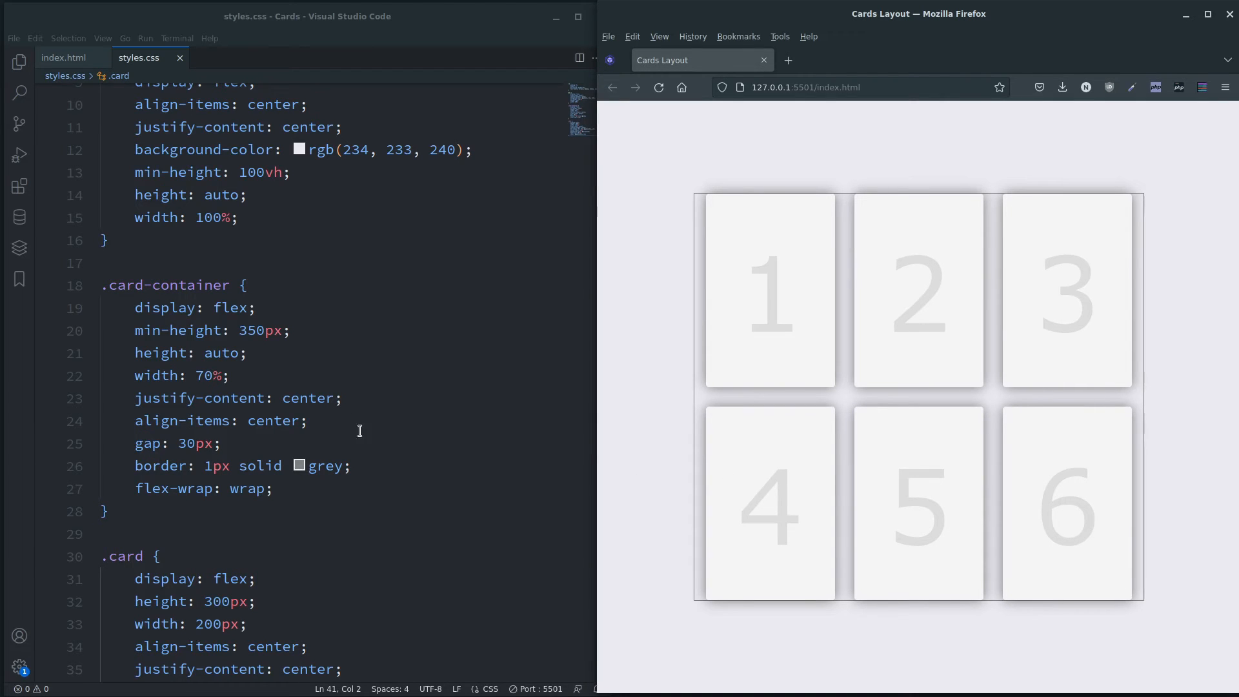
# Change .card-container's justify-content value from center to start
pyautogui.doubleClick(309, 397)
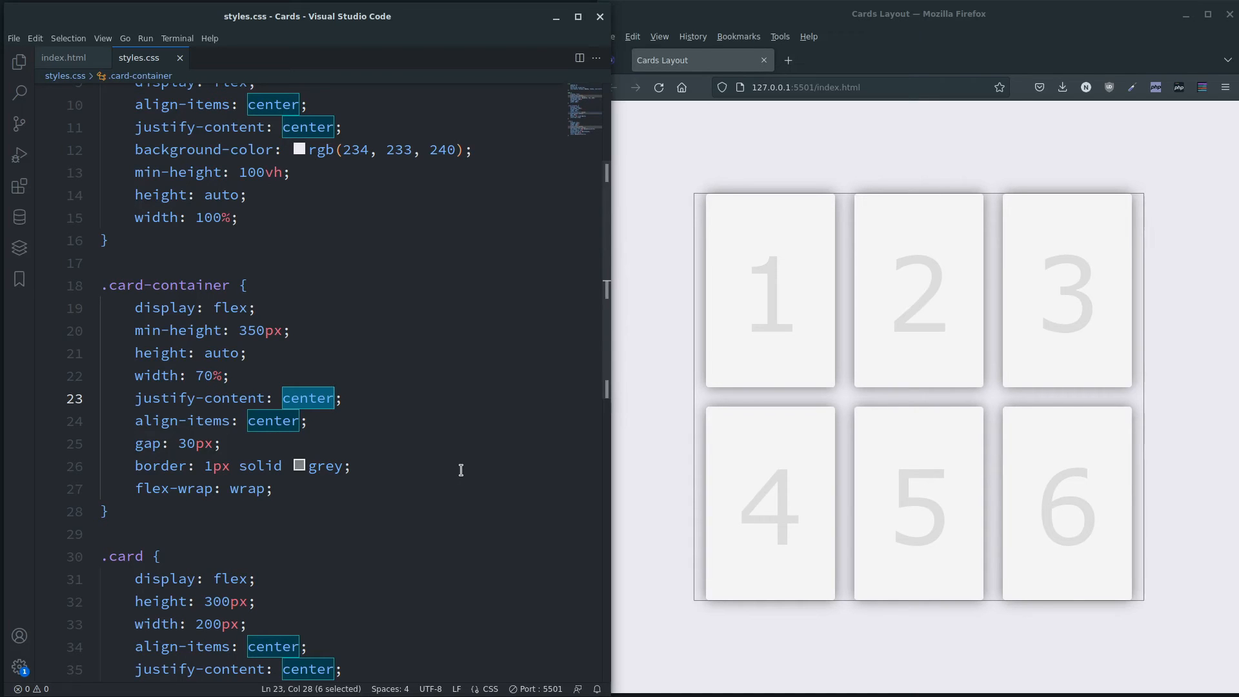
pyautogui.write('start')
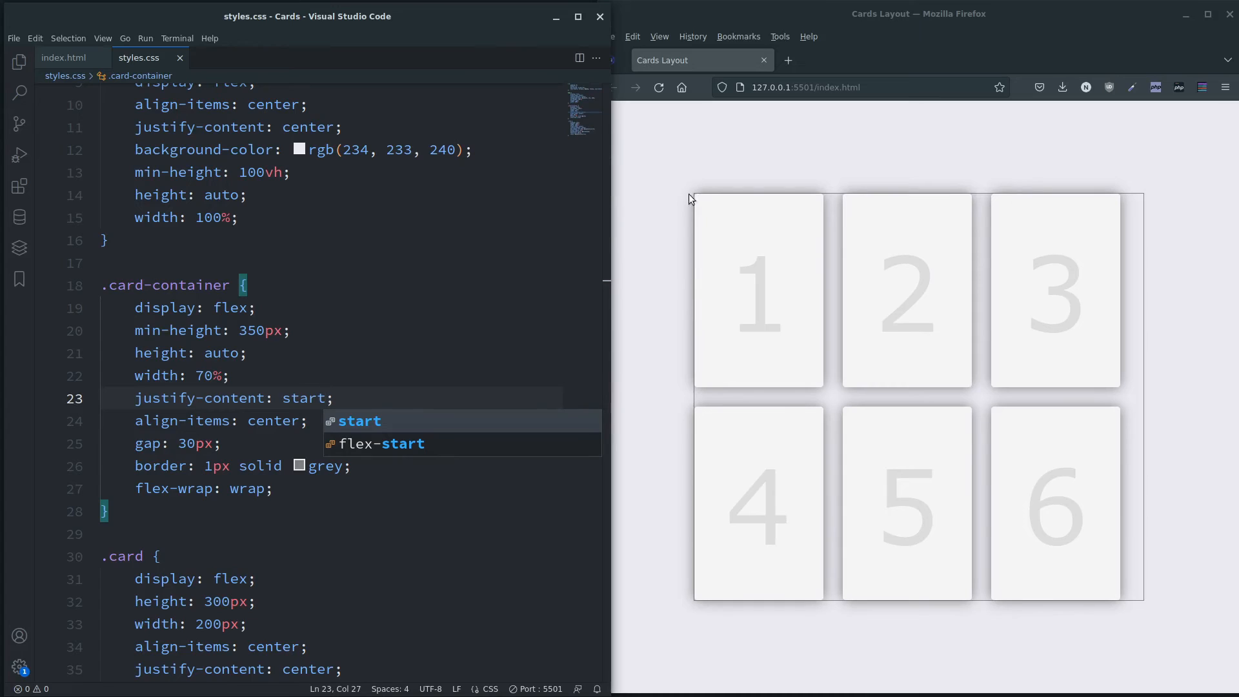
pyautogui.moveTo(705, 264)
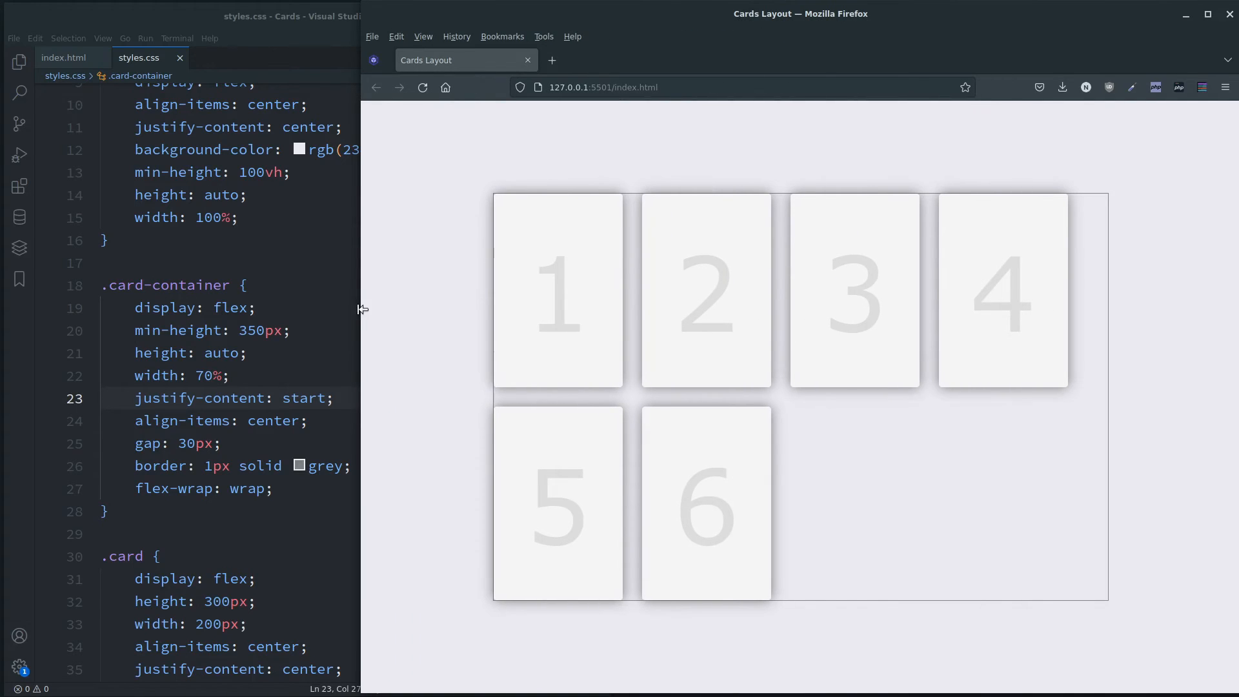
pyautogui.moveTo(1102, 247)
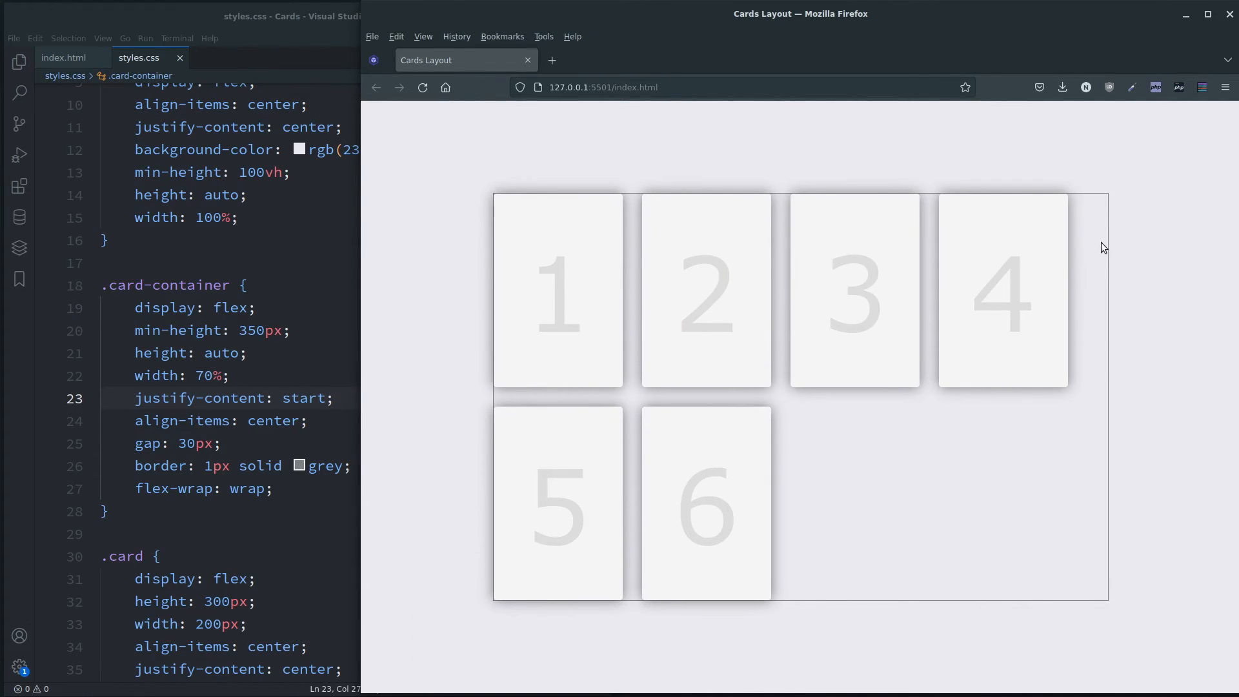
pyautogui.moveTo(1096, 546)
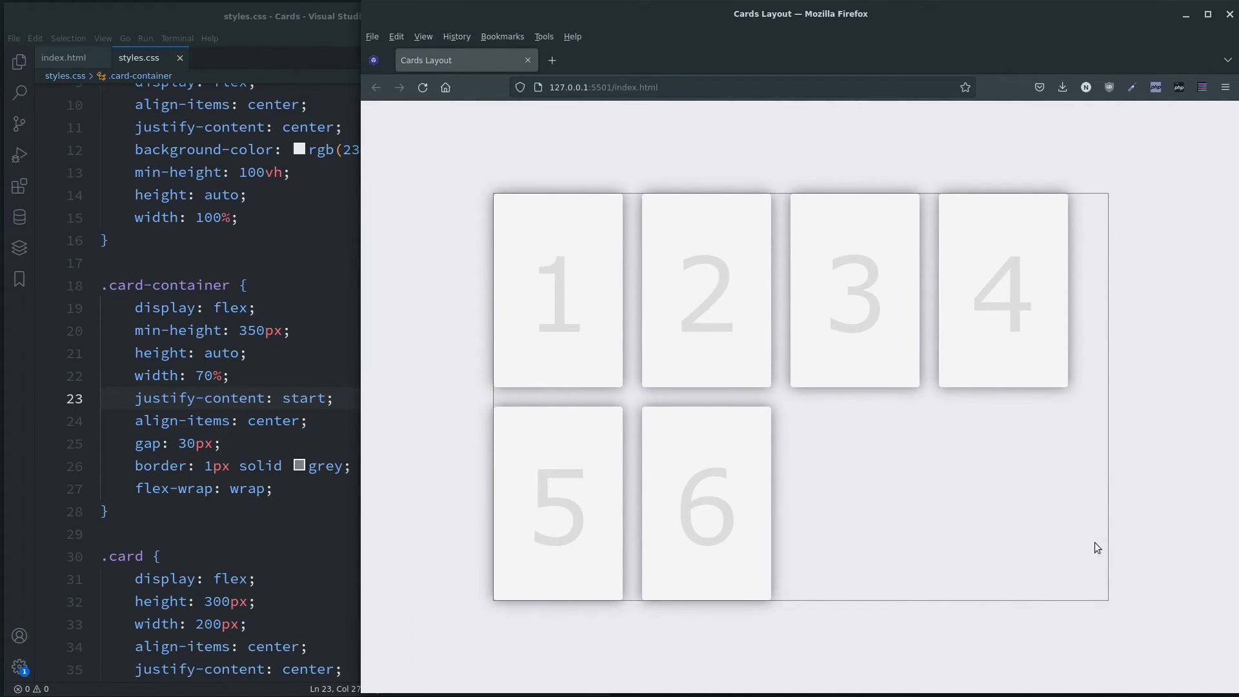
pyautogui.moveTo(1109, 541)
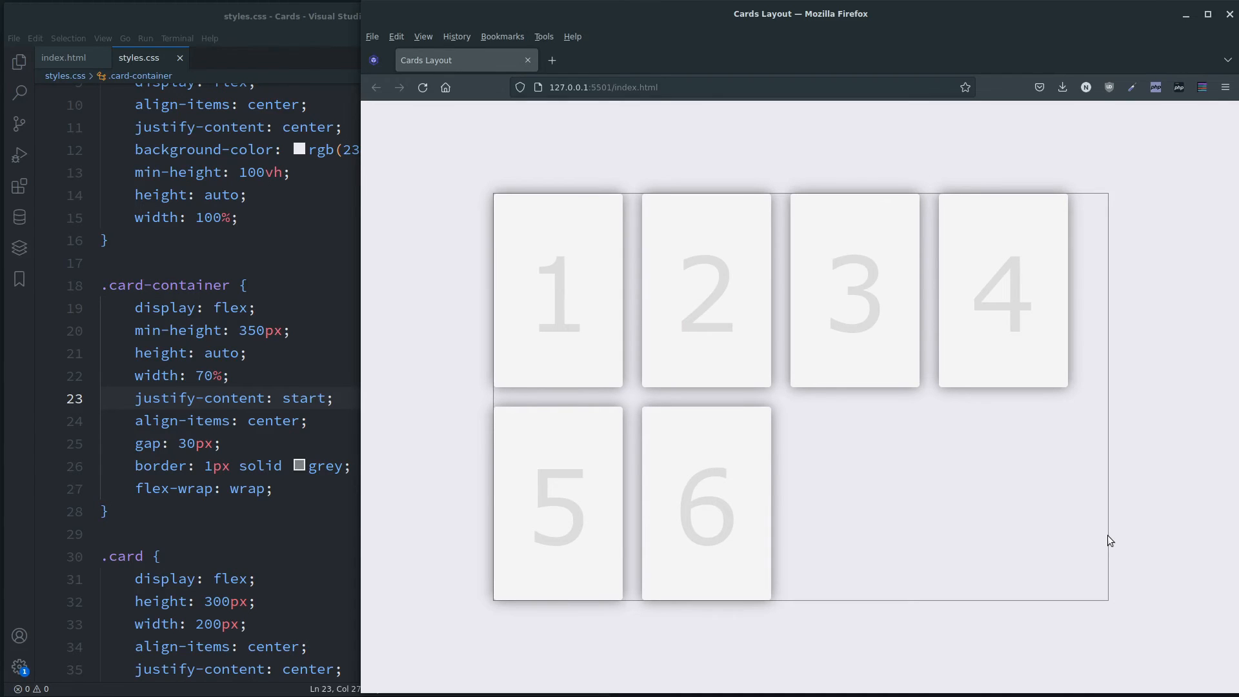
pyautogui.moveTo(367, 324)
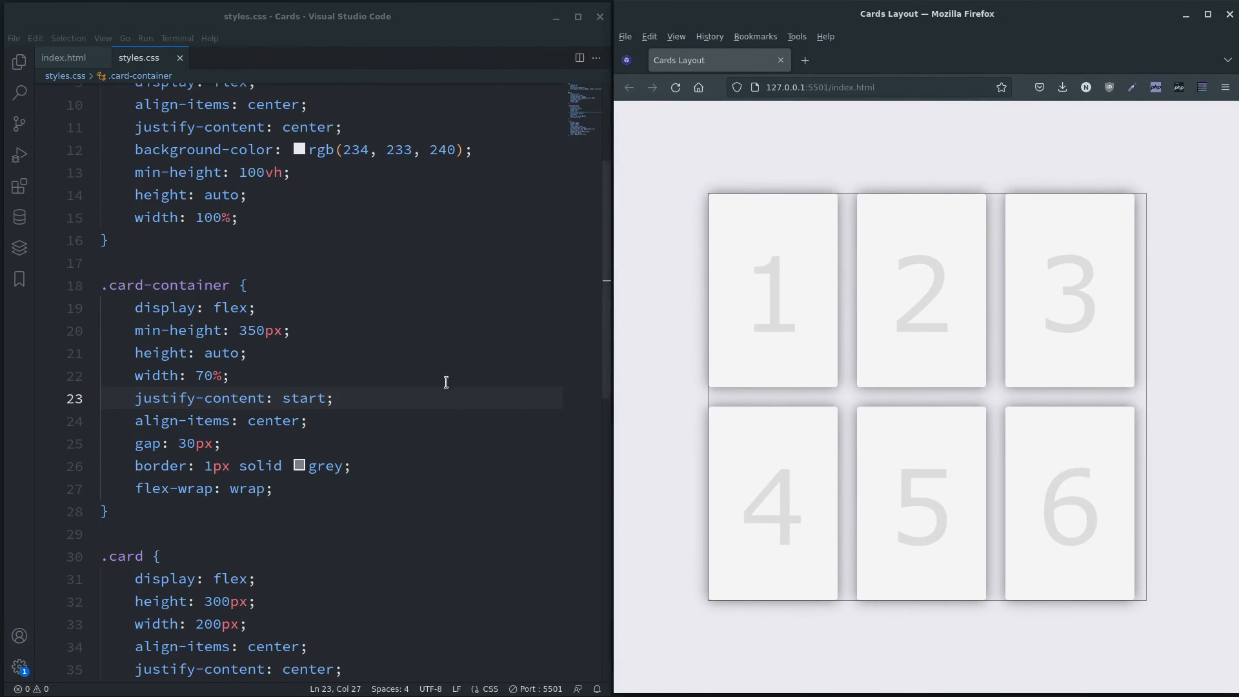
# Try left, then space-between, as the container's justify-content value
pyautogui.doubleClick(303, 397)
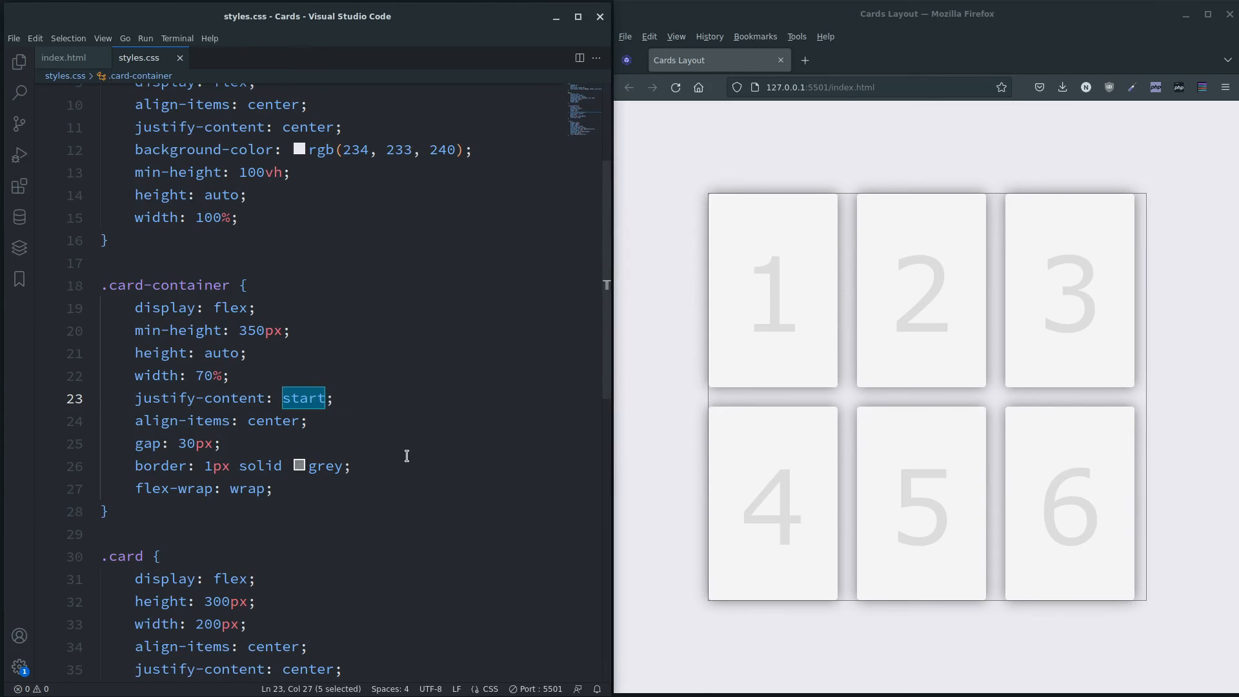
pyautogui.write('left')
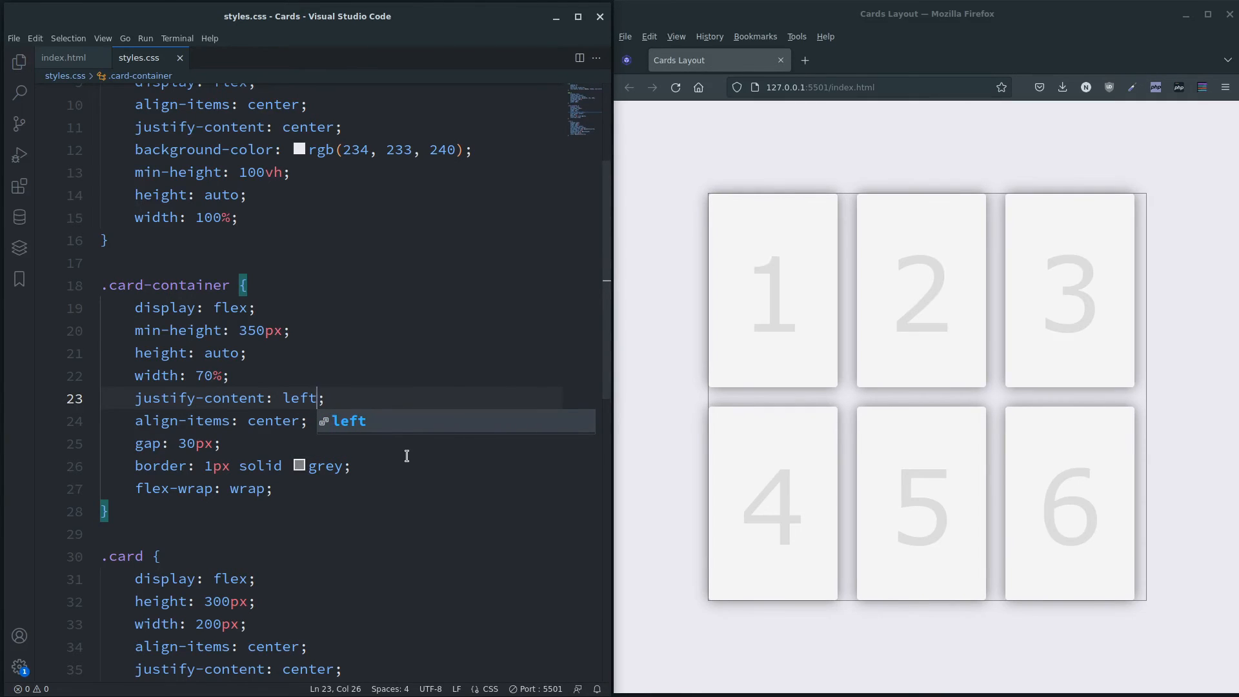
pyautogui.doubleClick(299, 397)
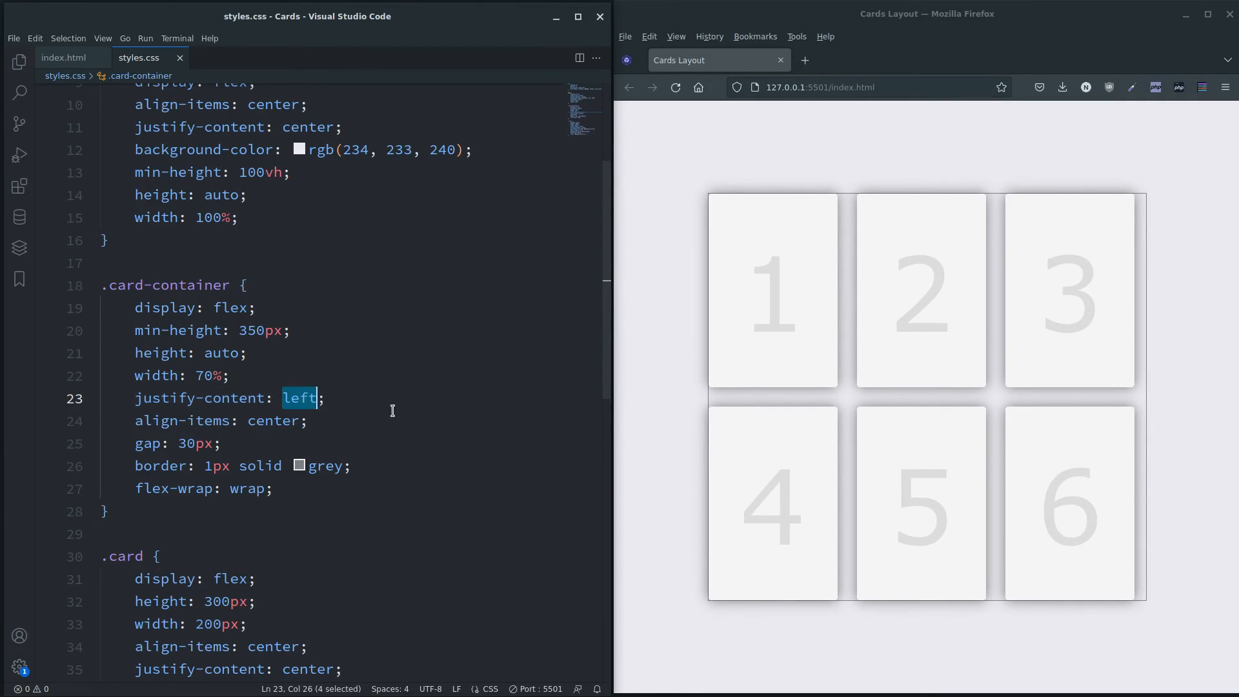
pyautogui.moveTo(426, 429)
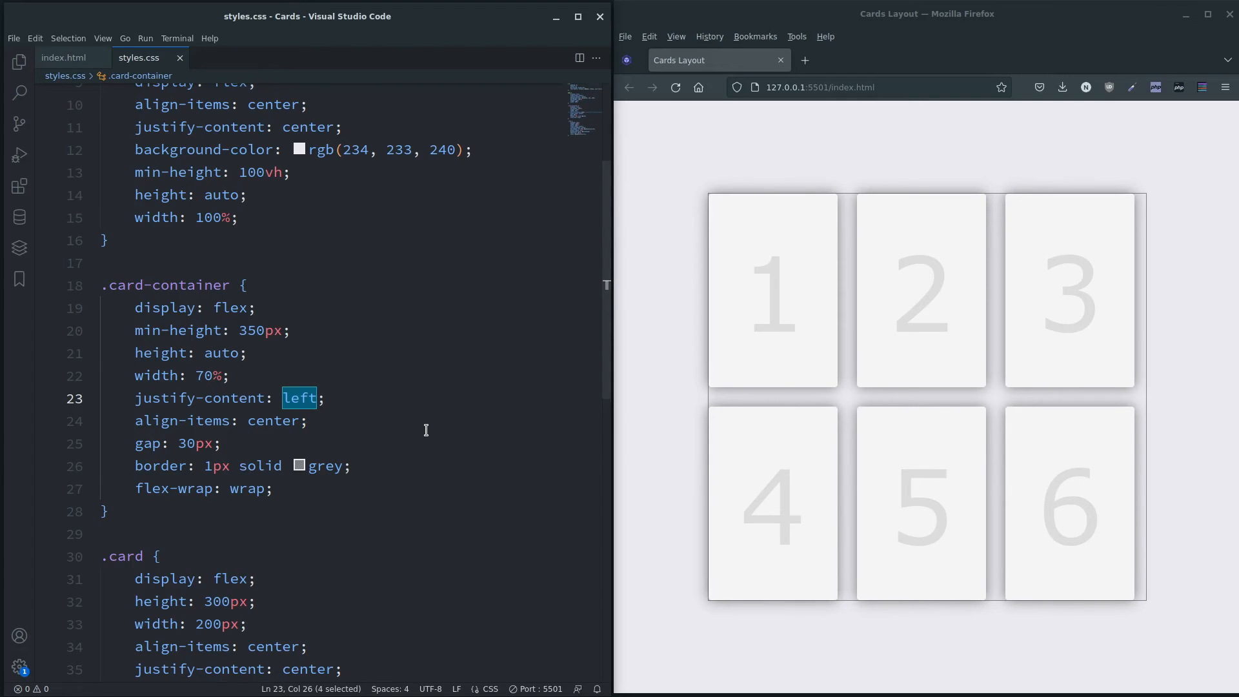
pyautogui.write('s')
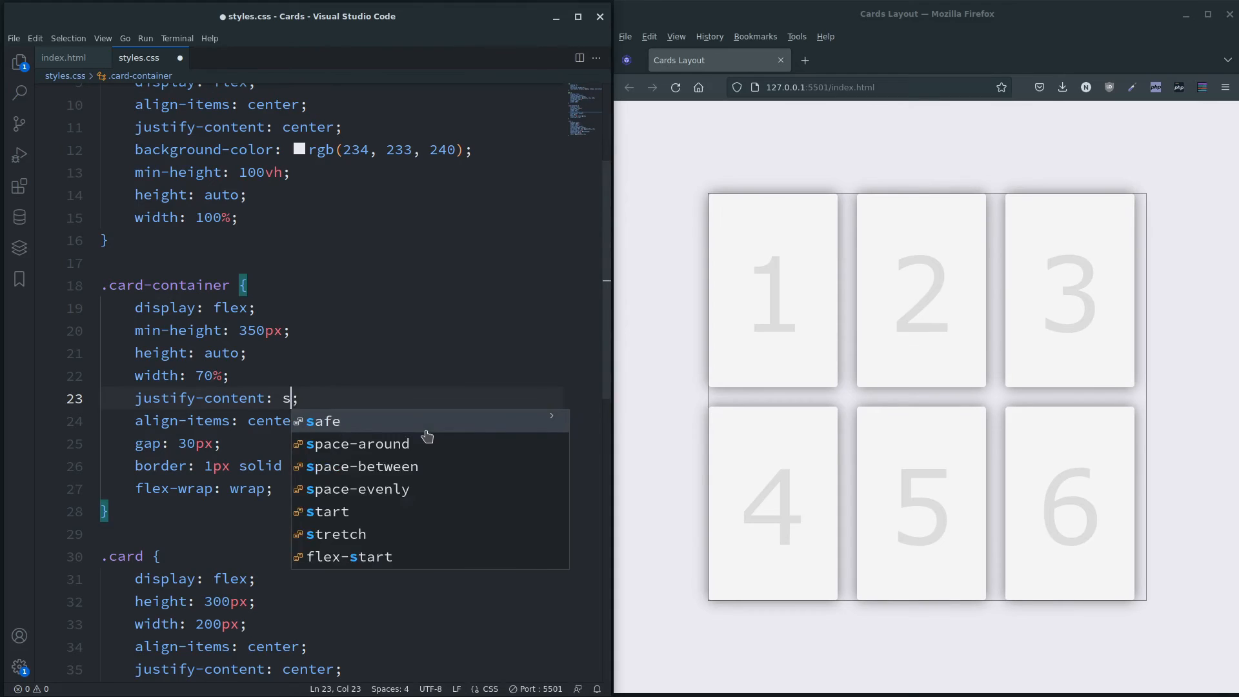
pyautogui.click(362, 465)
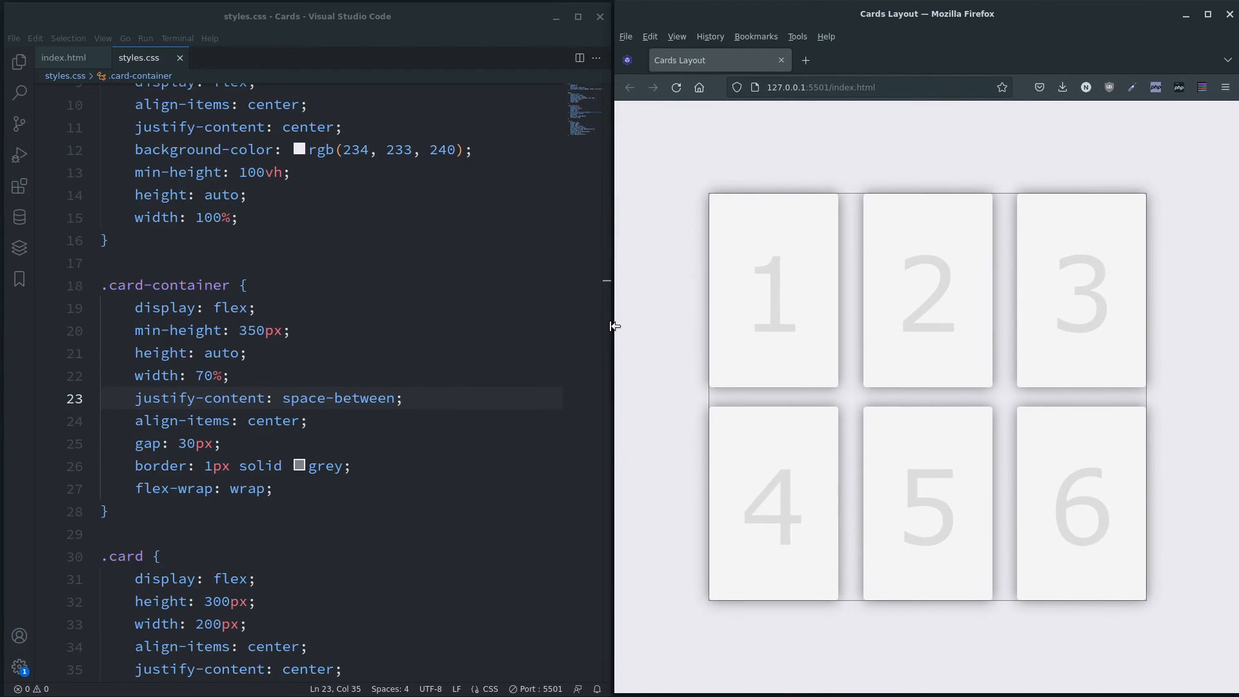
# Set justify-content back to center and save styles.css
pyautogui.doubleClick(367, 398)
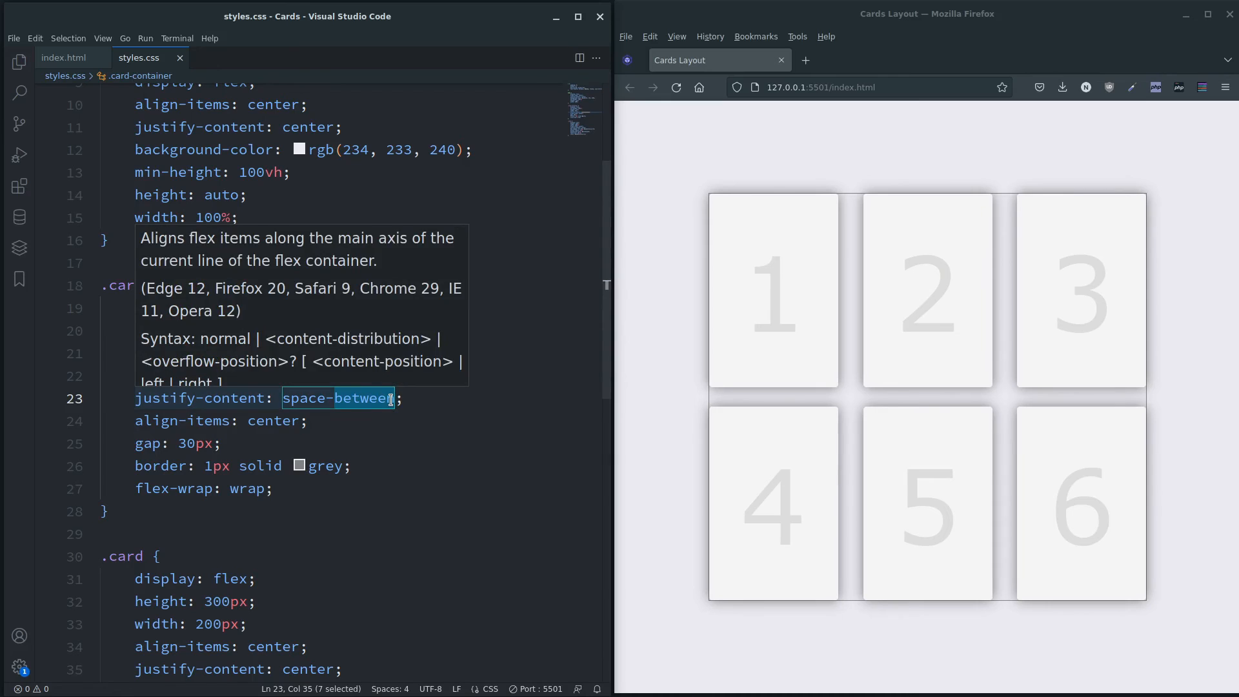
pyautogui.write('center')
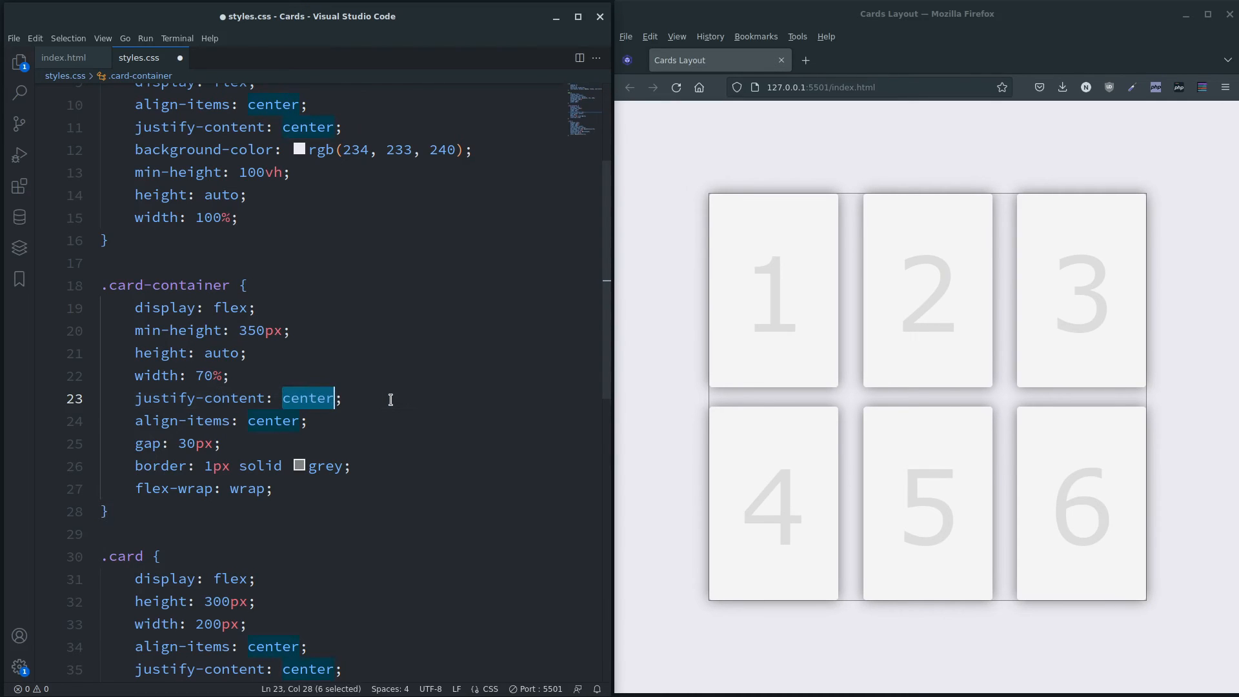
pyautogui.press('ctrl+s')
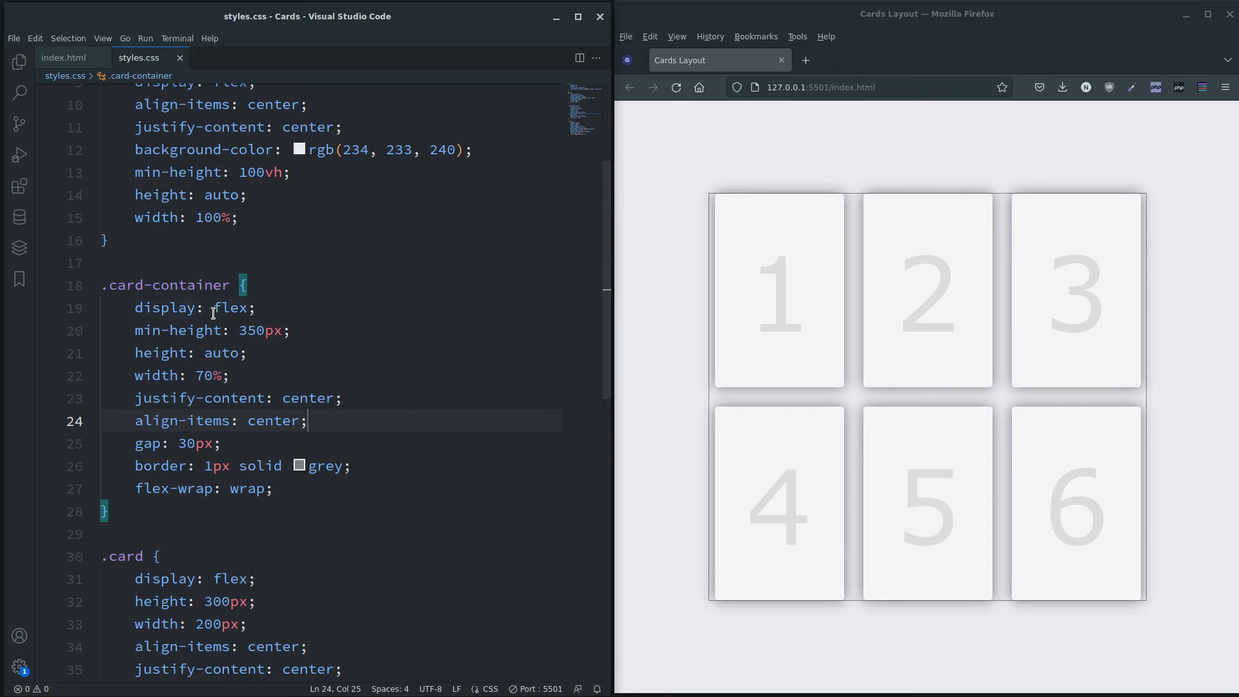
# Comment out the flex .card-container rule and switch the live copy to display: grid
pyautogui.doubleClick(229, 307)
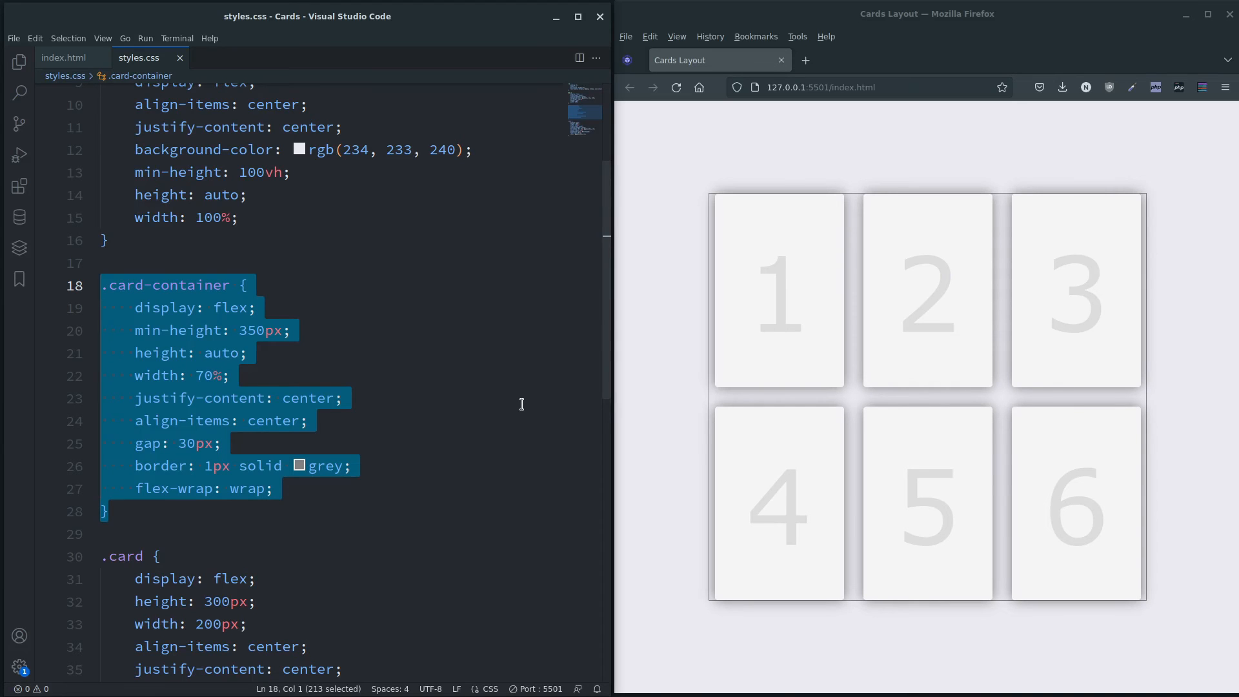
pyautogui.press('ctrl+/')
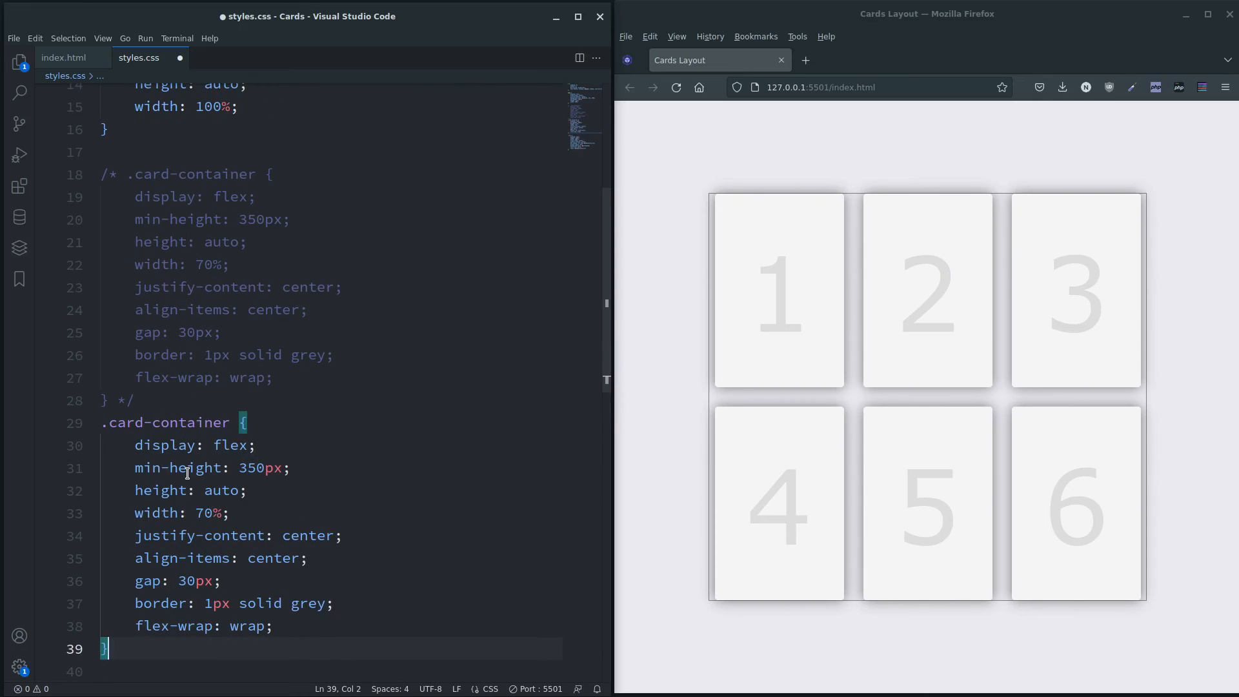
pyautogui.doubleClick(229, 444)
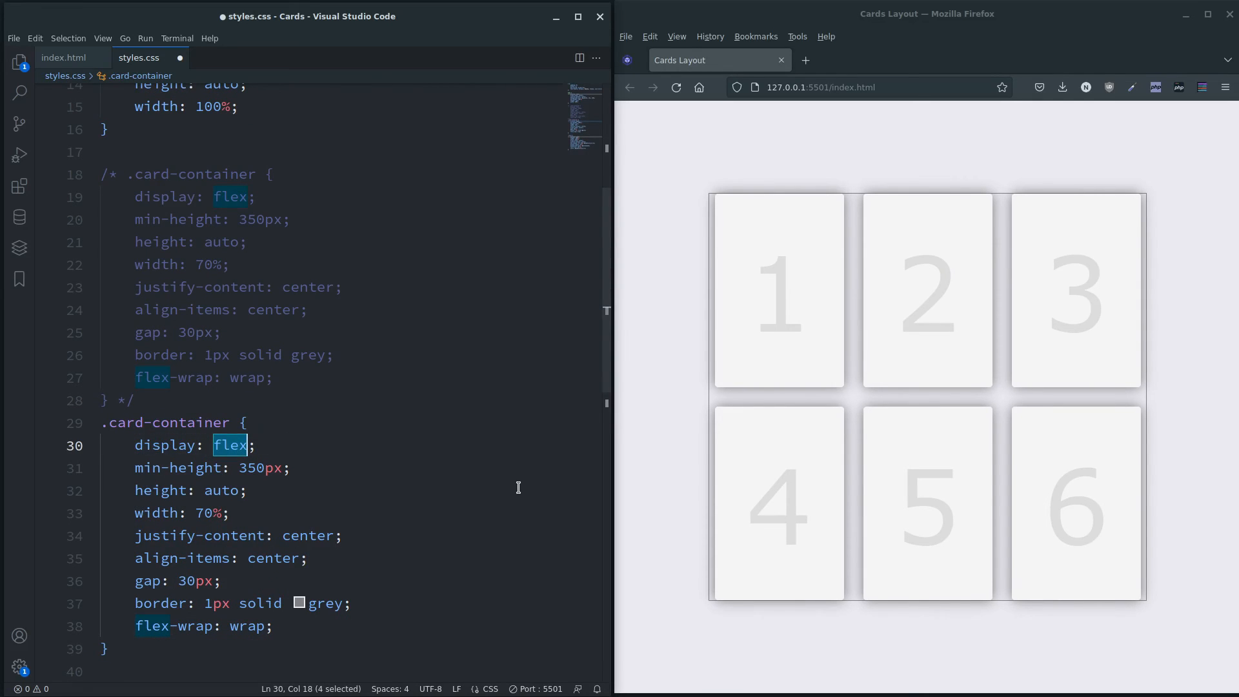
pyautogui.write('grid')
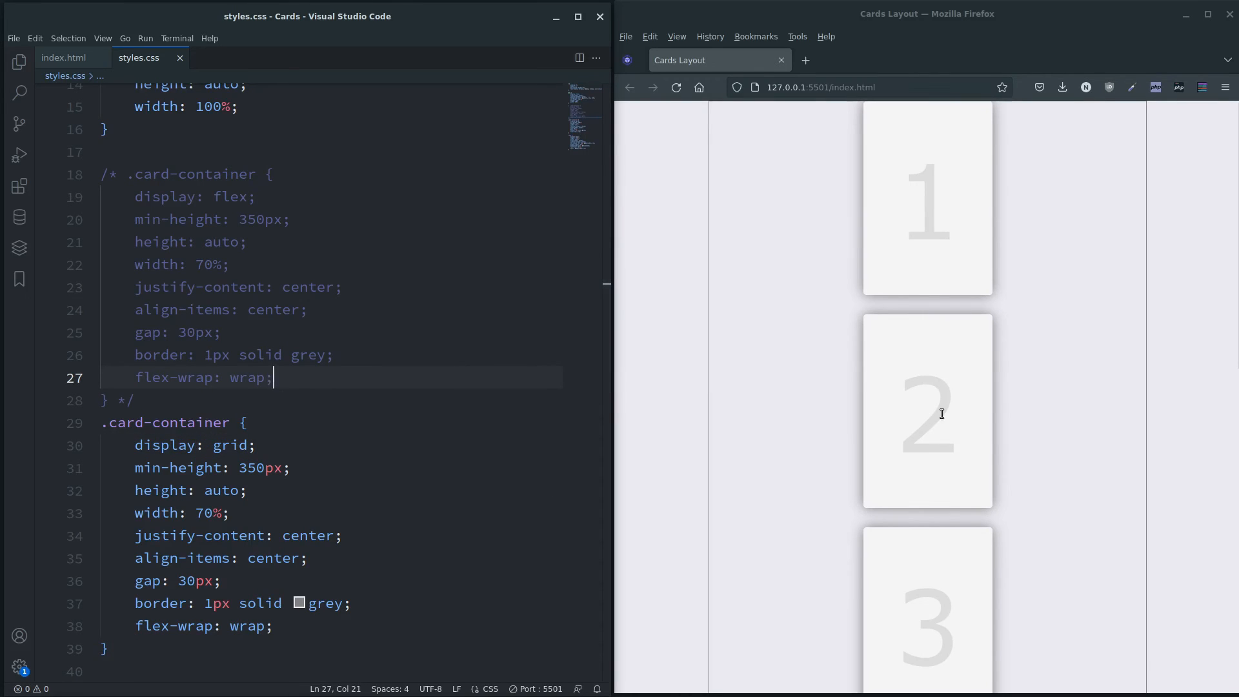
pyautogui.moveTo(837, 430)
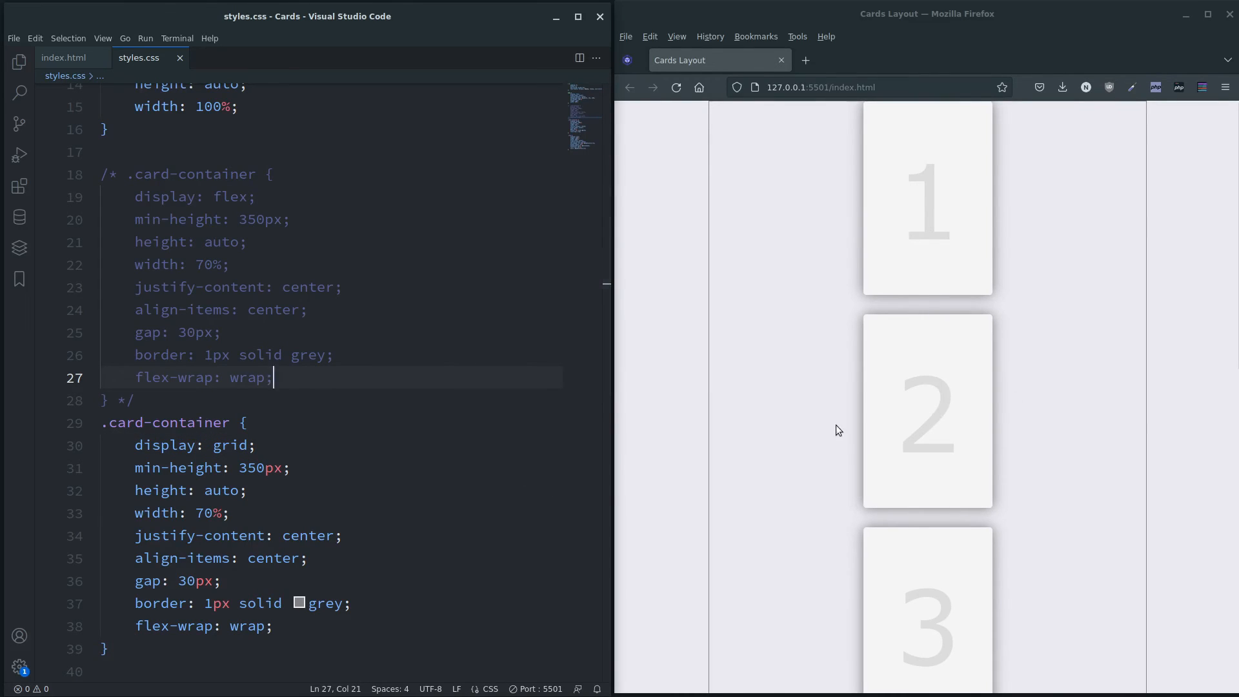
pyautogui.scroll(-3)
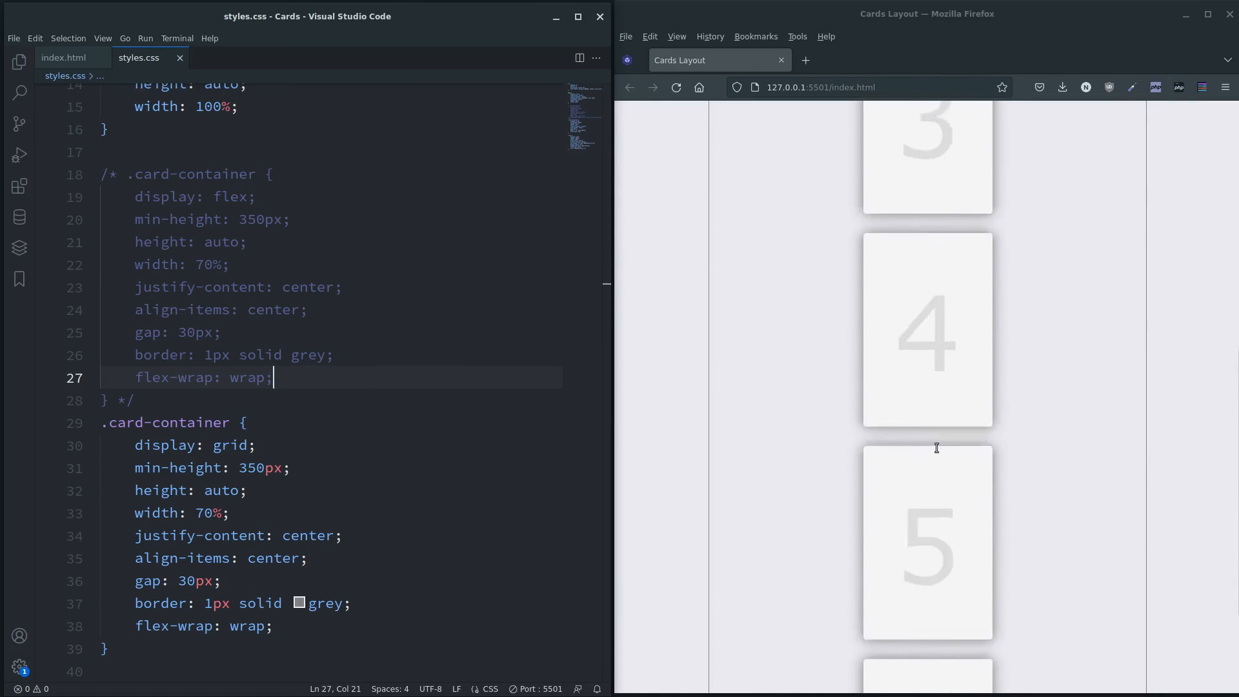
pyautogui.scroll(3)
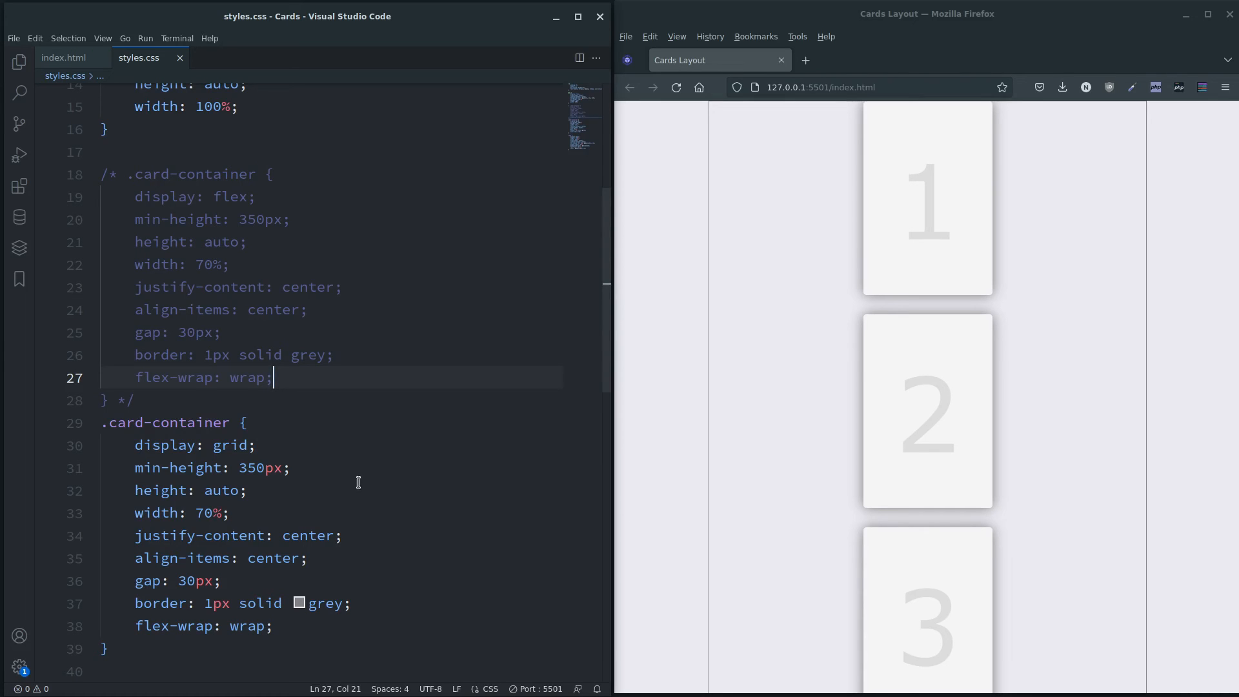
pyautogui.moveTo(369, 482)
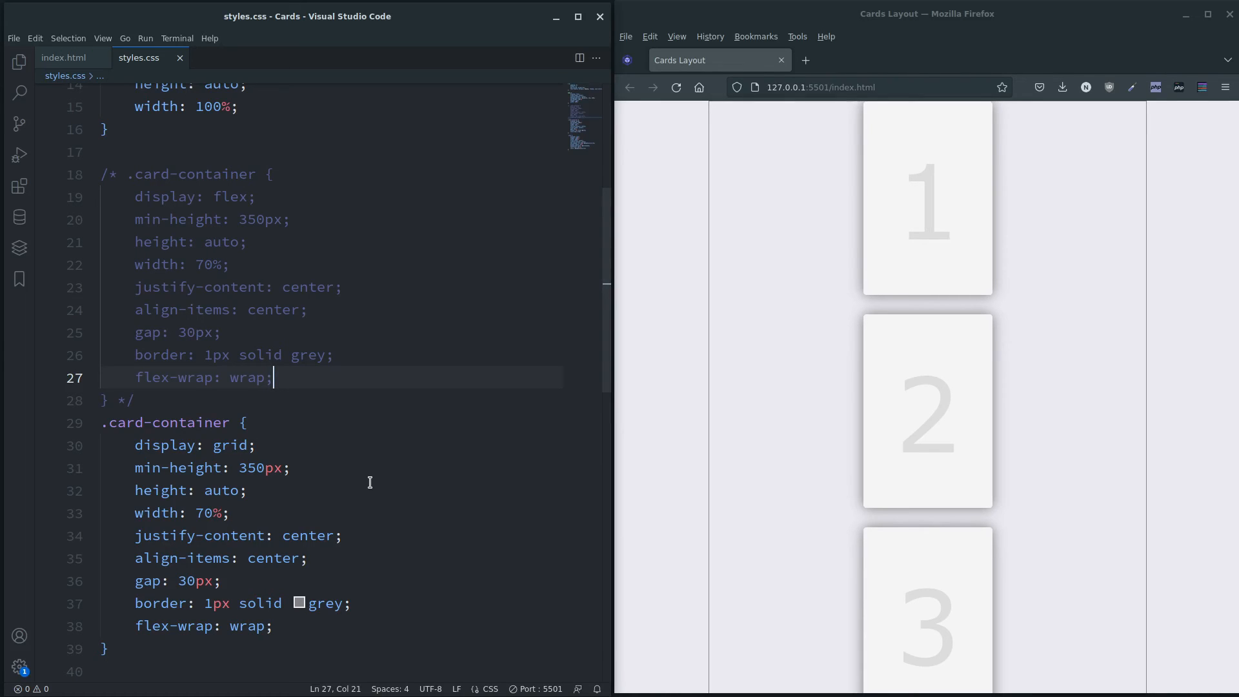
pyautogui.moveTo(293, 488)
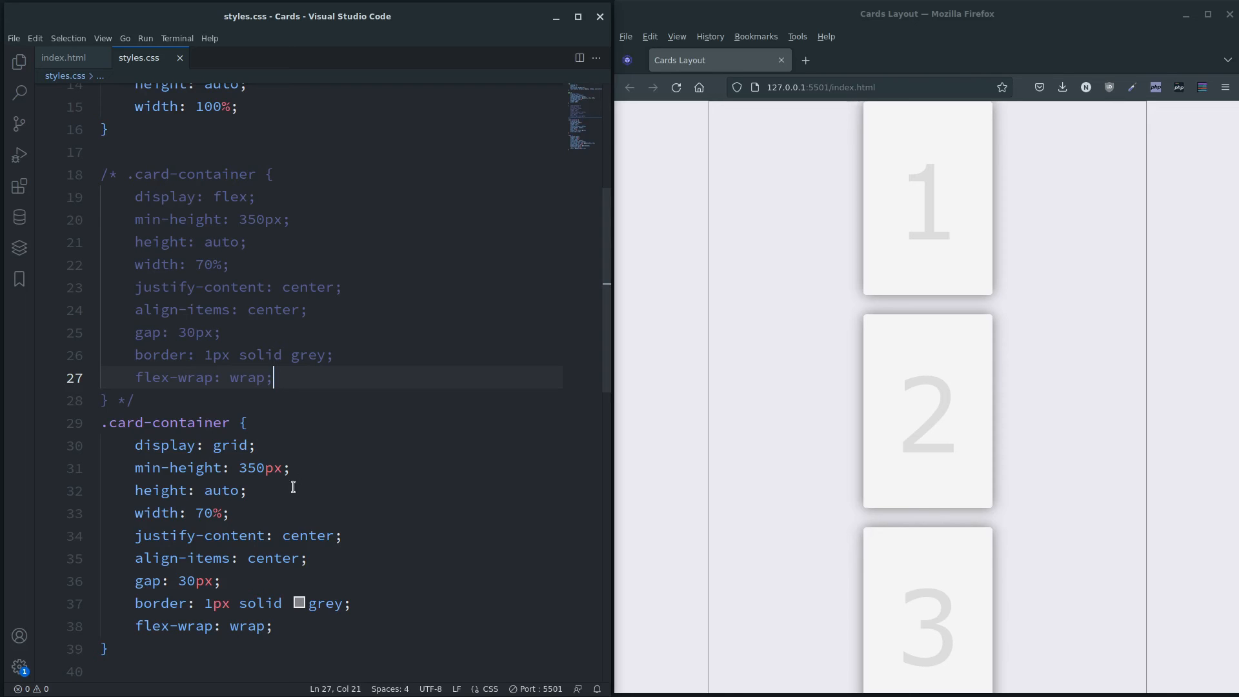
pyautogui.moveTo(320, 559)
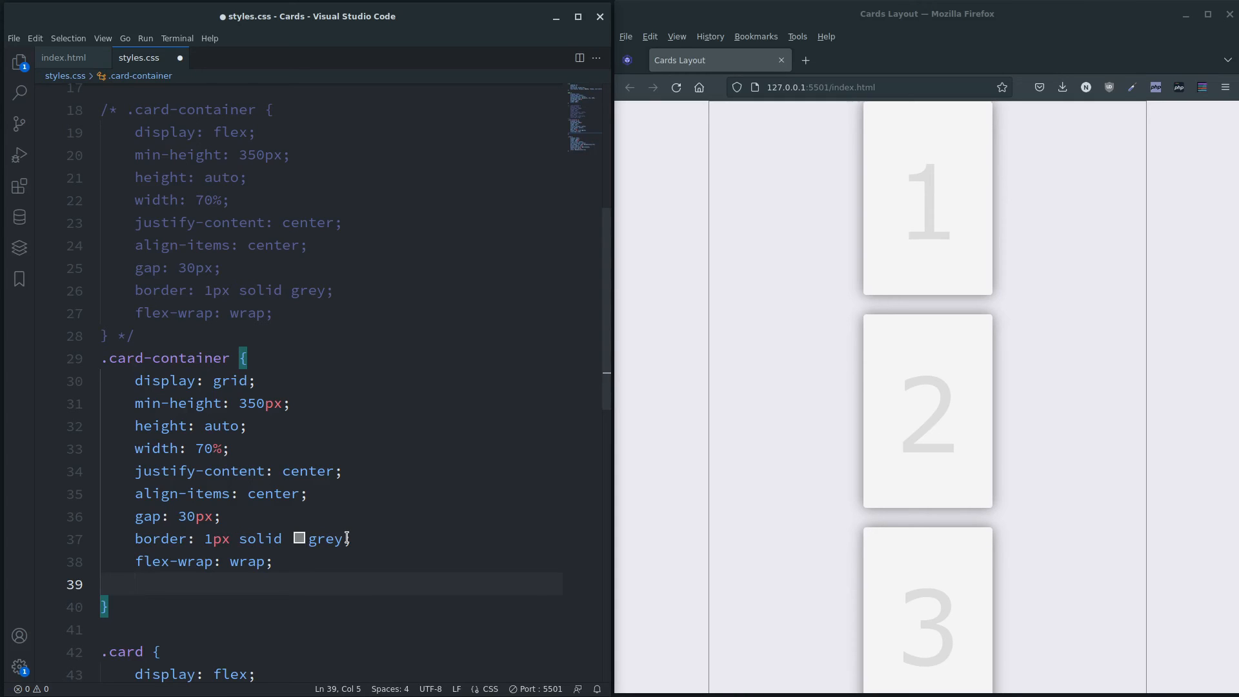
# Add grid-template-columns: repeat(auto-fit, minmax(200px, 200px)) to the grid .card-container rule
pyautogui.write('grid-te')
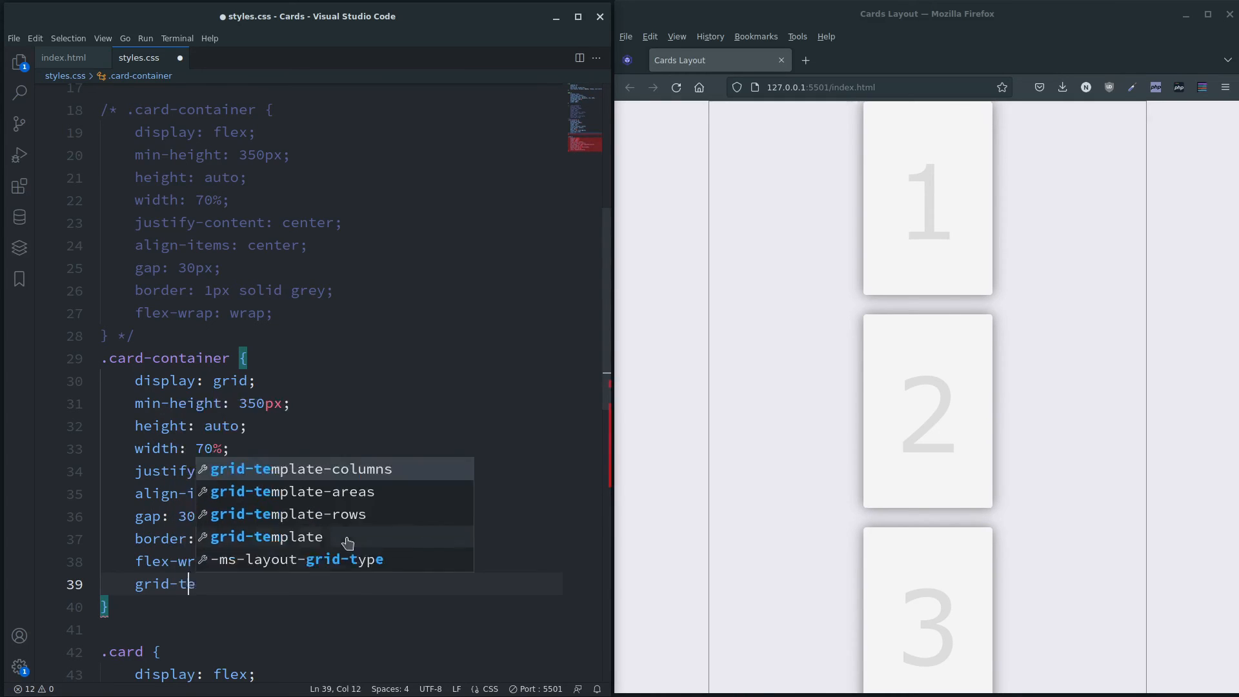
pyautogui.write('mpla')
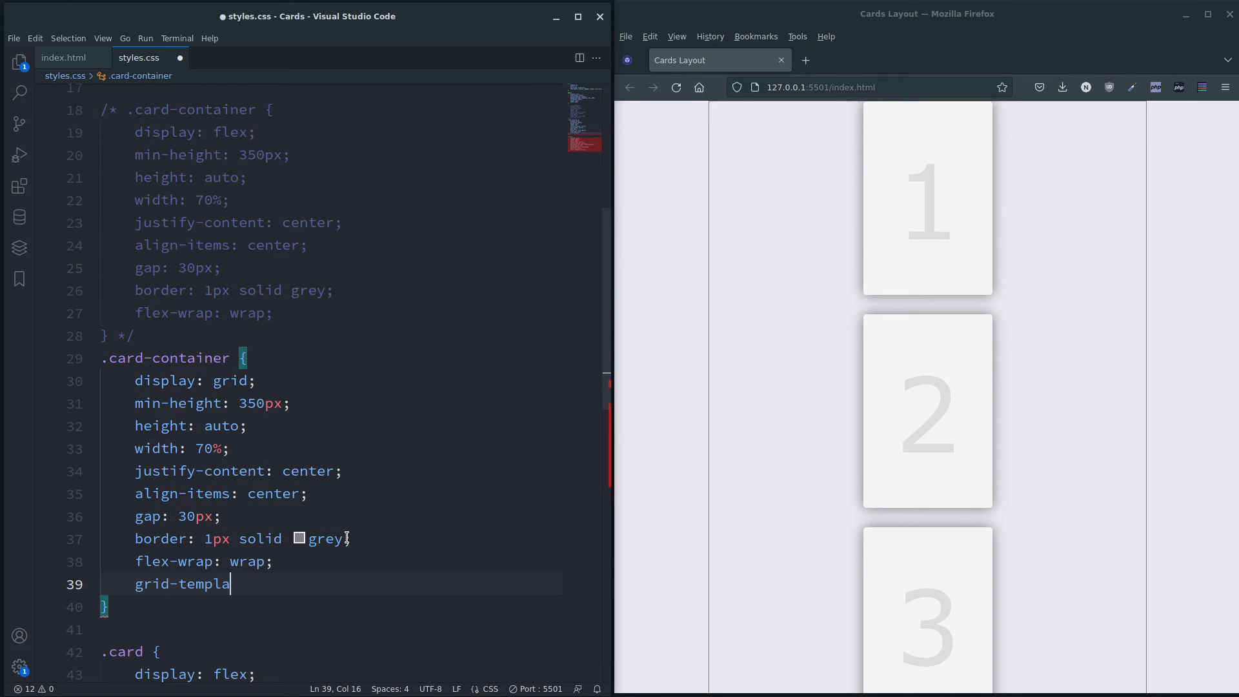
pyautogui.write('te-columns: repeat();')
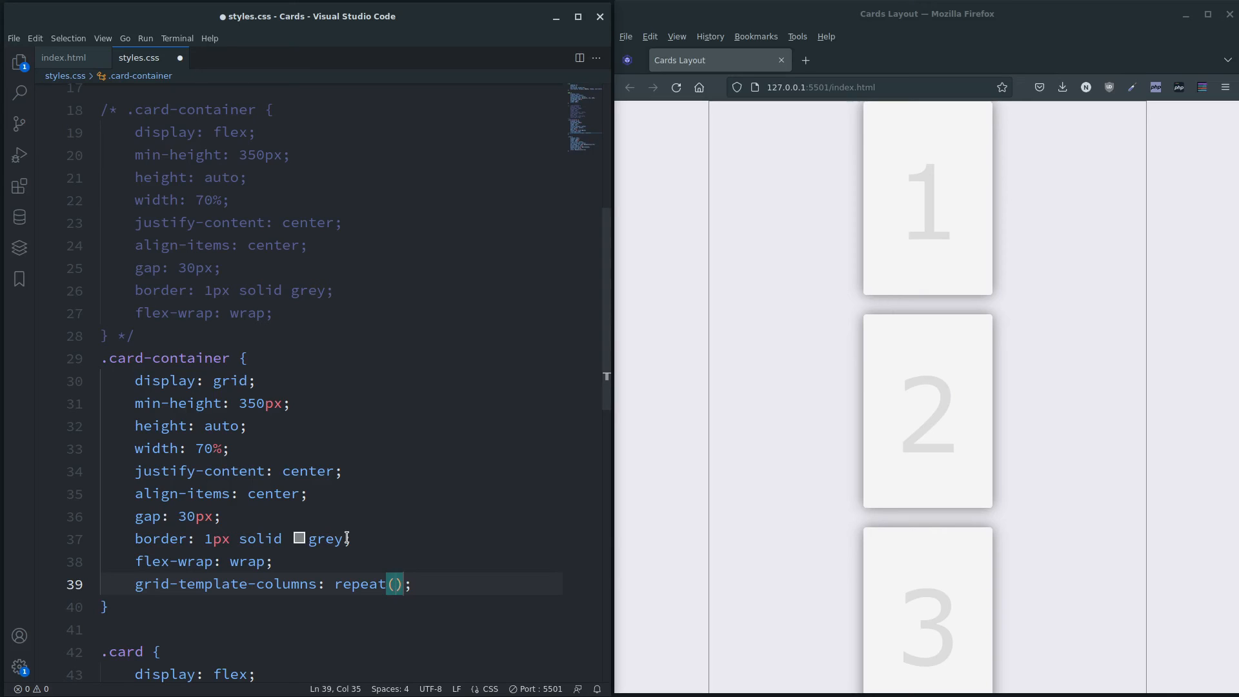
pyautogui.write('auto')
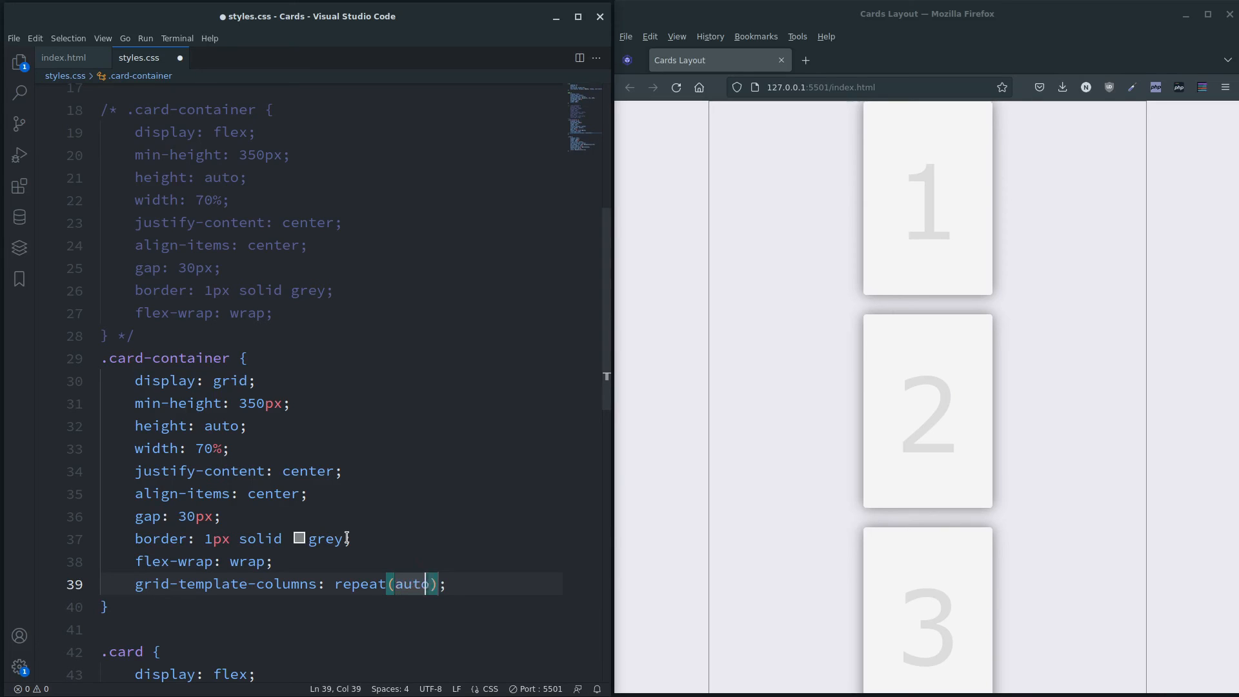
pyautogui.write('-fit')
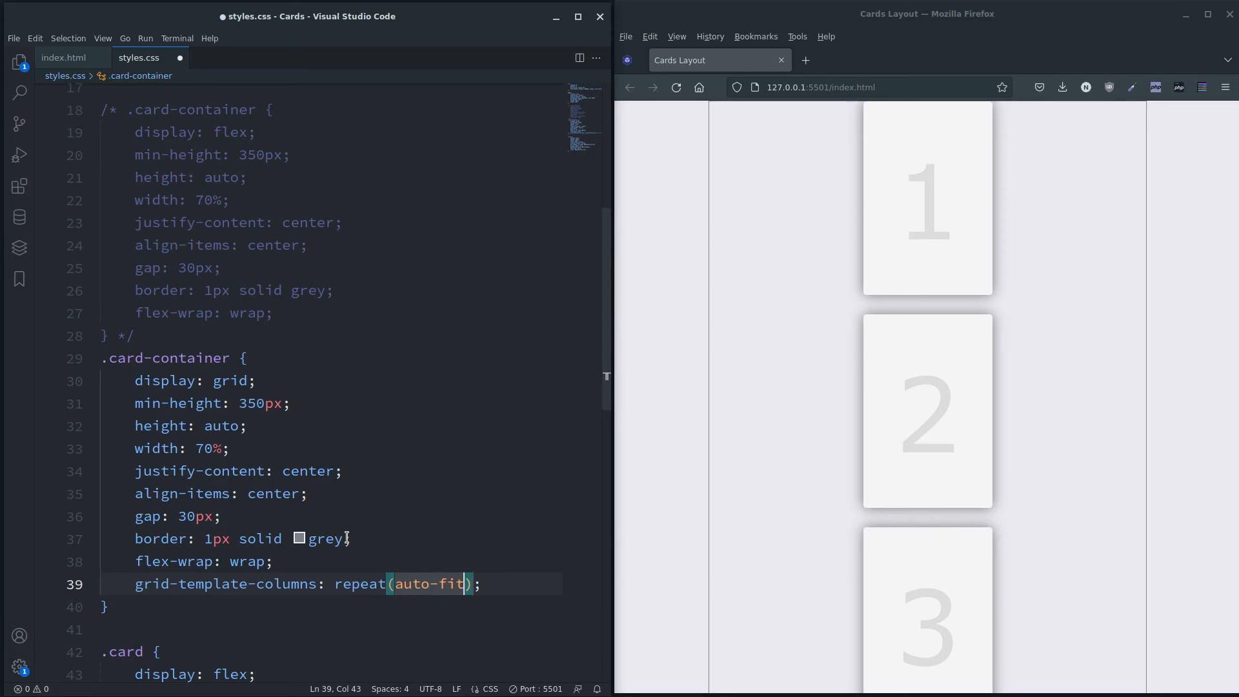
pyautogui.write(',')
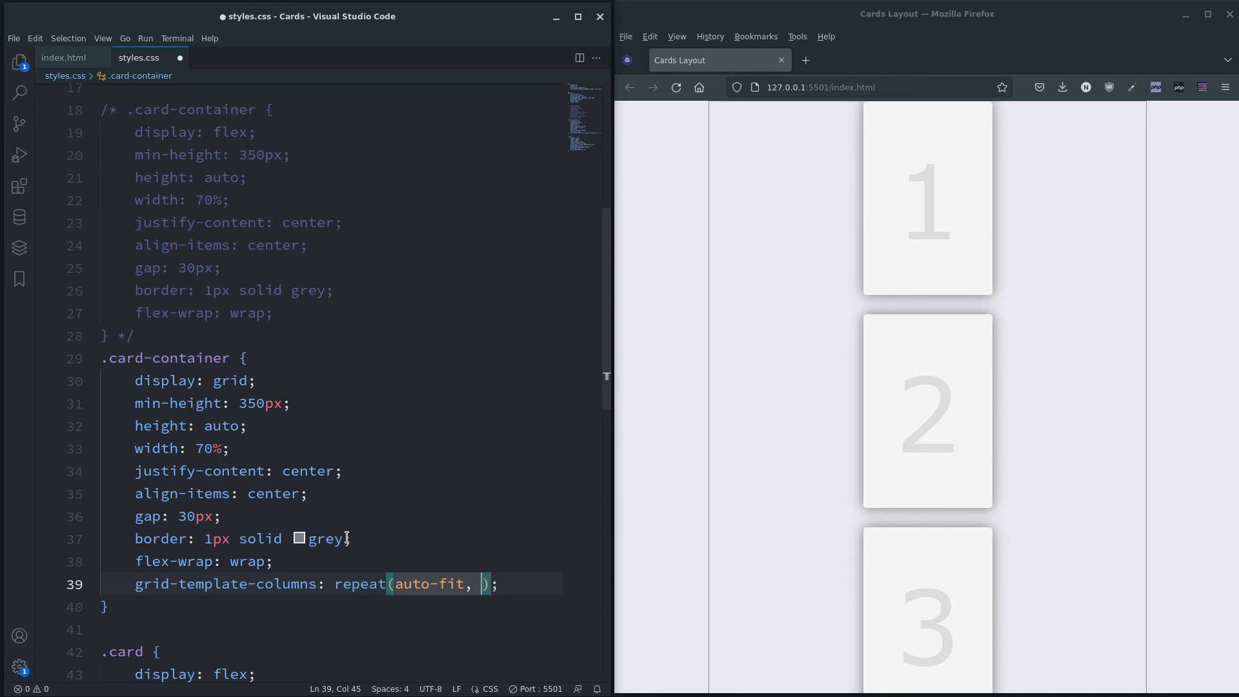
pyautogui.write('minmax(')
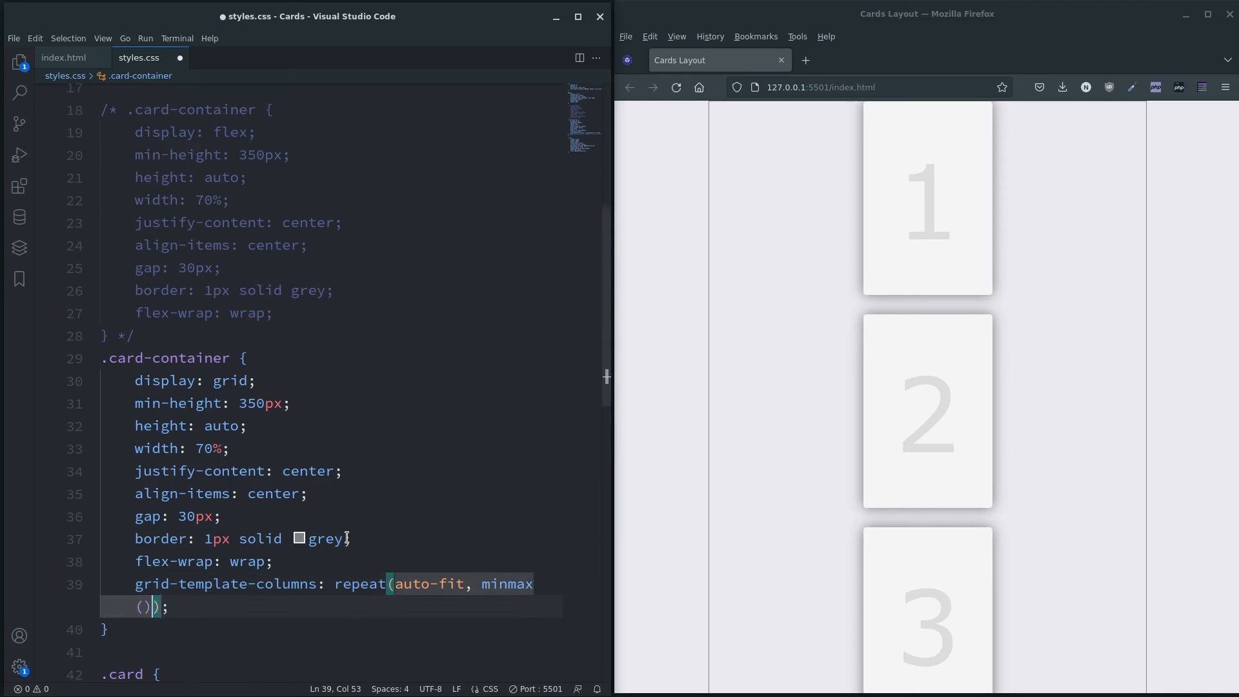
pyautogui.press('Left')
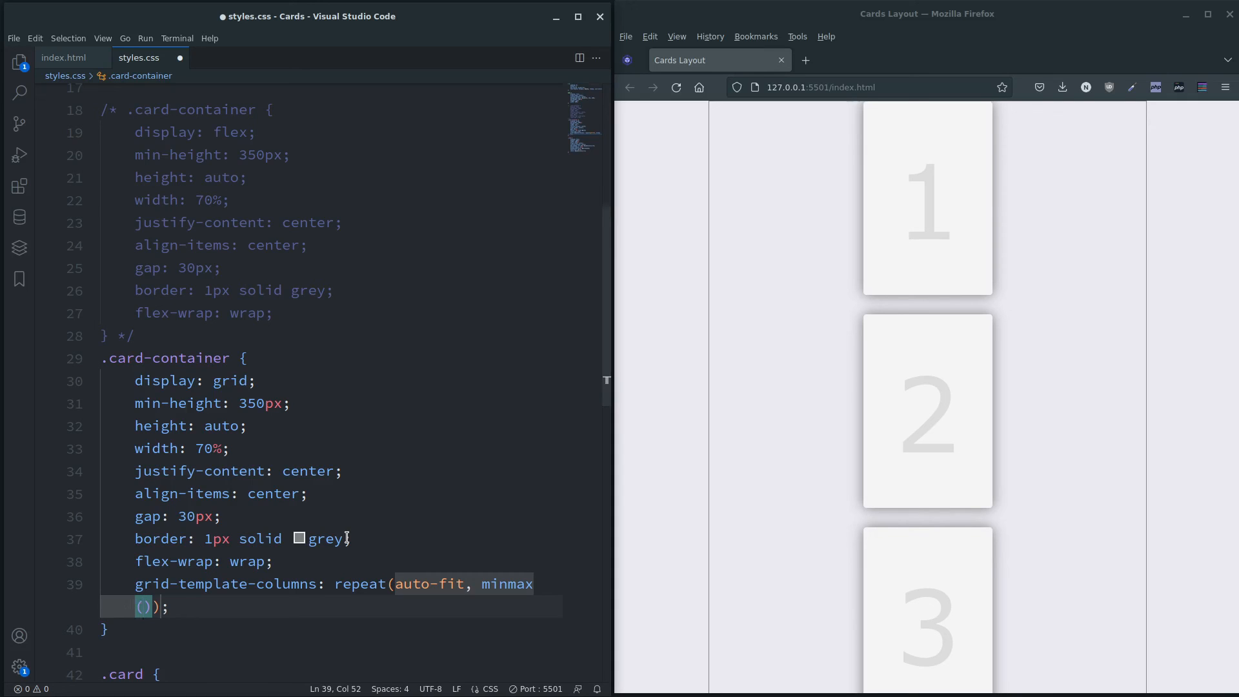
pyautogui.write('200')
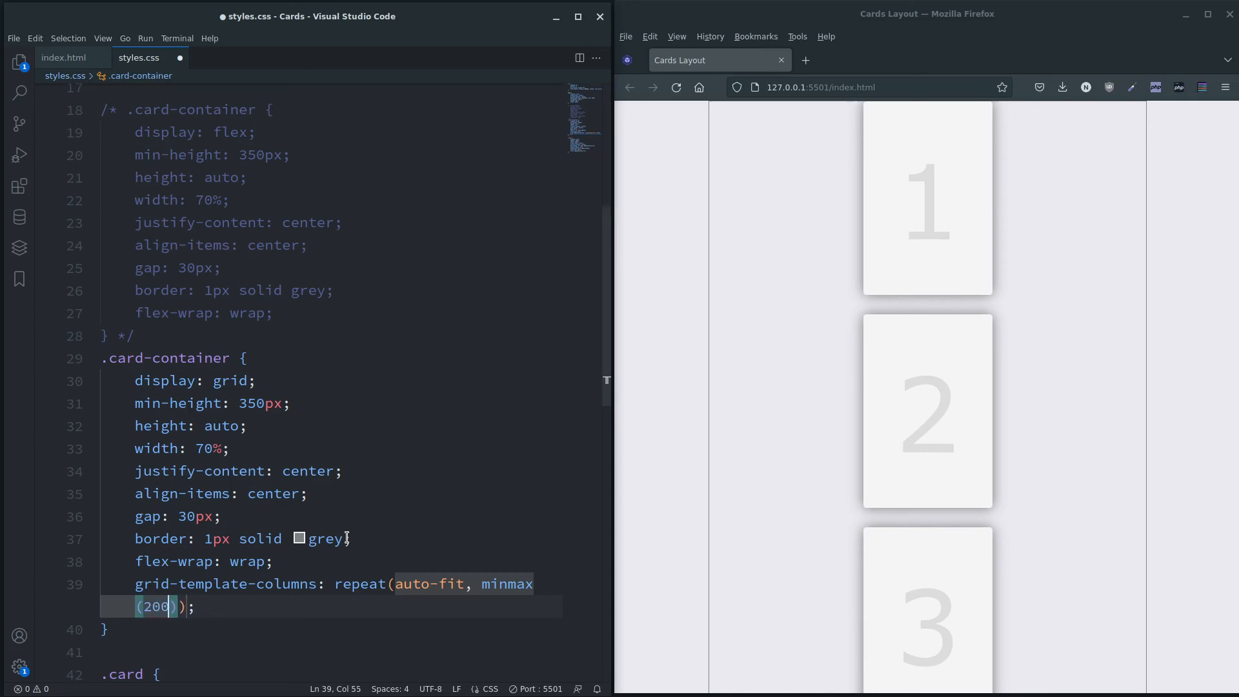
pyautogui.write('px,')
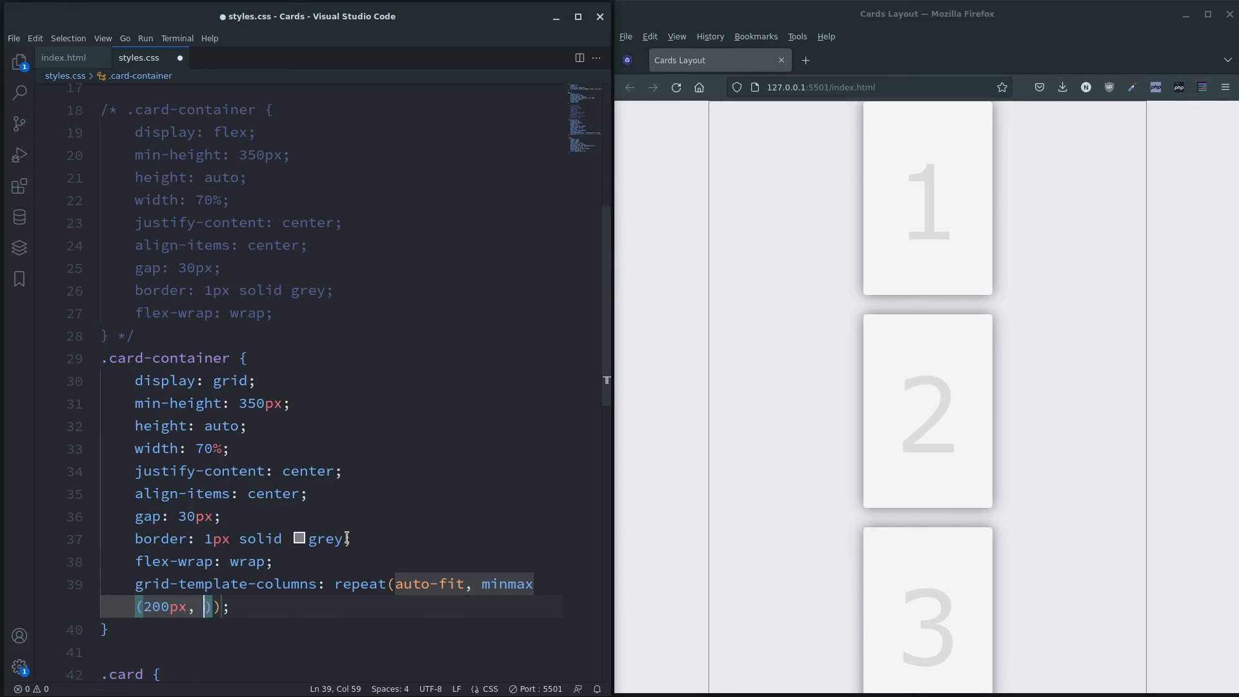
pyautogui.write('200')
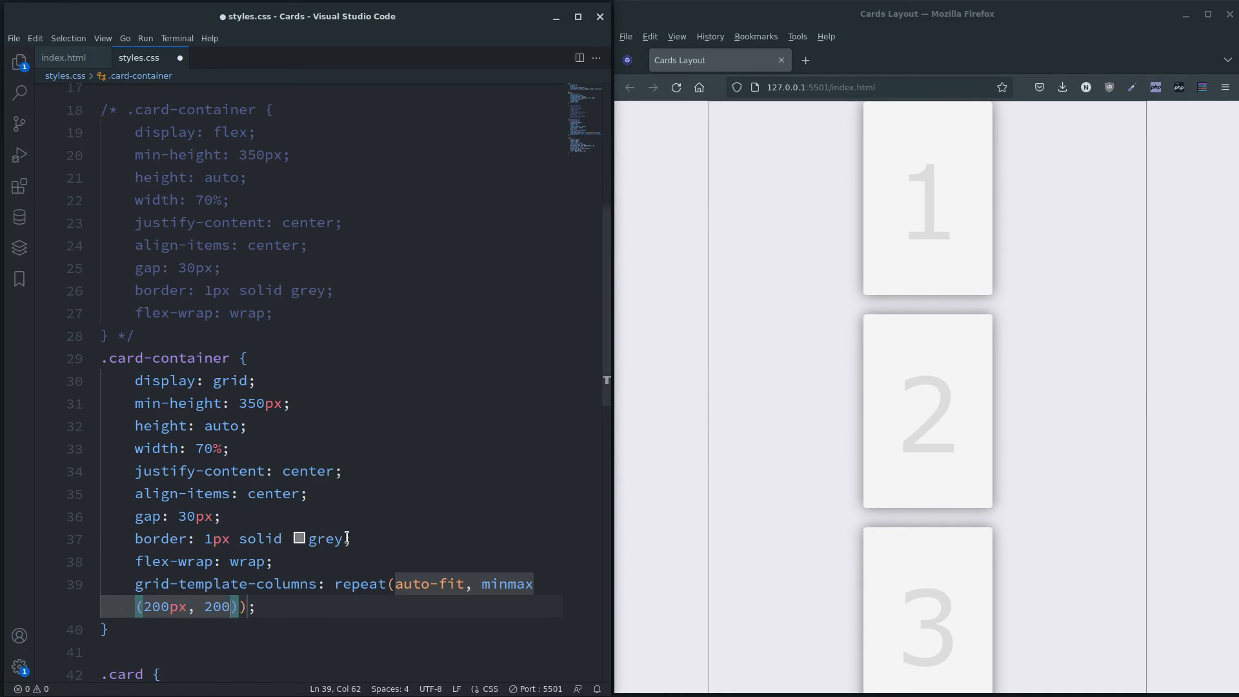
pyautogui.write('px')
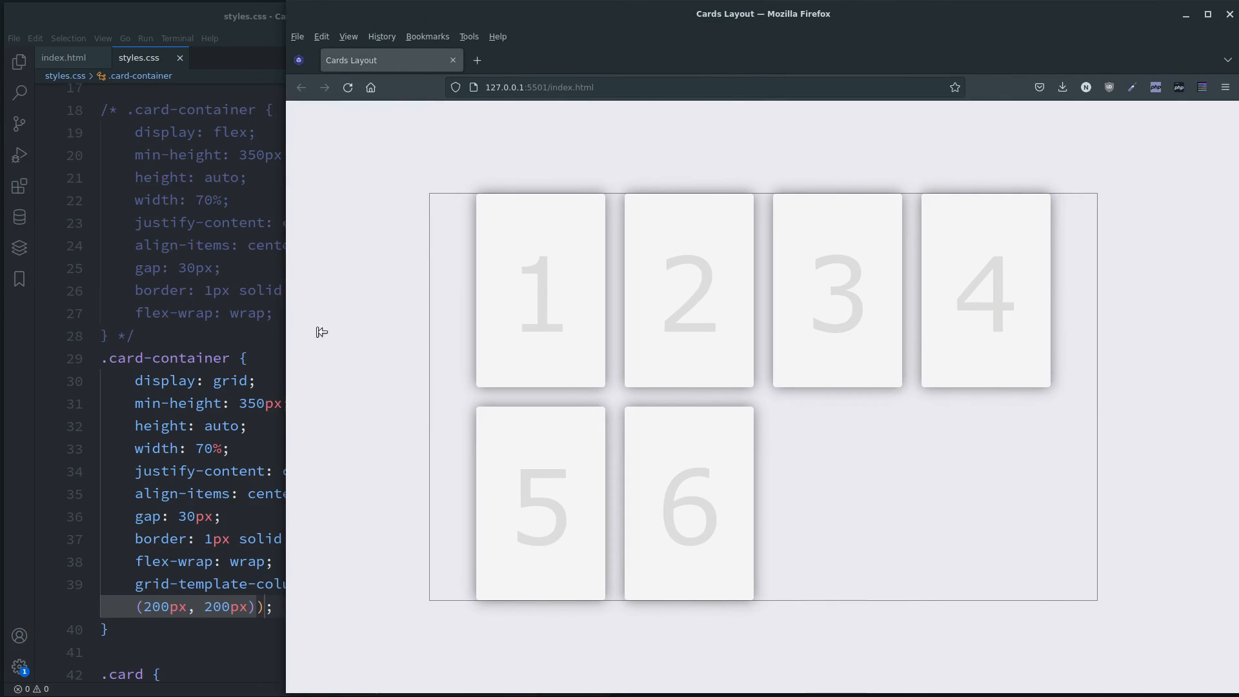
pyautogui.moveTo(249, 352)
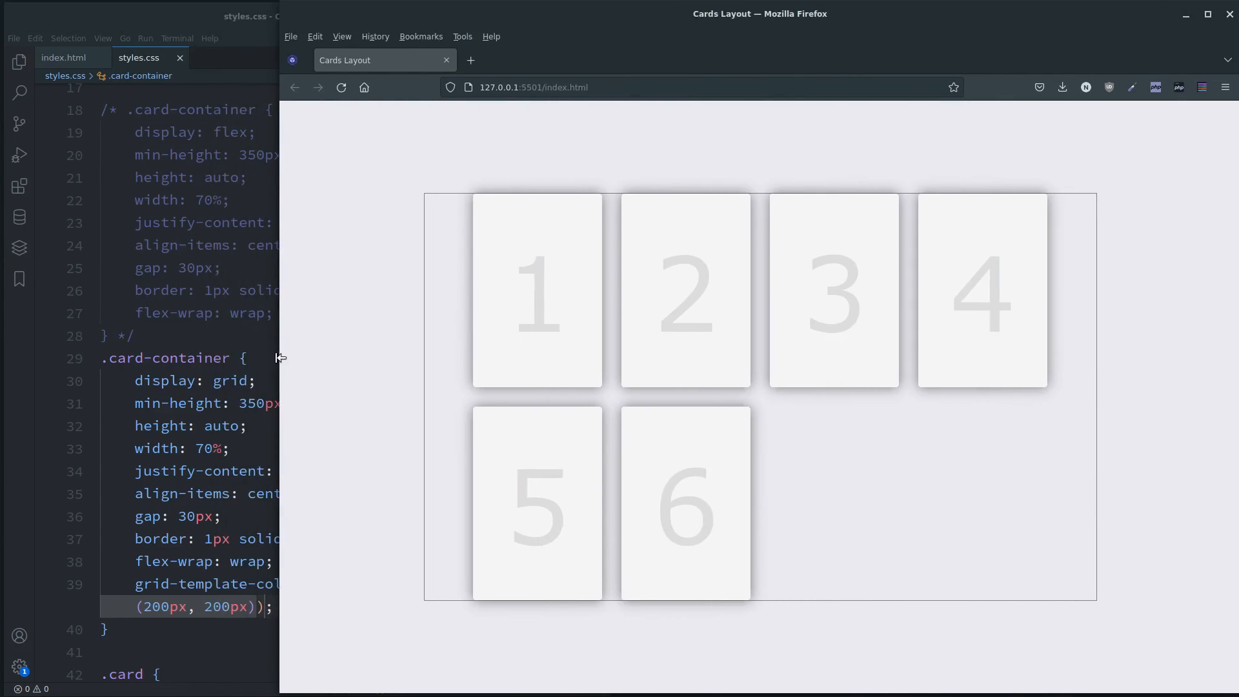
pyautogui.moveTo(581, 442)
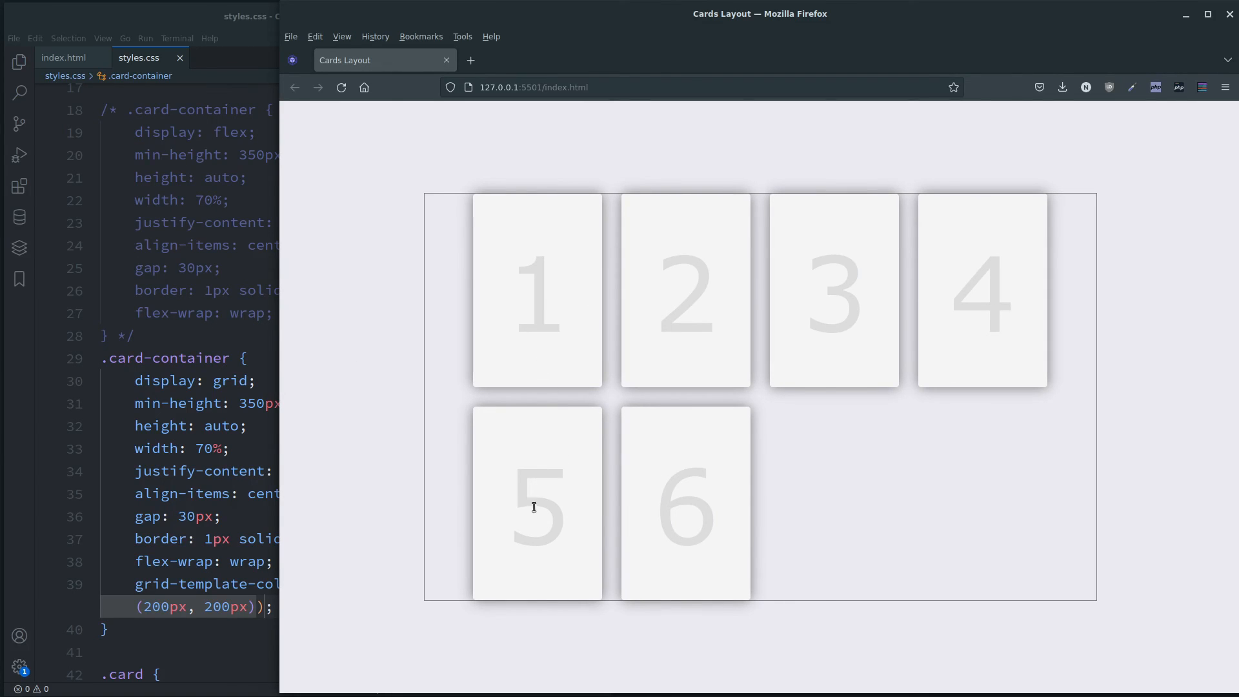
pyautogui.moveTo(309, 454)
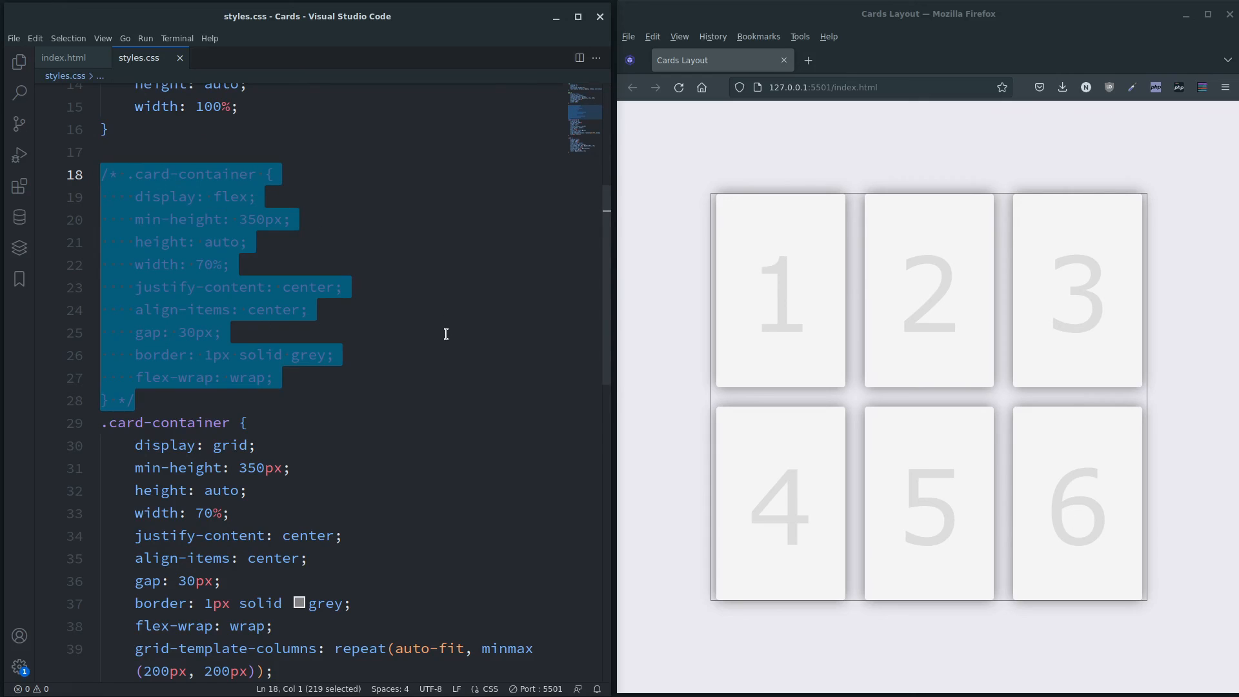
pyautogui.moveTo(429, 305)
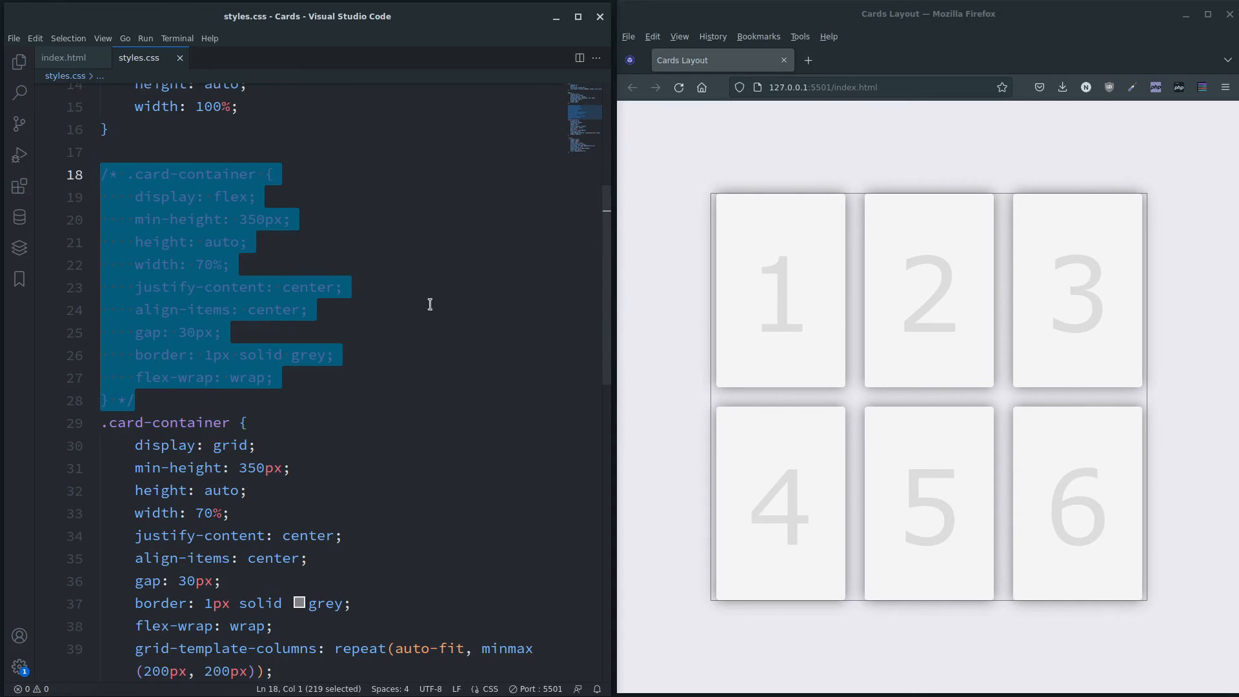
pyautogui.moveTo(489, 430)
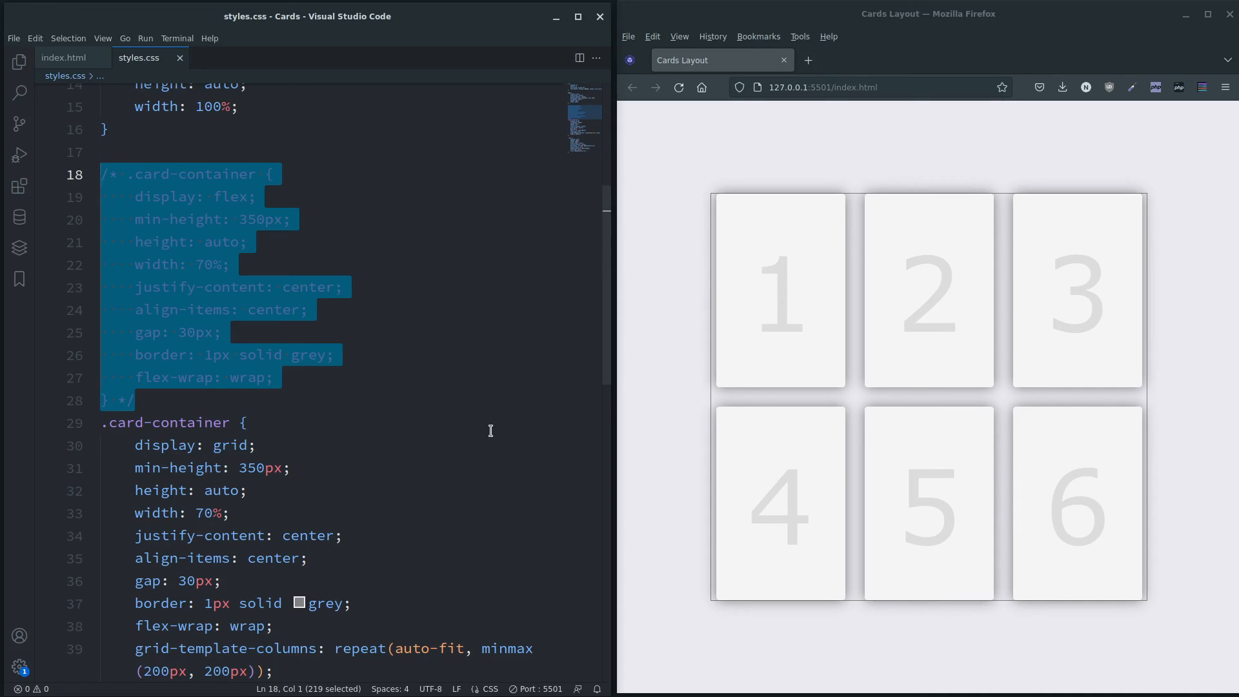
# Separate the commented flex rule from the grid rule with a blank line and save styles.css
pyautogui.scroll(-3)
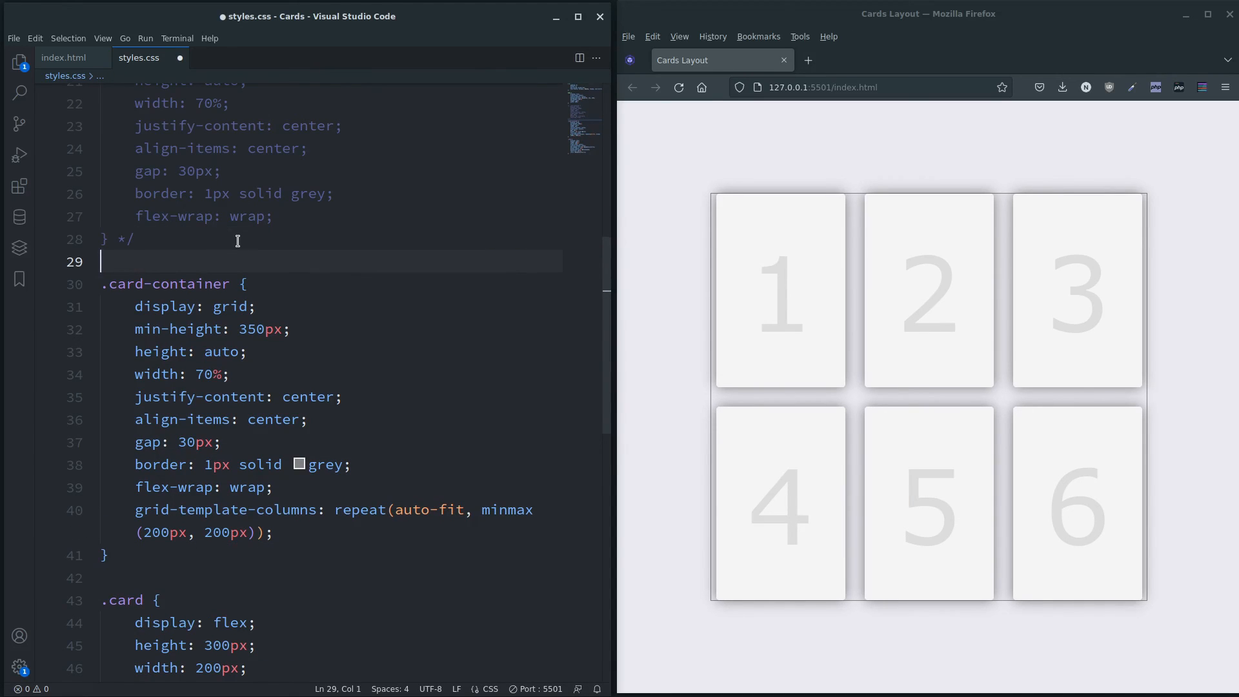
pyautogui.press('ctrl+s')
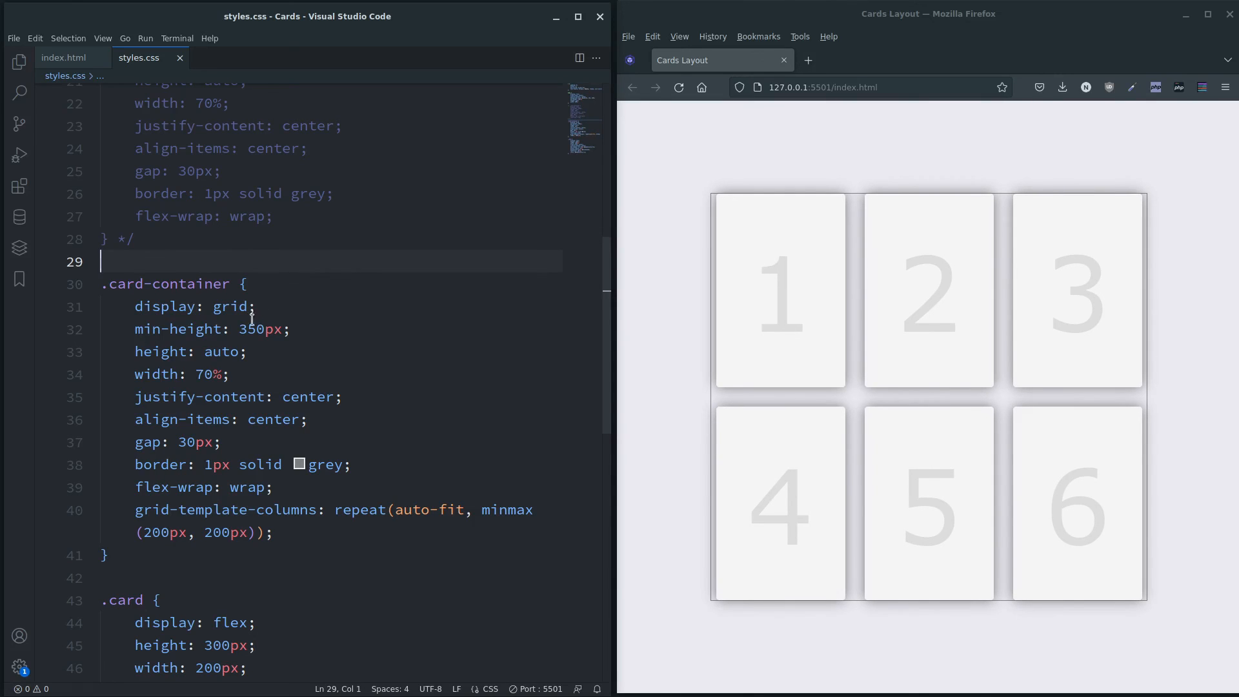
pyautogui.doubleClick(228, 306)
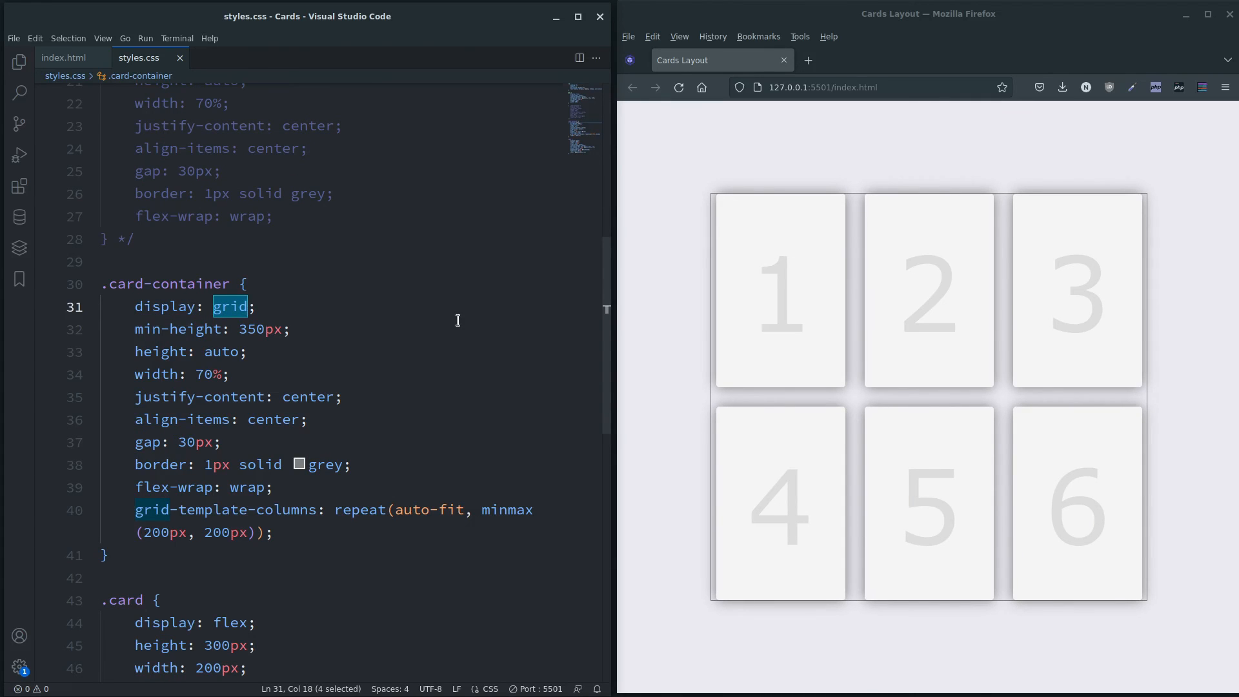
pyautogui.scroll(-3)
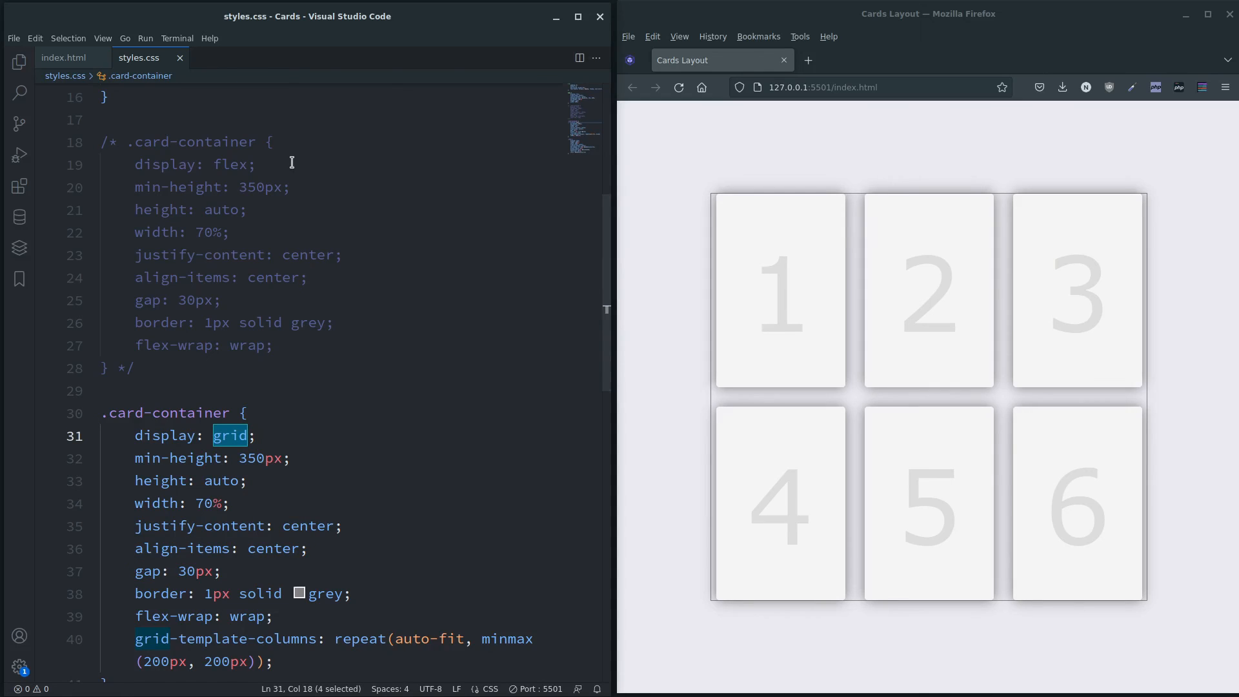
pyautogui.click(245, 413)
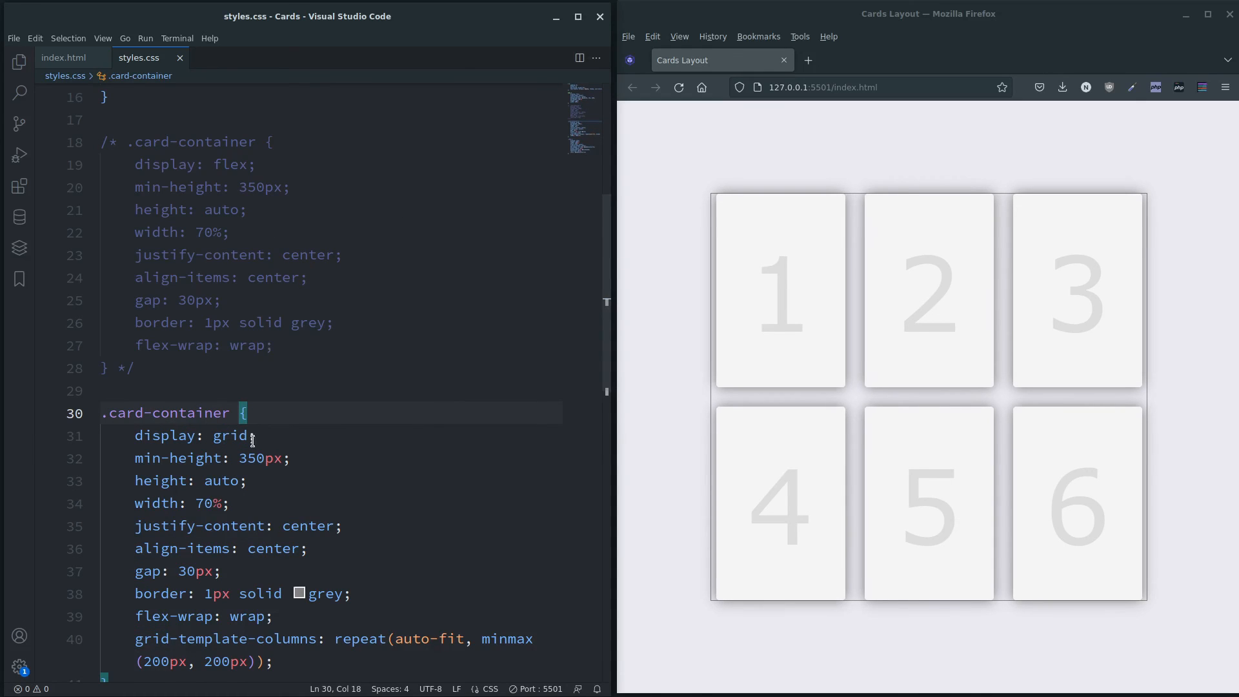